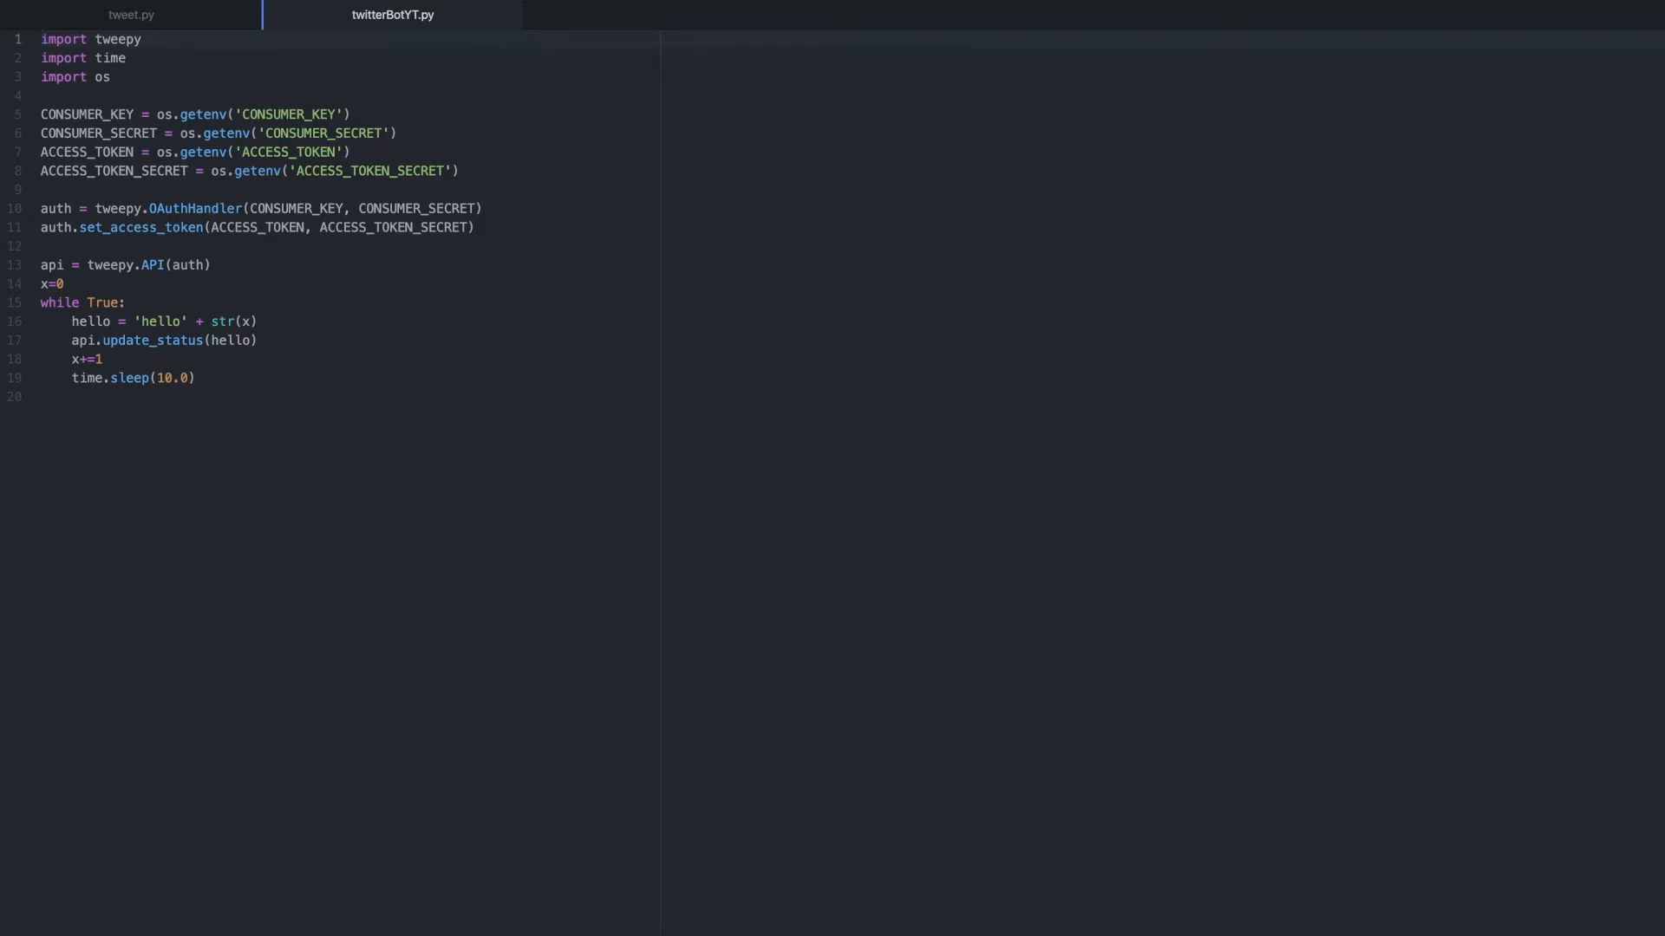
Step: Apply for a developer account as a Hobbyist making a bot and reach the developer dashboard
left_click(40, 40)
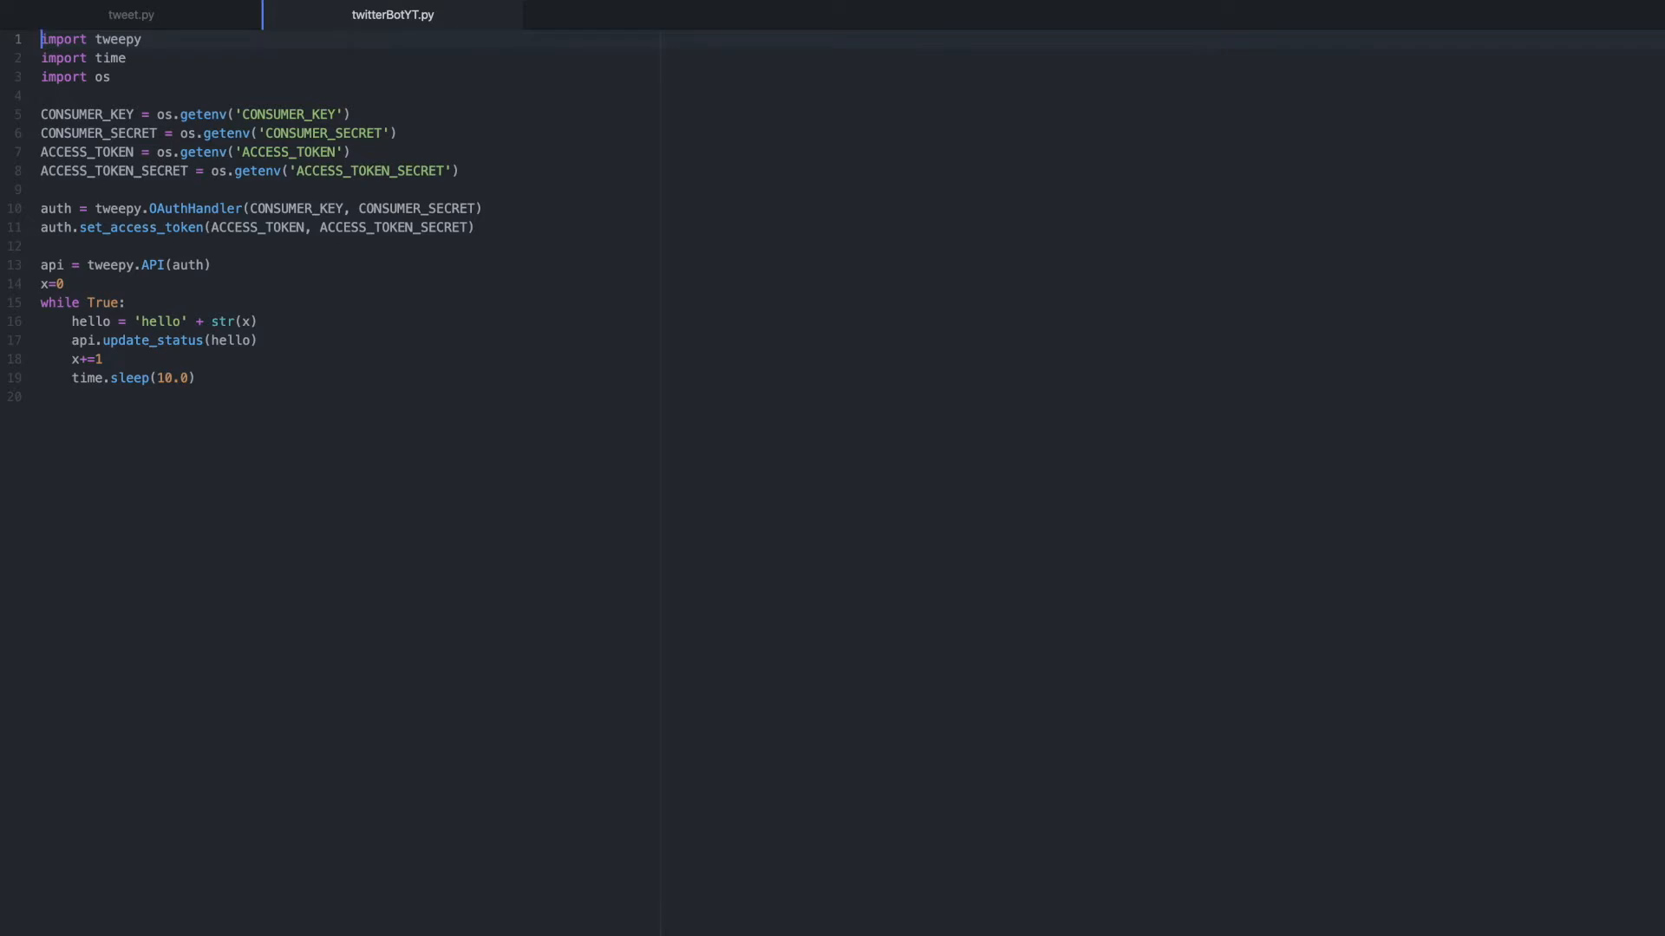
left_click(40, 40)
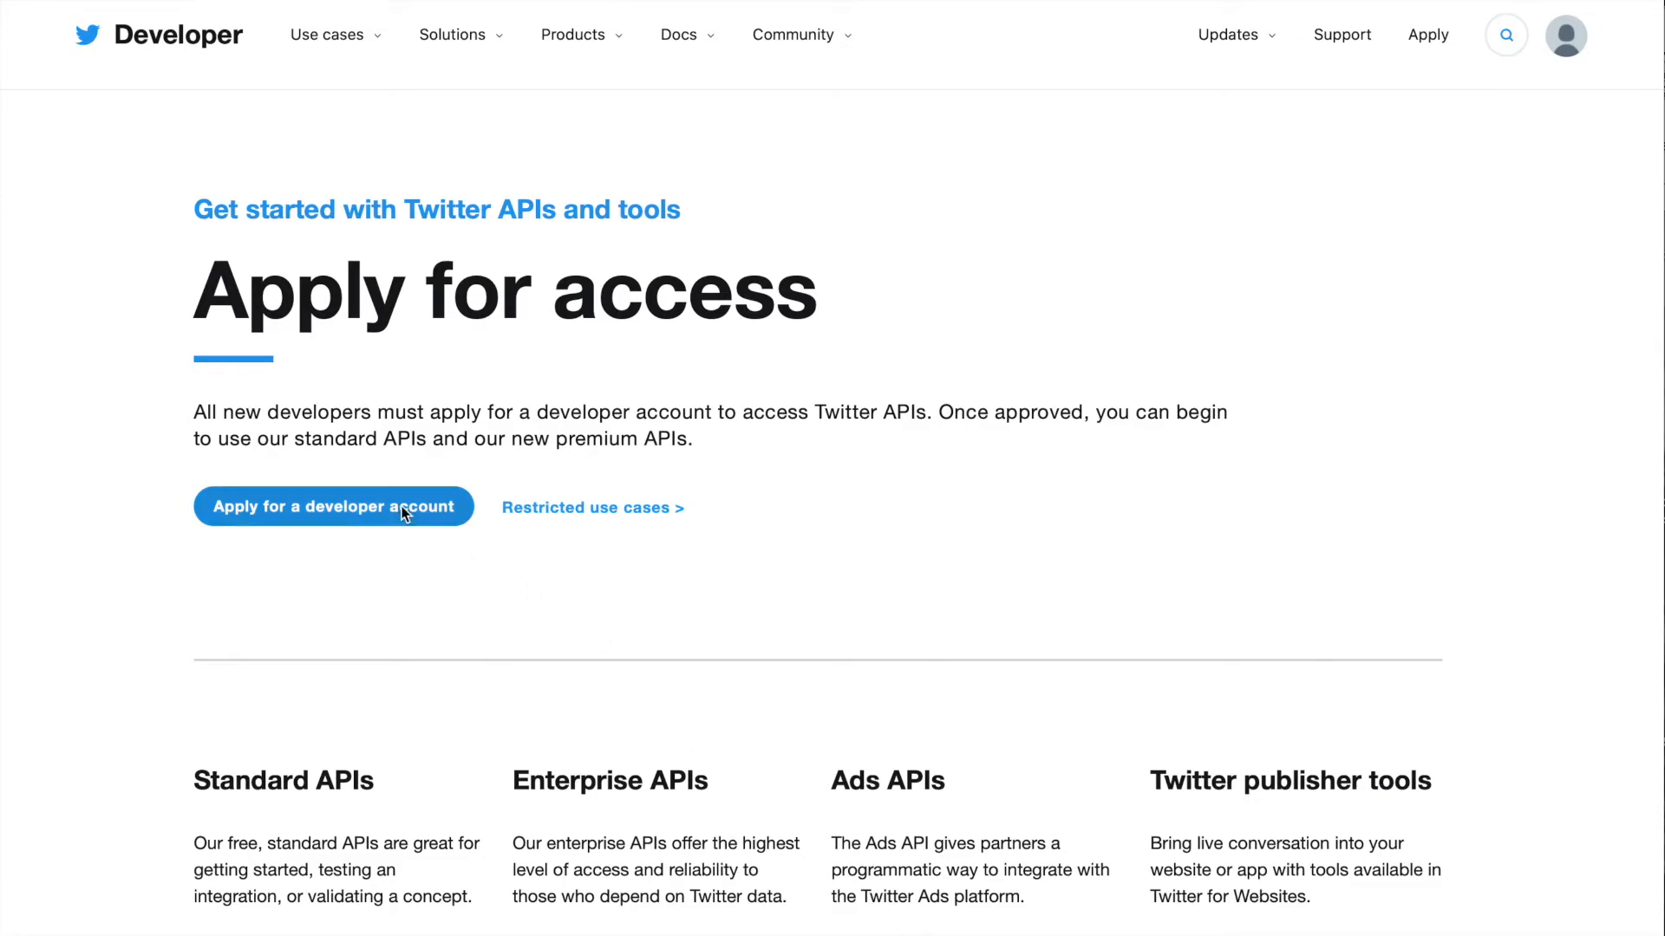
left_click(333, 506)
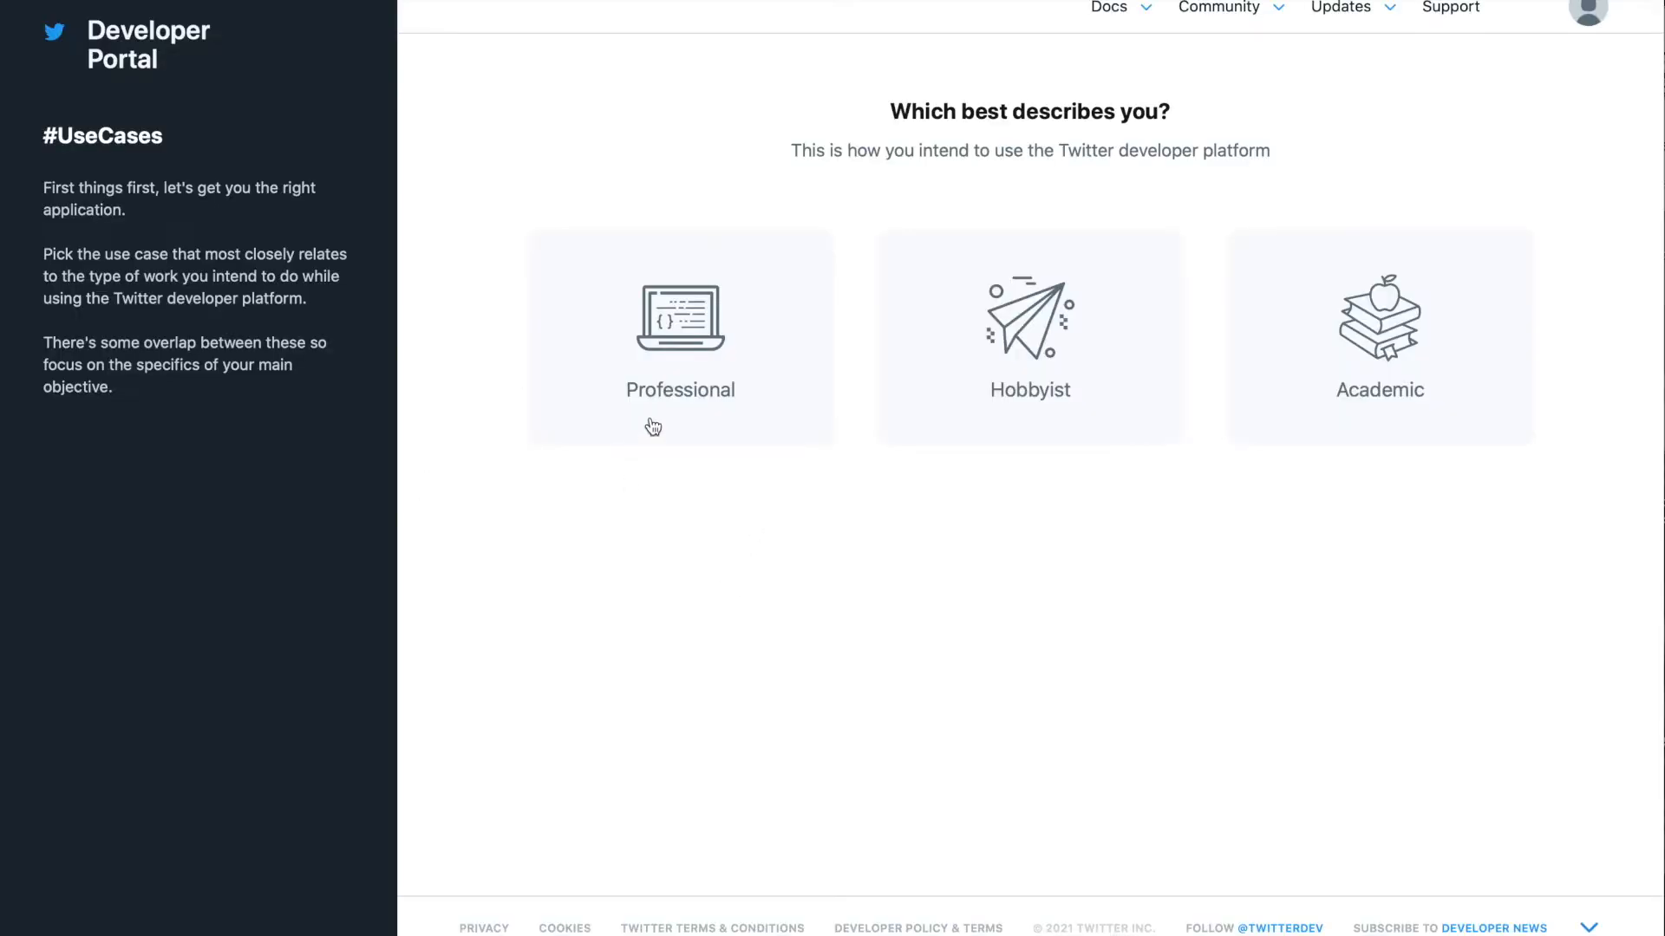
mouse_move(1028, 338)
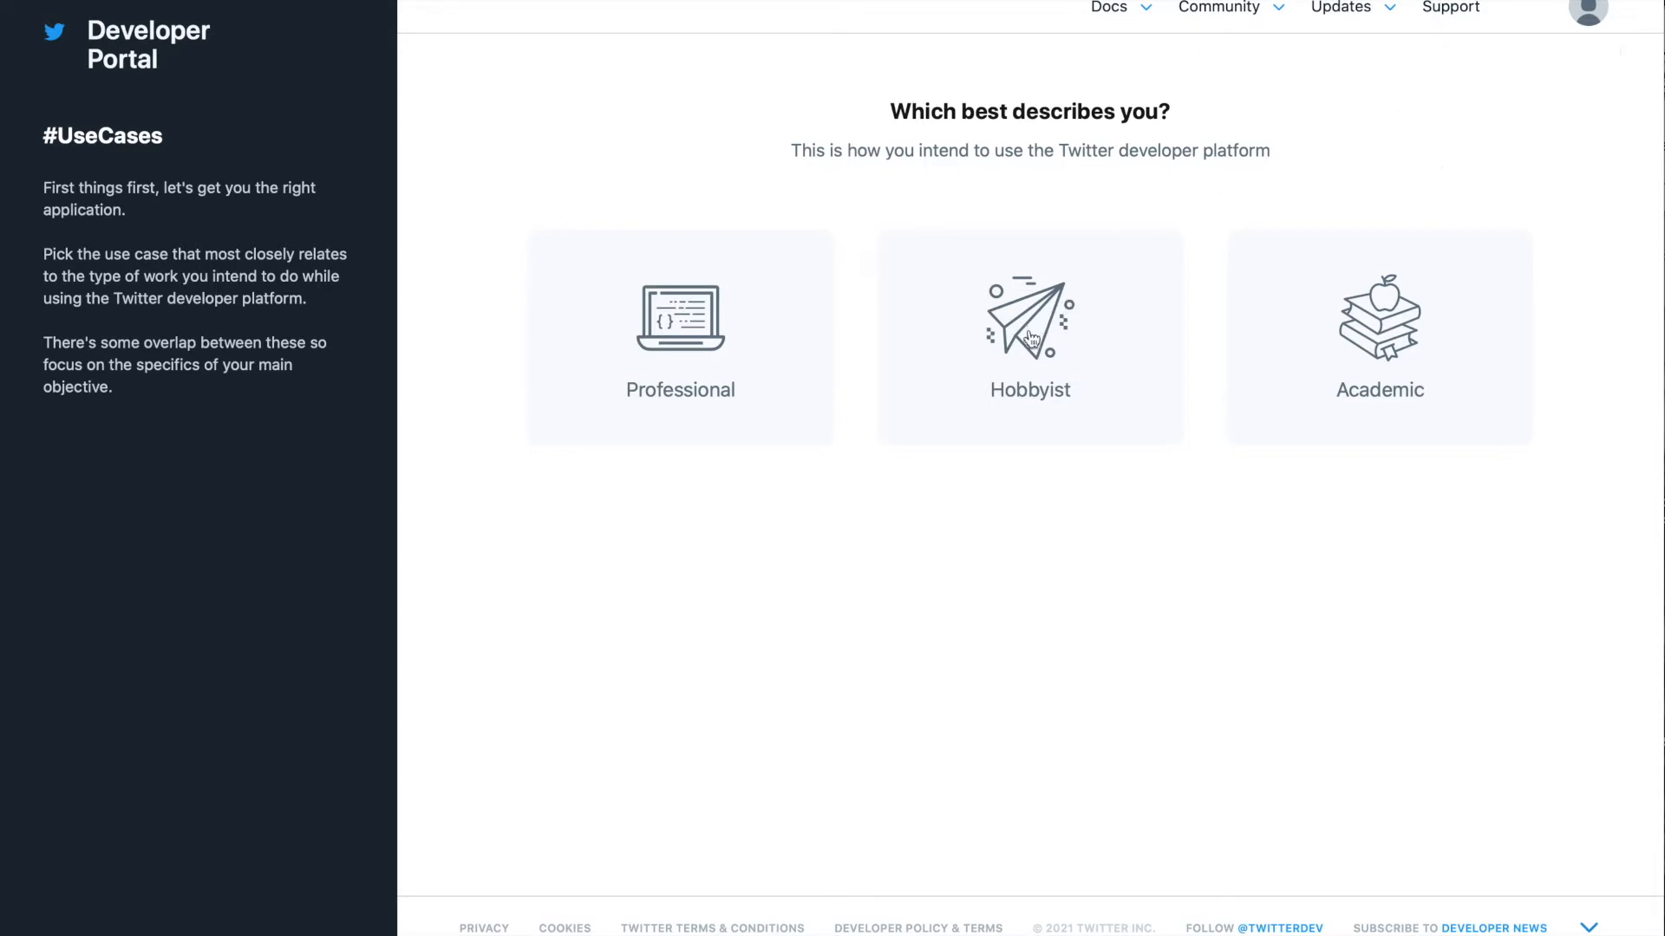
mouse_move(751, 333)
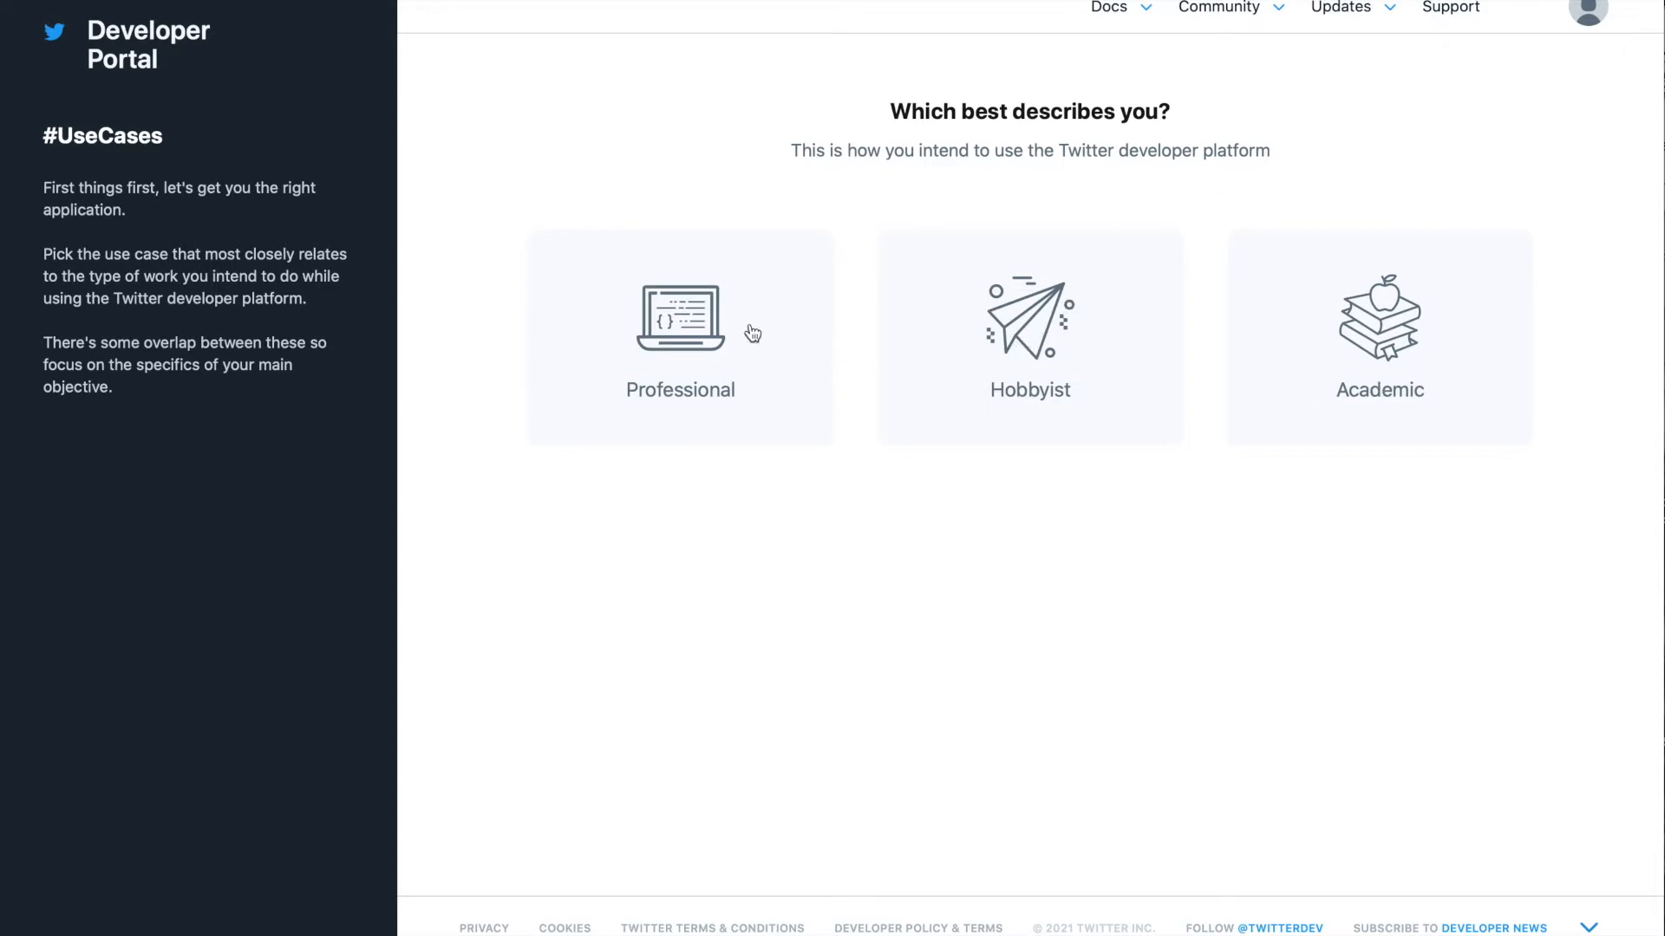
left_click(1028, 336)
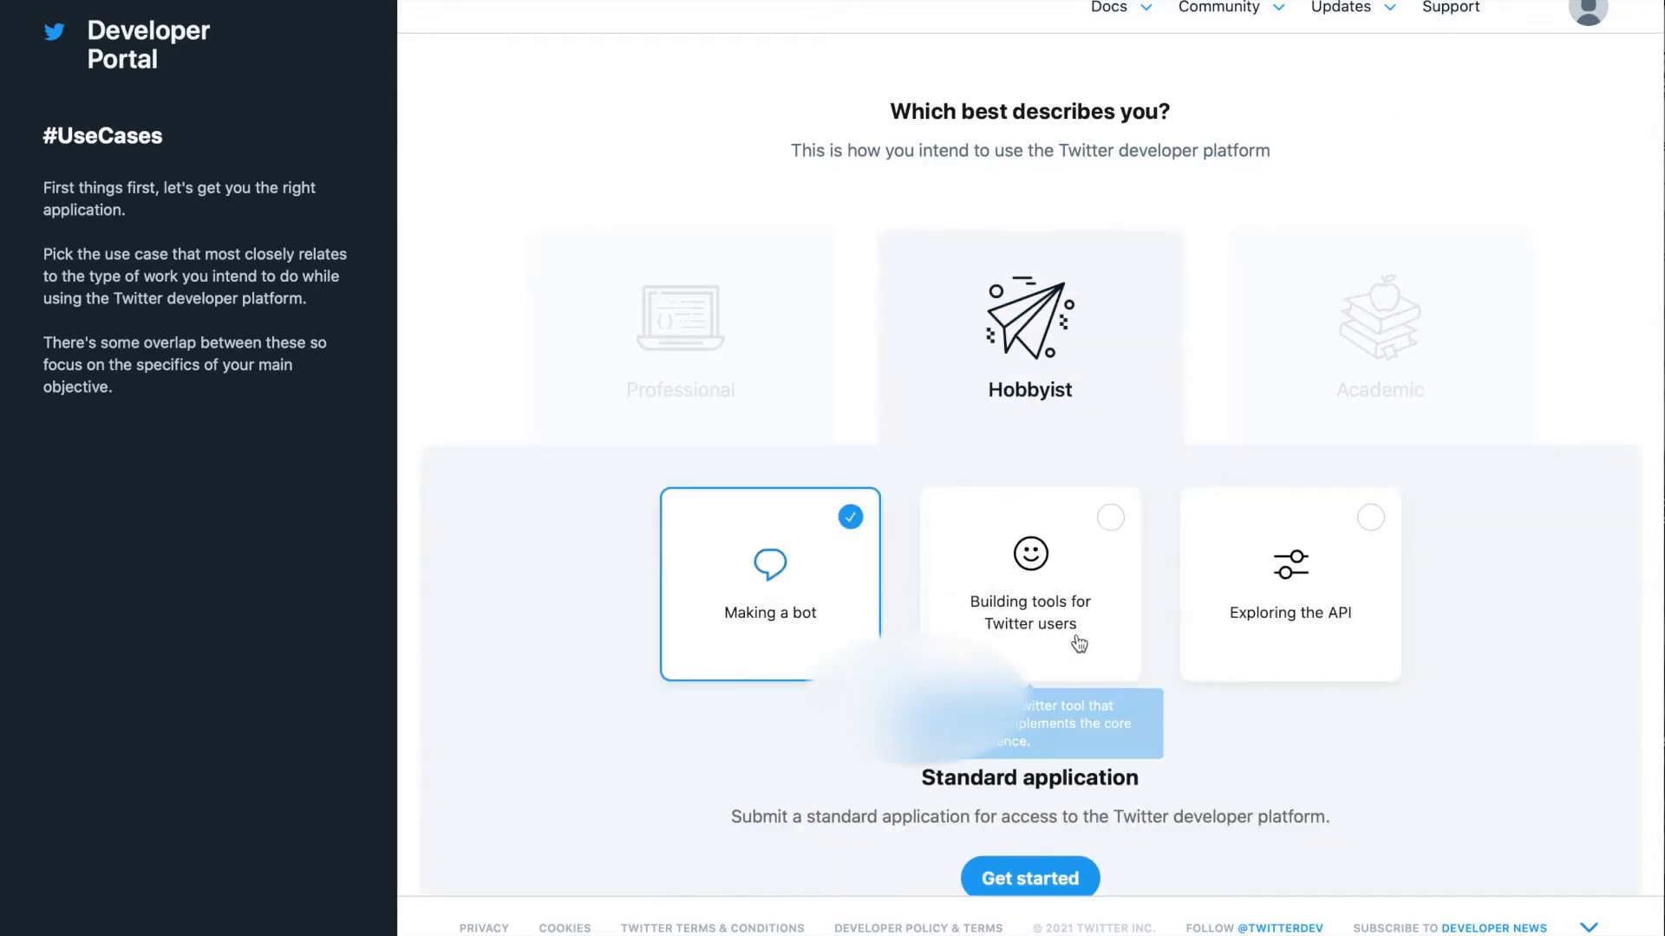
left_click(1029, 877)
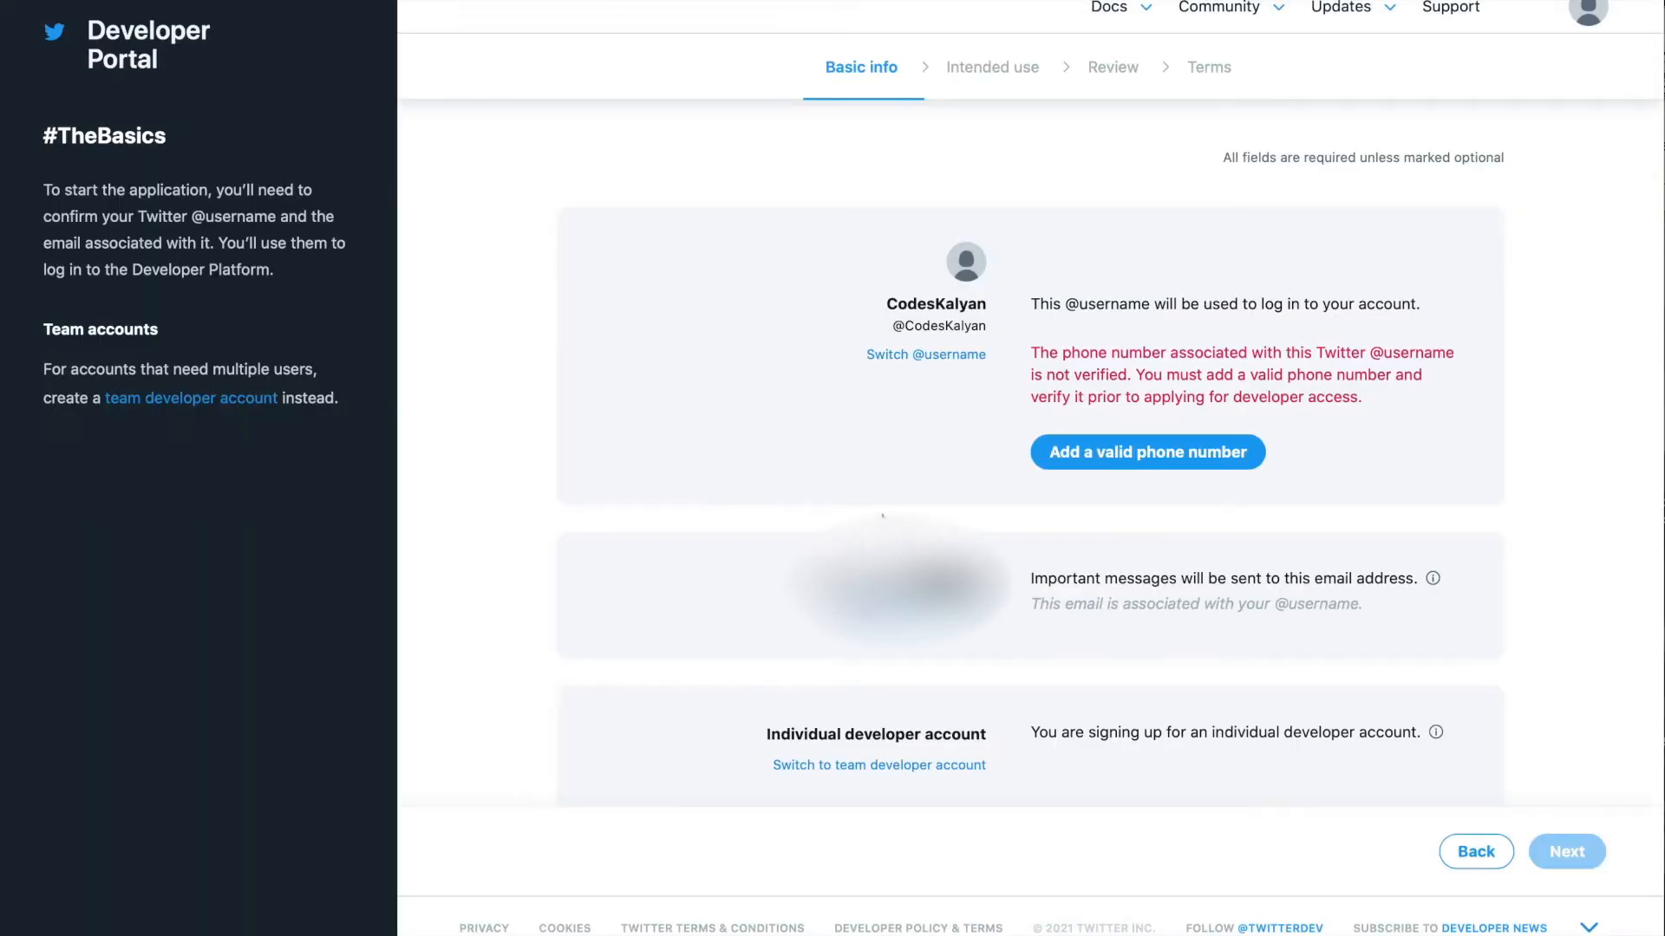
mouse_move(1131, 333)
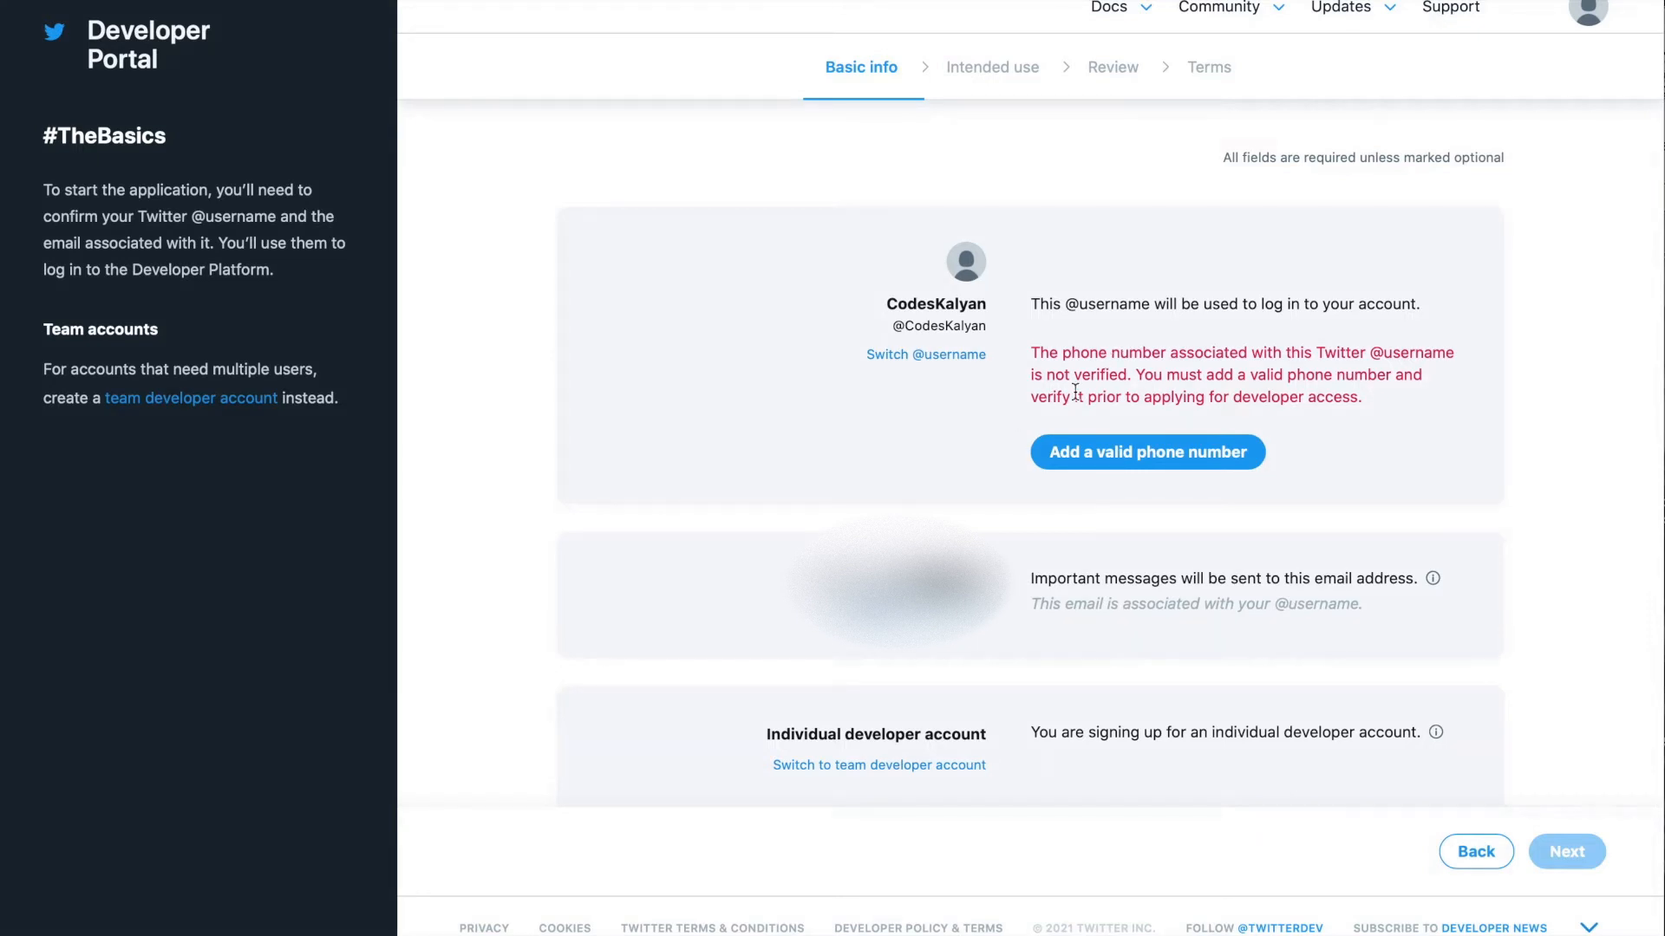
scroll("down", 3)
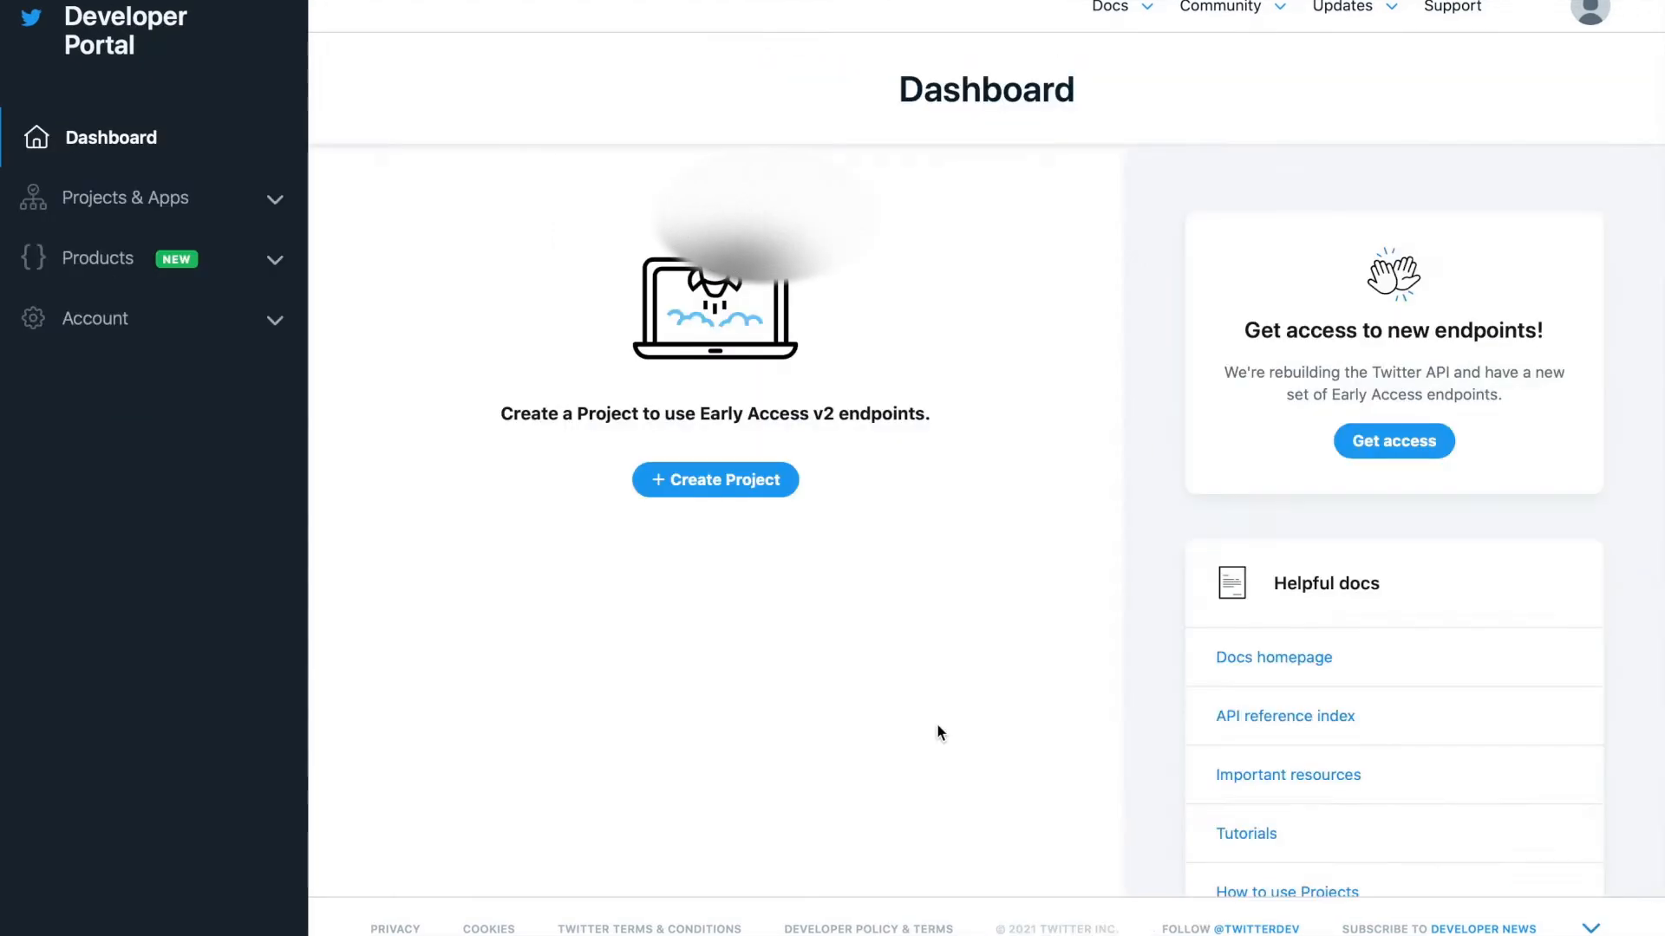
mouse_move(207, 78)
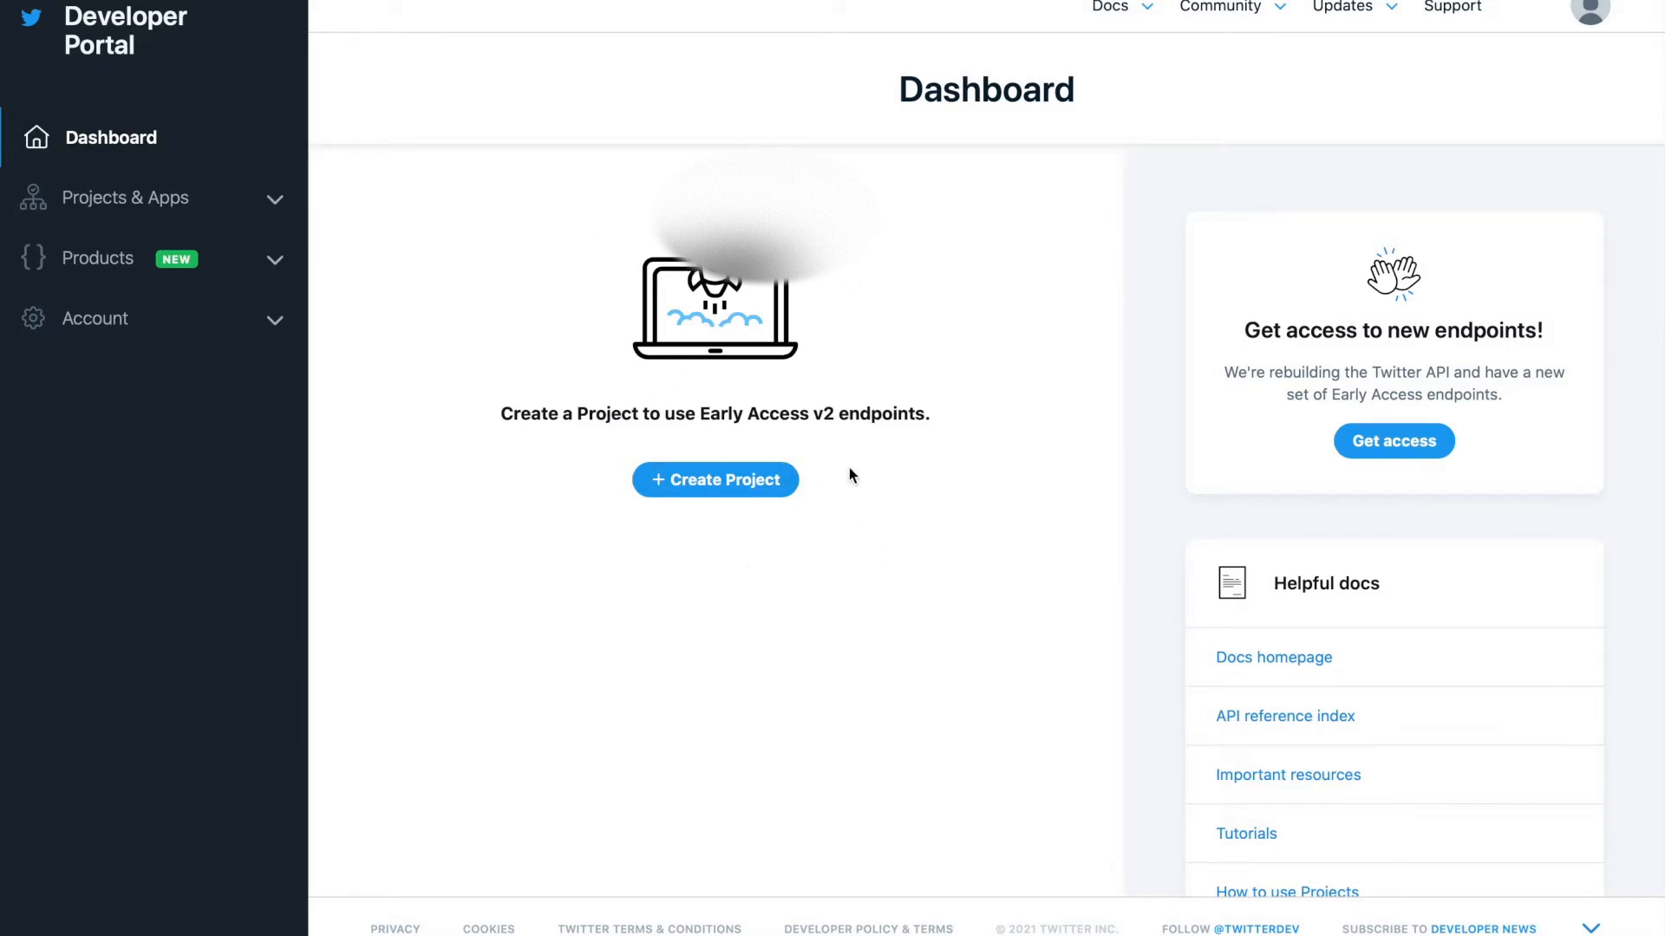
mouse_move(716, 480)
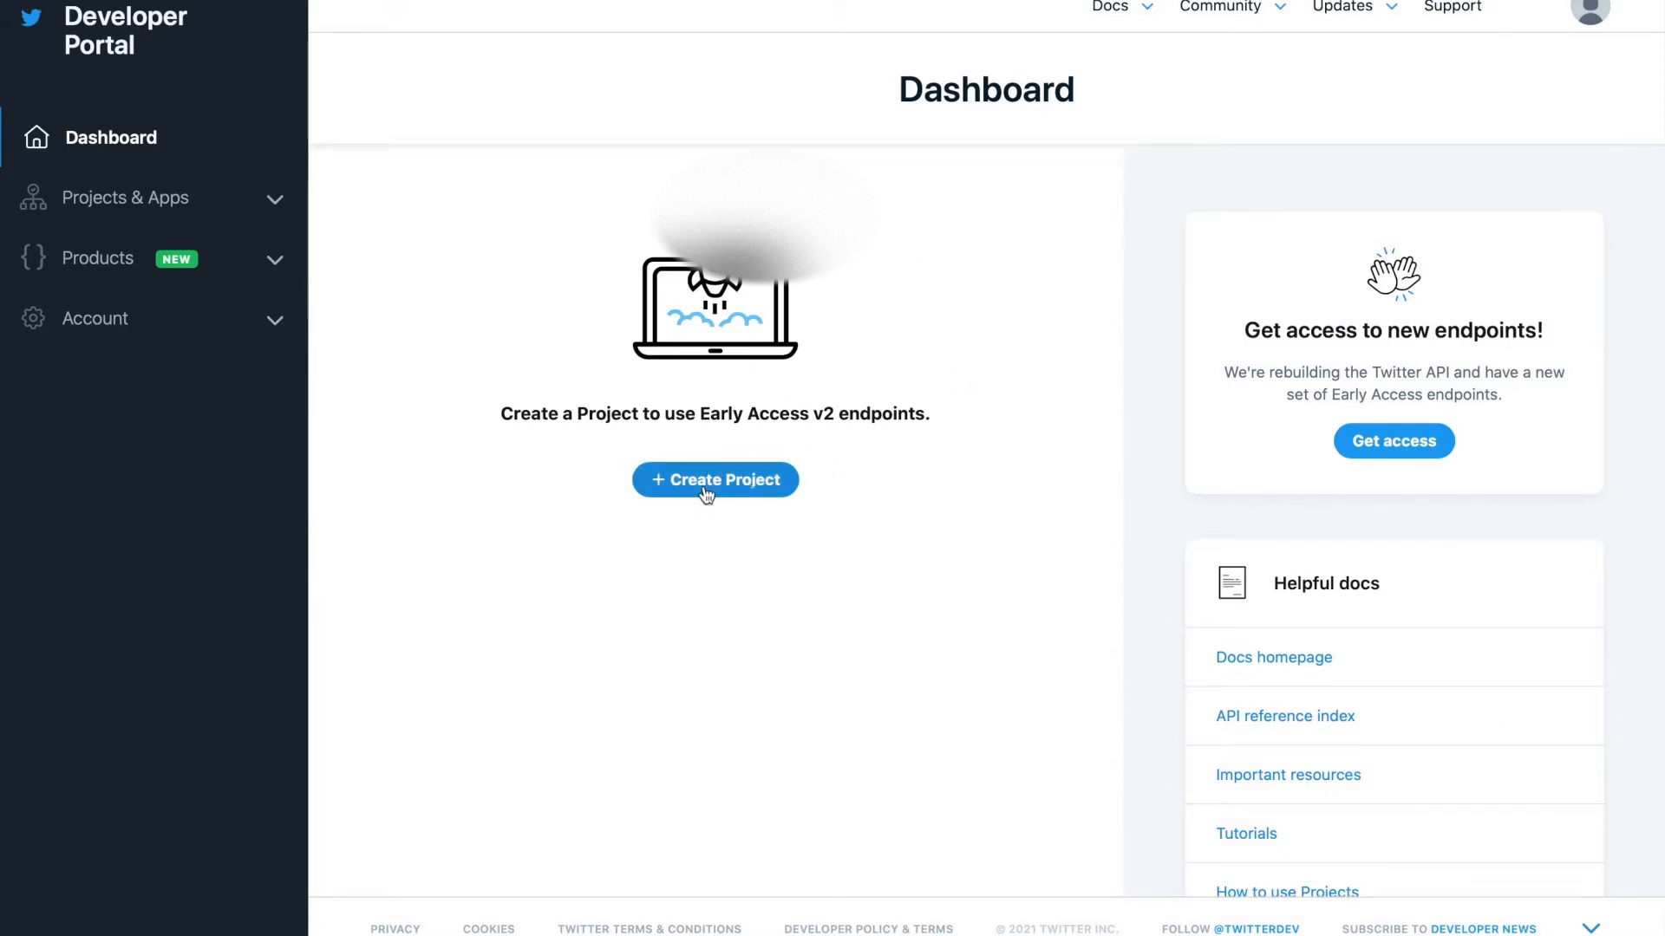
Step: Create a Making-a-bot project with an app named 'bottext' and land on its keys and tokens
left_click(715, 481)
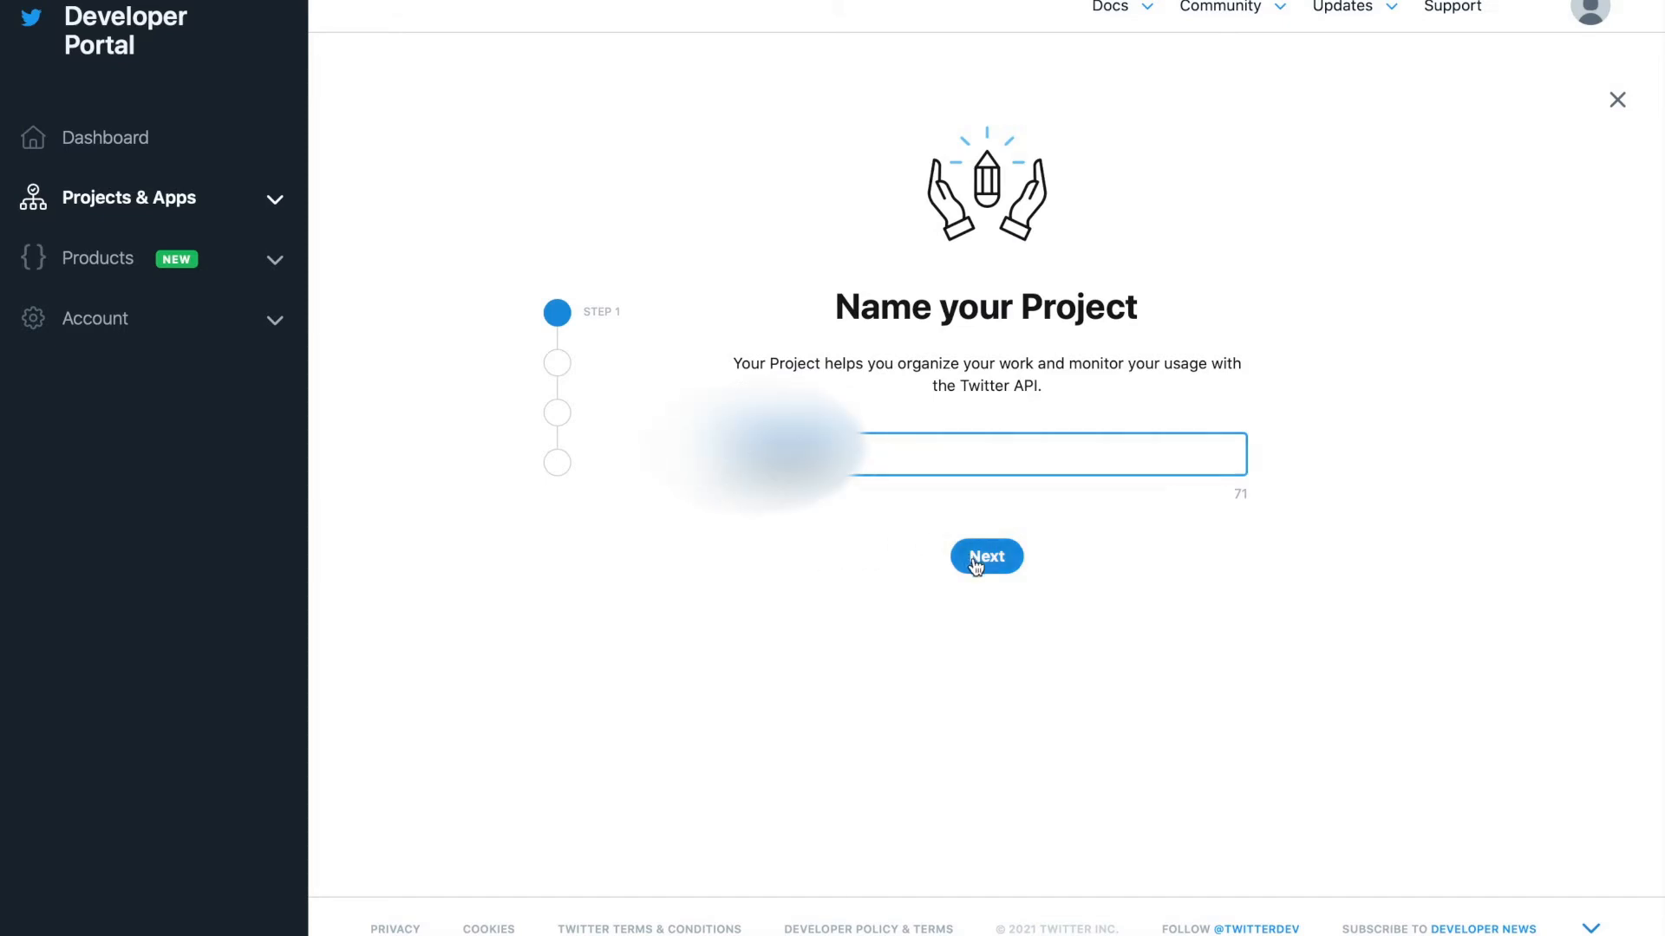
left_click(985, 557)
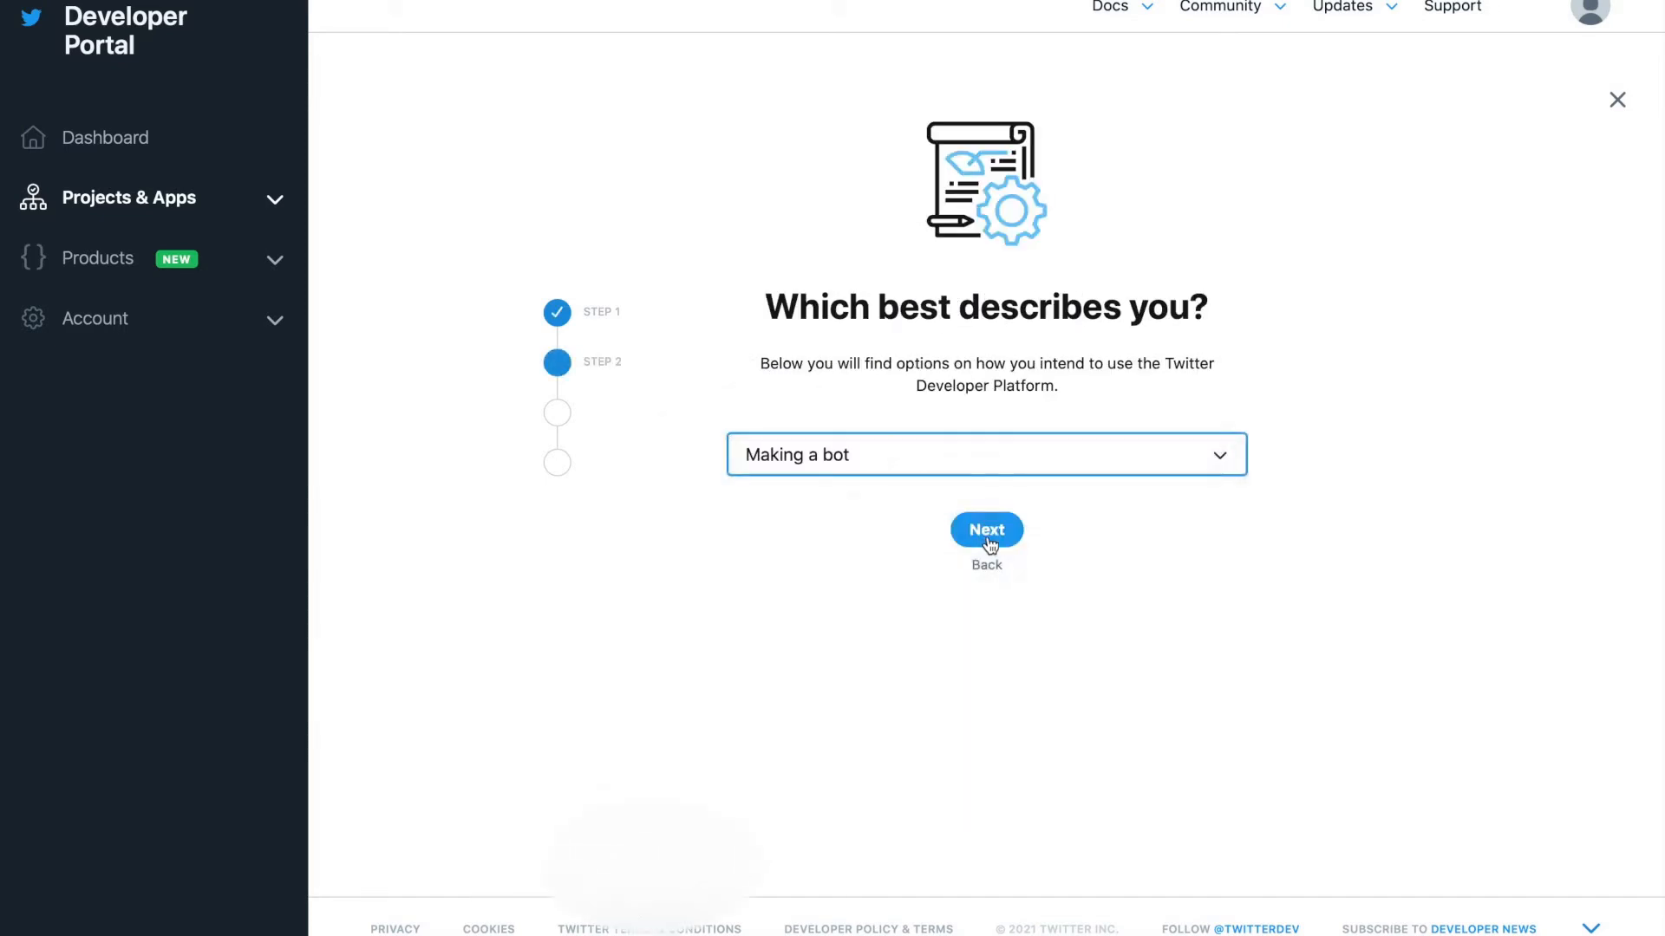
left_click(985, 531)
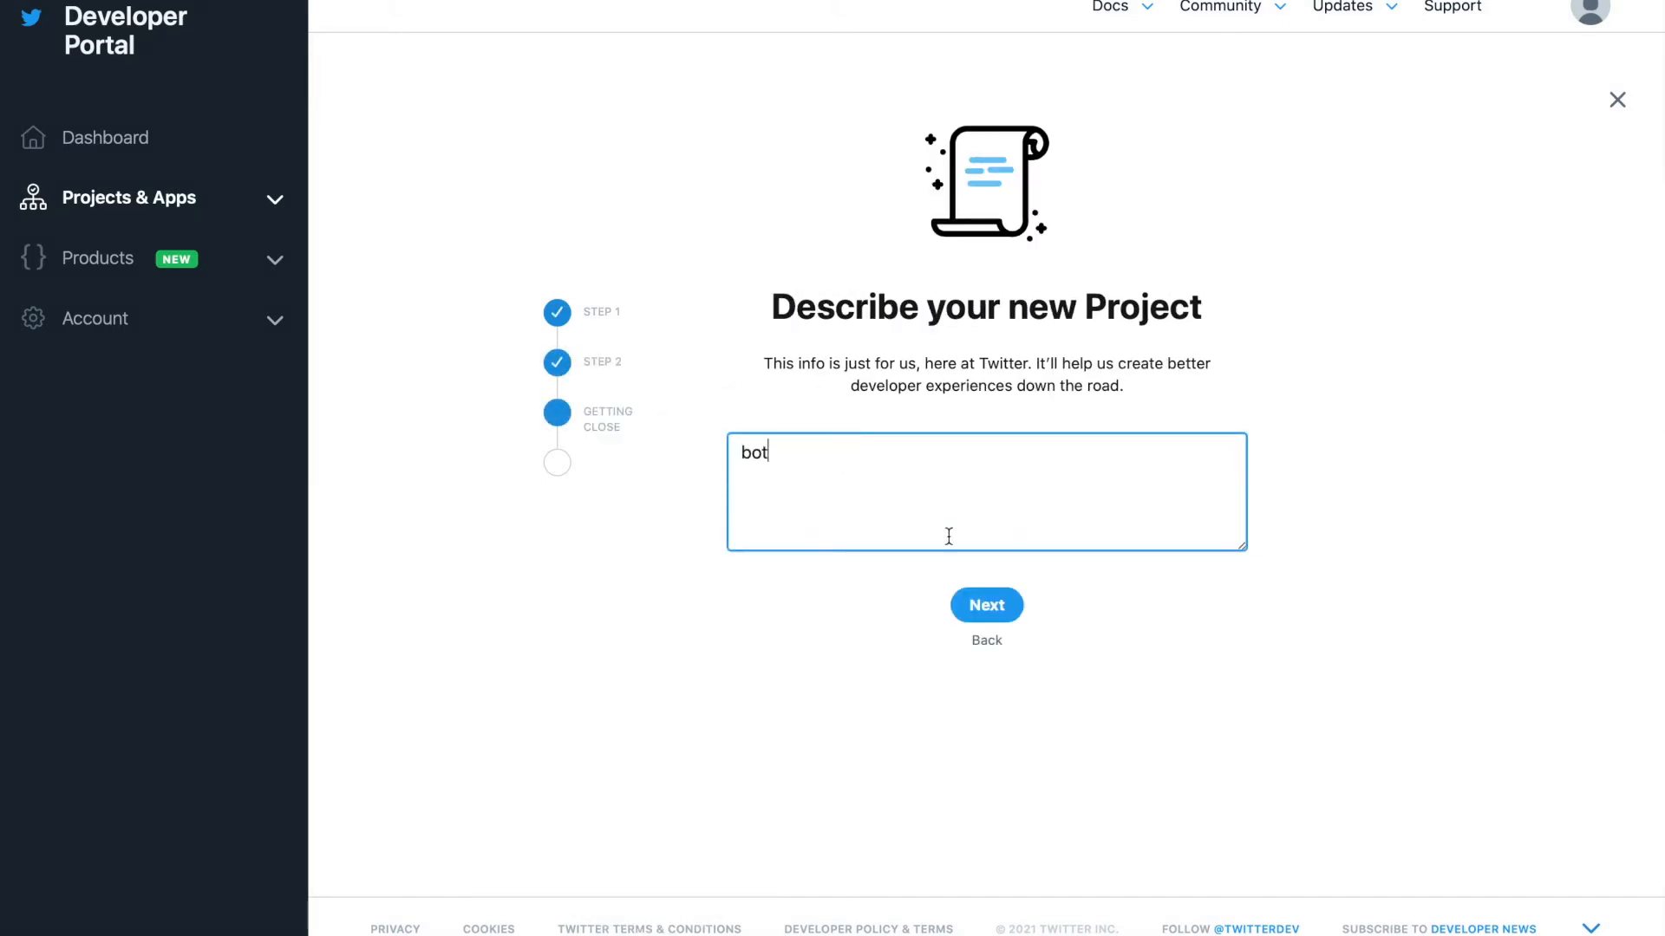
left_click(985, 605)
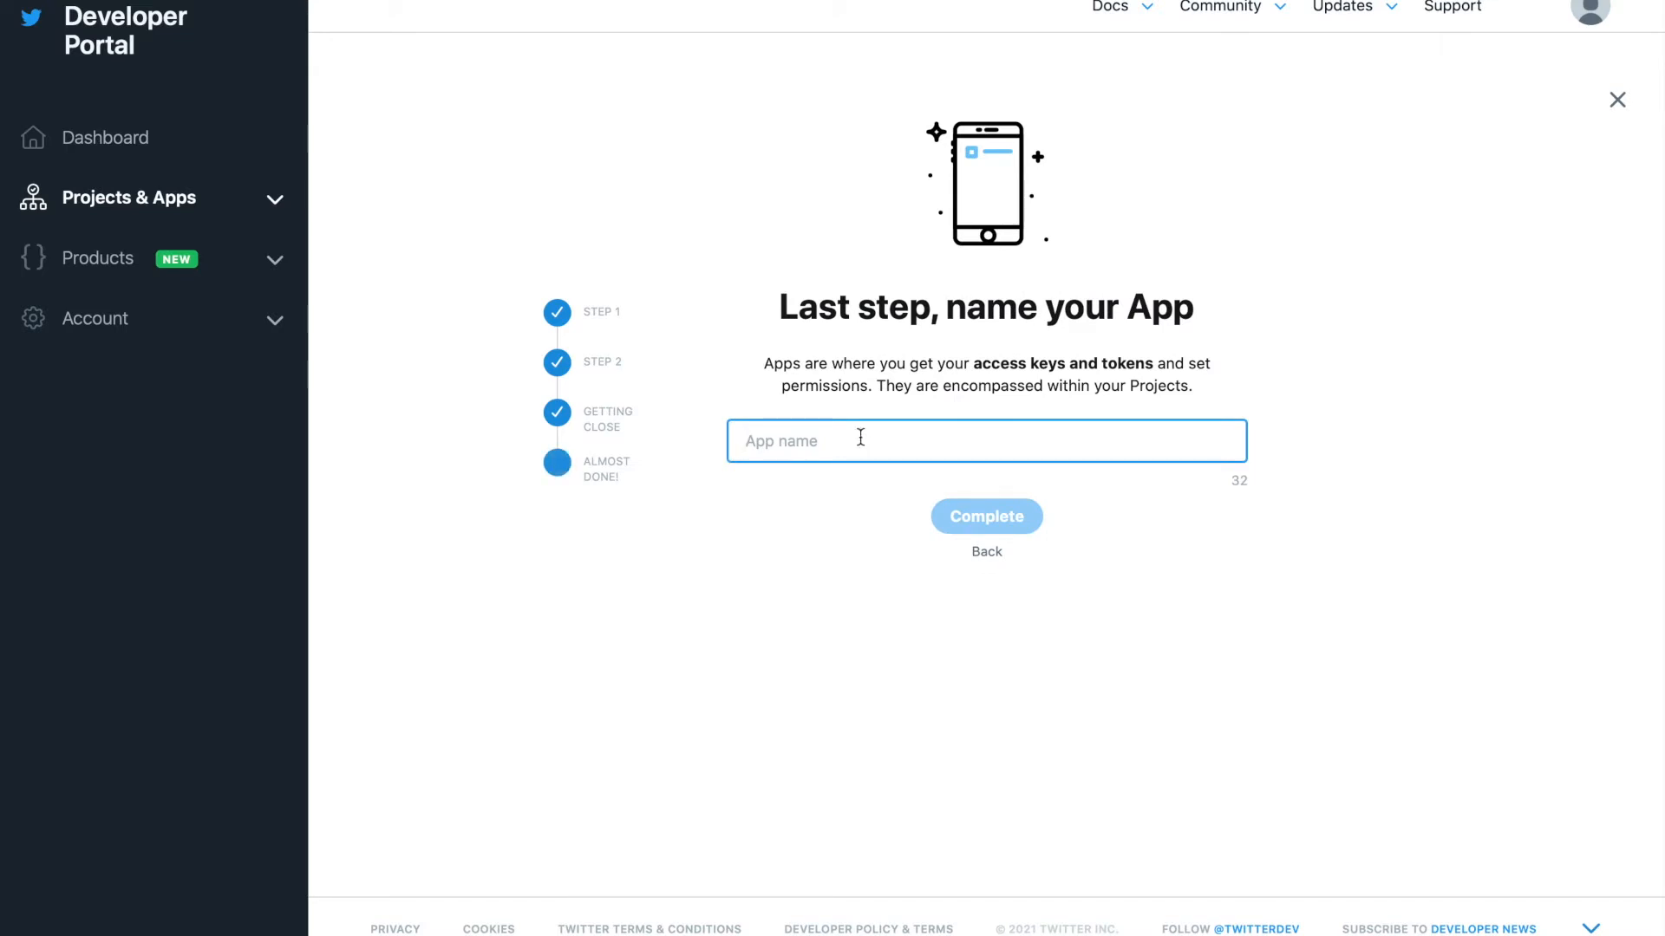
type("bottext")
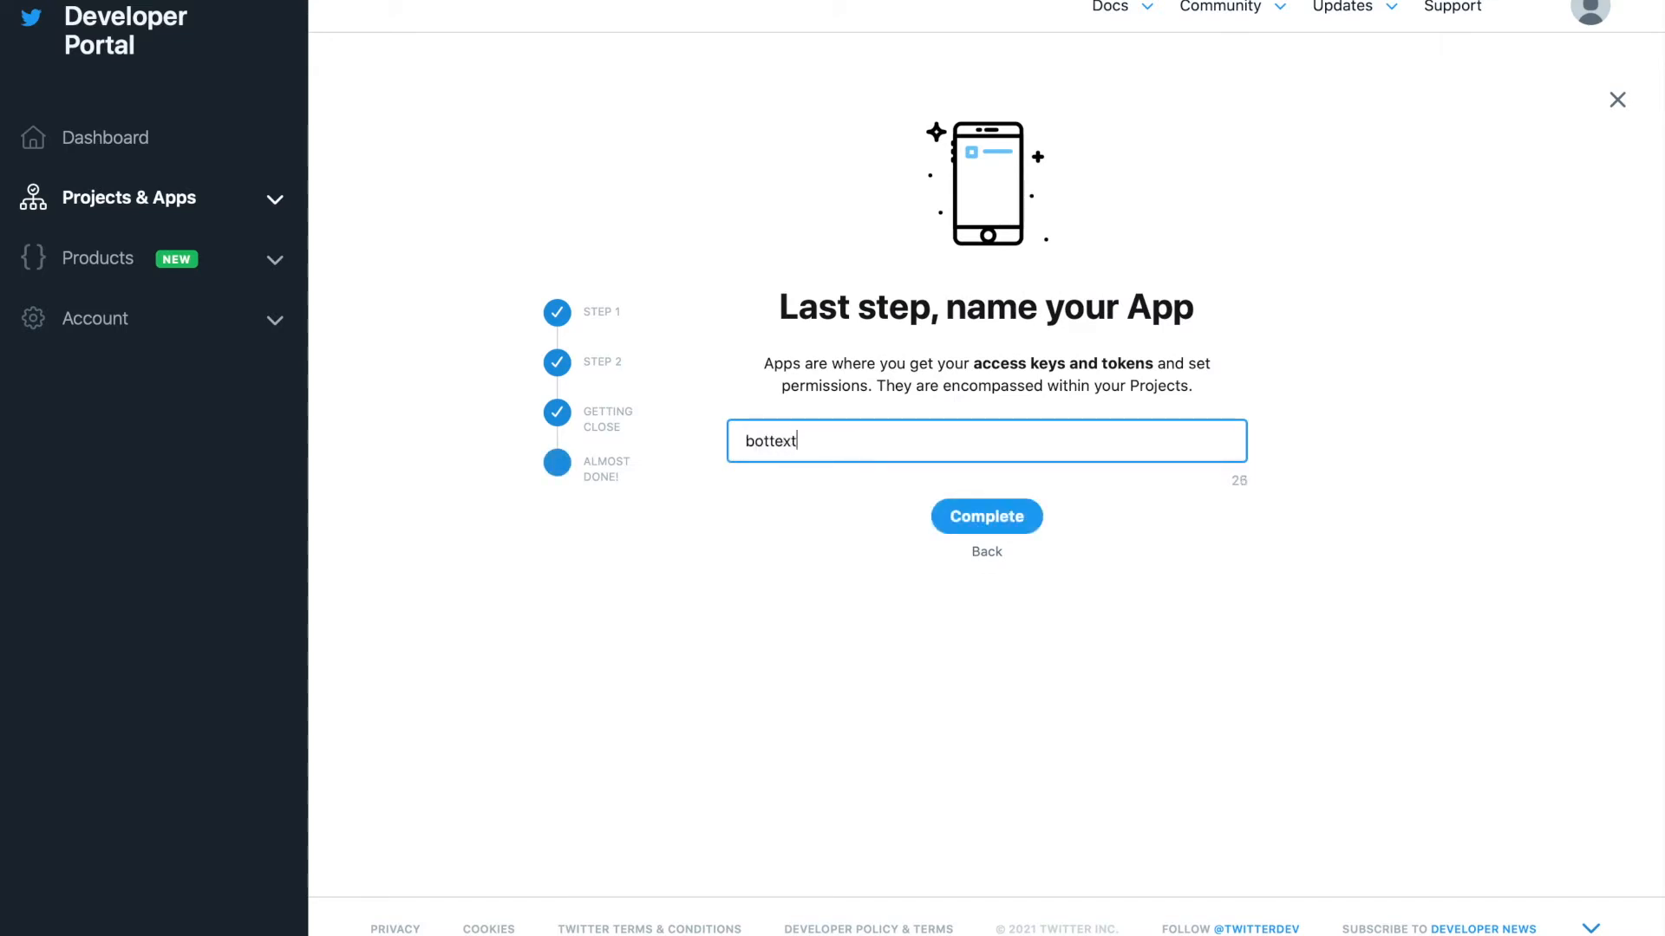
left_click(985, 516)
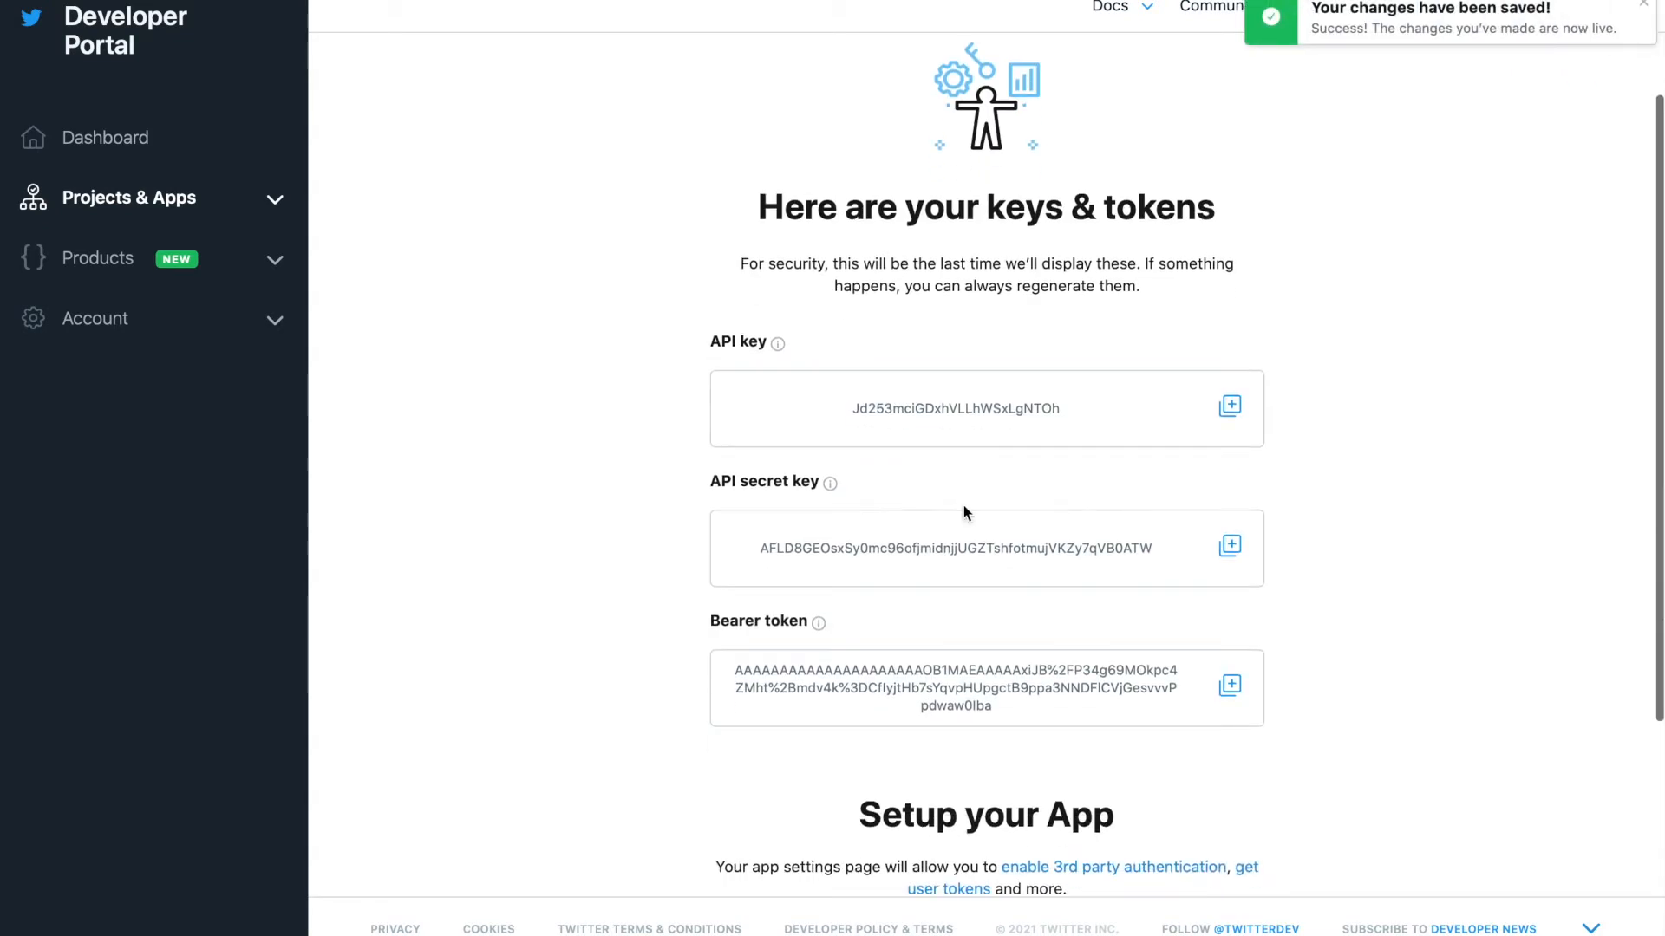
mouse_move(833, 413)
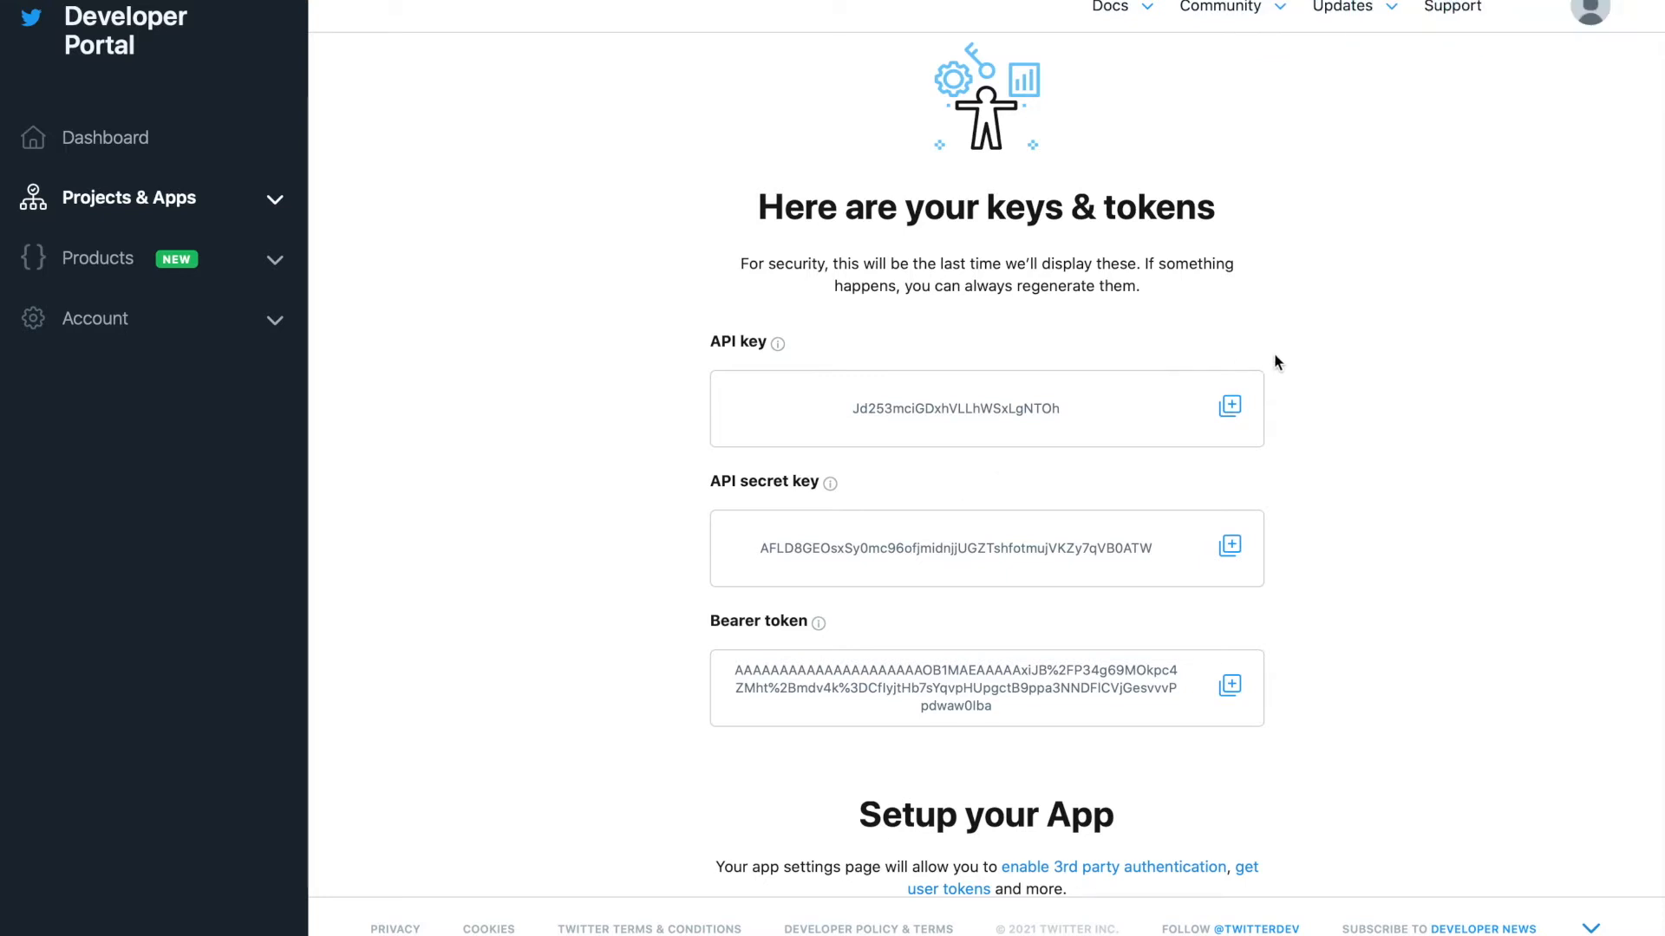
mouse_move(1094, 414)
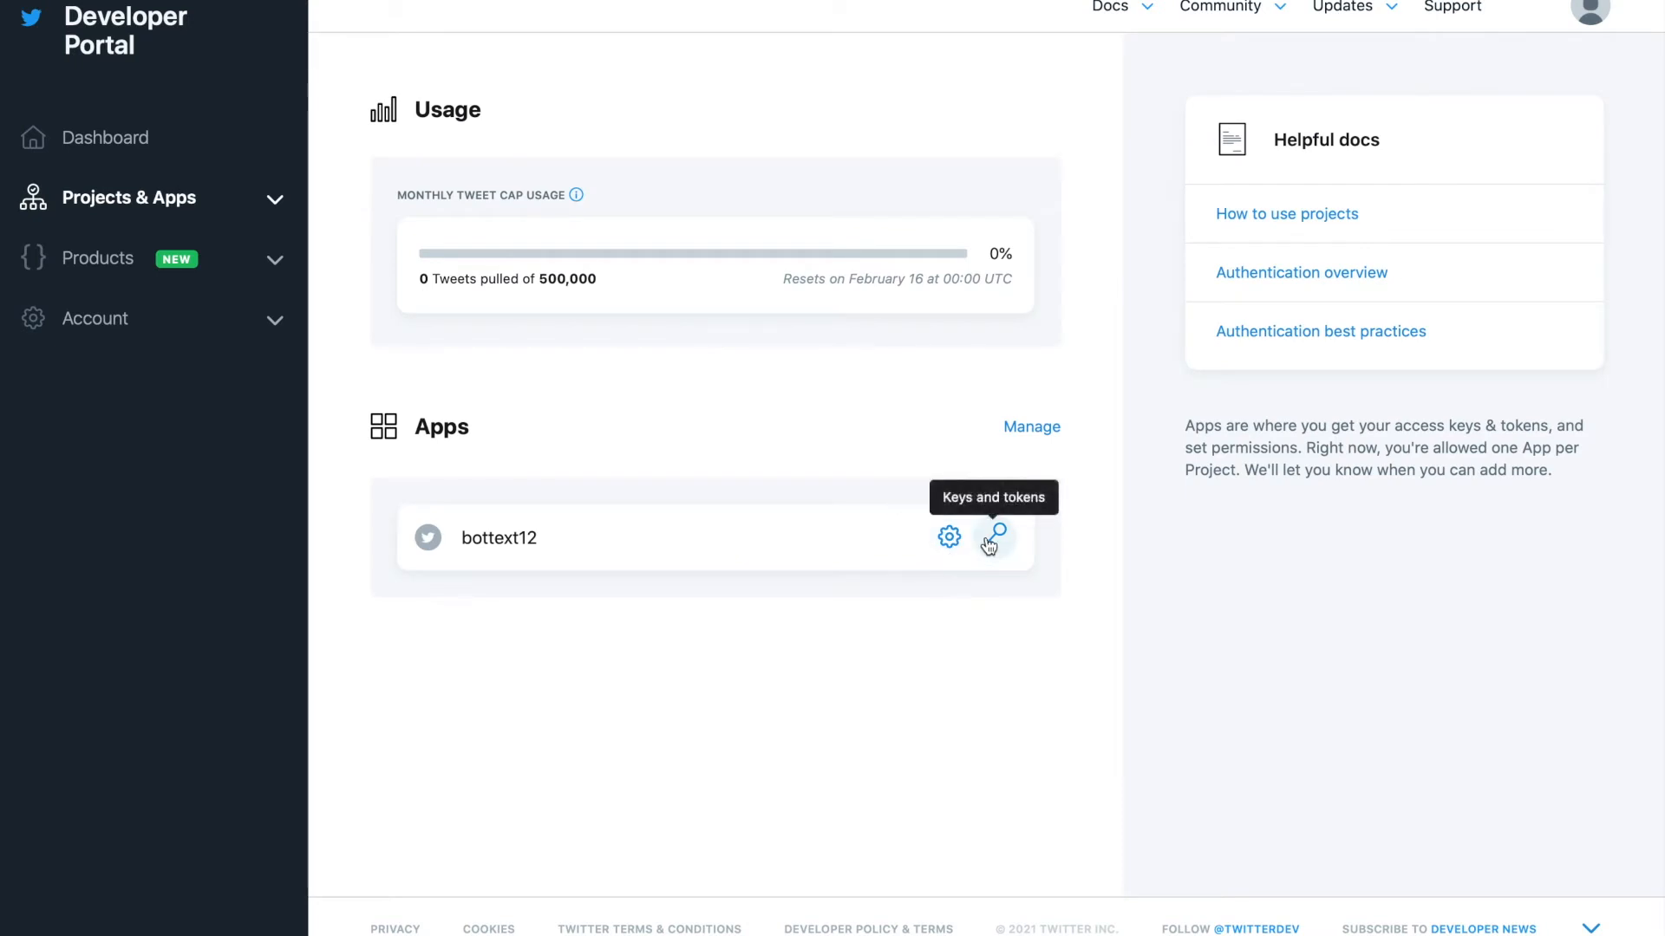
Step: Generate the bottext12 app's access token and secret from its Keys and tokens page
left_click(993, 536)
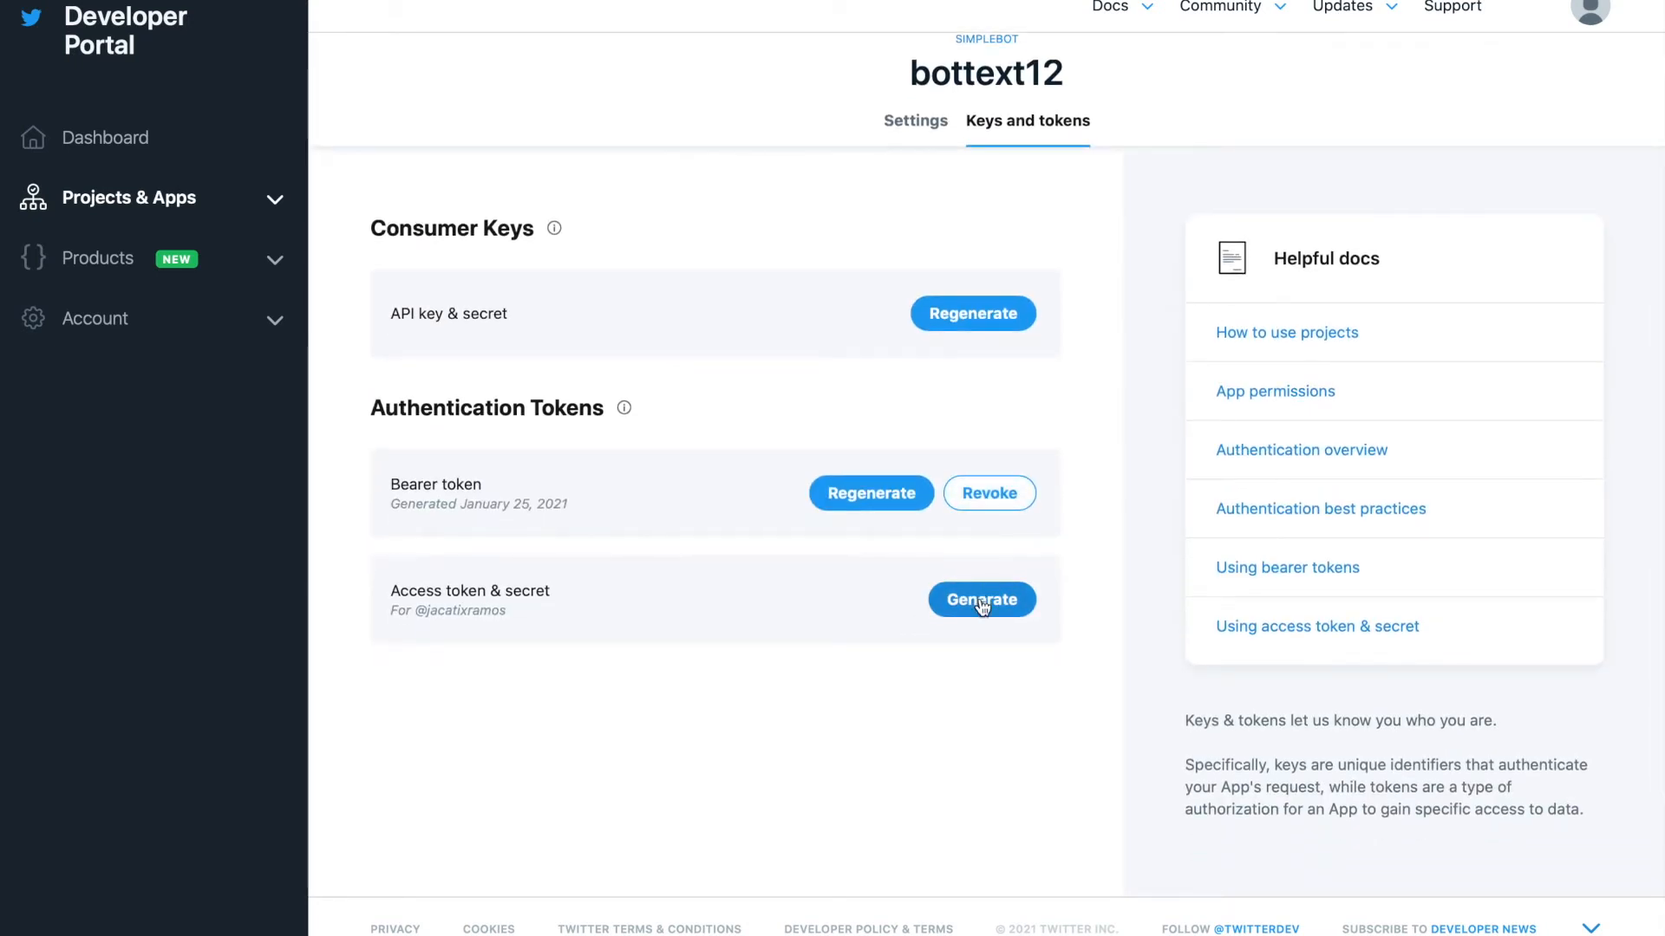
left_click(981, 598)
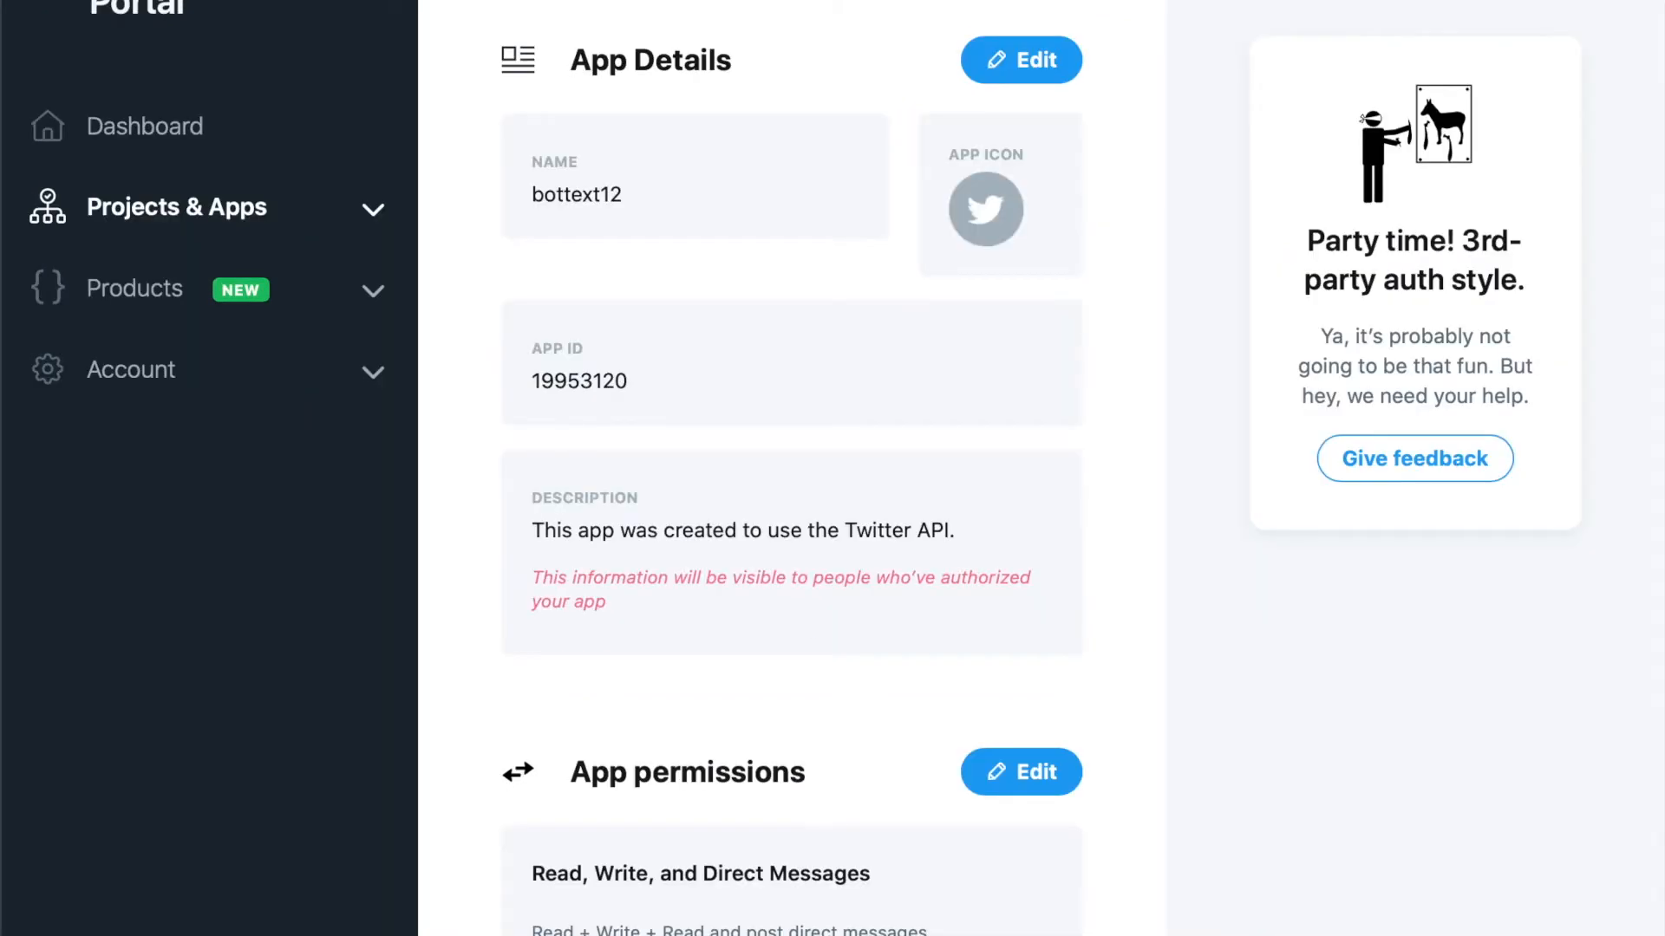
Step: Set the bottext12 app permissions to Read, Write, and Direct Messages and save
scroll("down", 3)
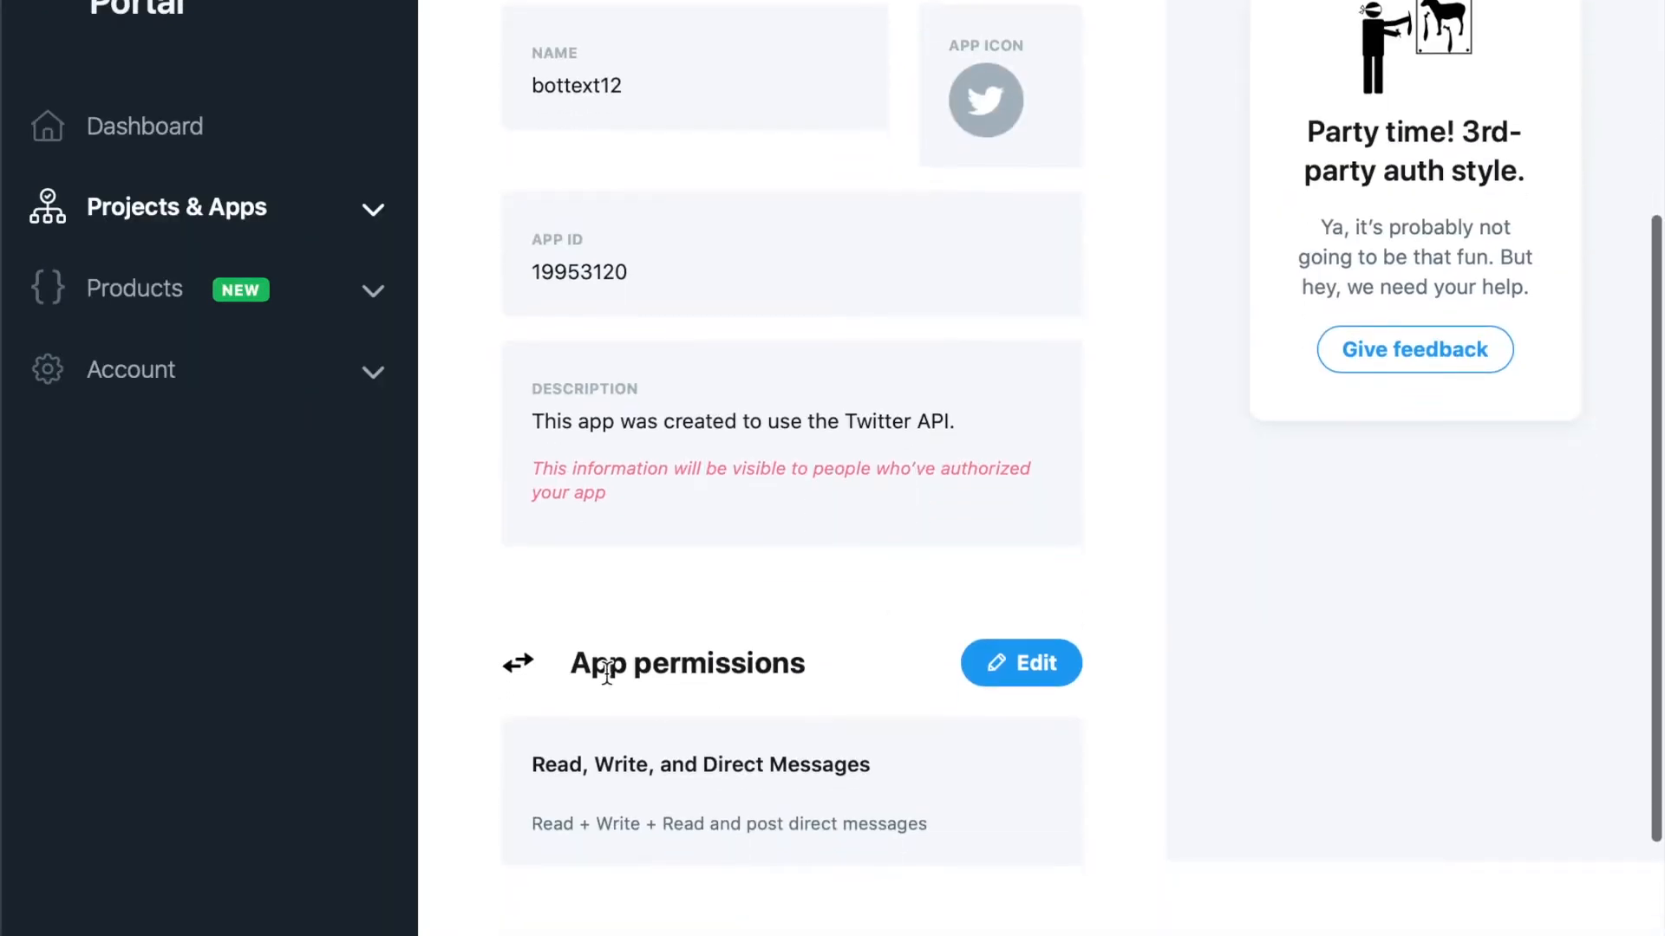
mouse_move(816, 689)
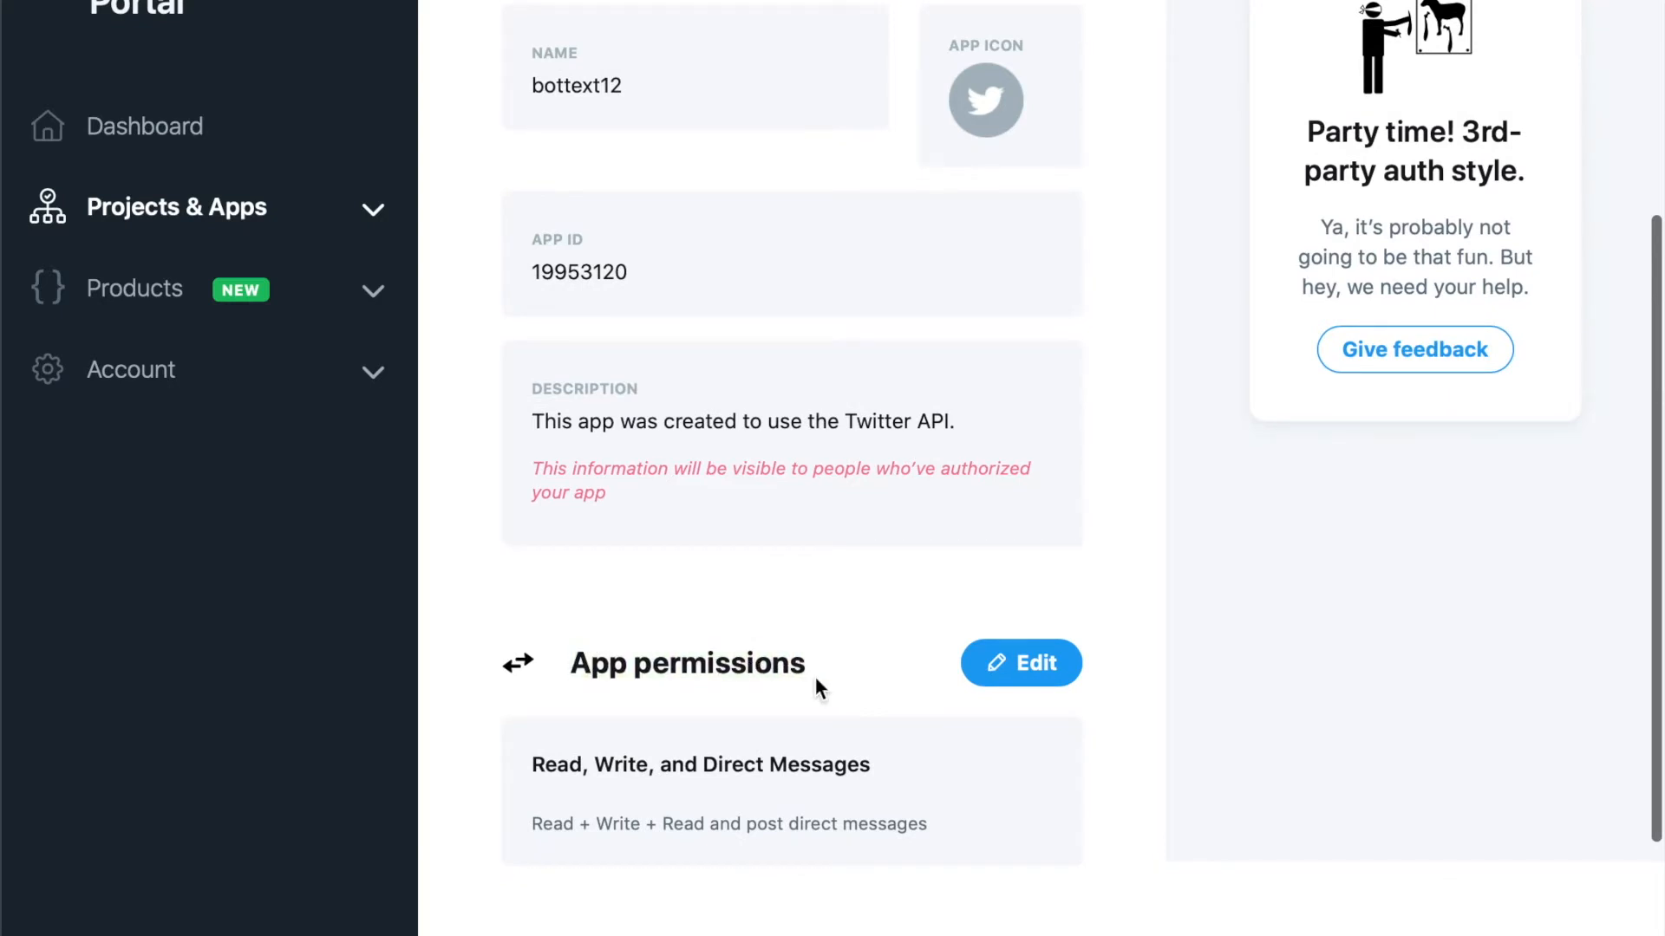
scroll("down", 3)
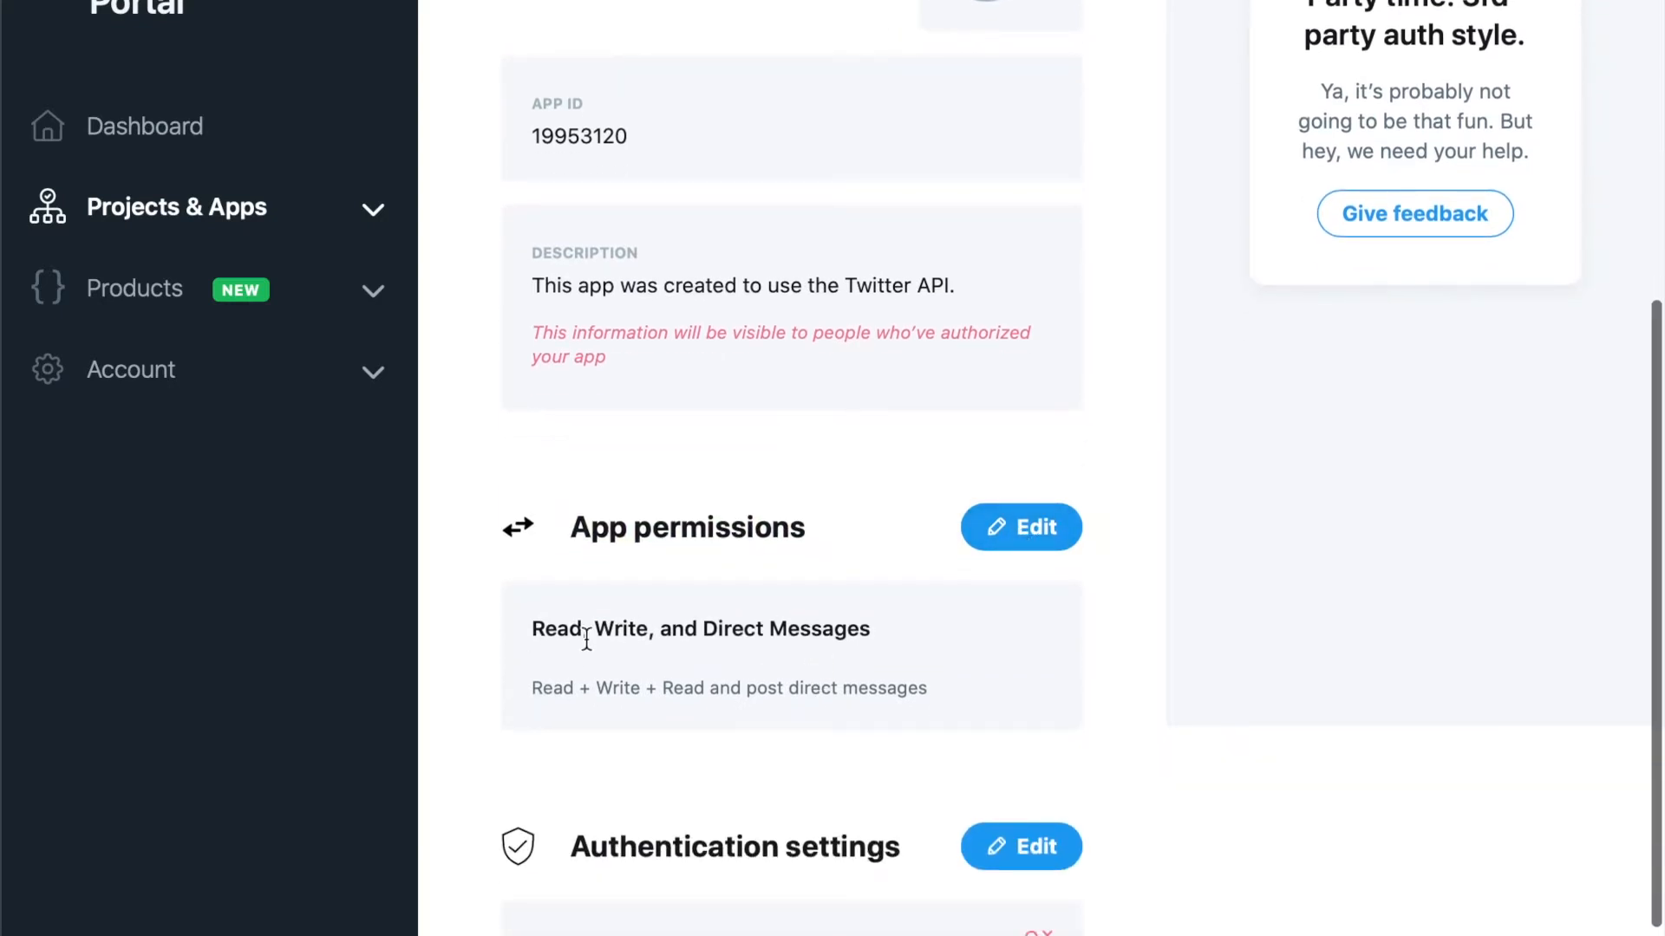
left_click(1020, 527)
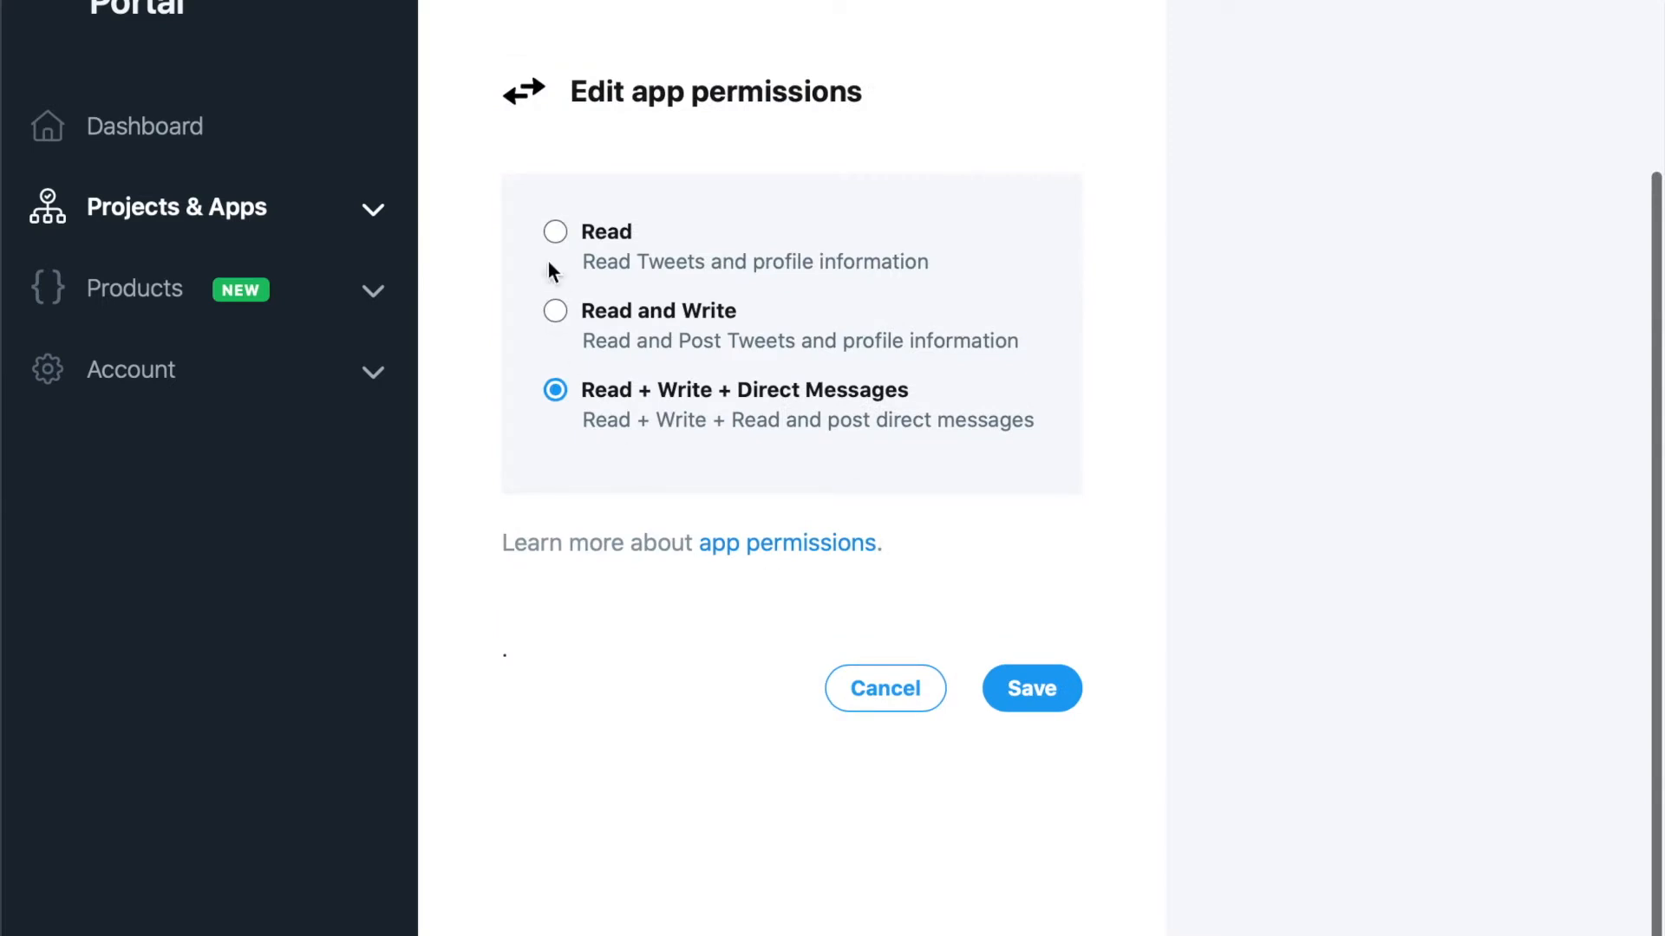
mouse_move(622, 380)
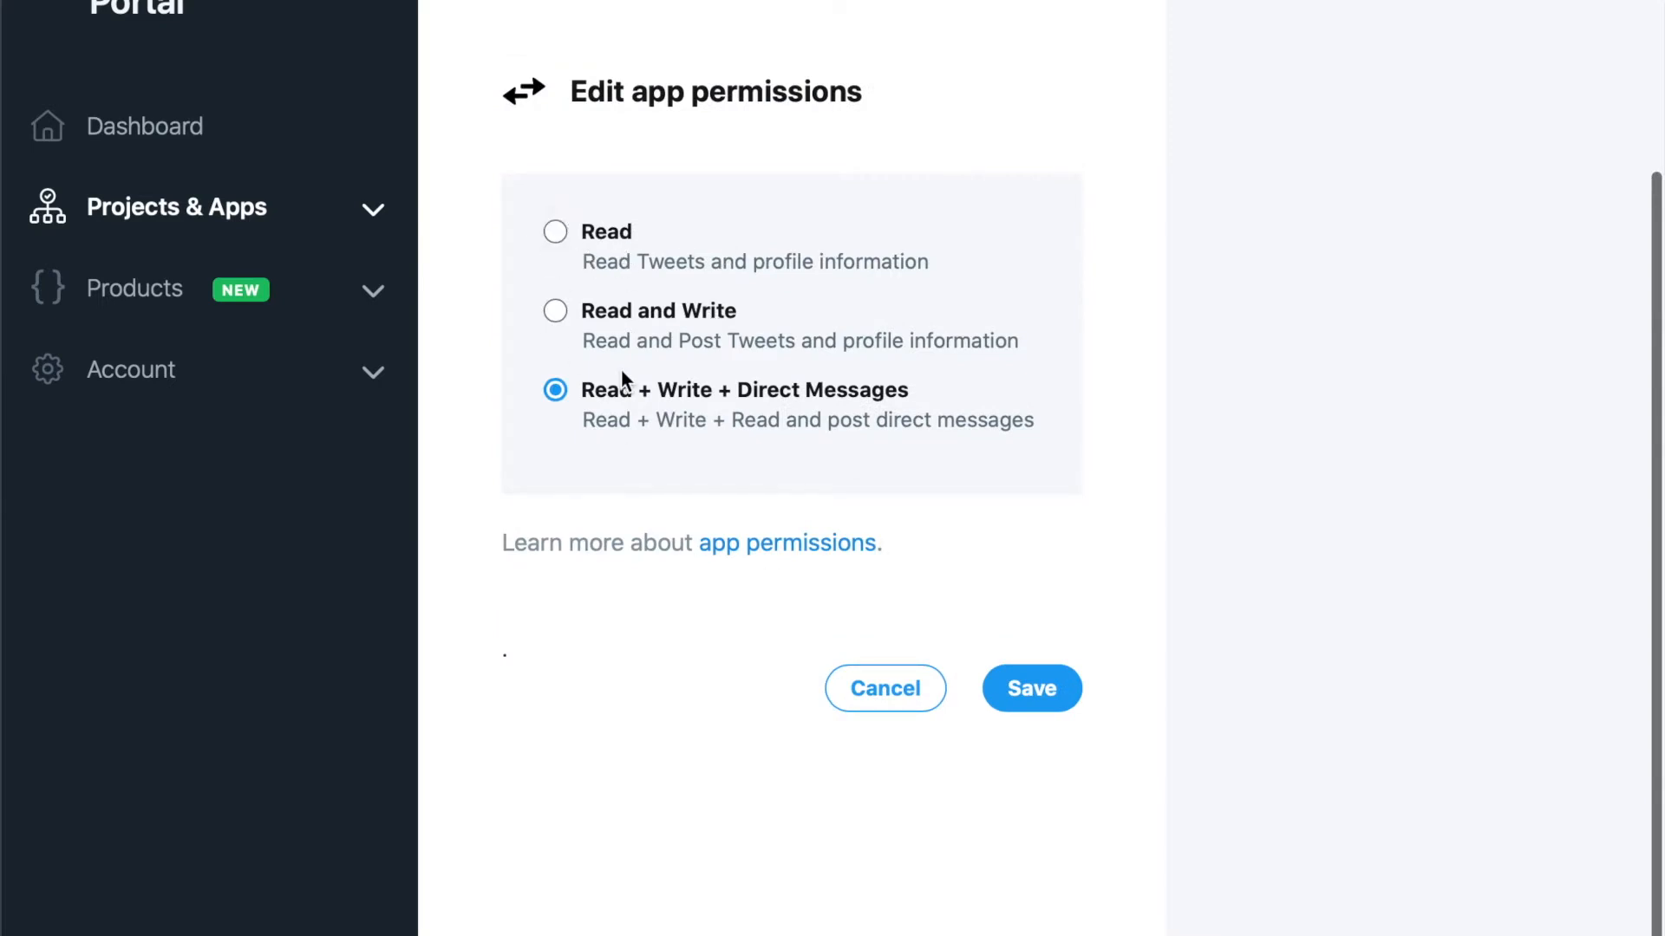
mouse_move(704, 326)
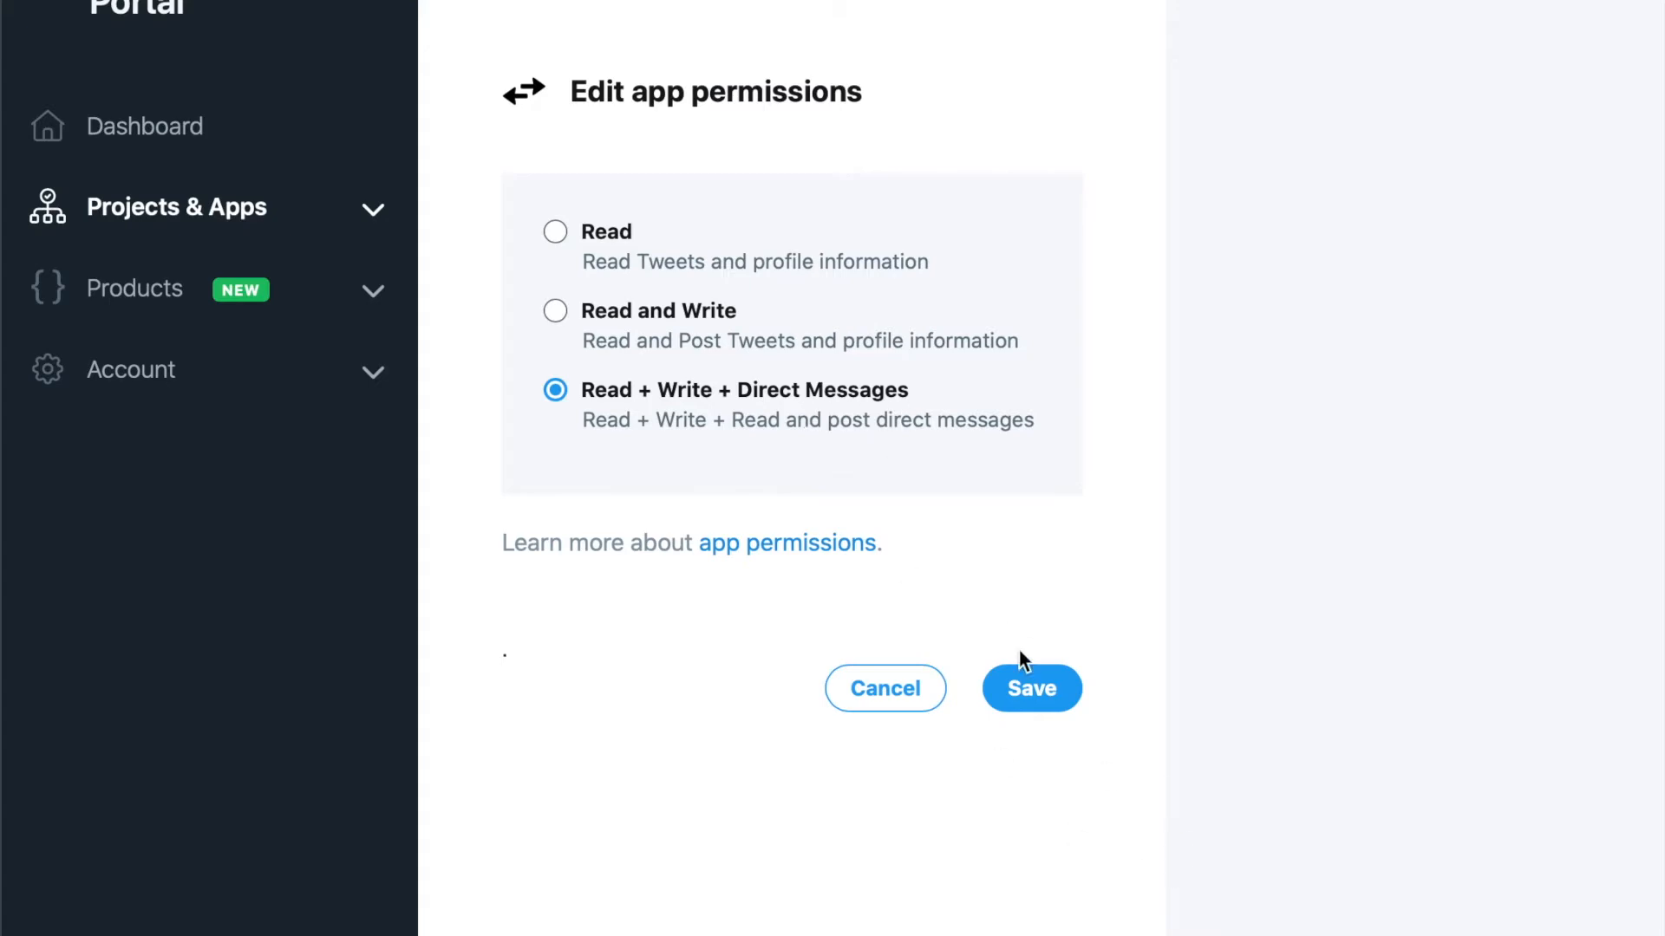
left_click(1028, 688)
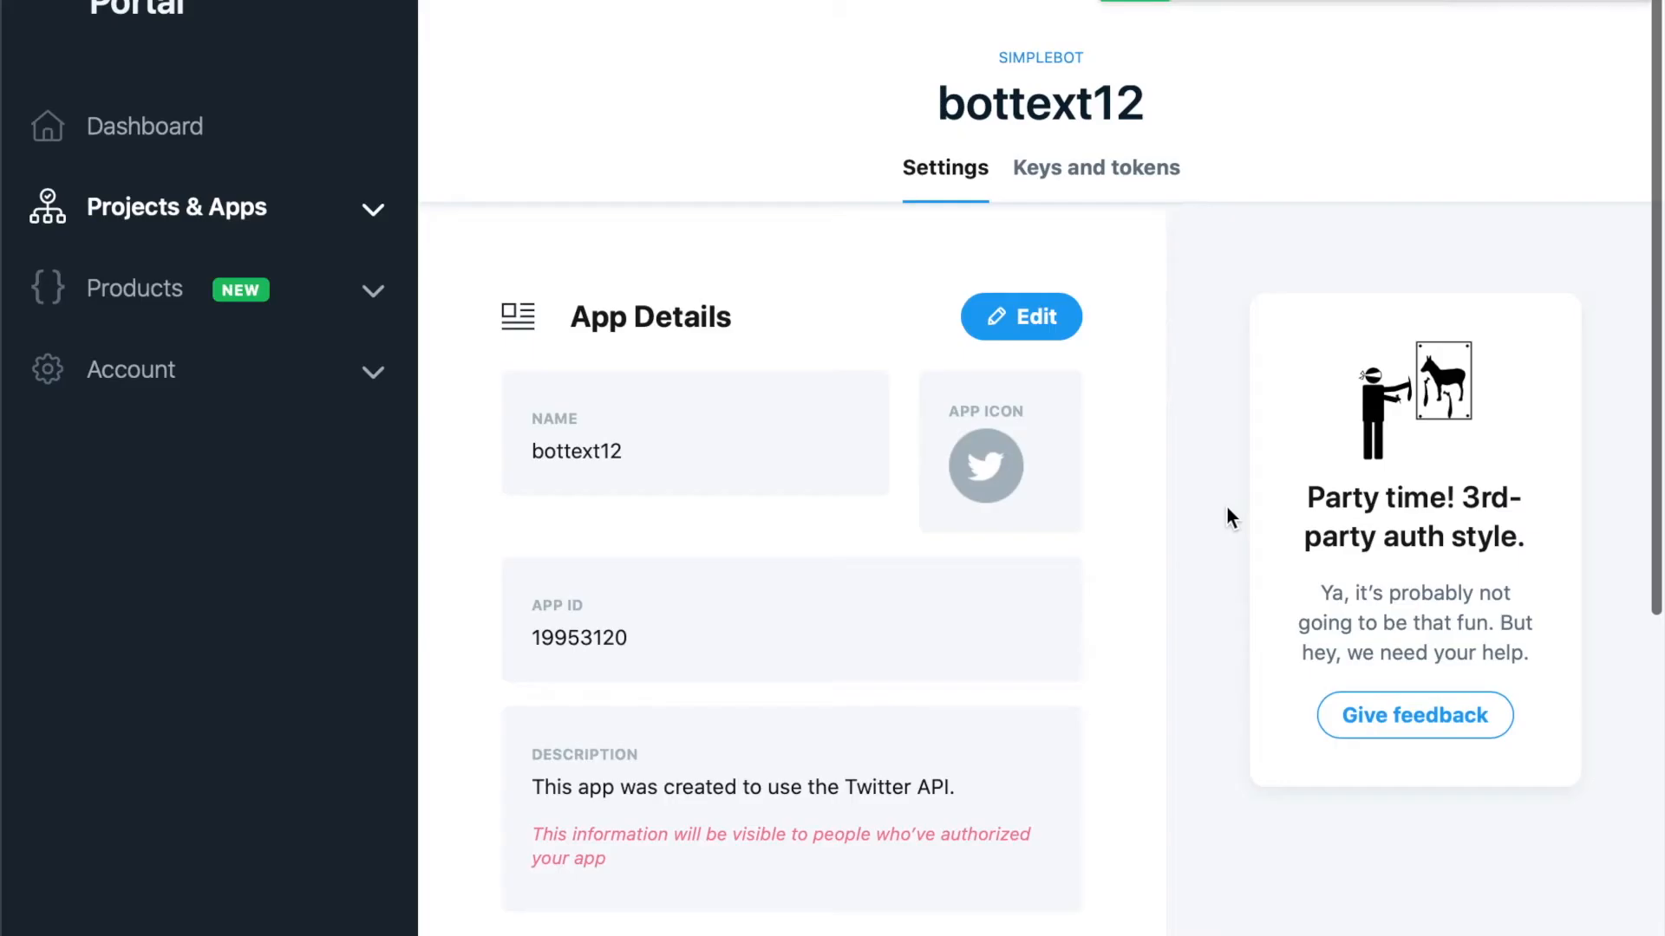
mouse_move(803, 723)
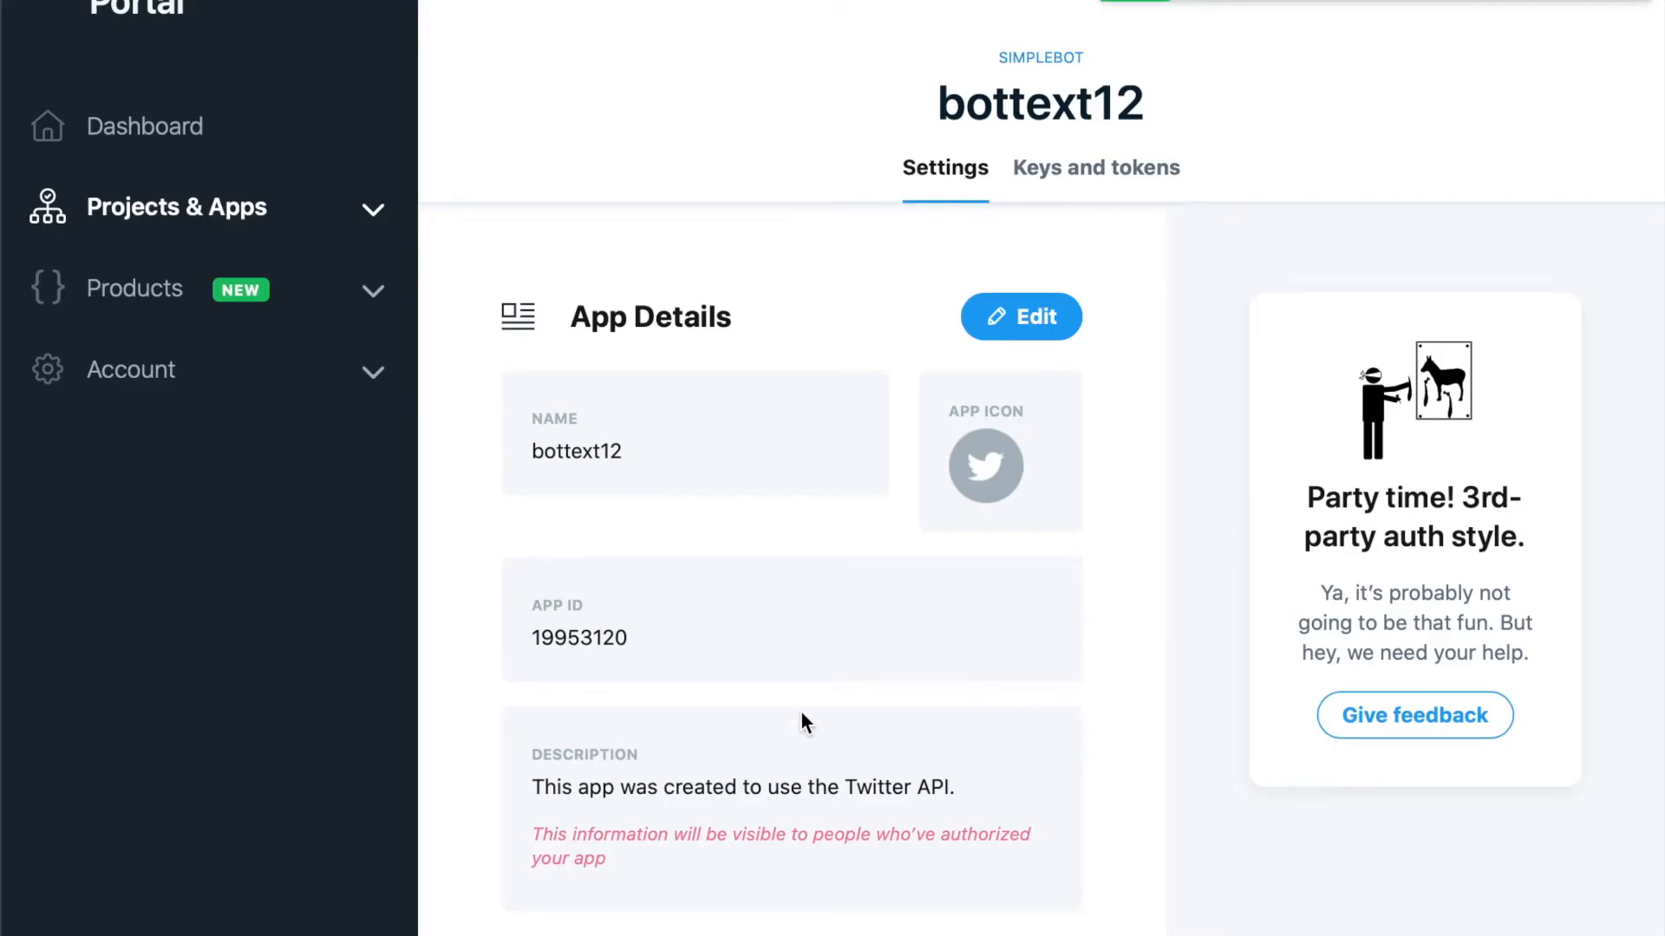
scroll("down", 3)
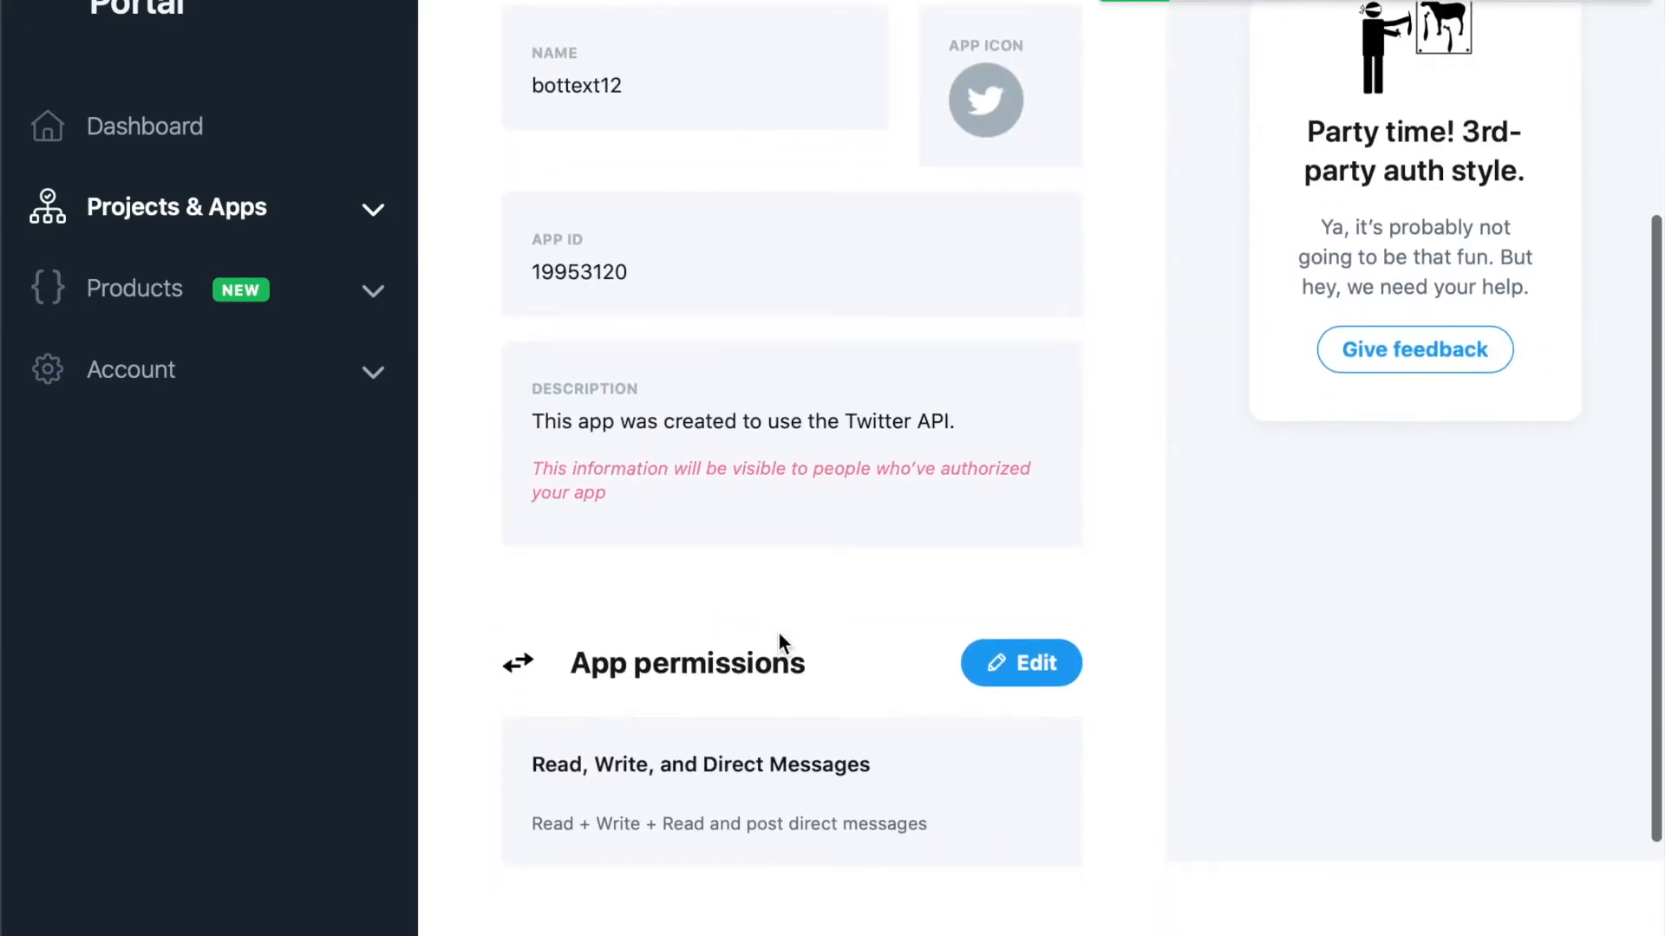
Step: Regenerate the bottext12 app's access token and secret and confirm, showing the new pair
left_click(1096, 77)
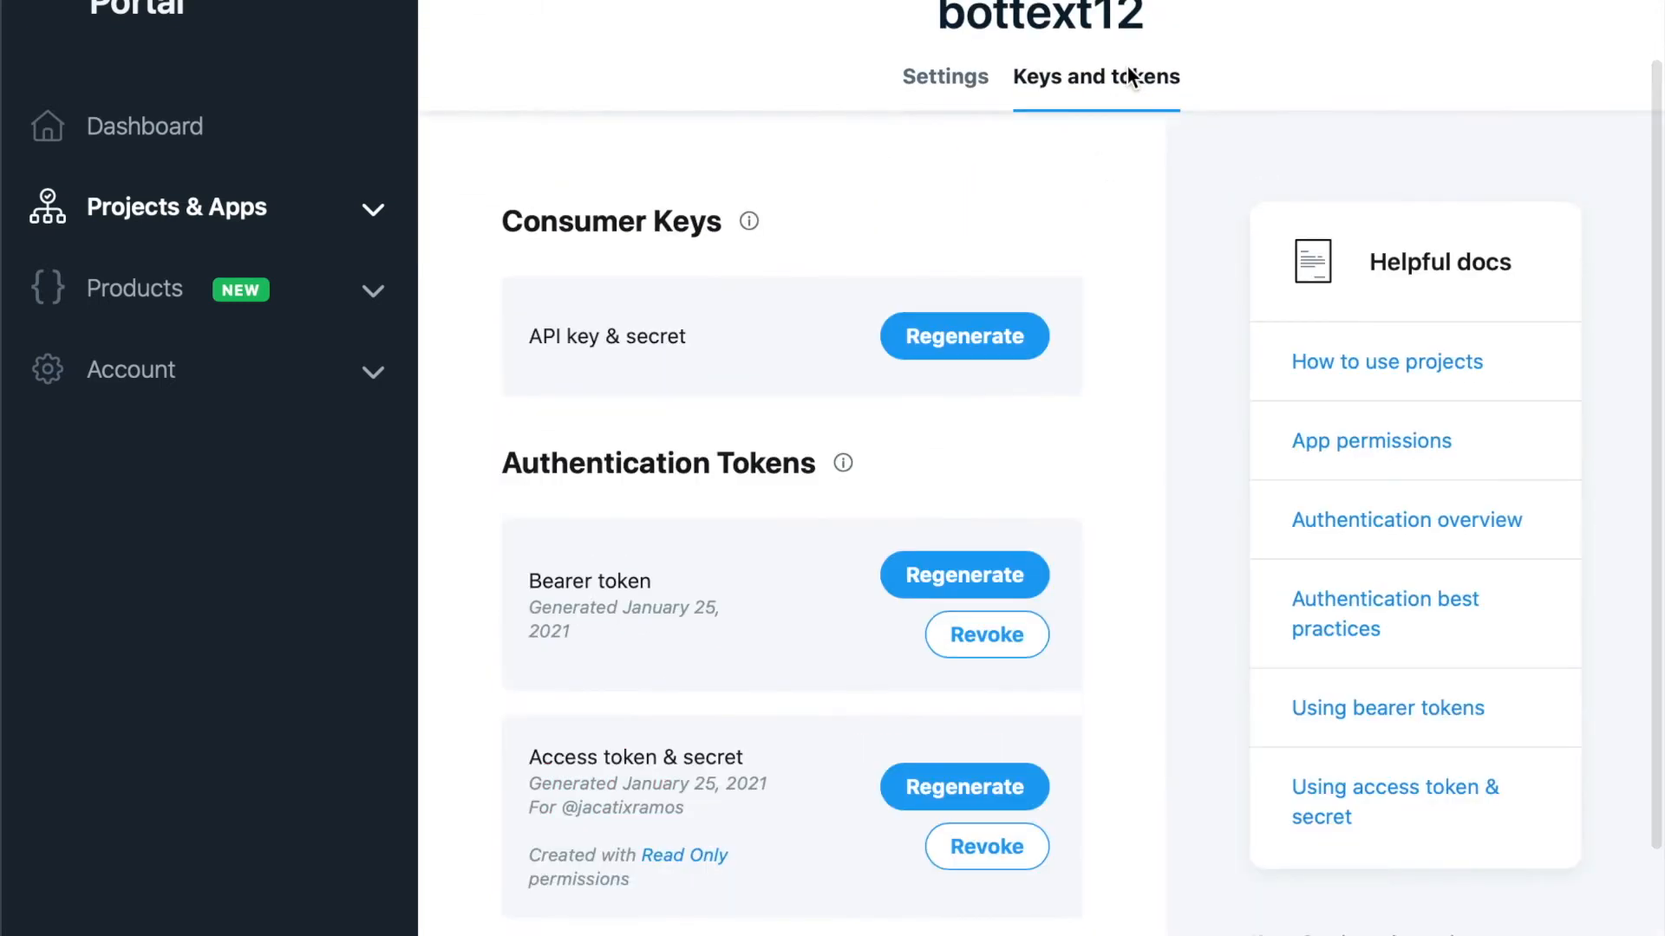
scroll("down", 3)
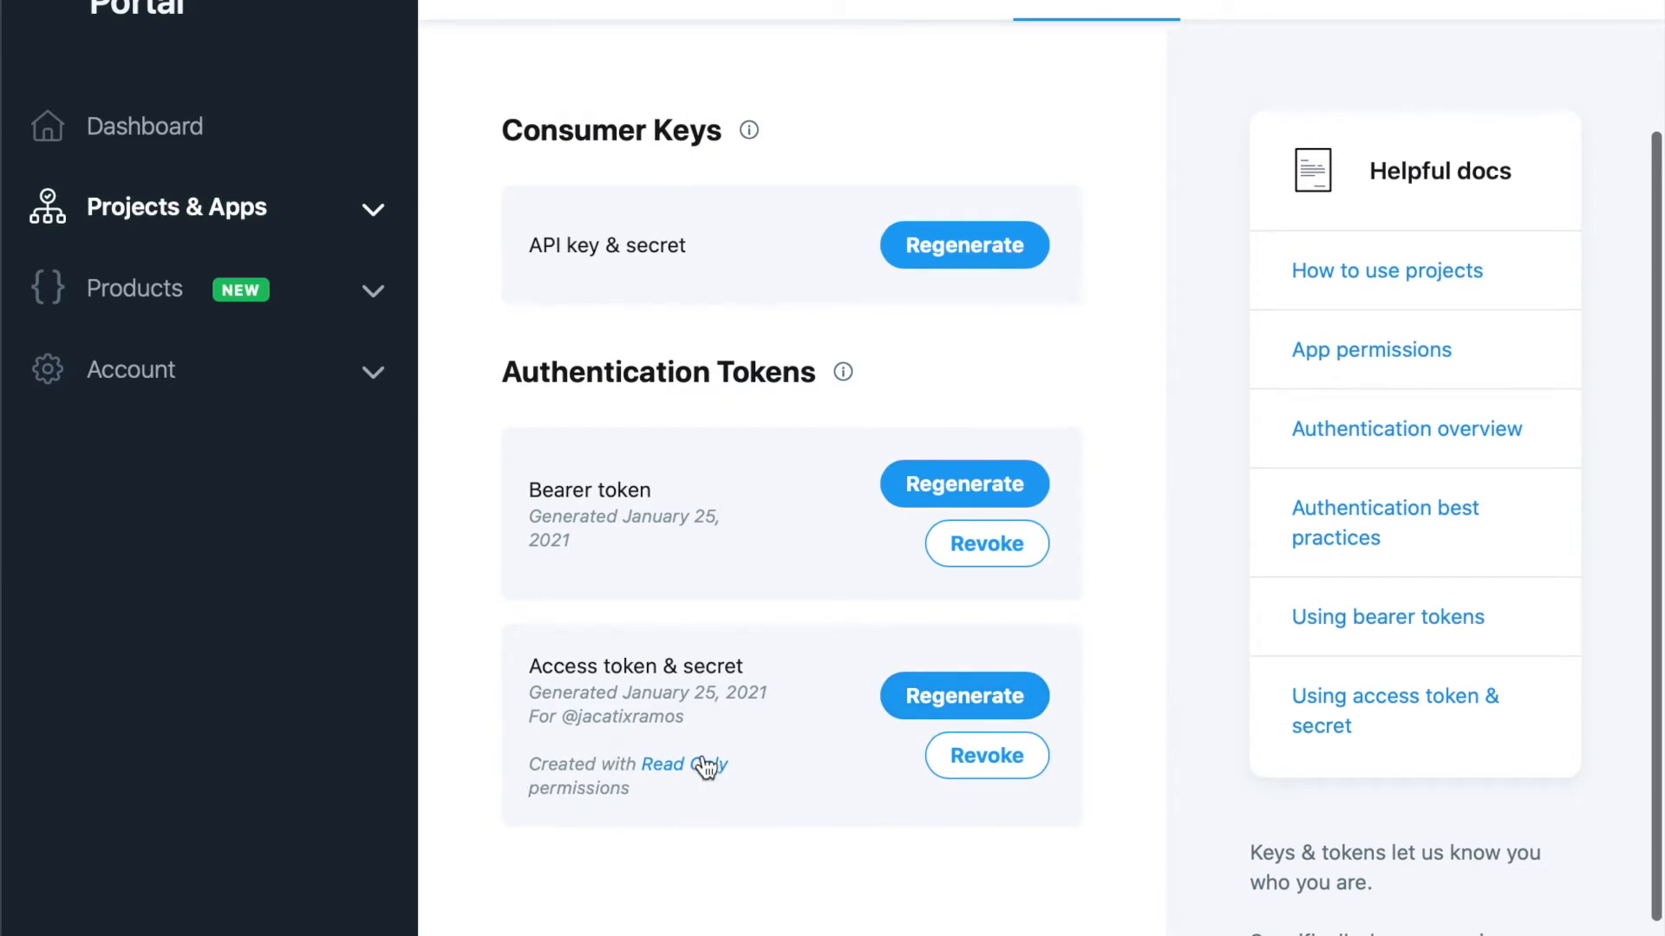
left_click(962, 697)
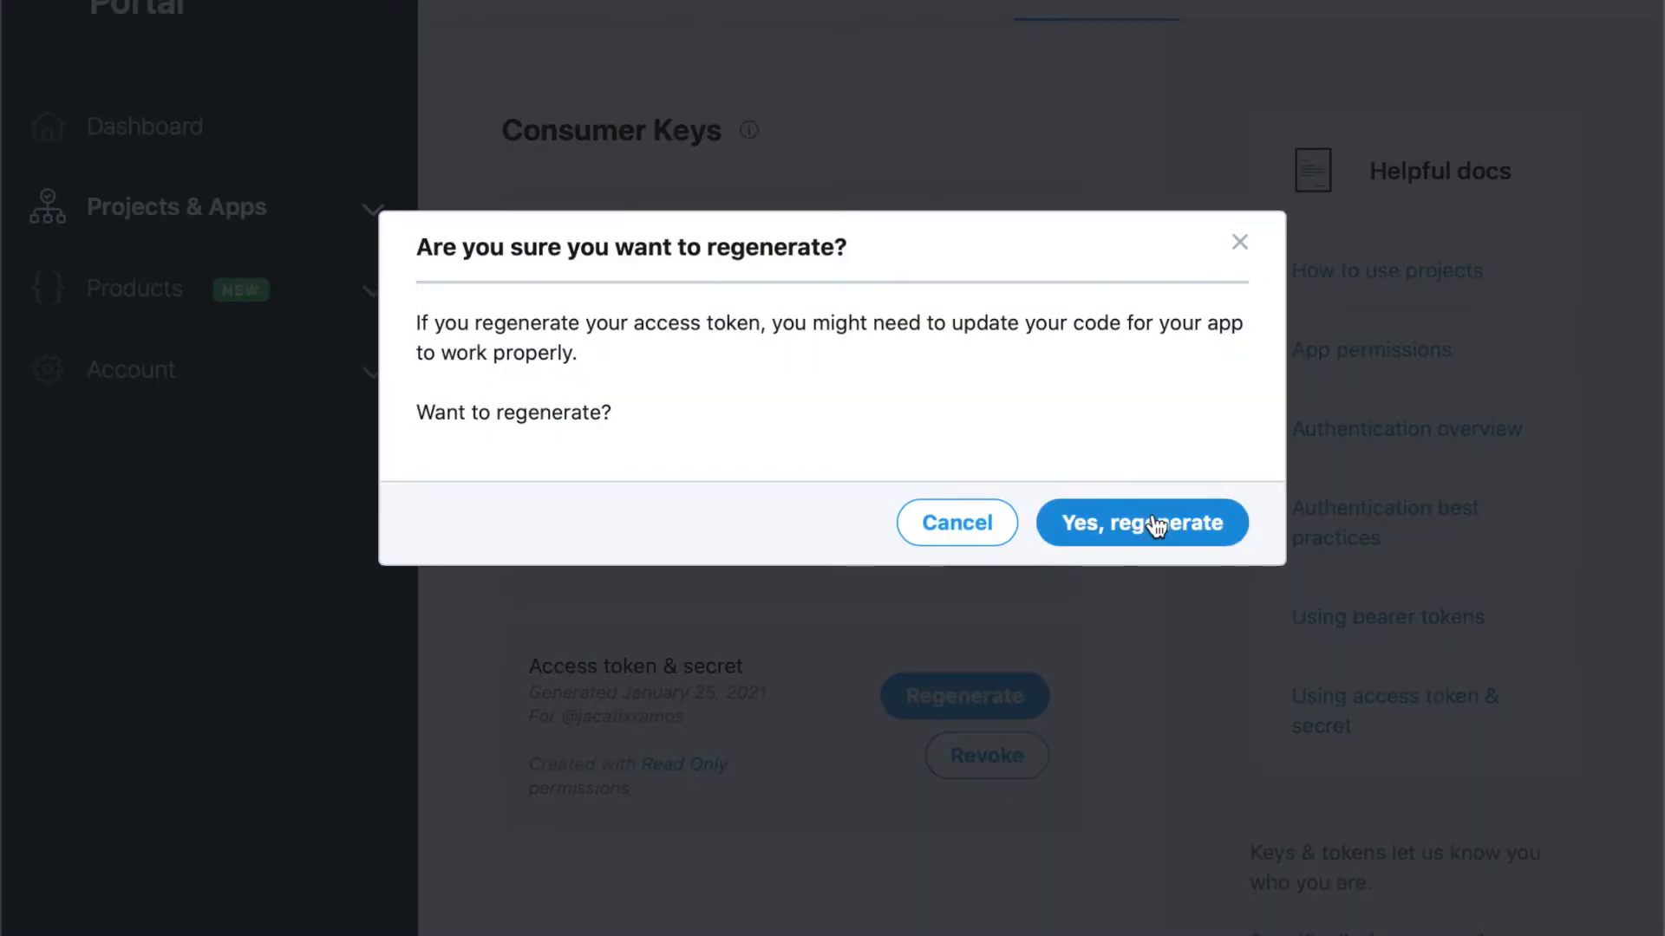
left_click(1141, 522)
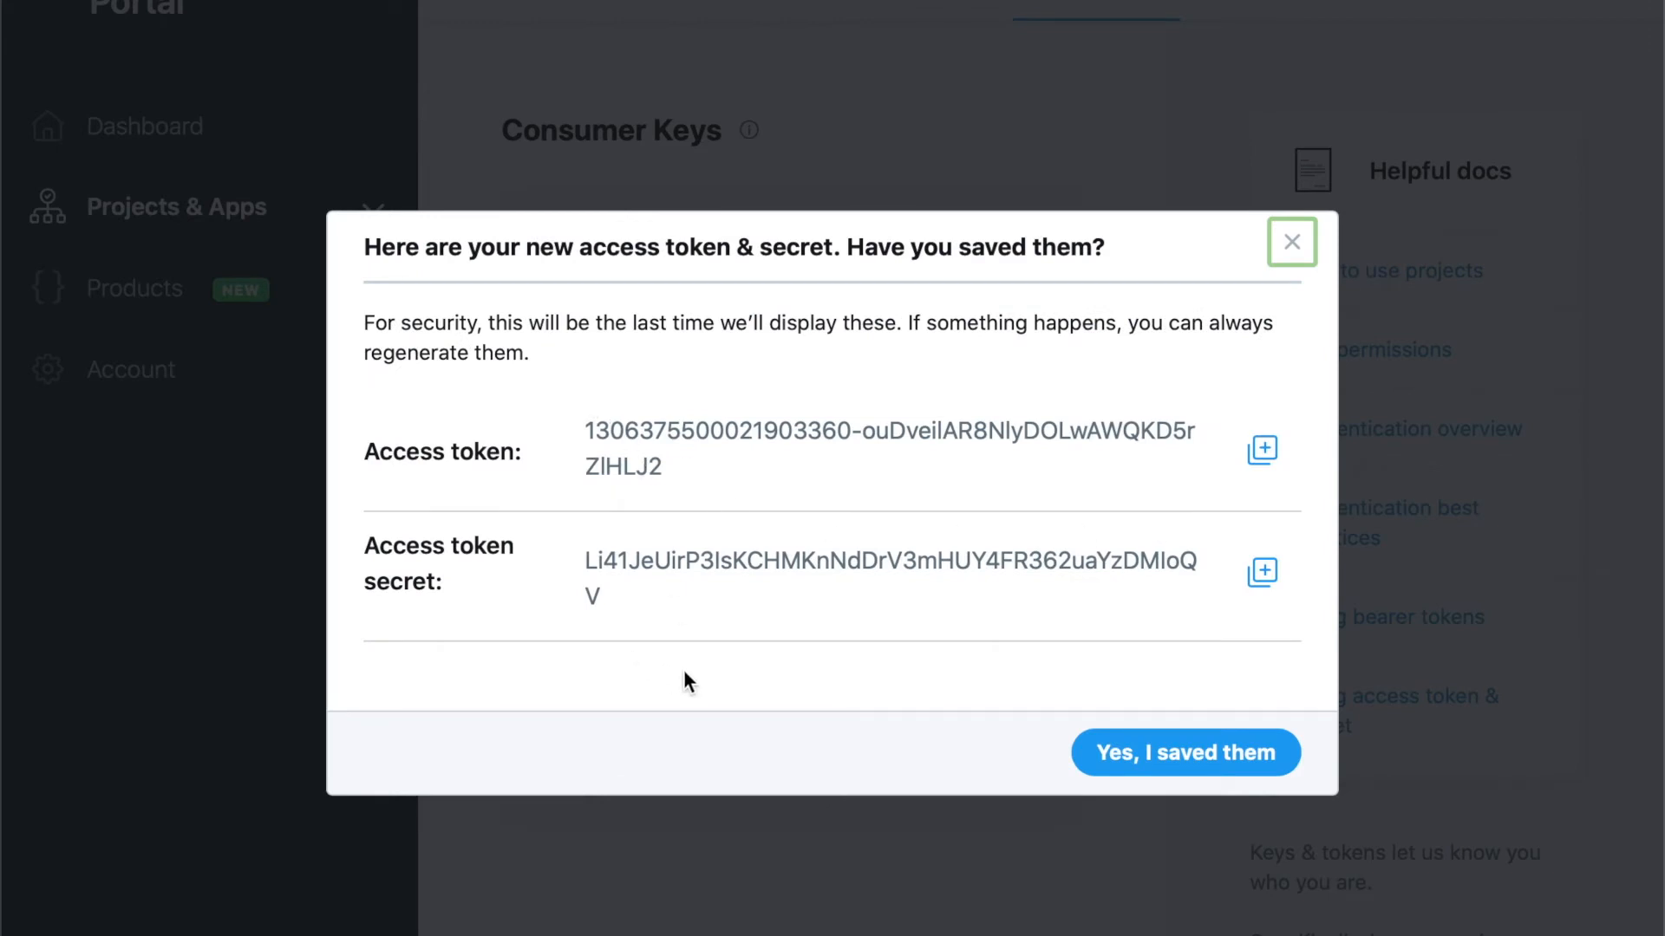
mouse_move(687, 664)
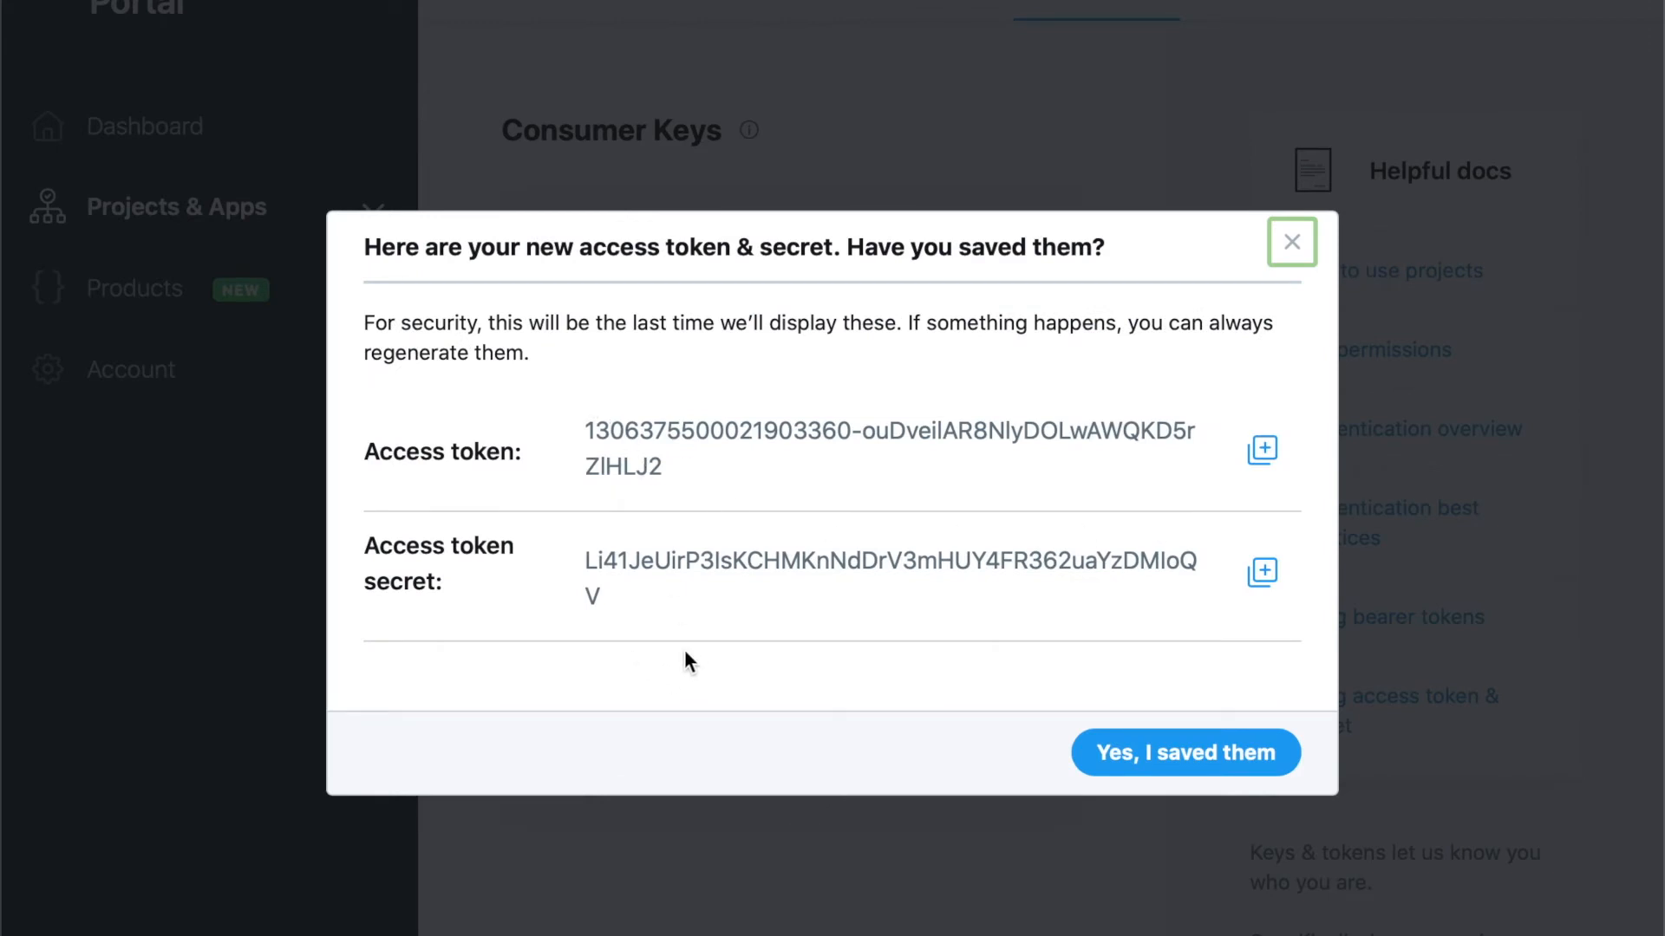
mouse_move(725, 532)
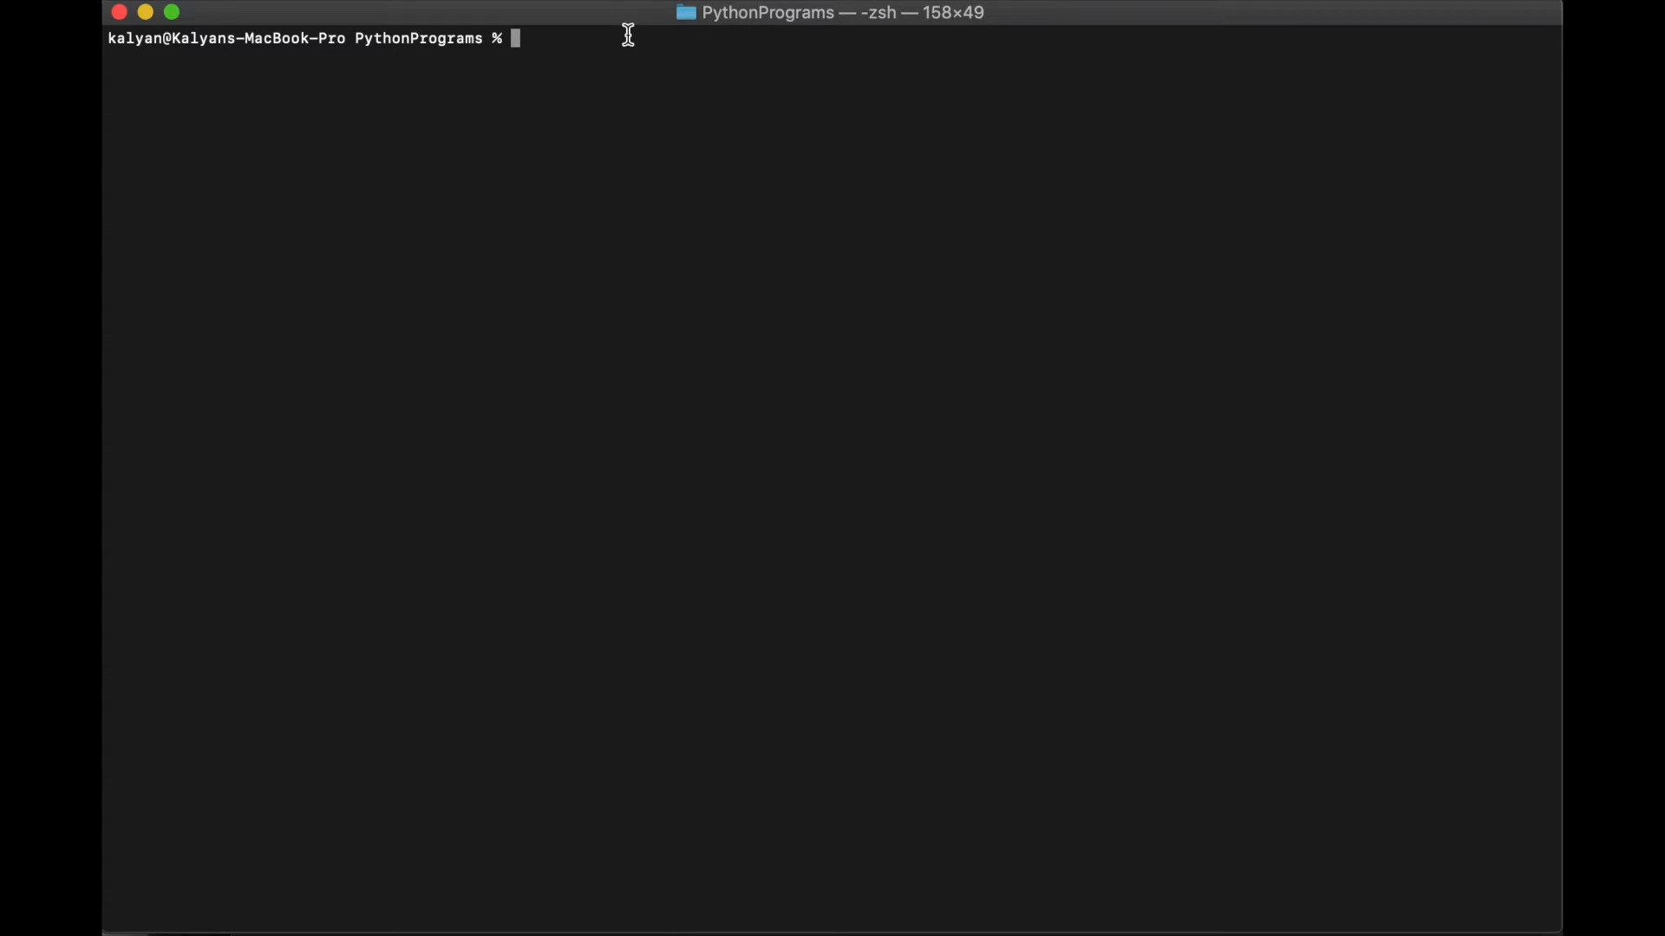
Step: Create a tweetPy virtual environment with python3 -m venv
type("python3 -m")
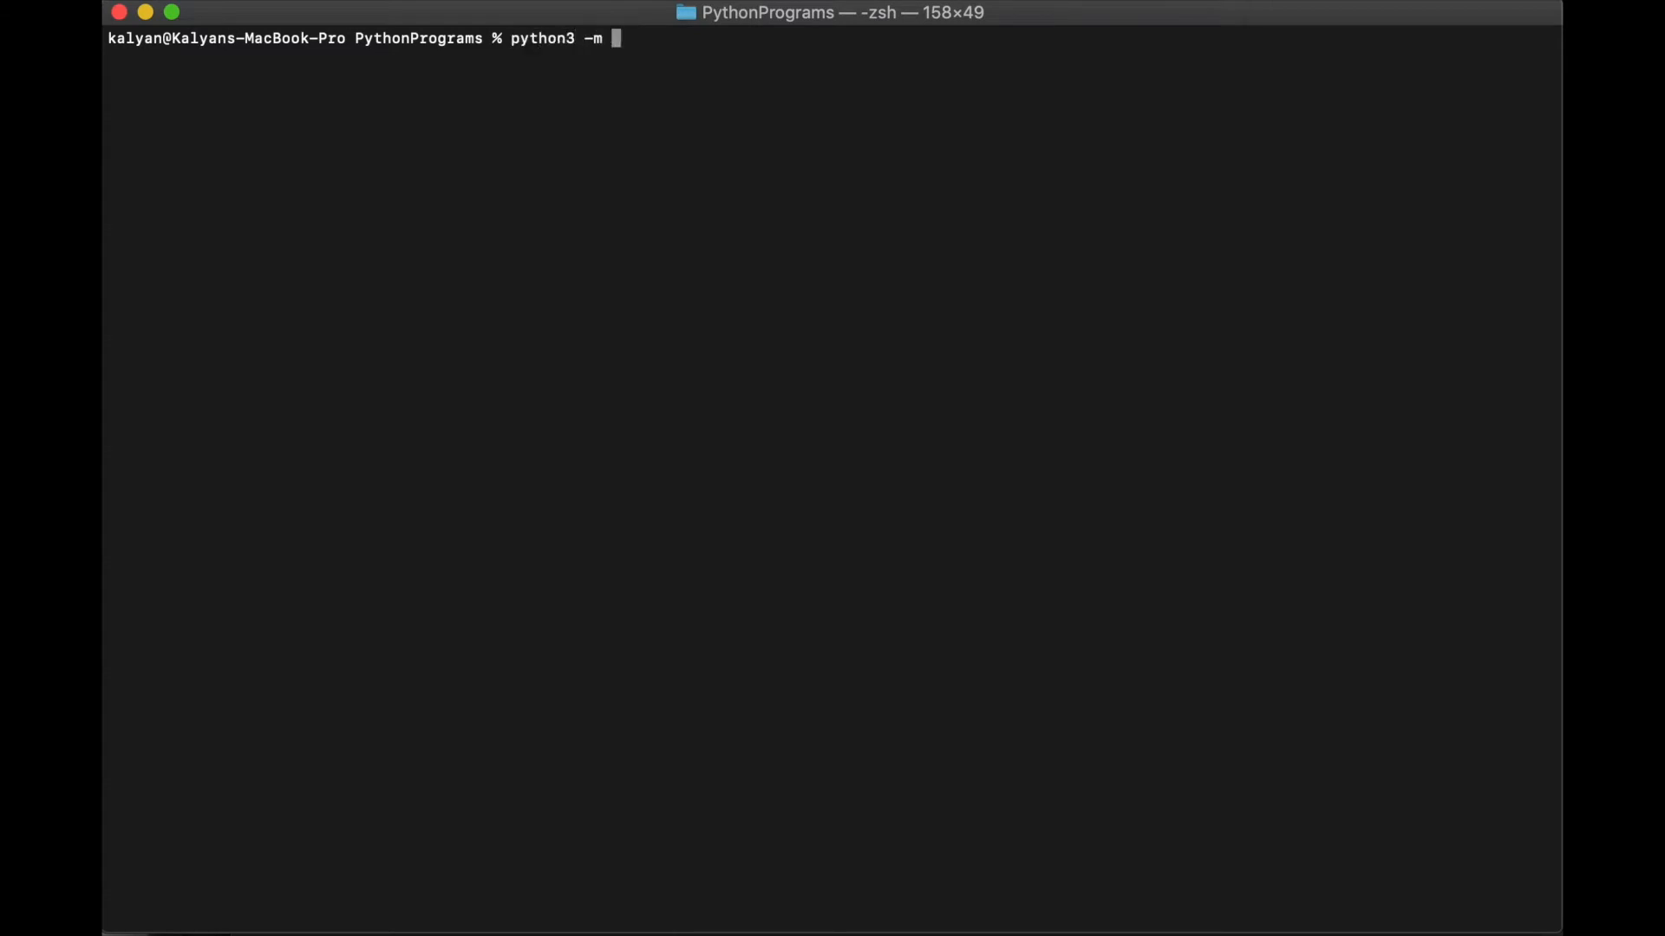
type("venv")
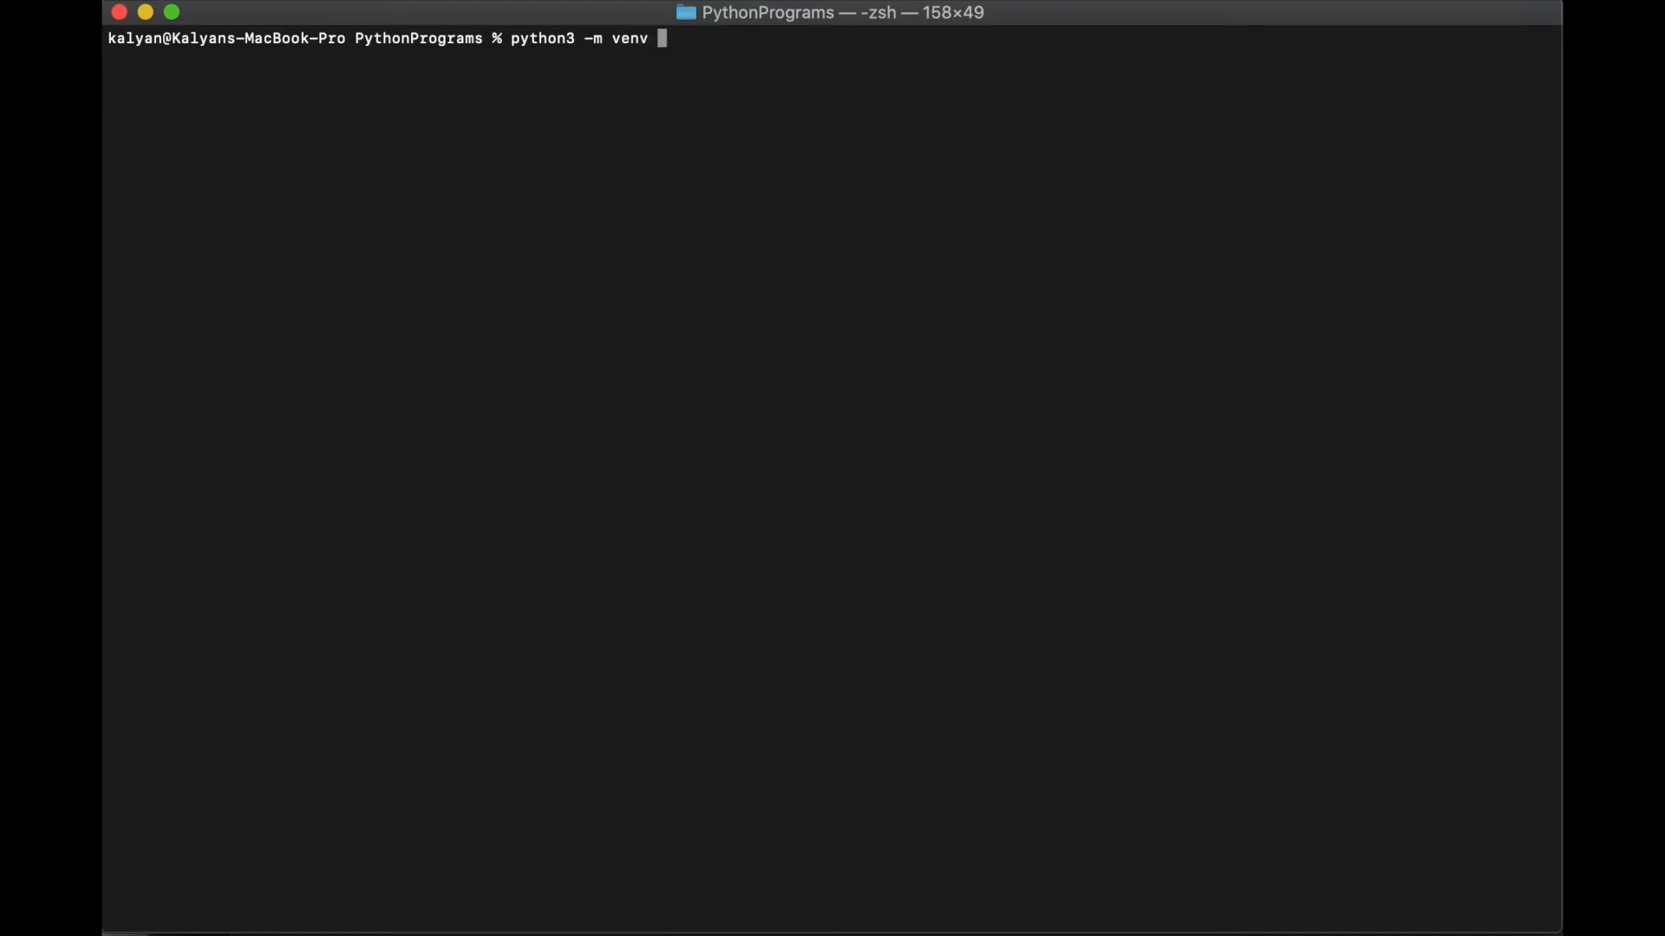
type("tweetP")
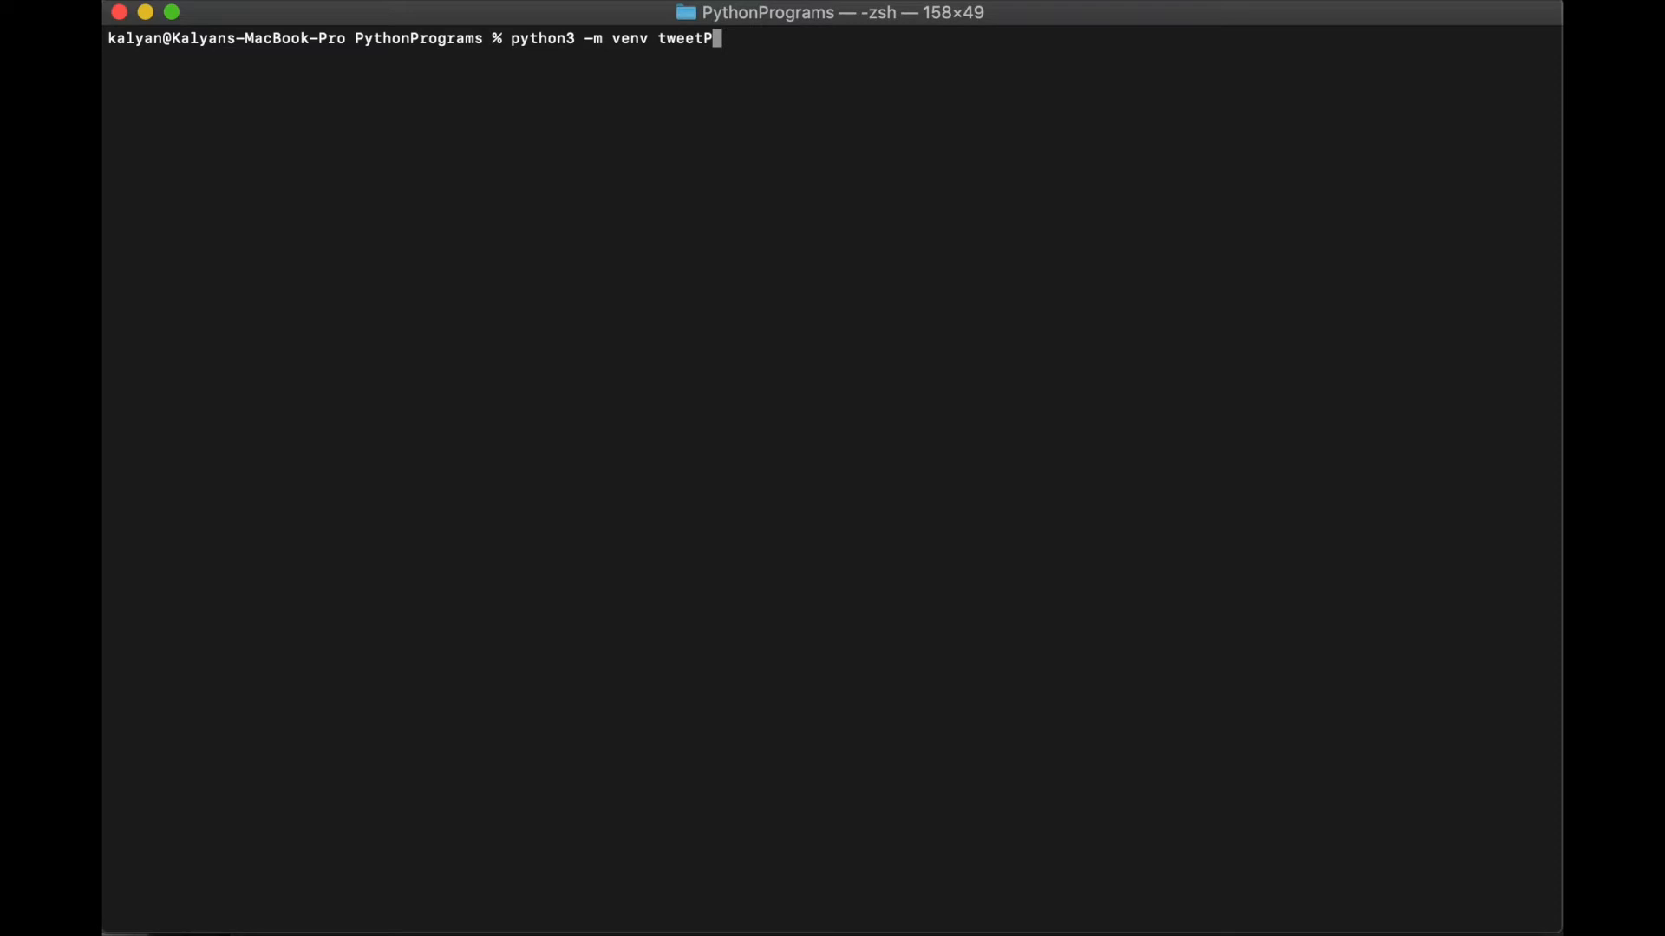
key("Return")
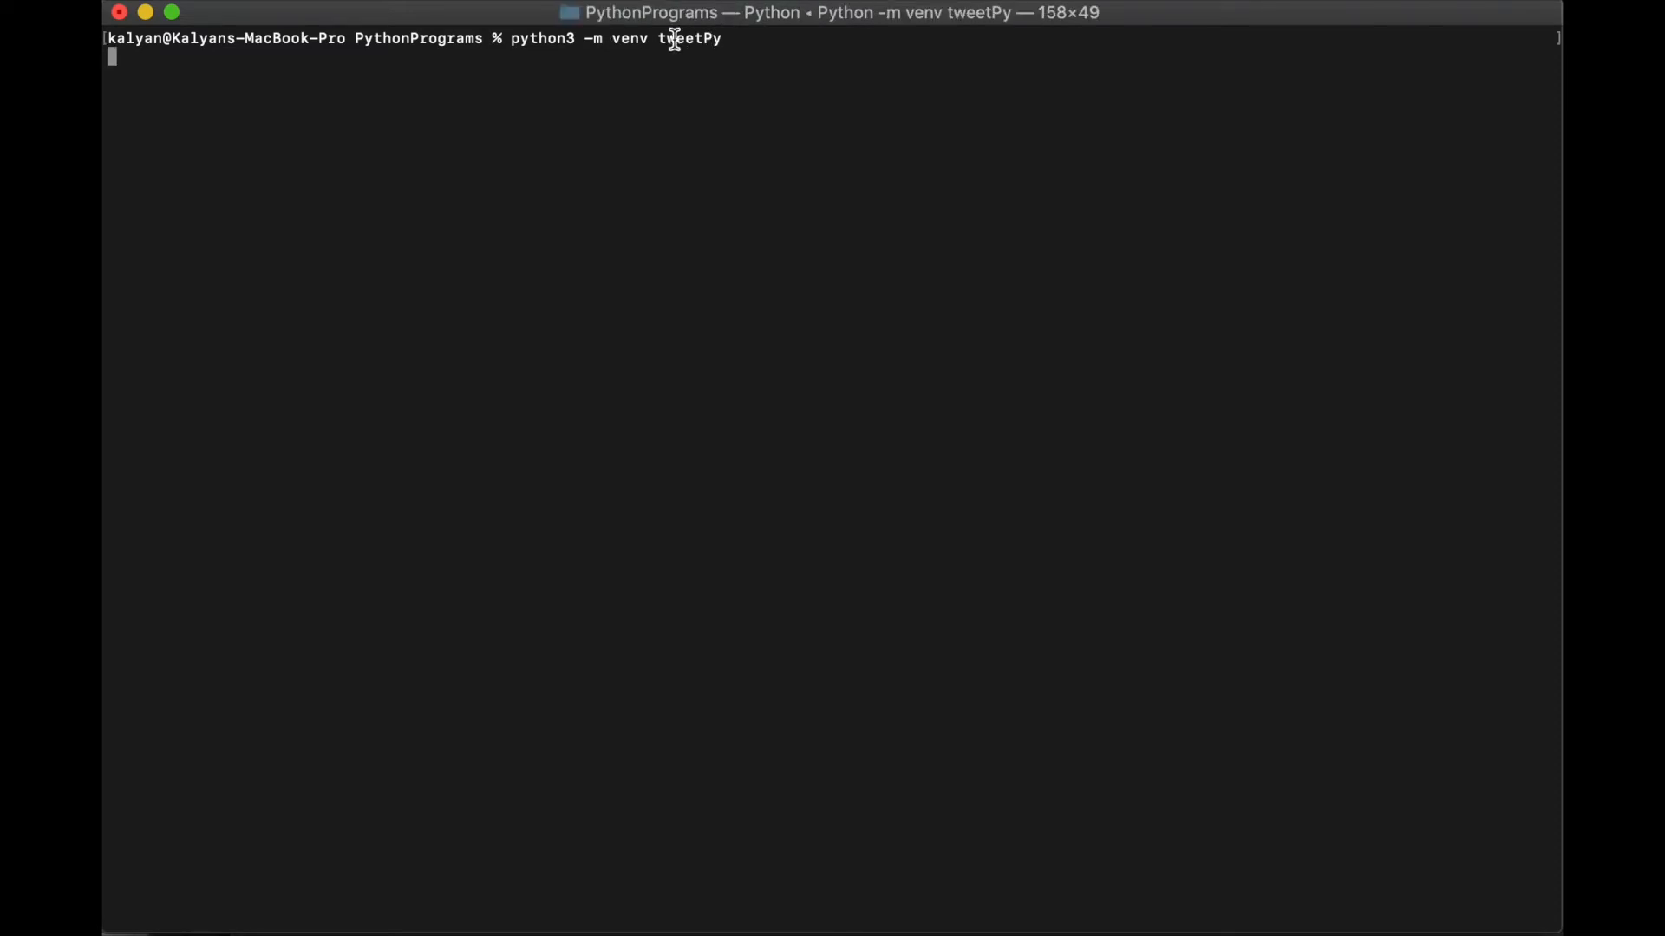
Step: Activate the environment via source tweetPy/bin/activate
key("Return")
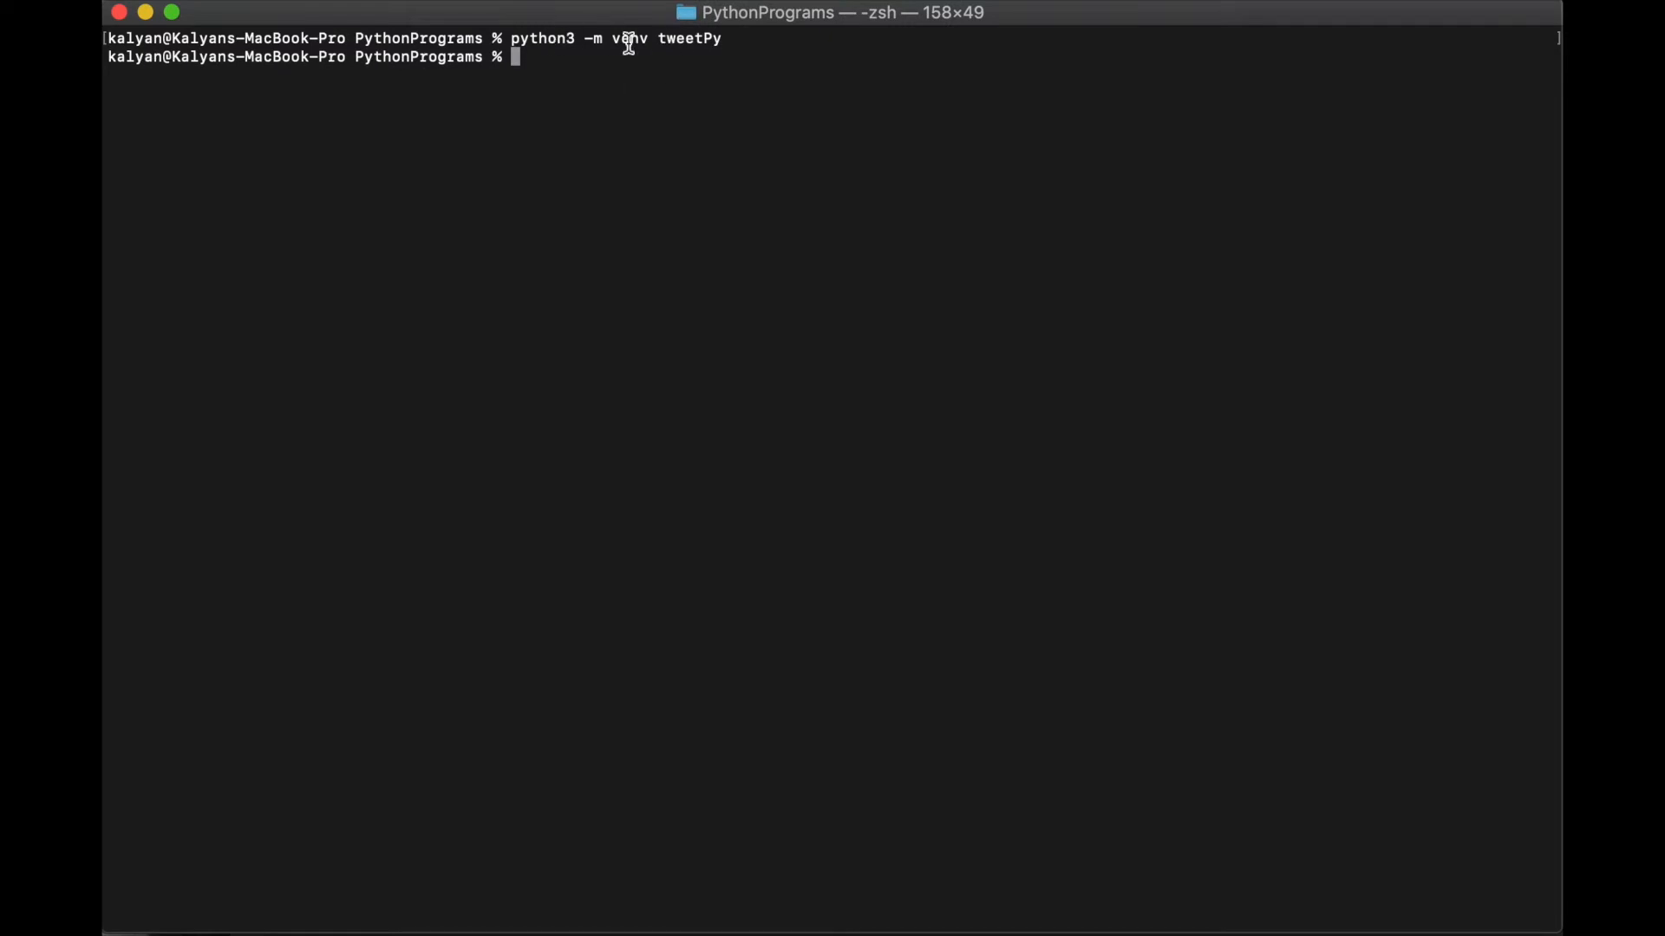
type("soou")
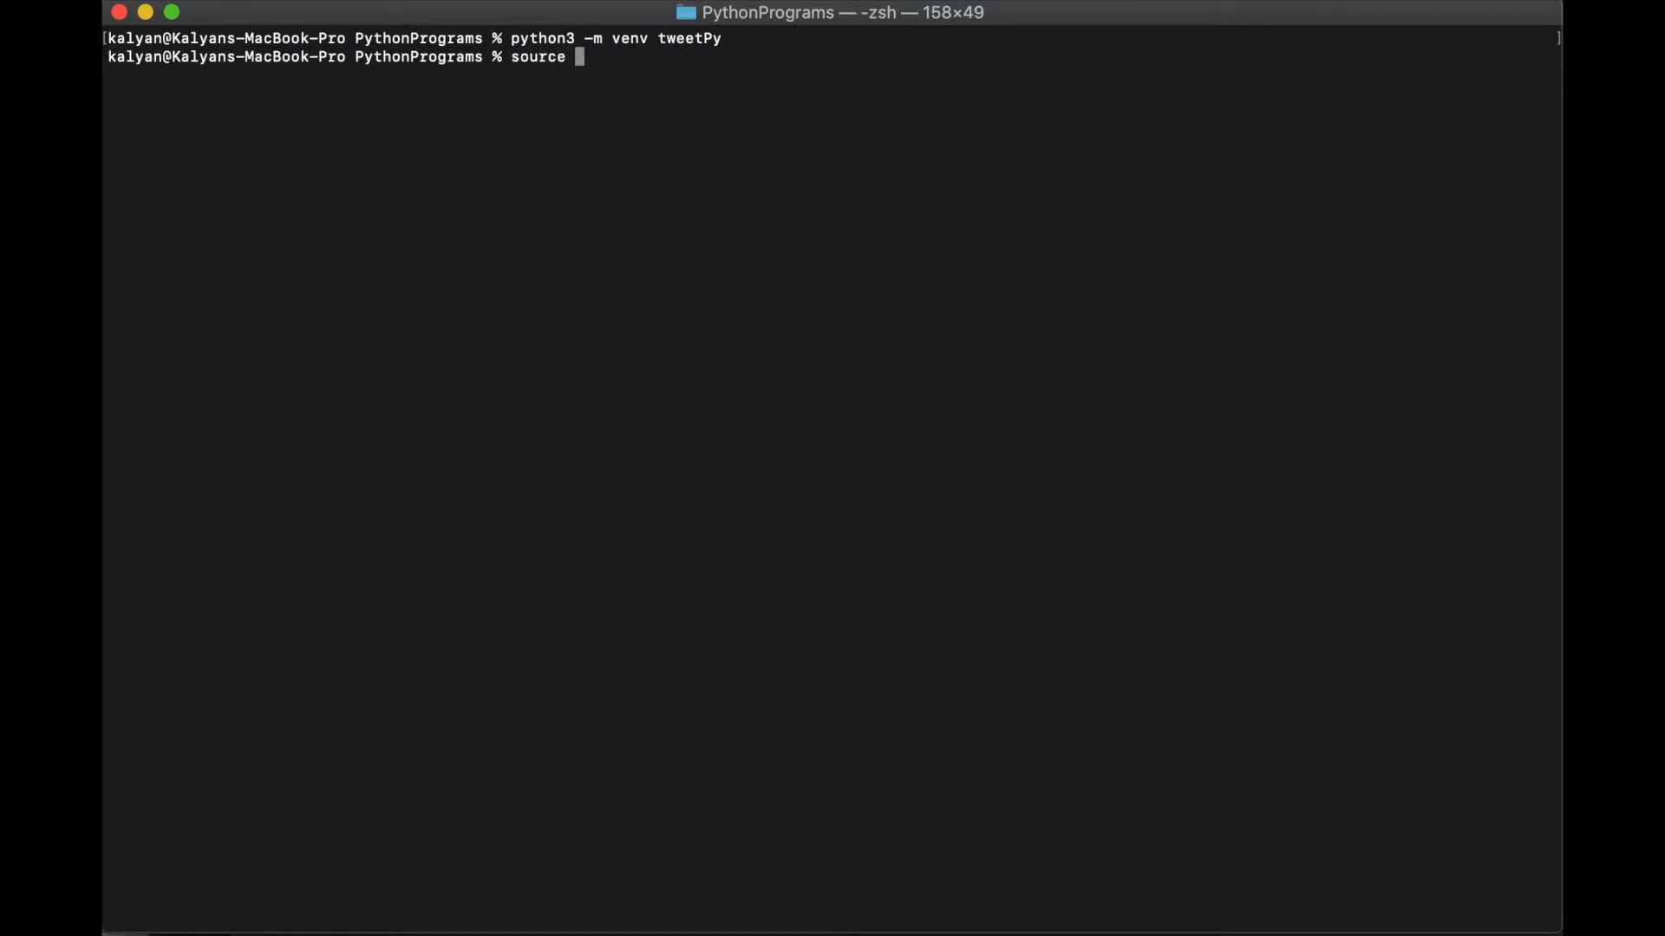
type("tweetP")
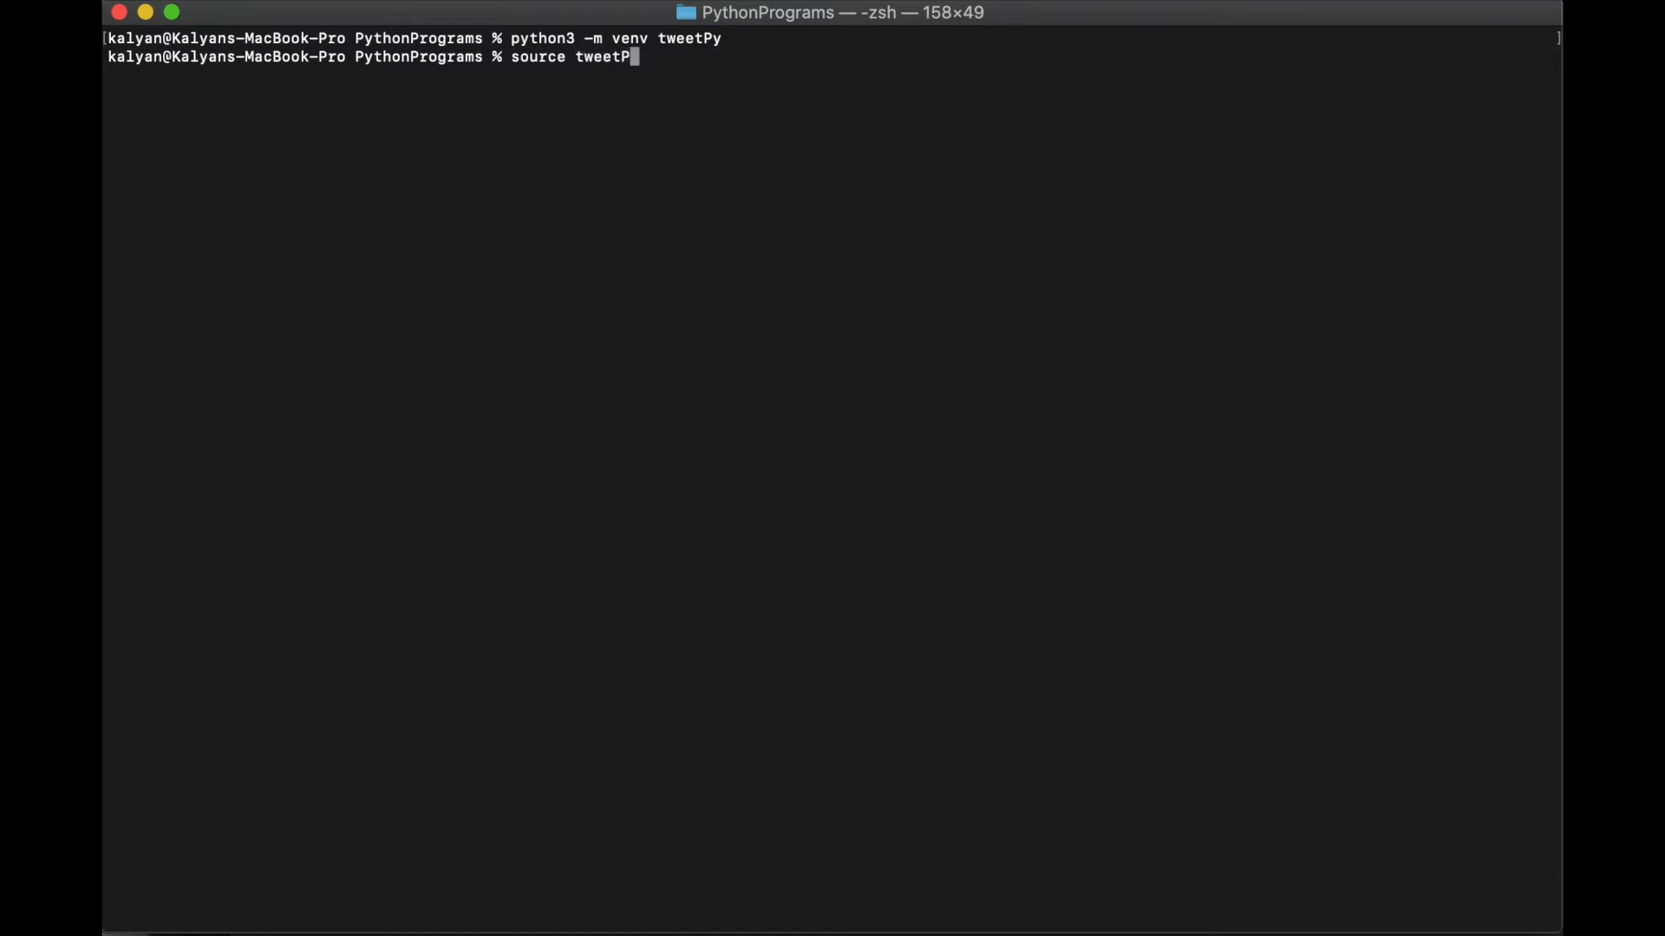
type("y/bin")
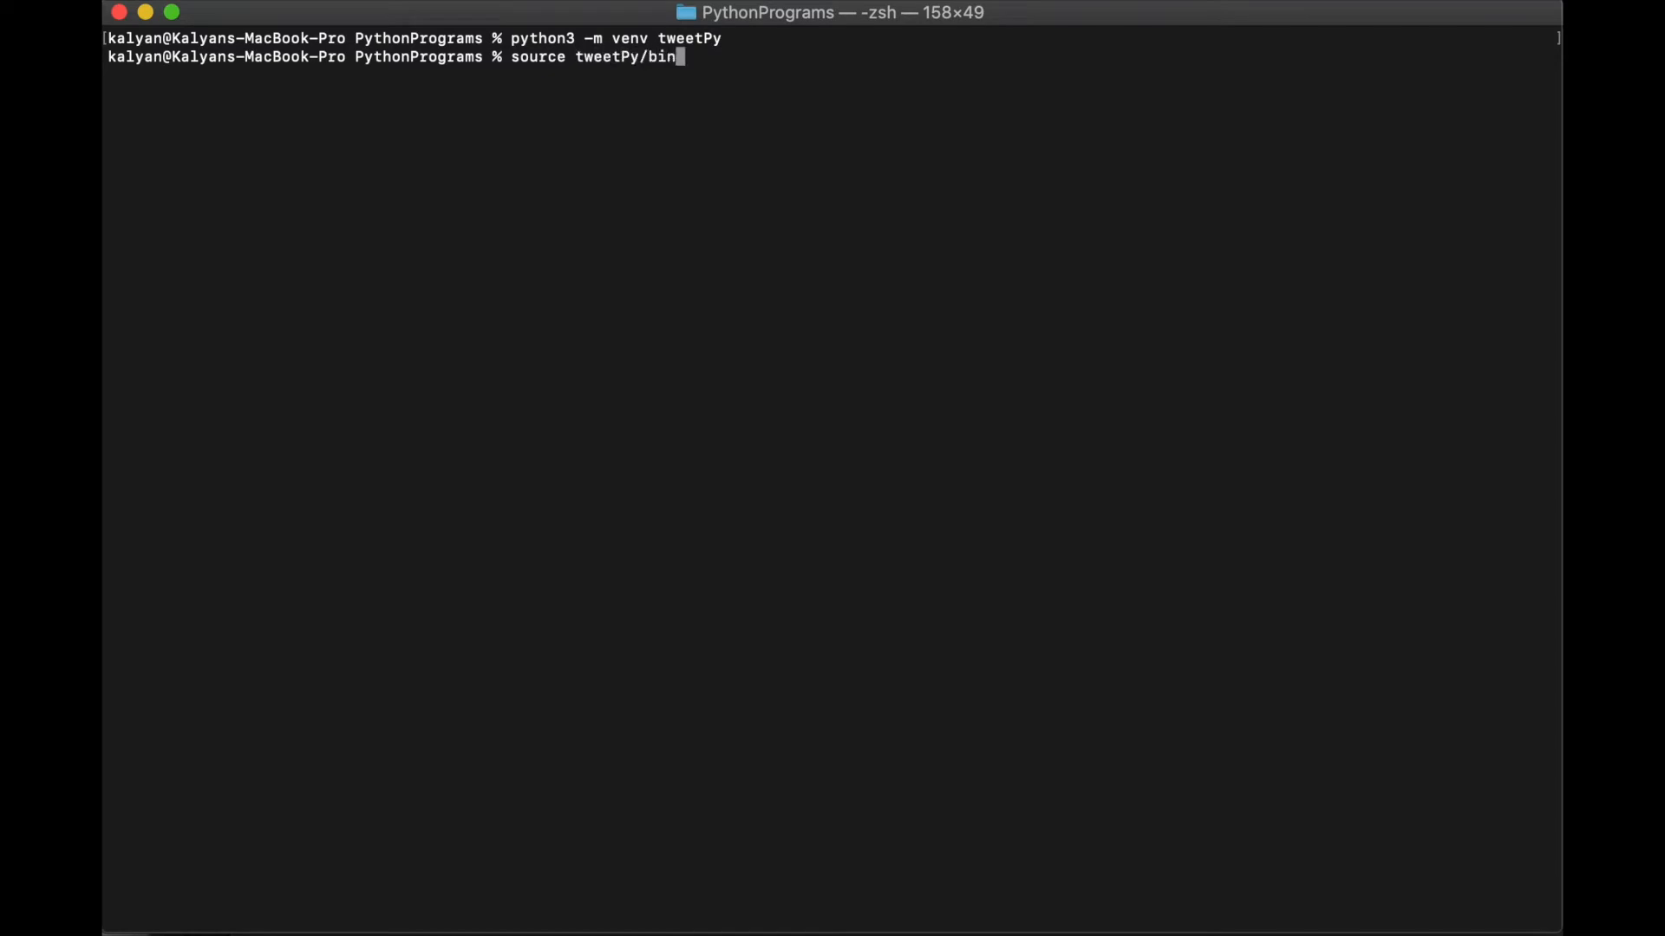
type("activate")
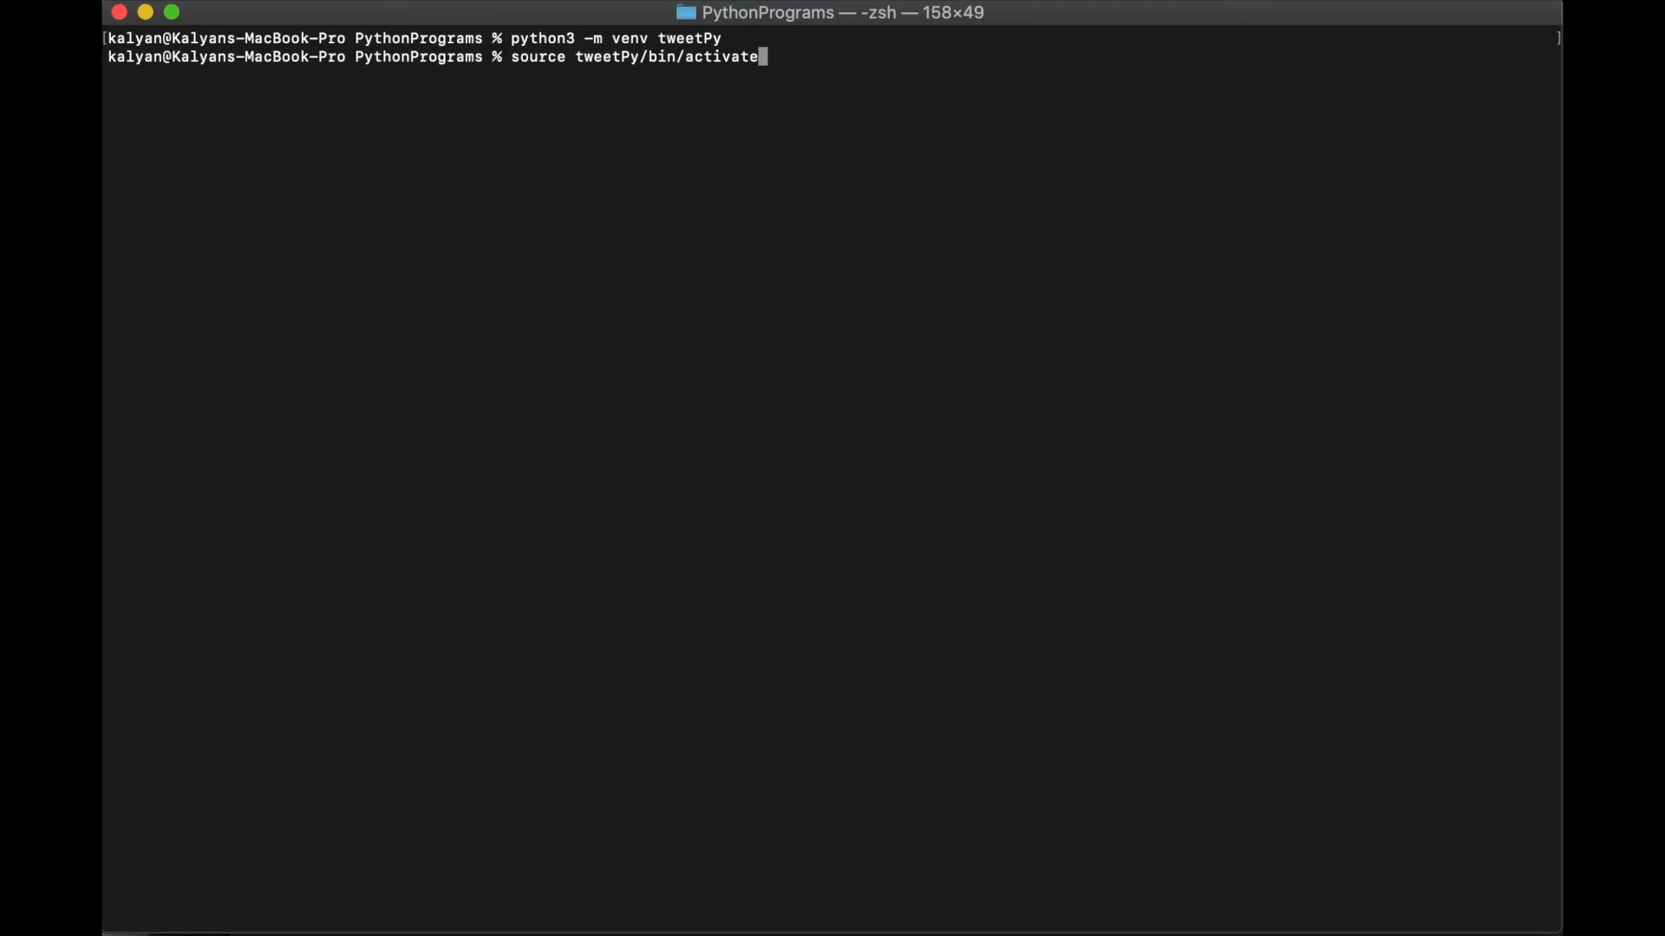
Step: Install the tweepy package with pip3 inside the environment
type("p")
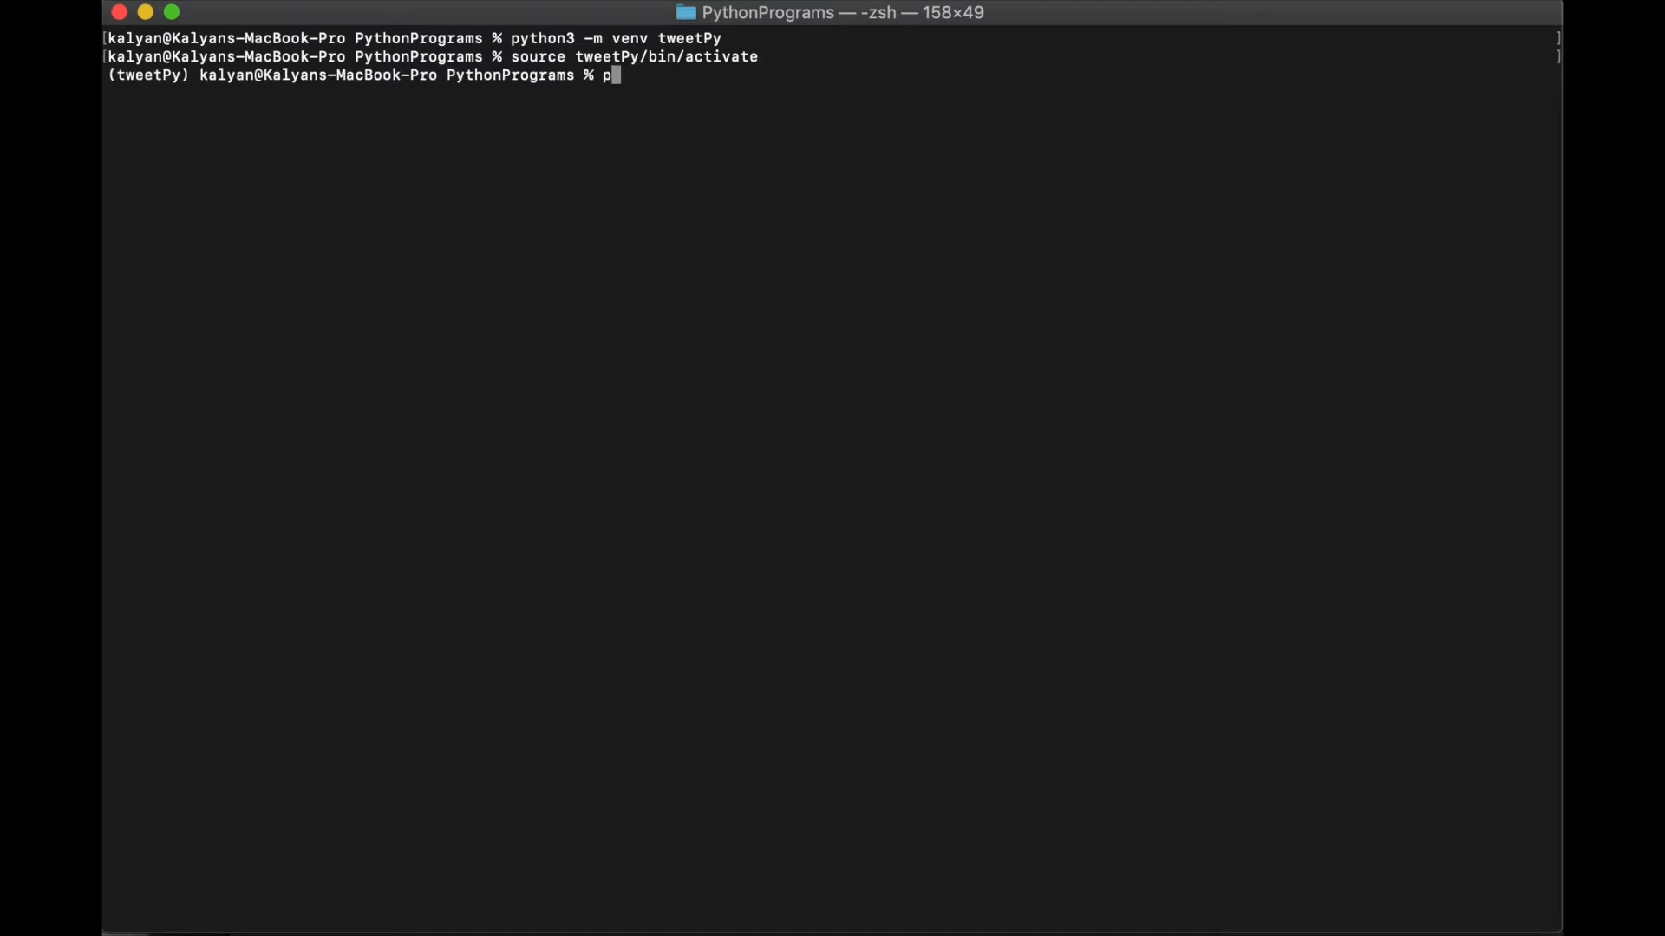
type("ip3 insta")
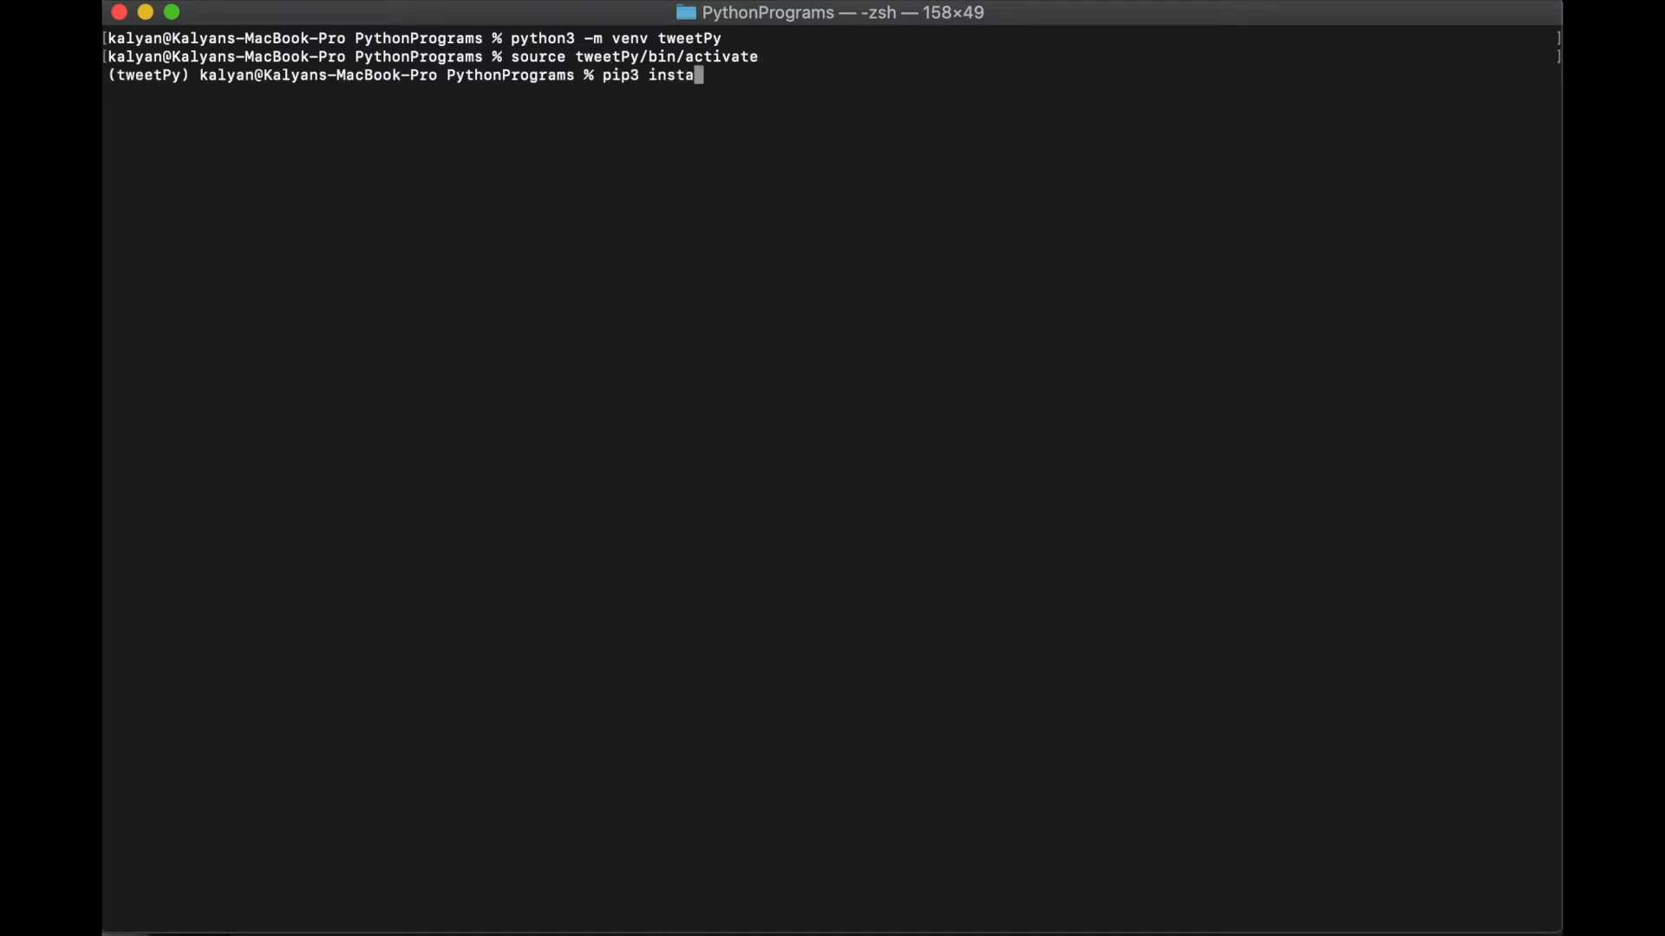
type("ll tweepy")
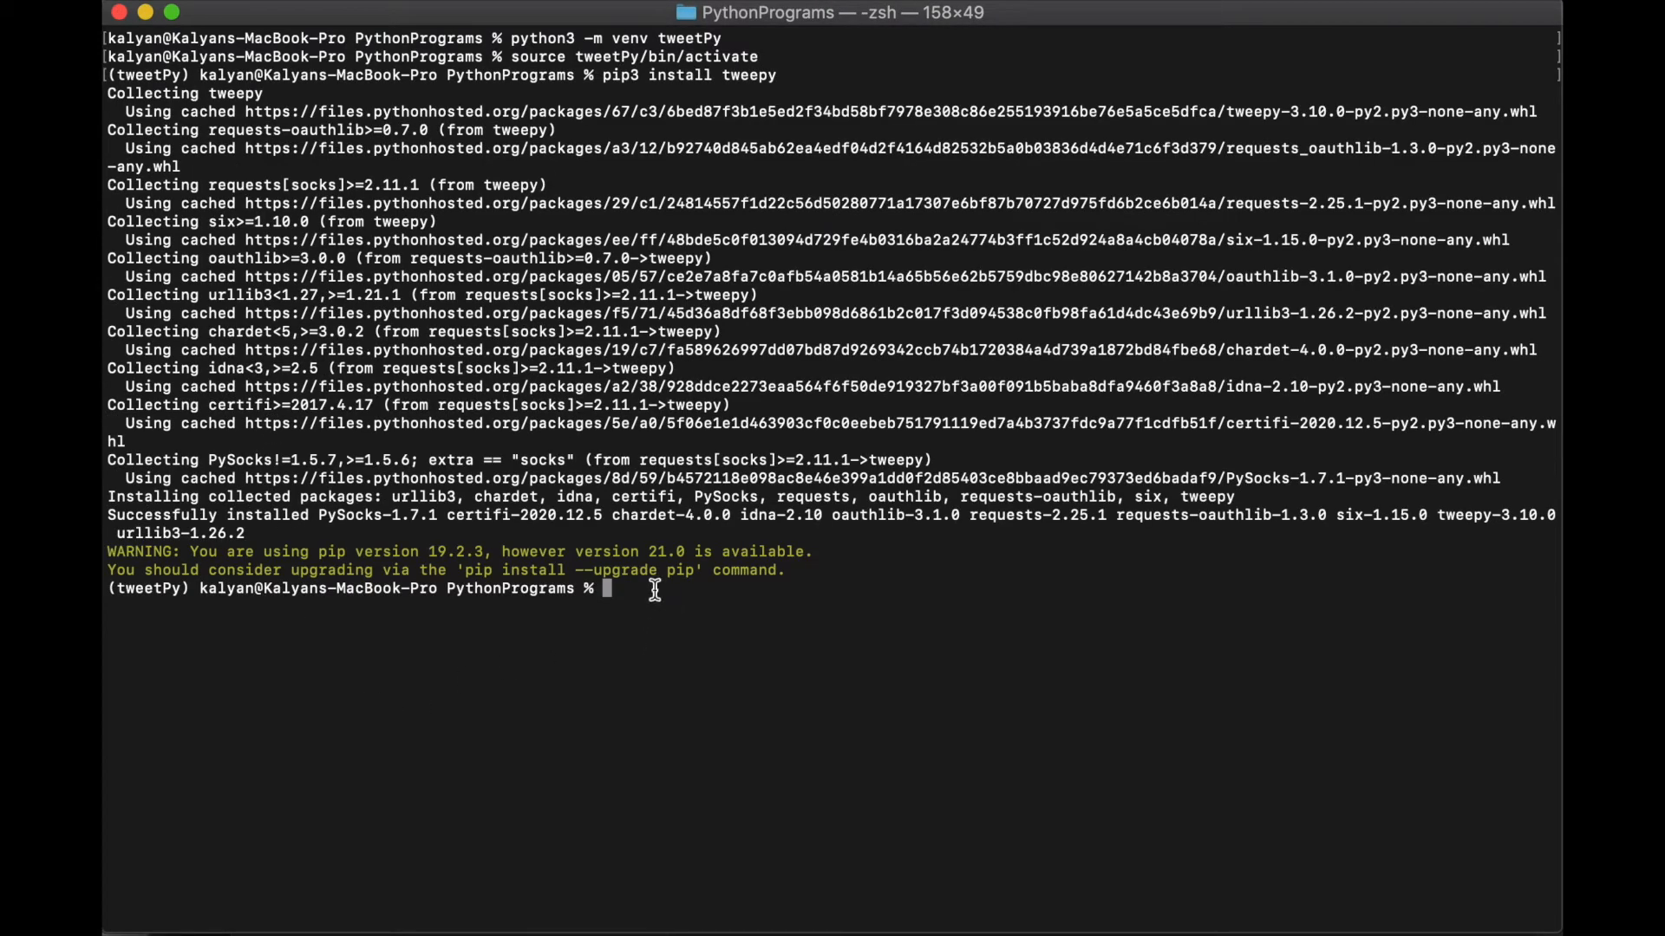
mouse_move(707, 598)
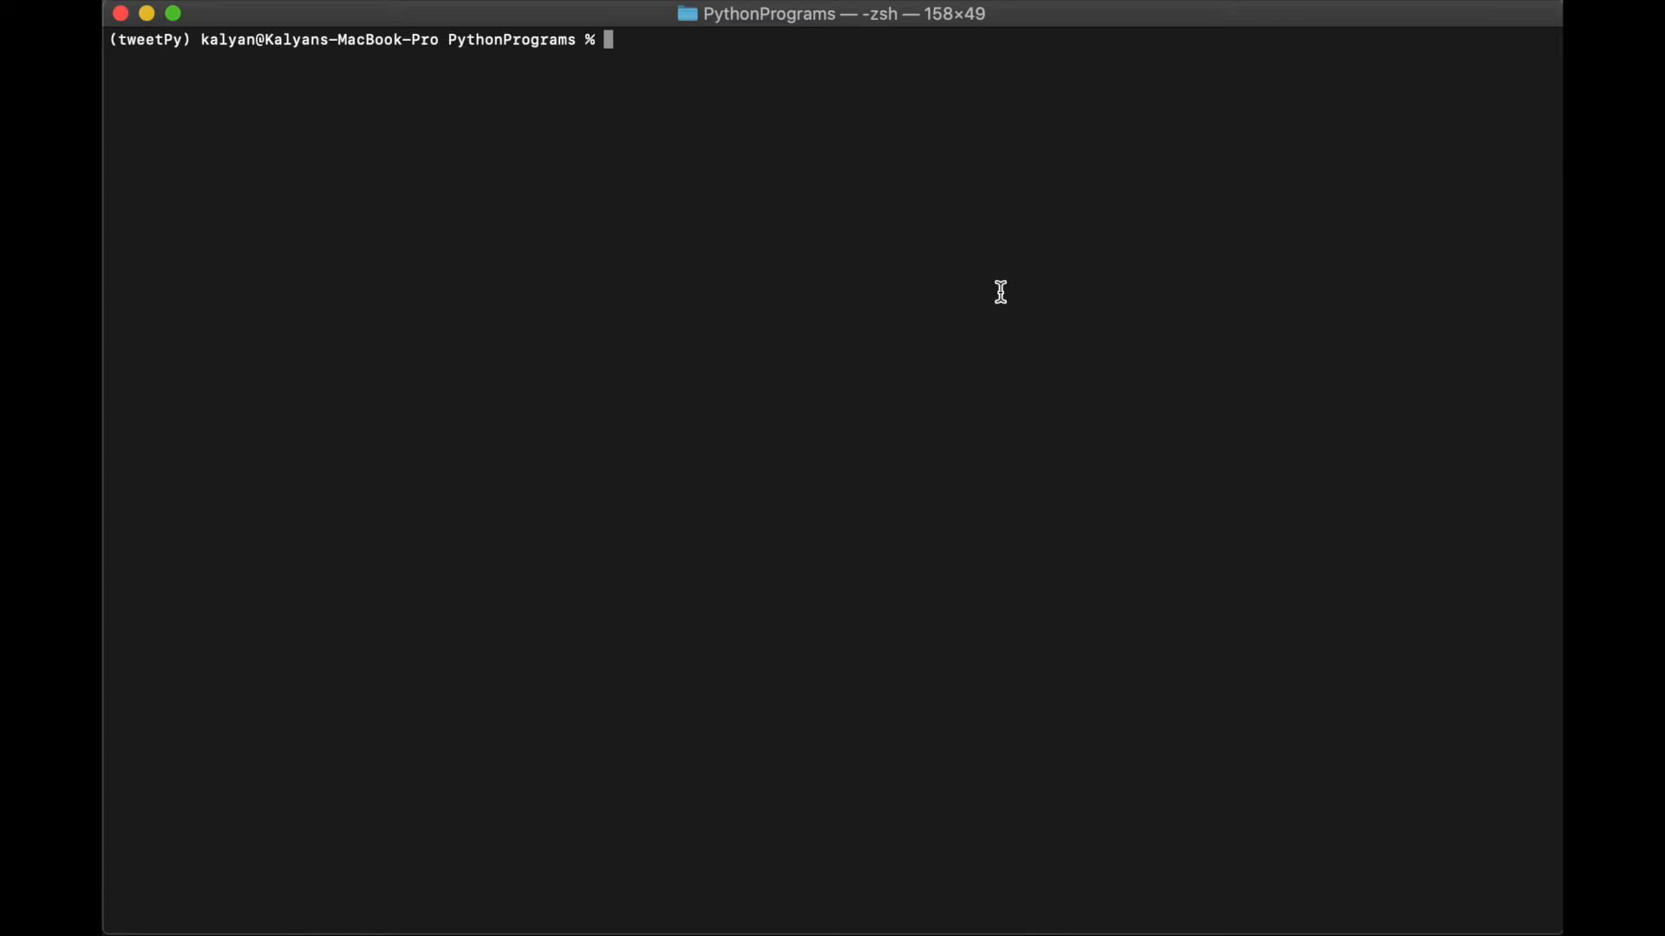
Step: Clear the shell, export API_KEY with the app key and enter the export API_SECRET command
type("clear")
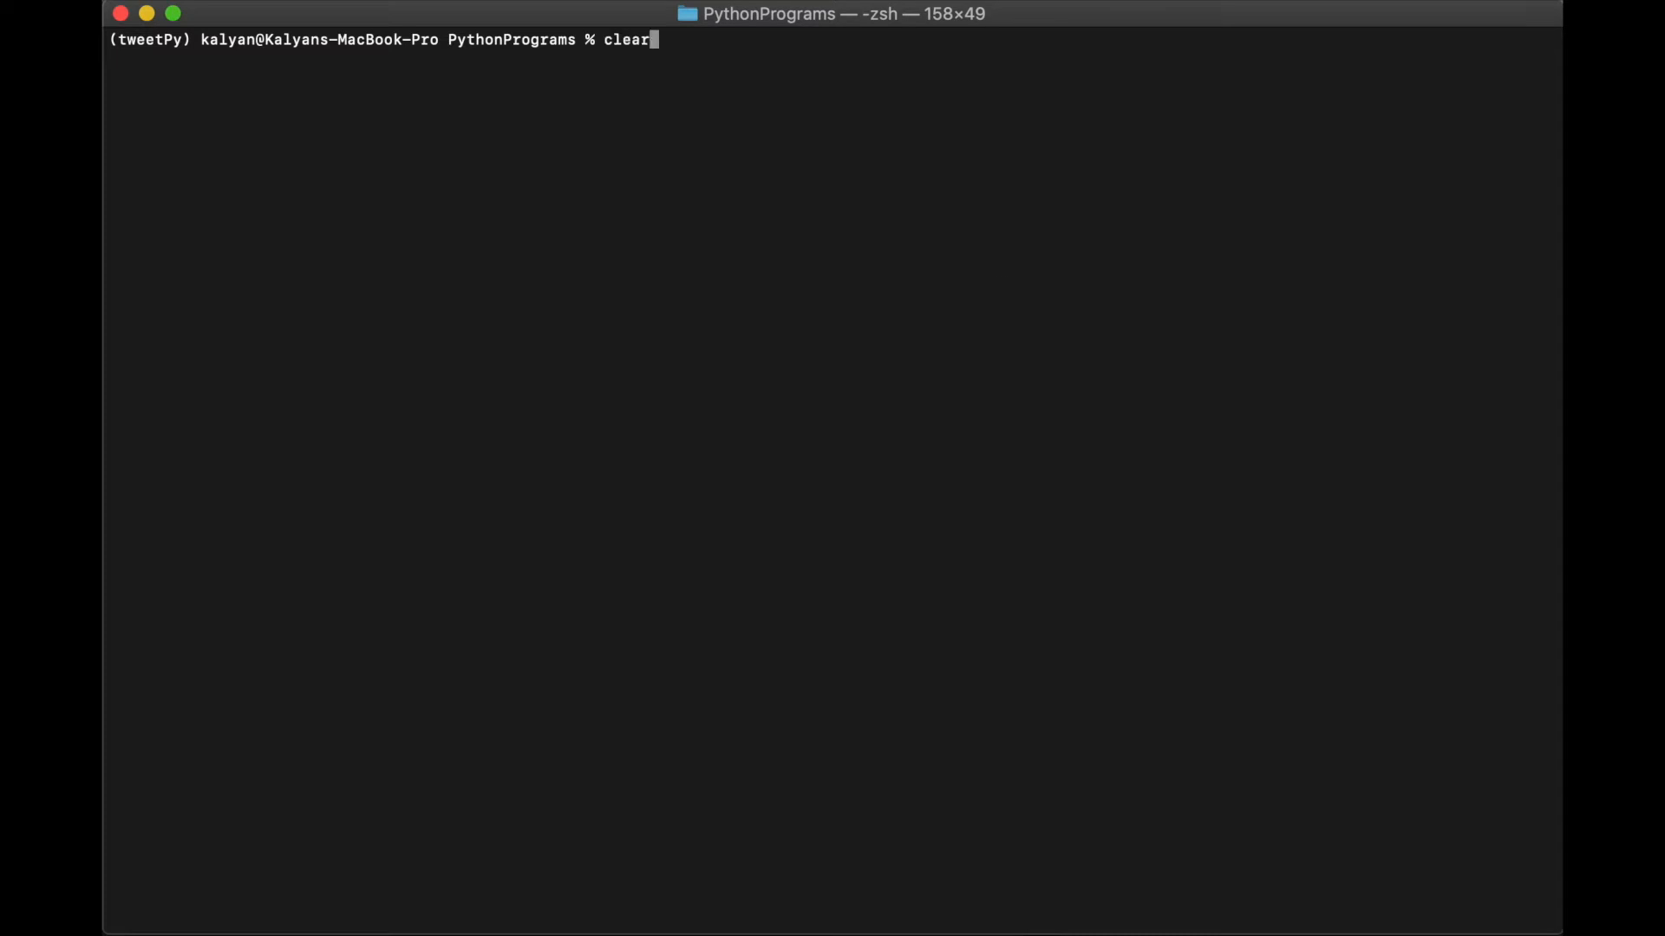
type("export API_KEY=I4cALKVhKAvErJRcs5zQCeOIX")
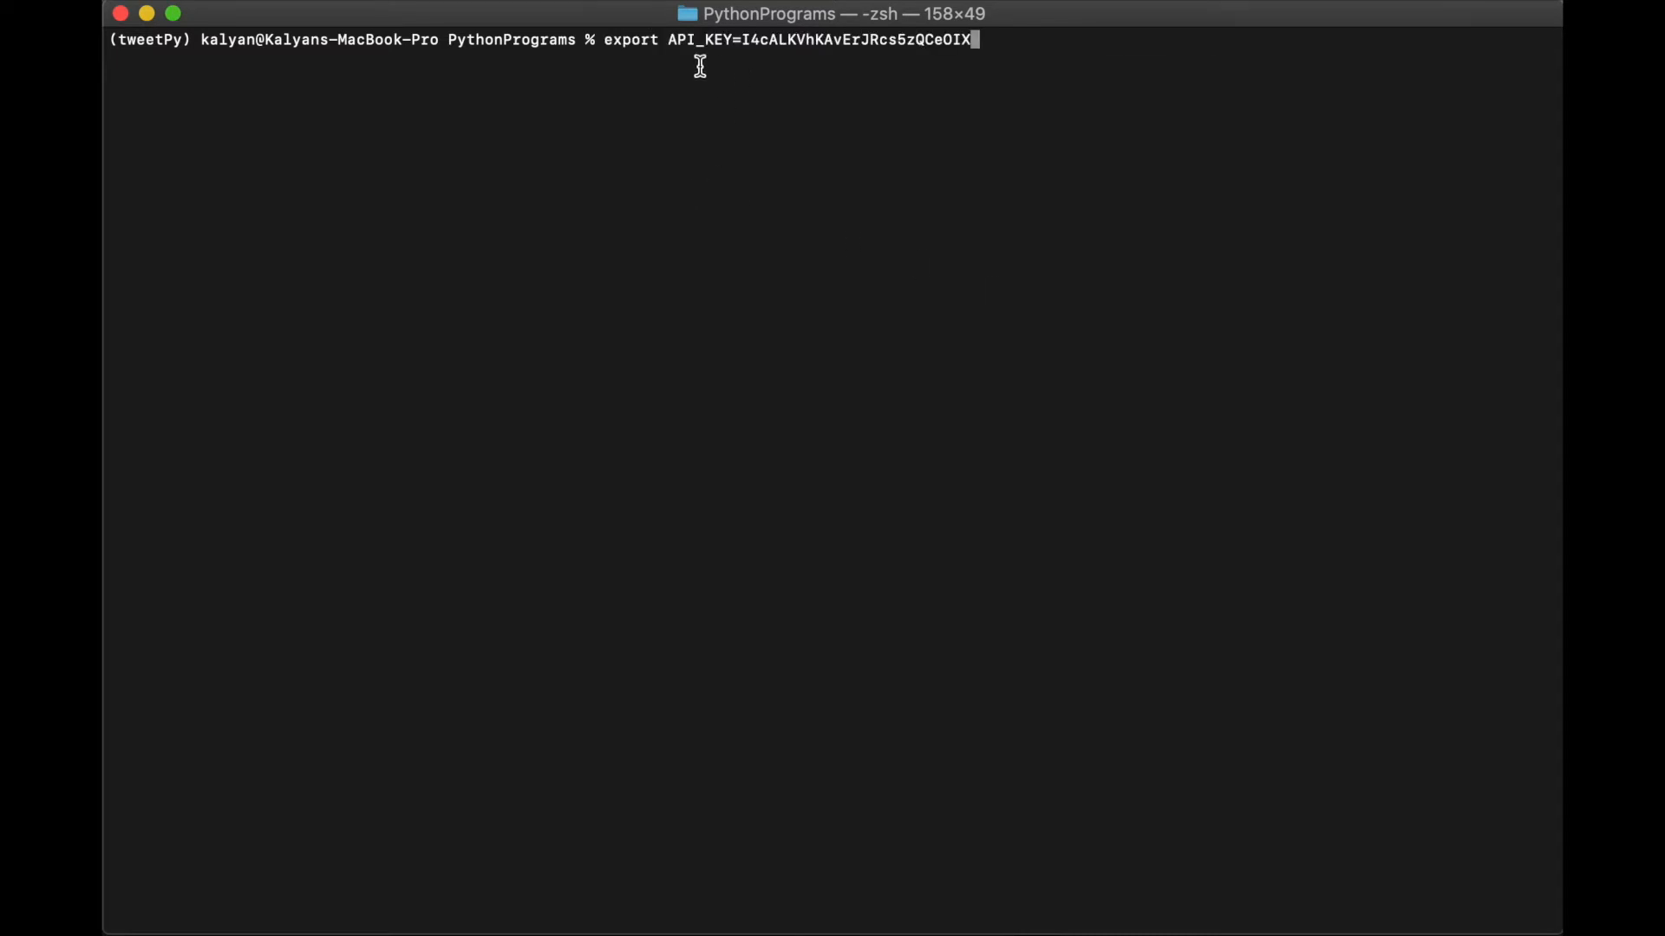
mouse_move(678, 55)
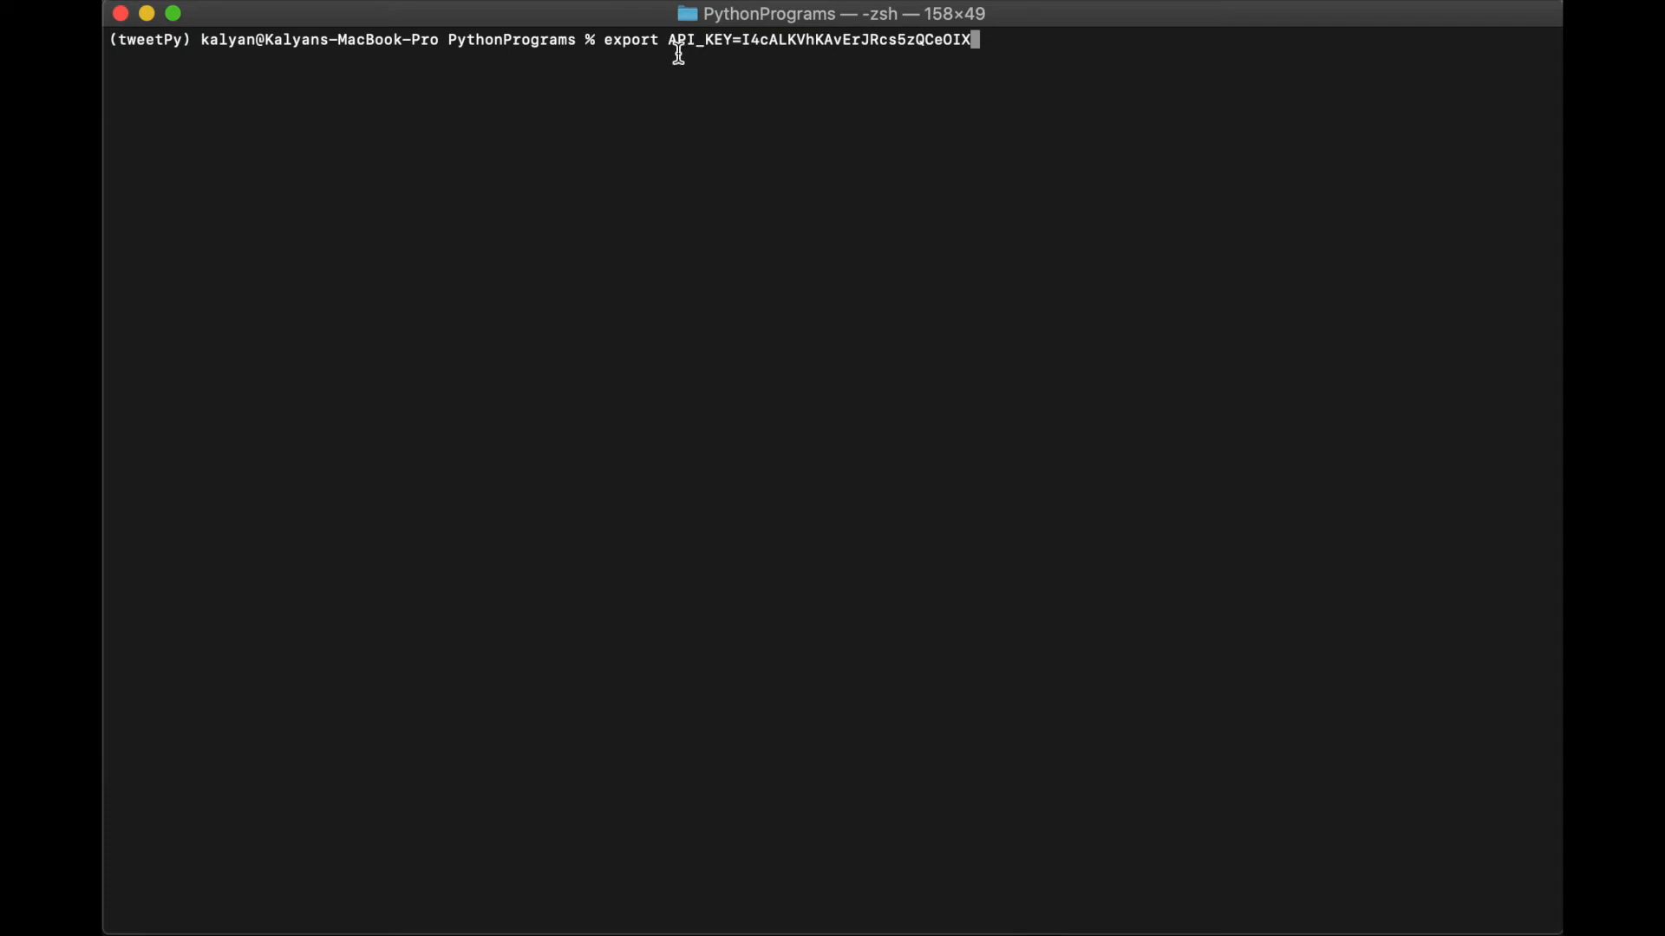
double_click(629, 40)
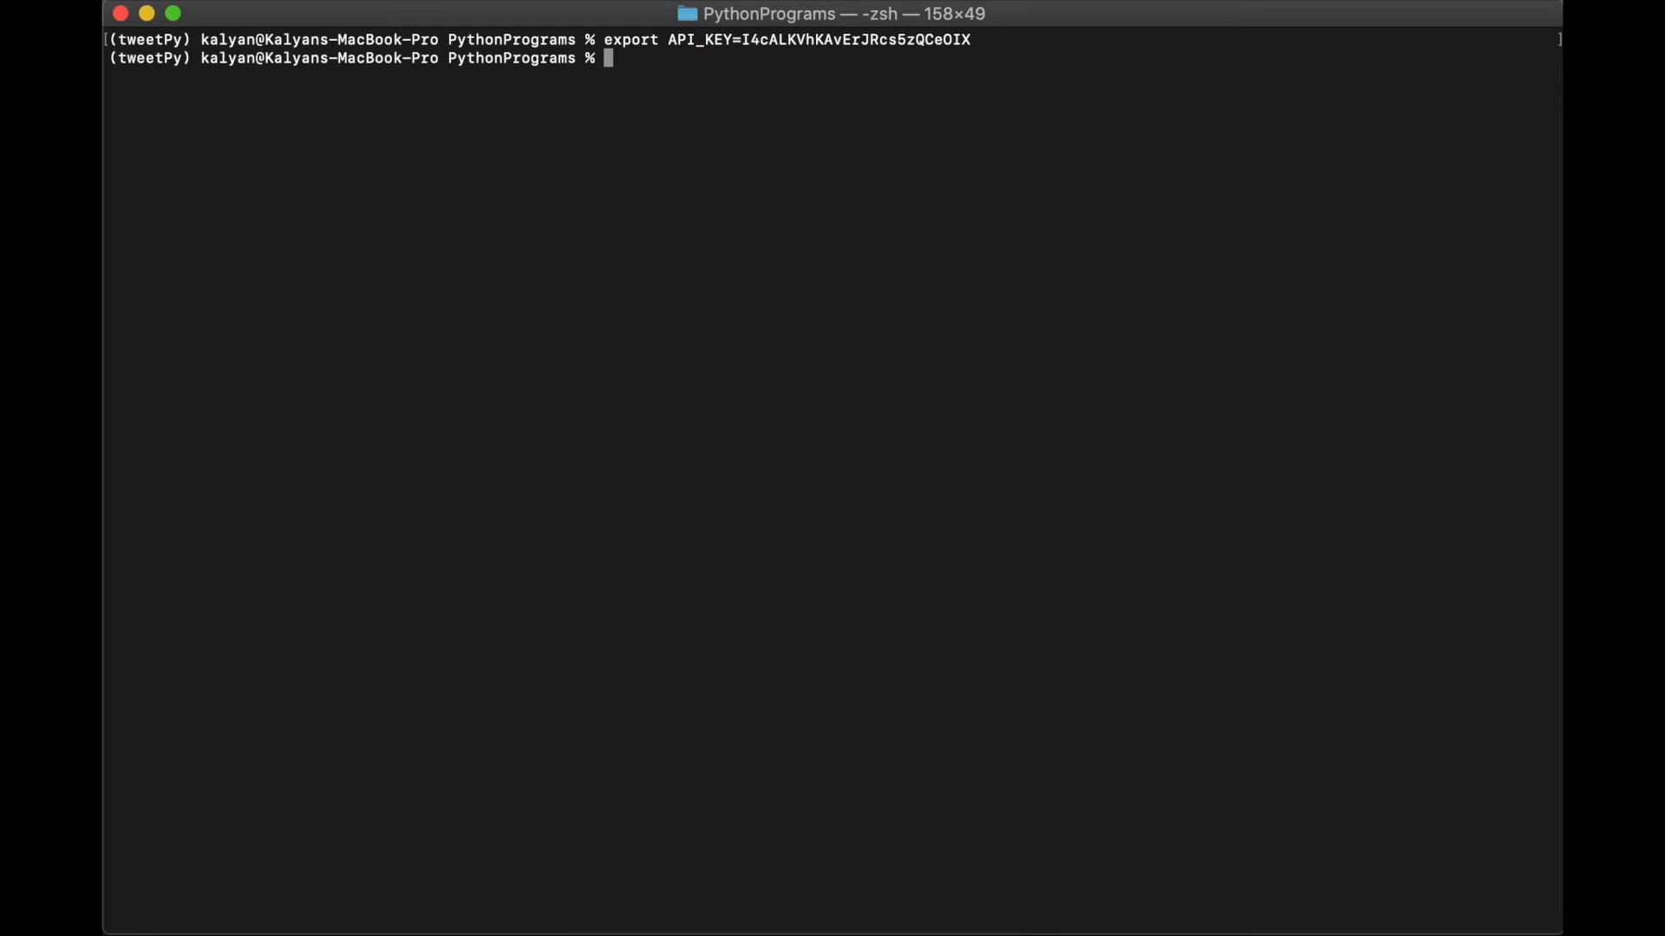
type("export API_SECRET=81Pkas9QBSBe06YeRrDqiFUTLHzMx5OJgyXdKM1LbxXeJcypjG")
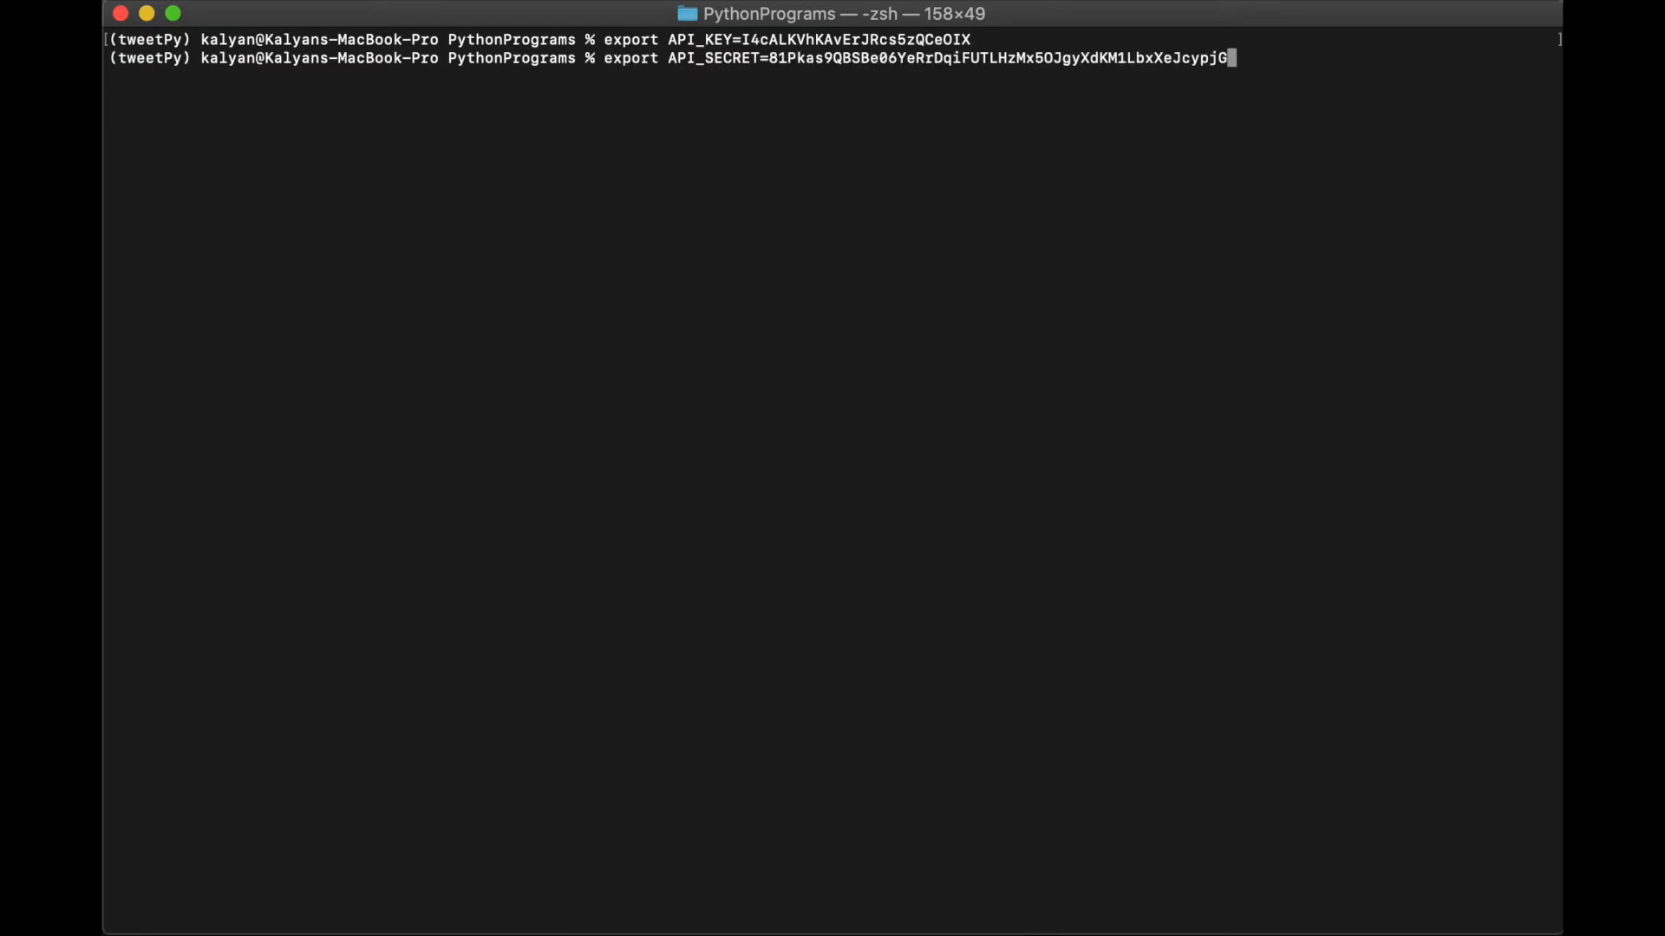
double_click(701, 59)
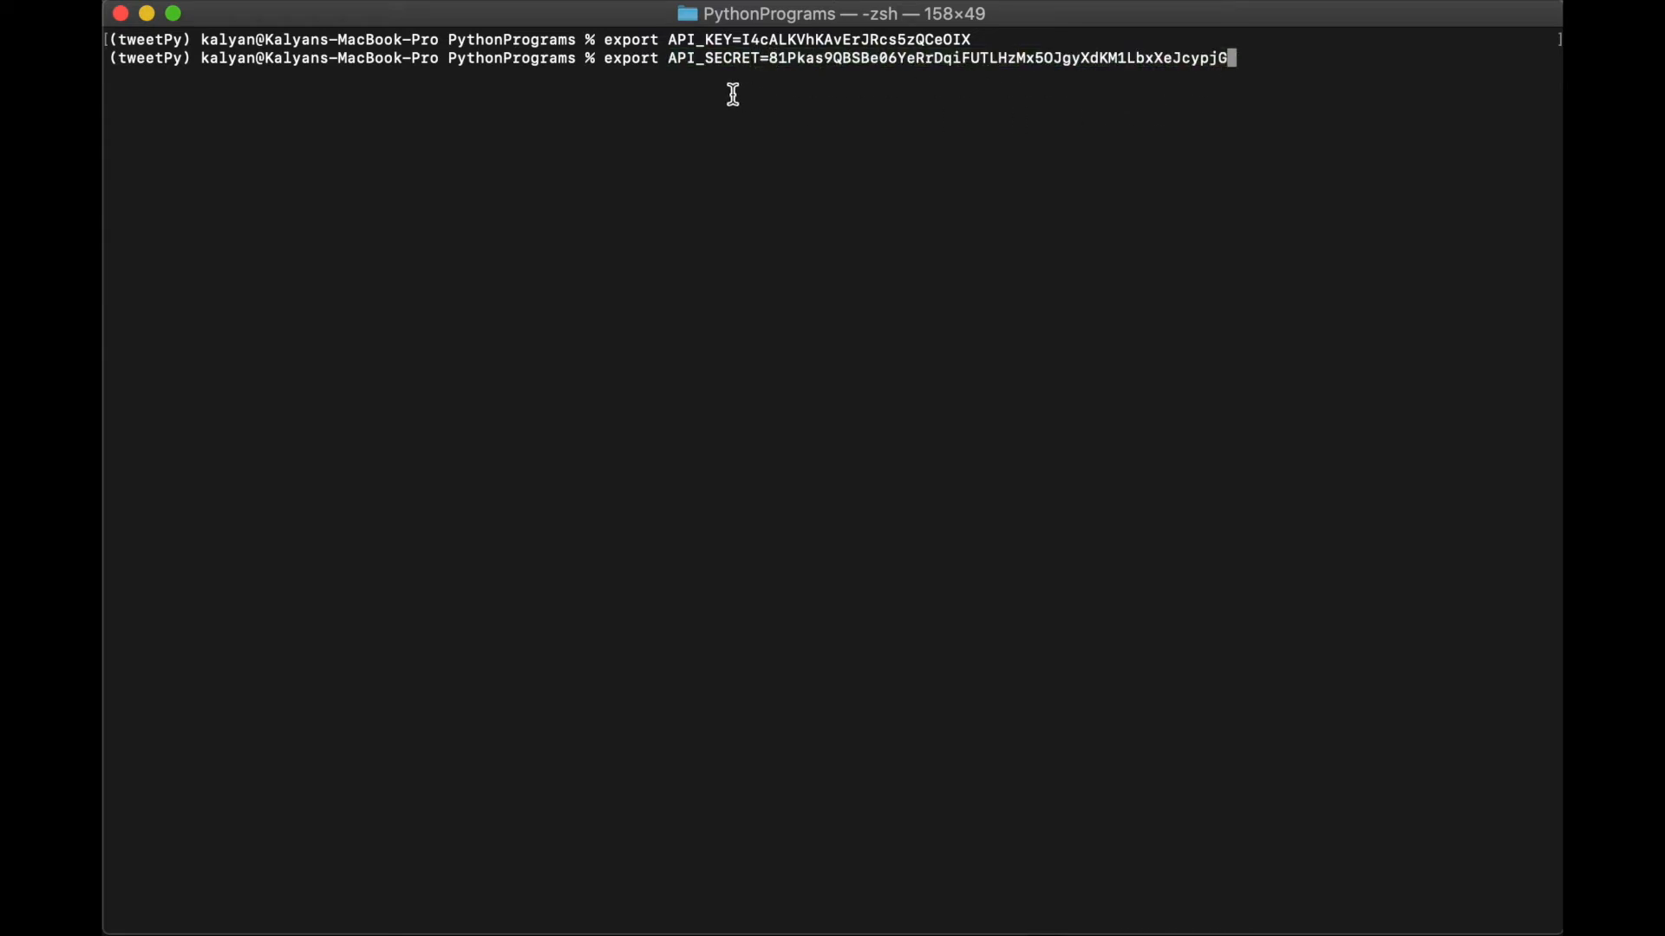
mouse_move(1171, 103)
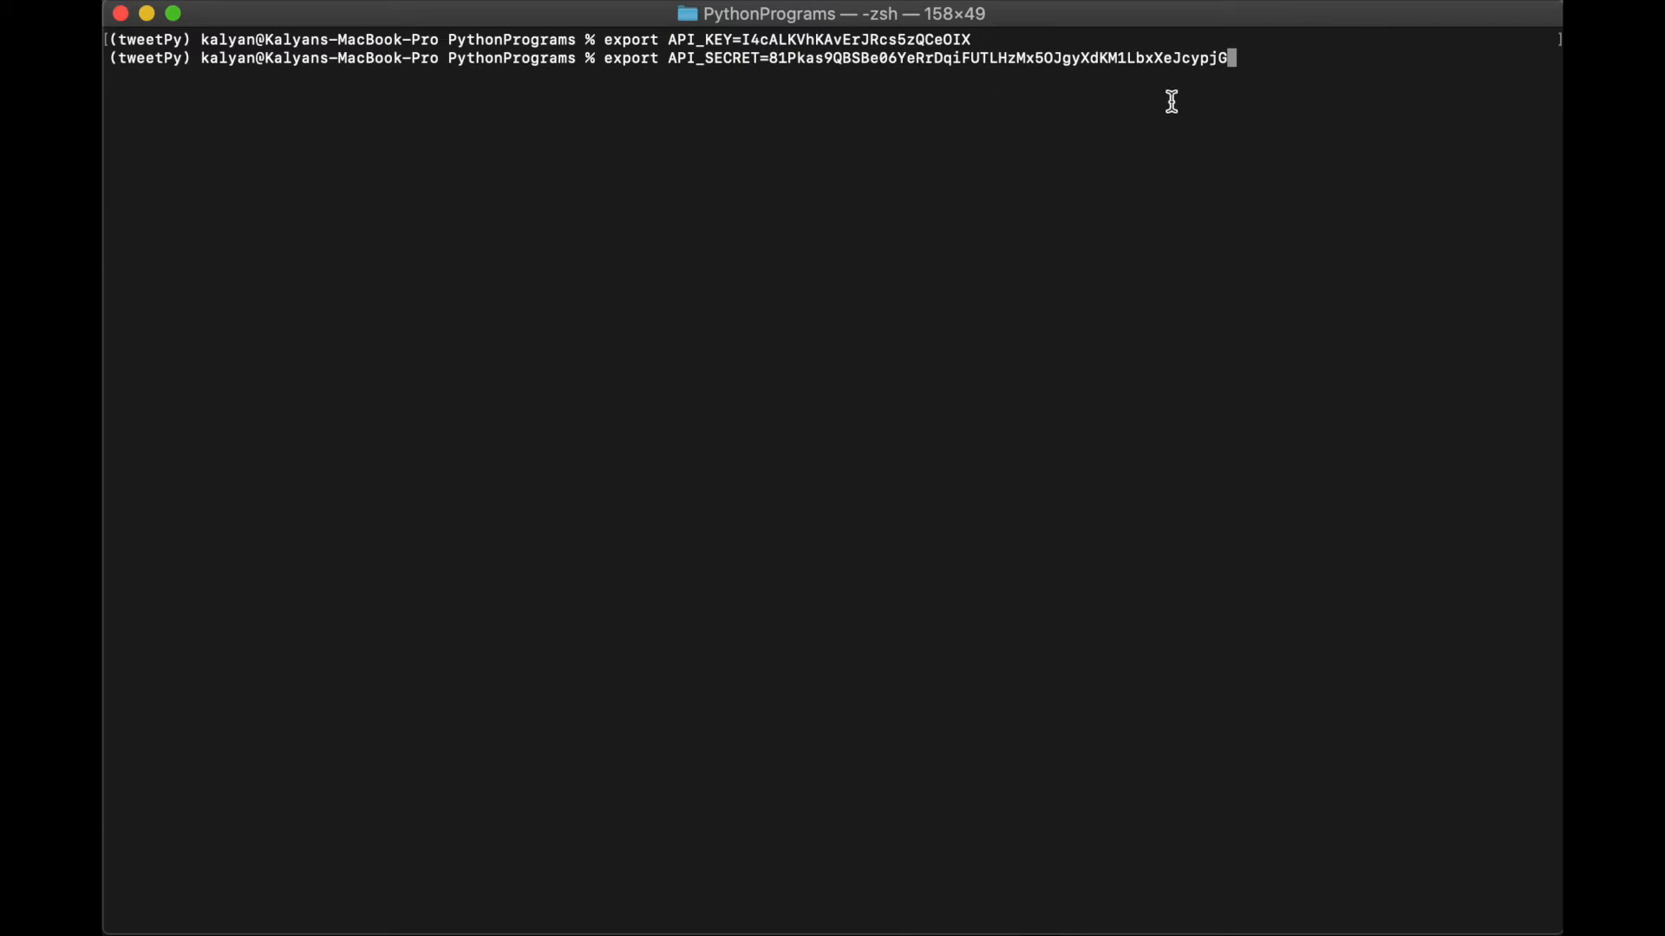
mouse_move(987, 181)
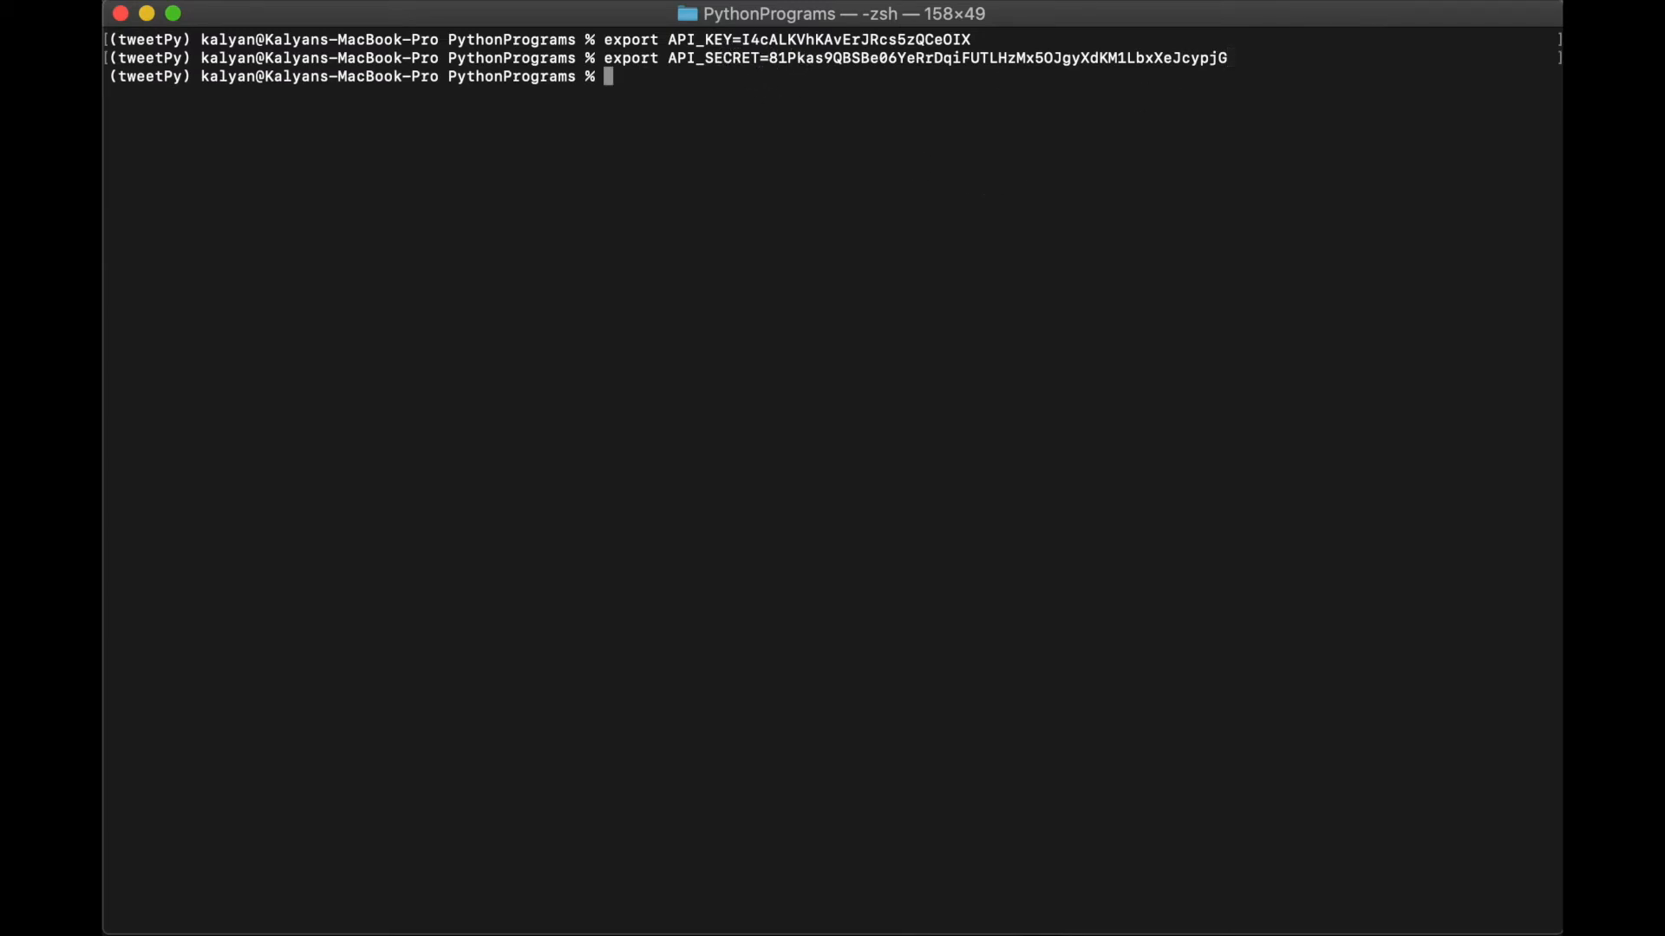
Step: Export ACCESS_TOKEN_SECRET with the app's access token secret value
type("export ACCESS_TOKEN_SECRET=uH7tJmYuP9UMOqD9eOV1rne5MQIf5U6WE5fSbhIbnykTN")
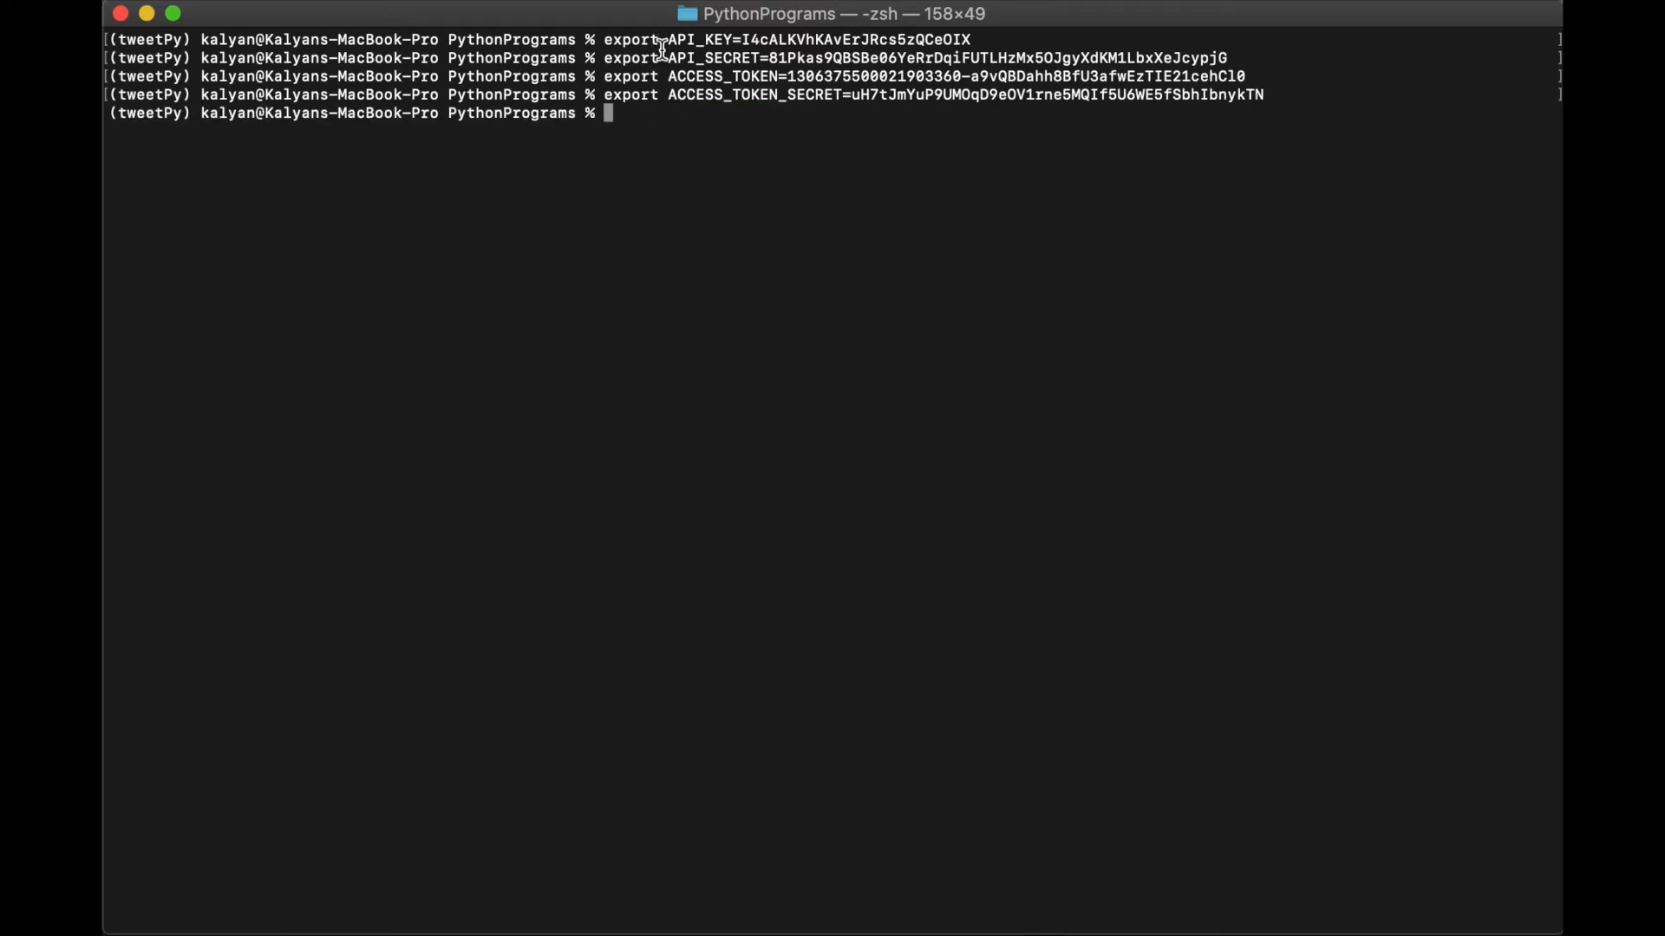
mouse_move(775, 154)
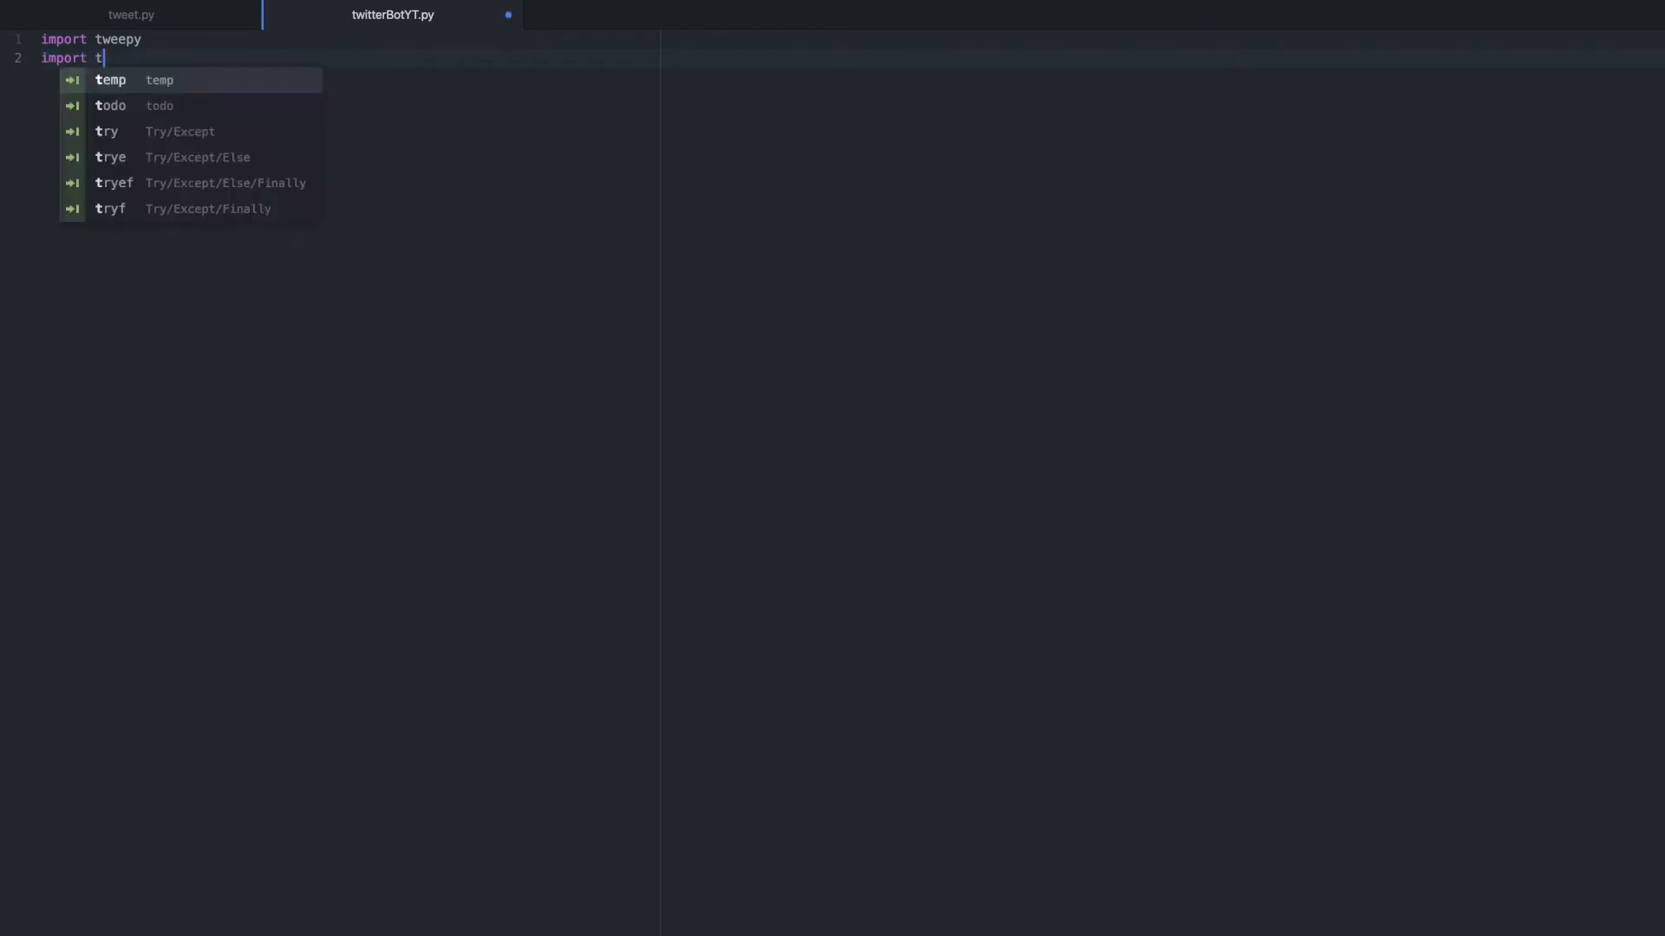
Step: Add 'import time' and 'import os' below the tweepy import in twitterBotYT.py
type("ime")
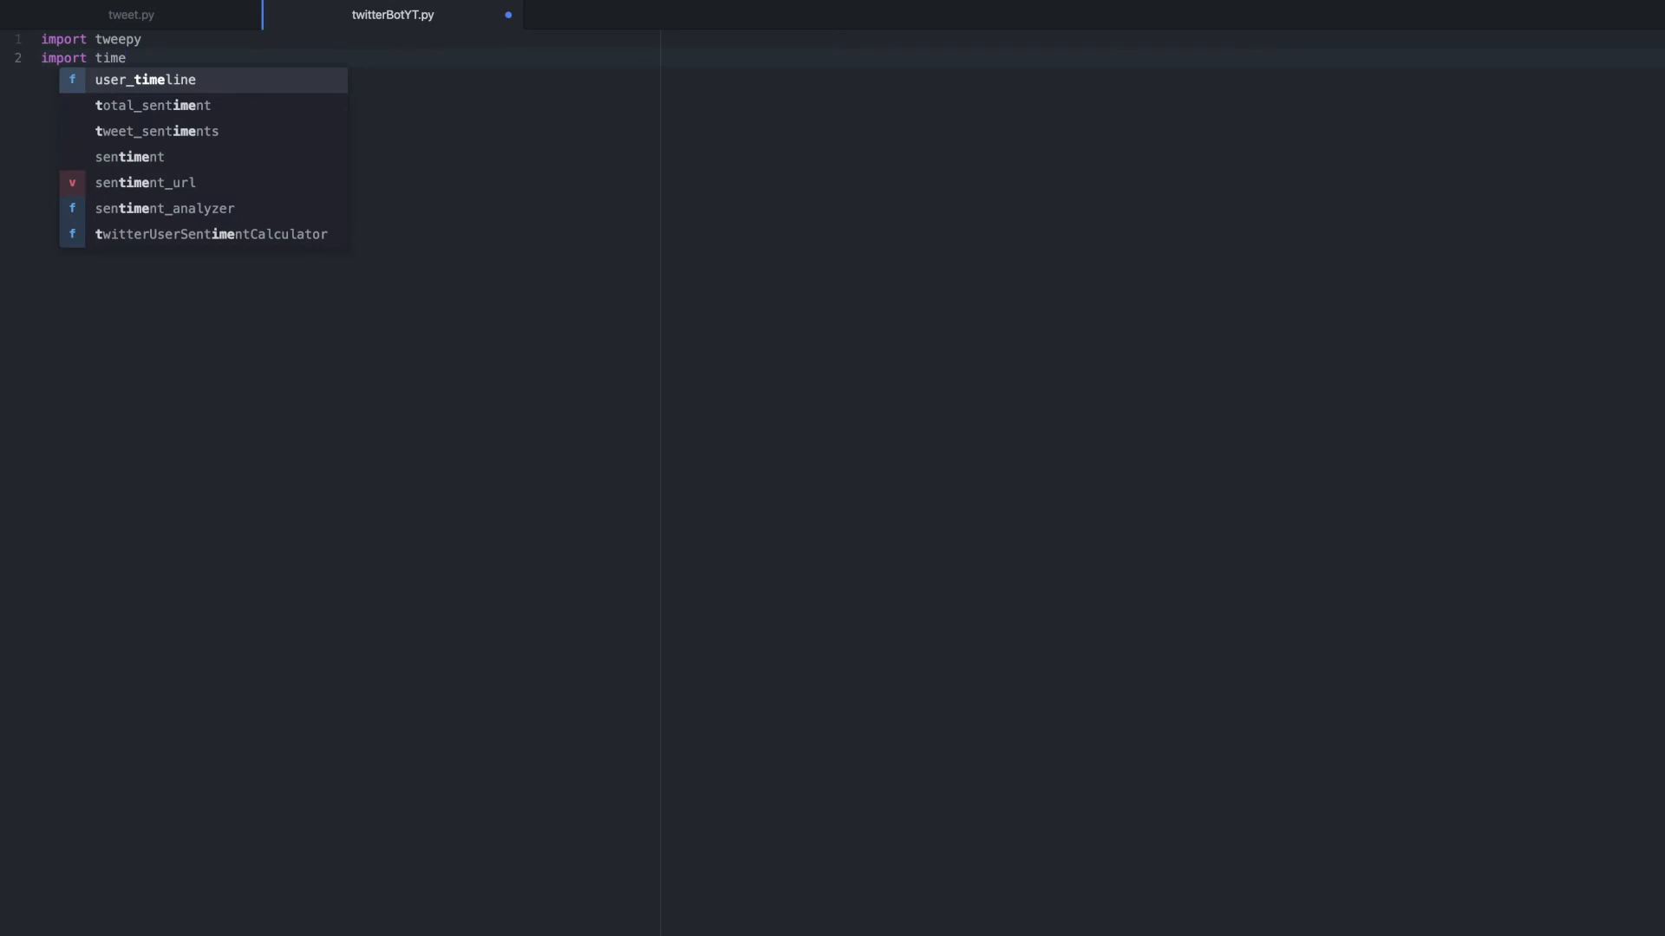
type("import os")
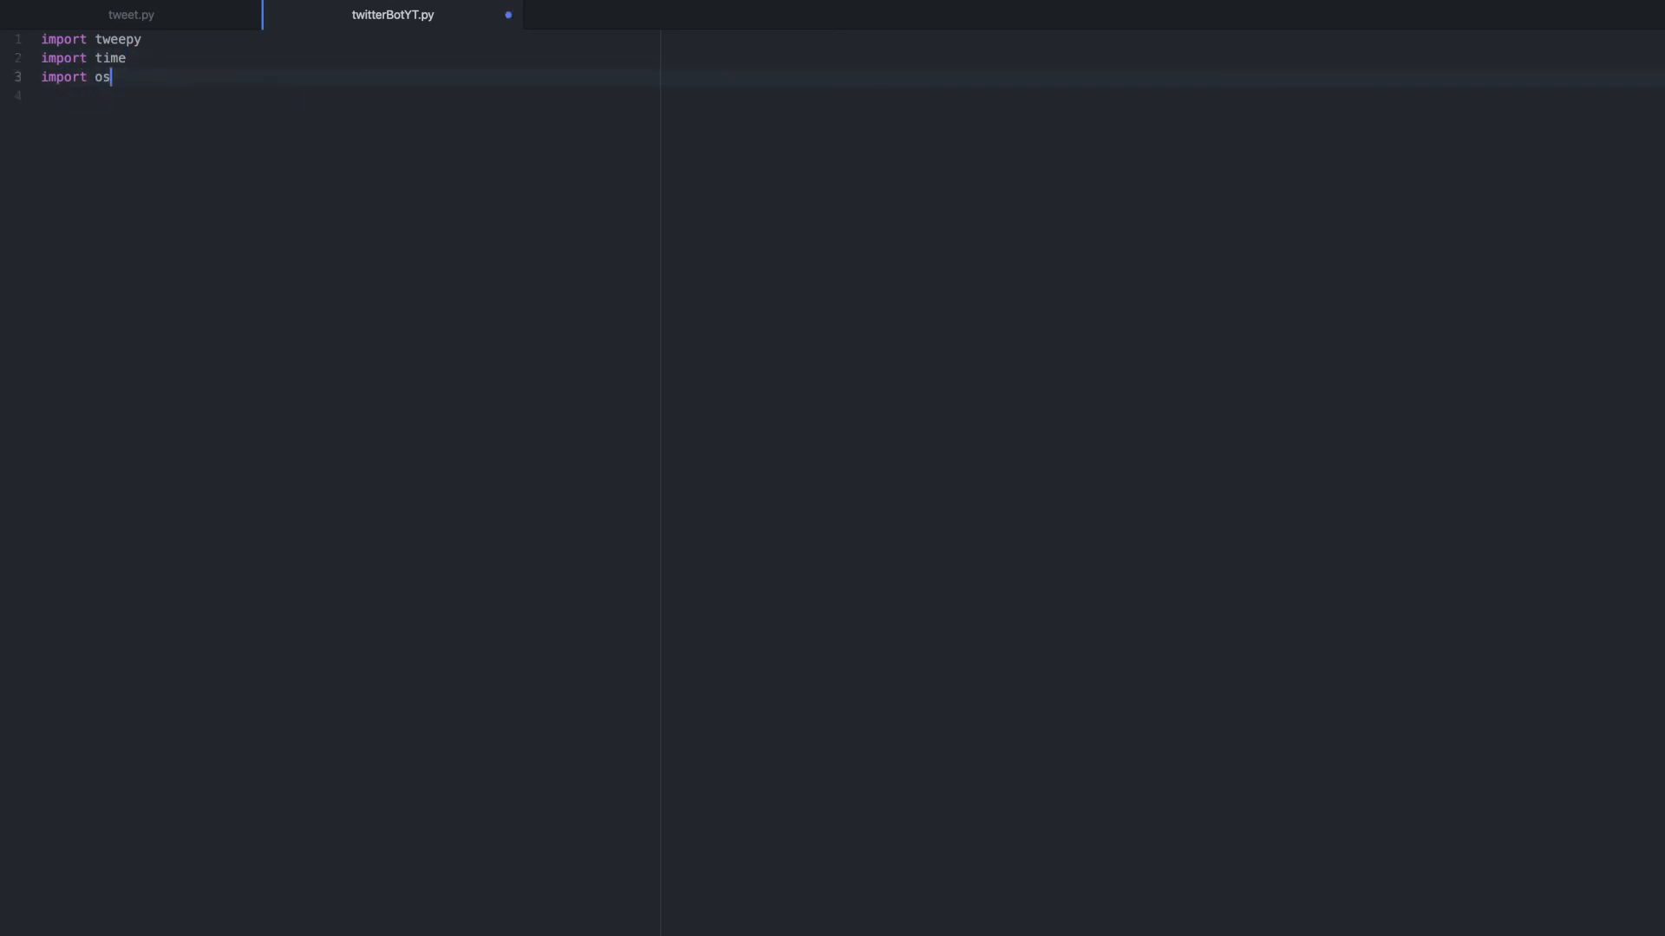
key("enter")
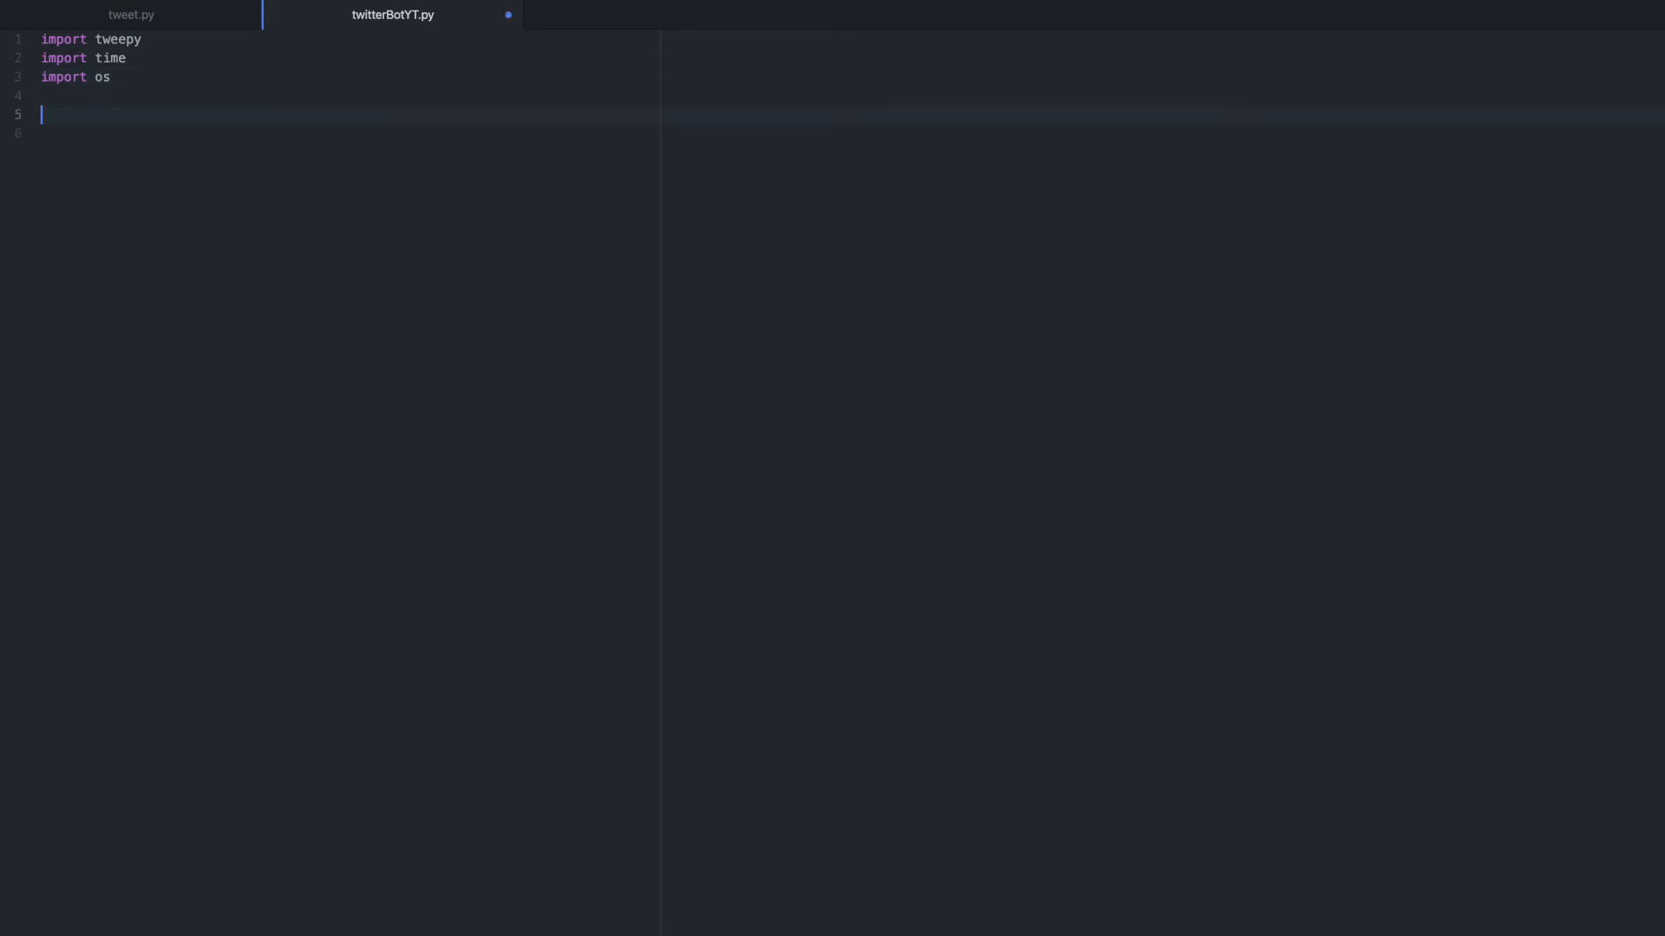
Step: Add the line API_KEY = os.getenv('API_KEY')
type("AP")
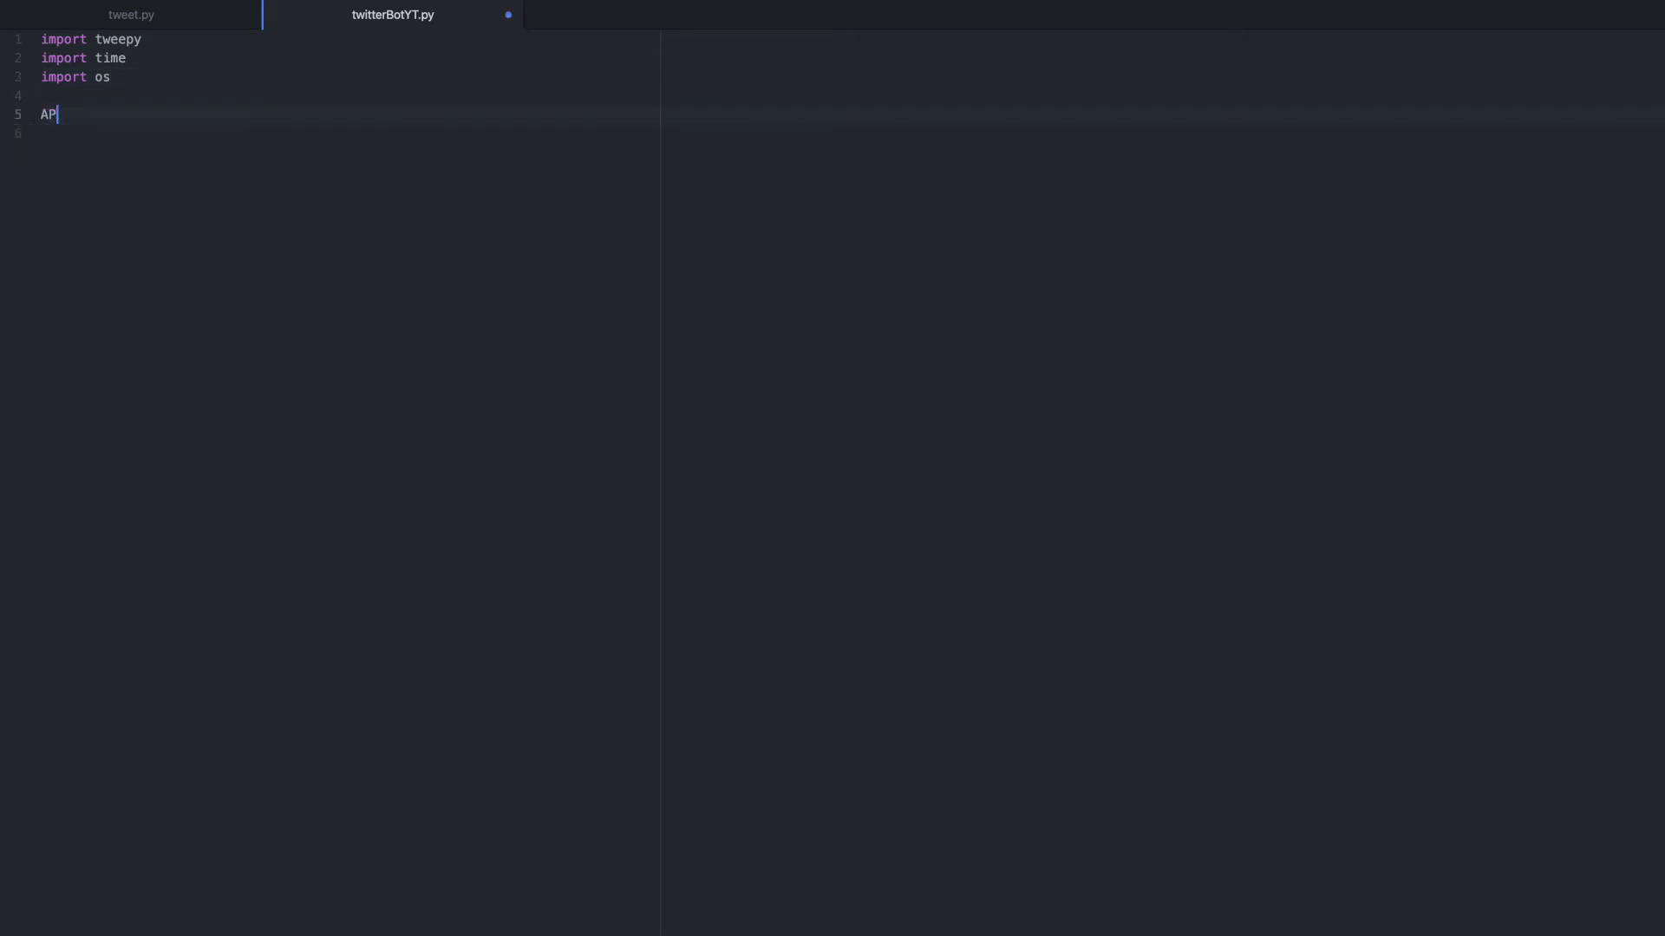
type("I_KEY =")
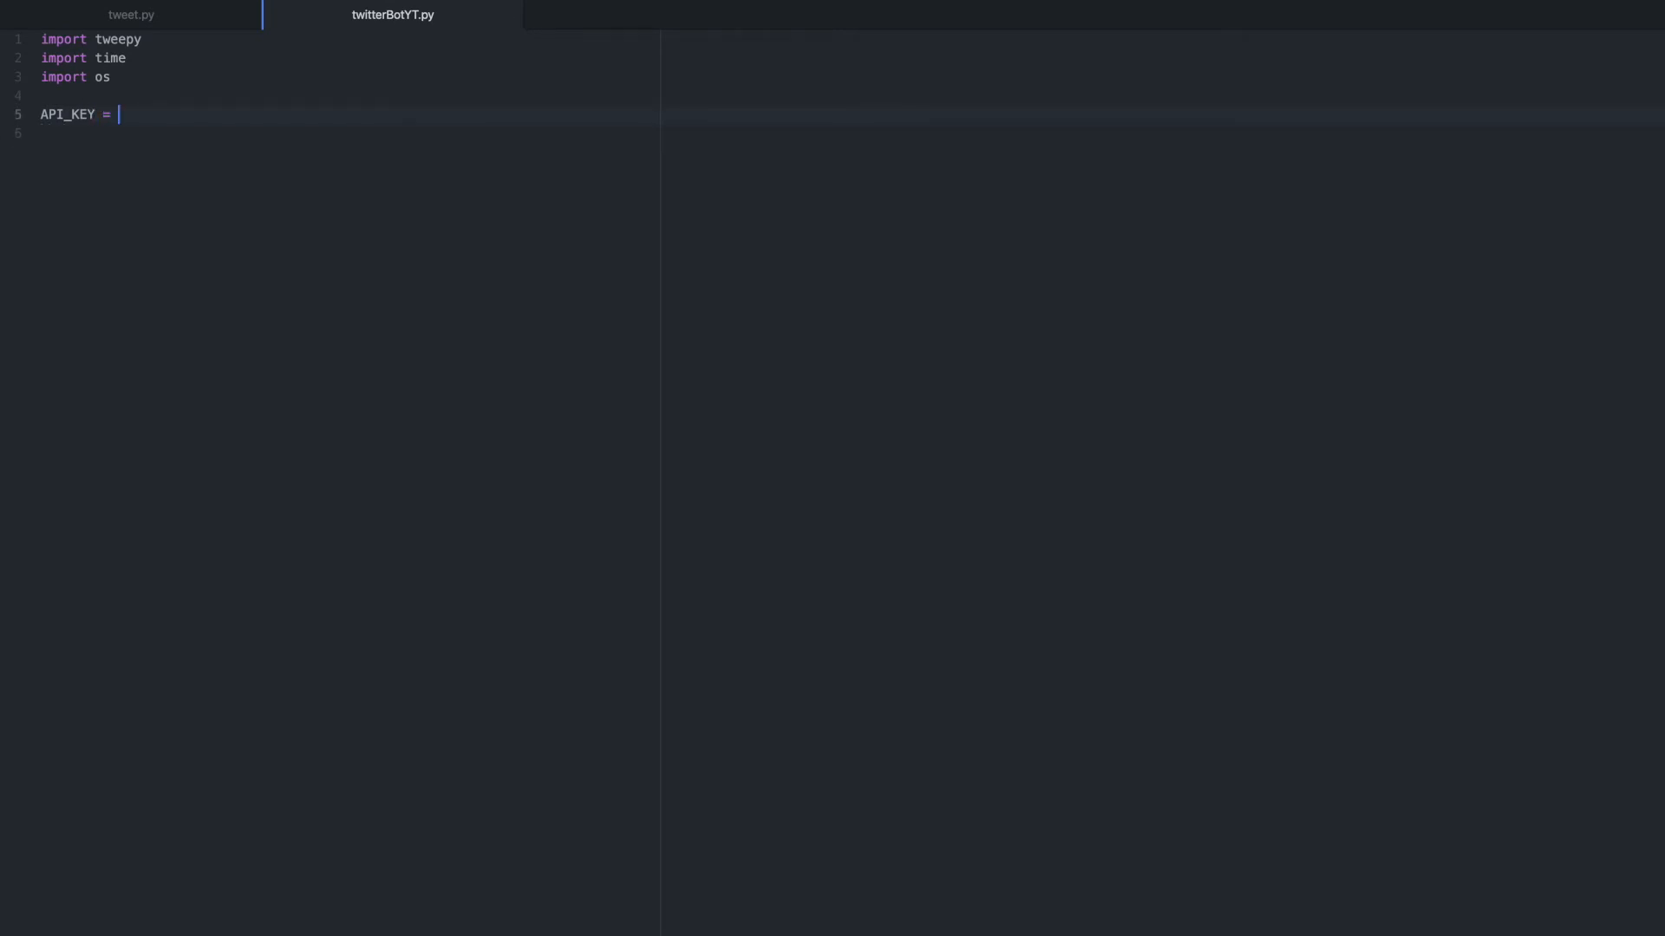
type("os.ge")
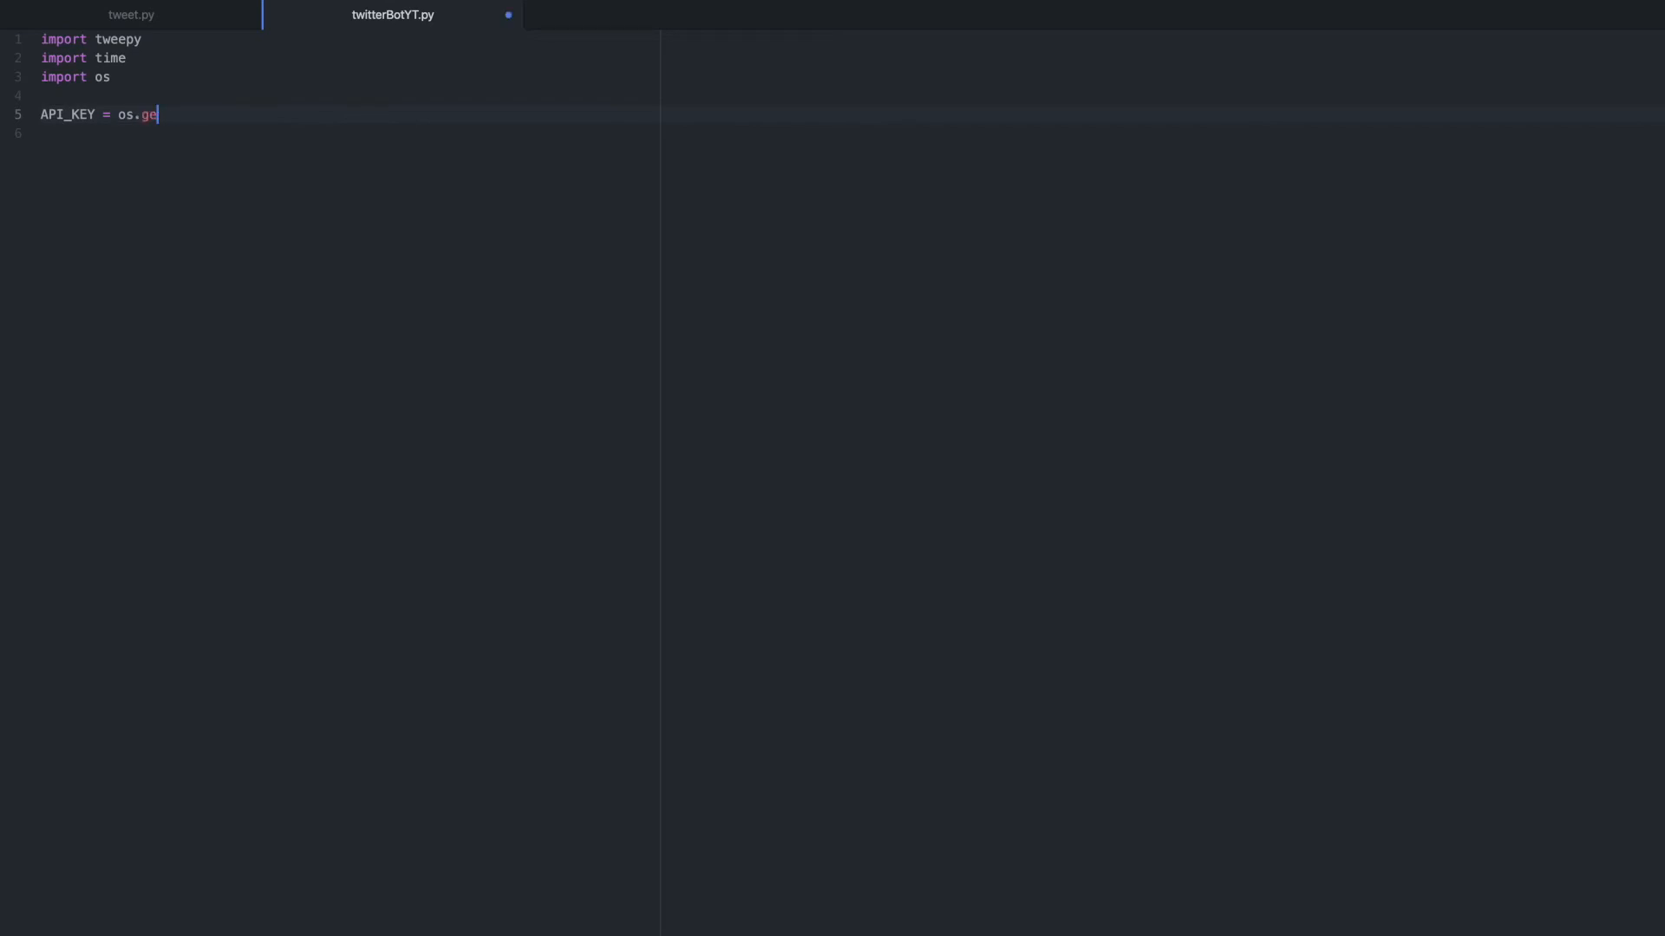
type("tenv")
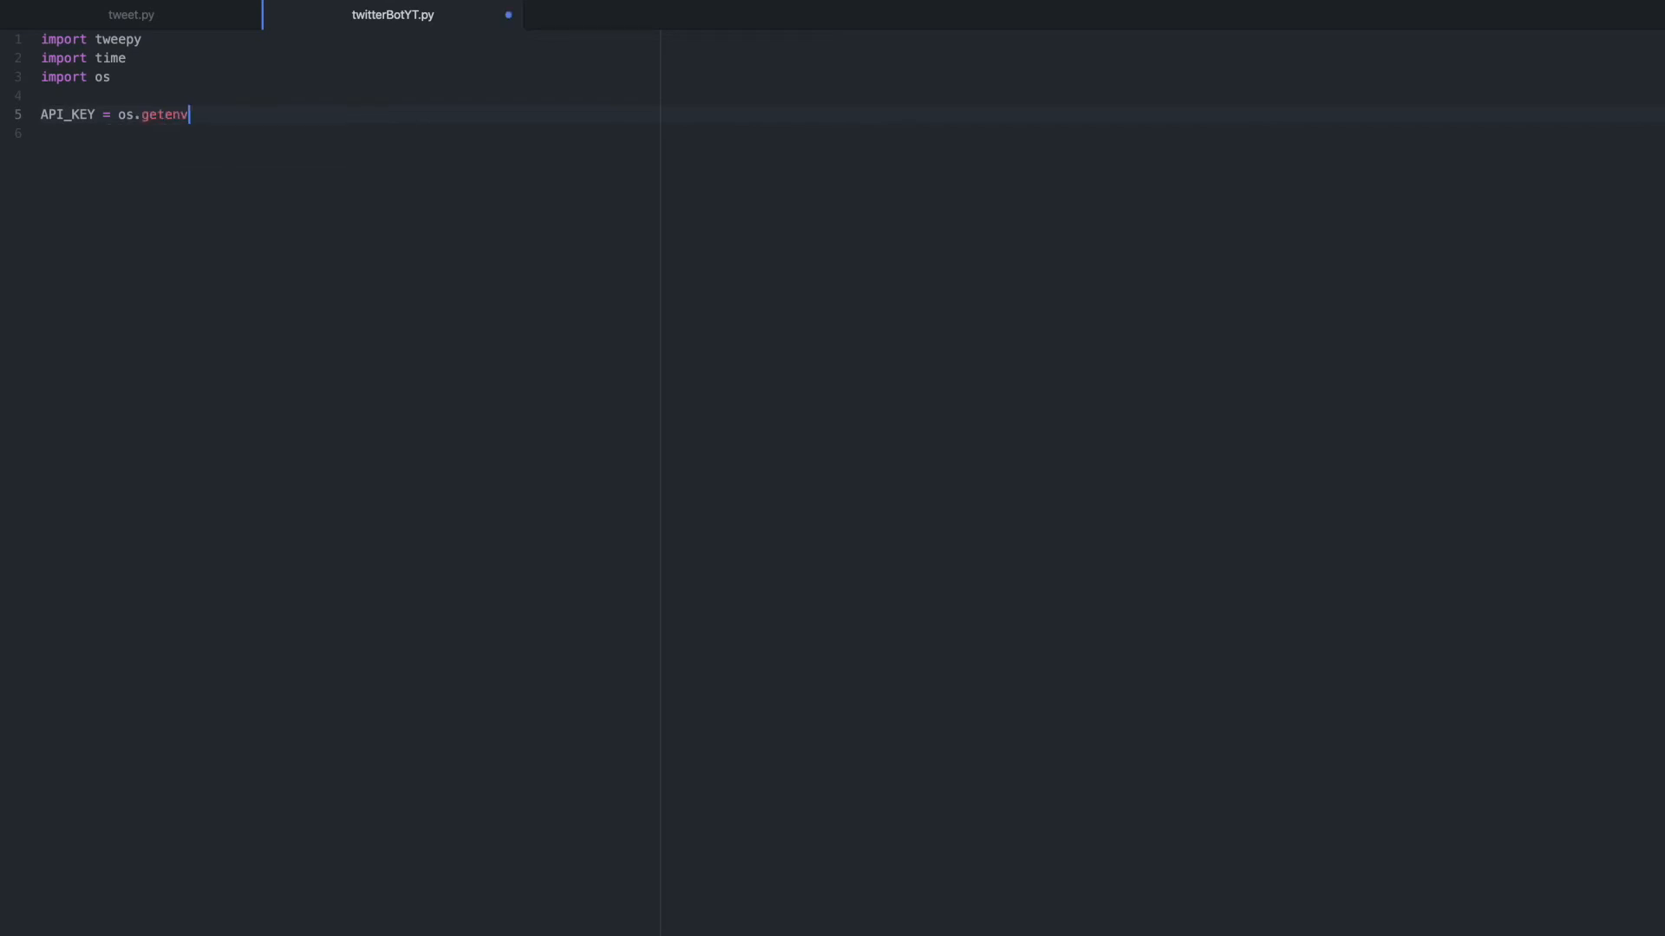
type("()")
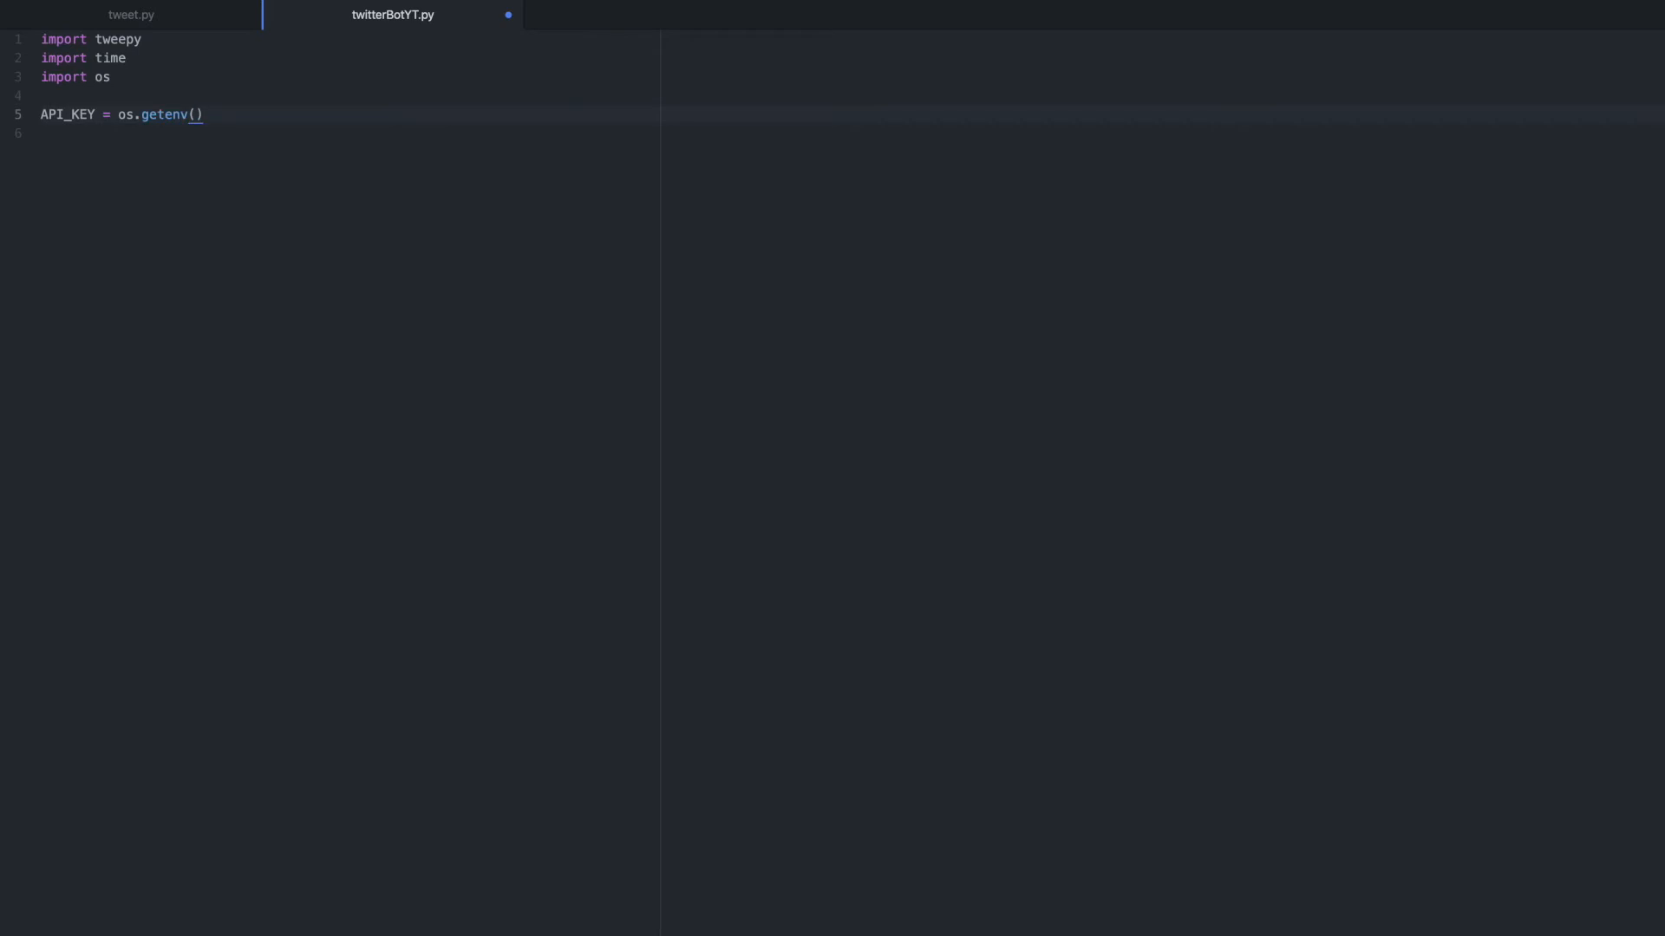
type("'API_KEY'")
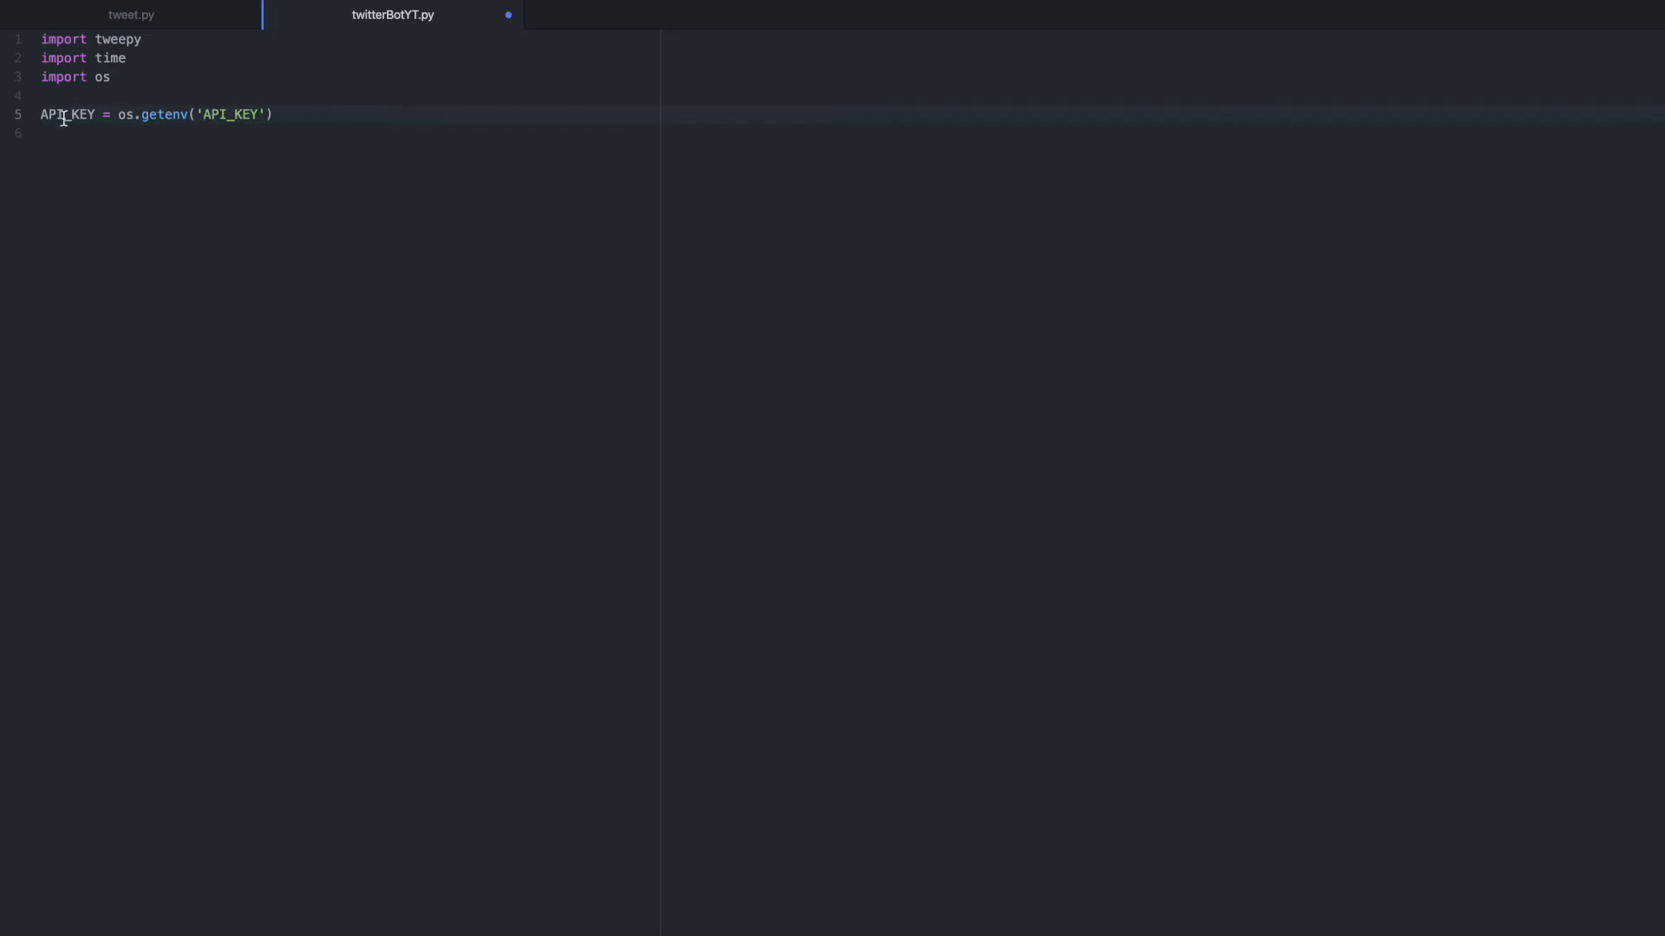
Step: Add API_SECRET = os.getenv('API_SECRET') on a new line
key("enter")
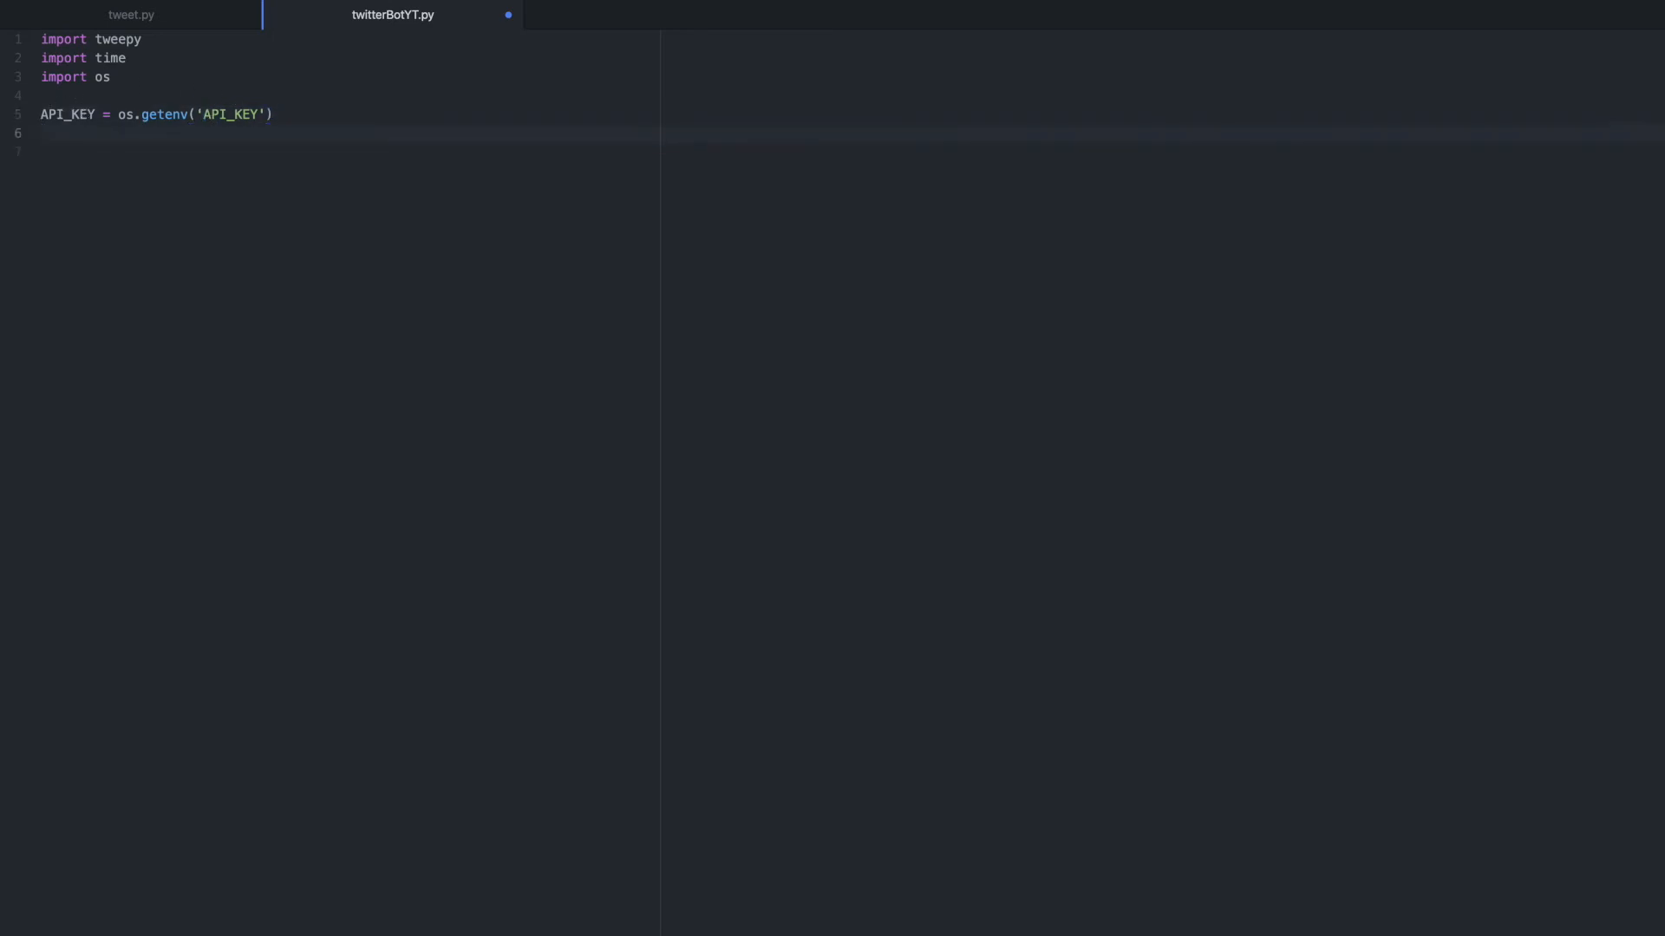
type("API_SE")
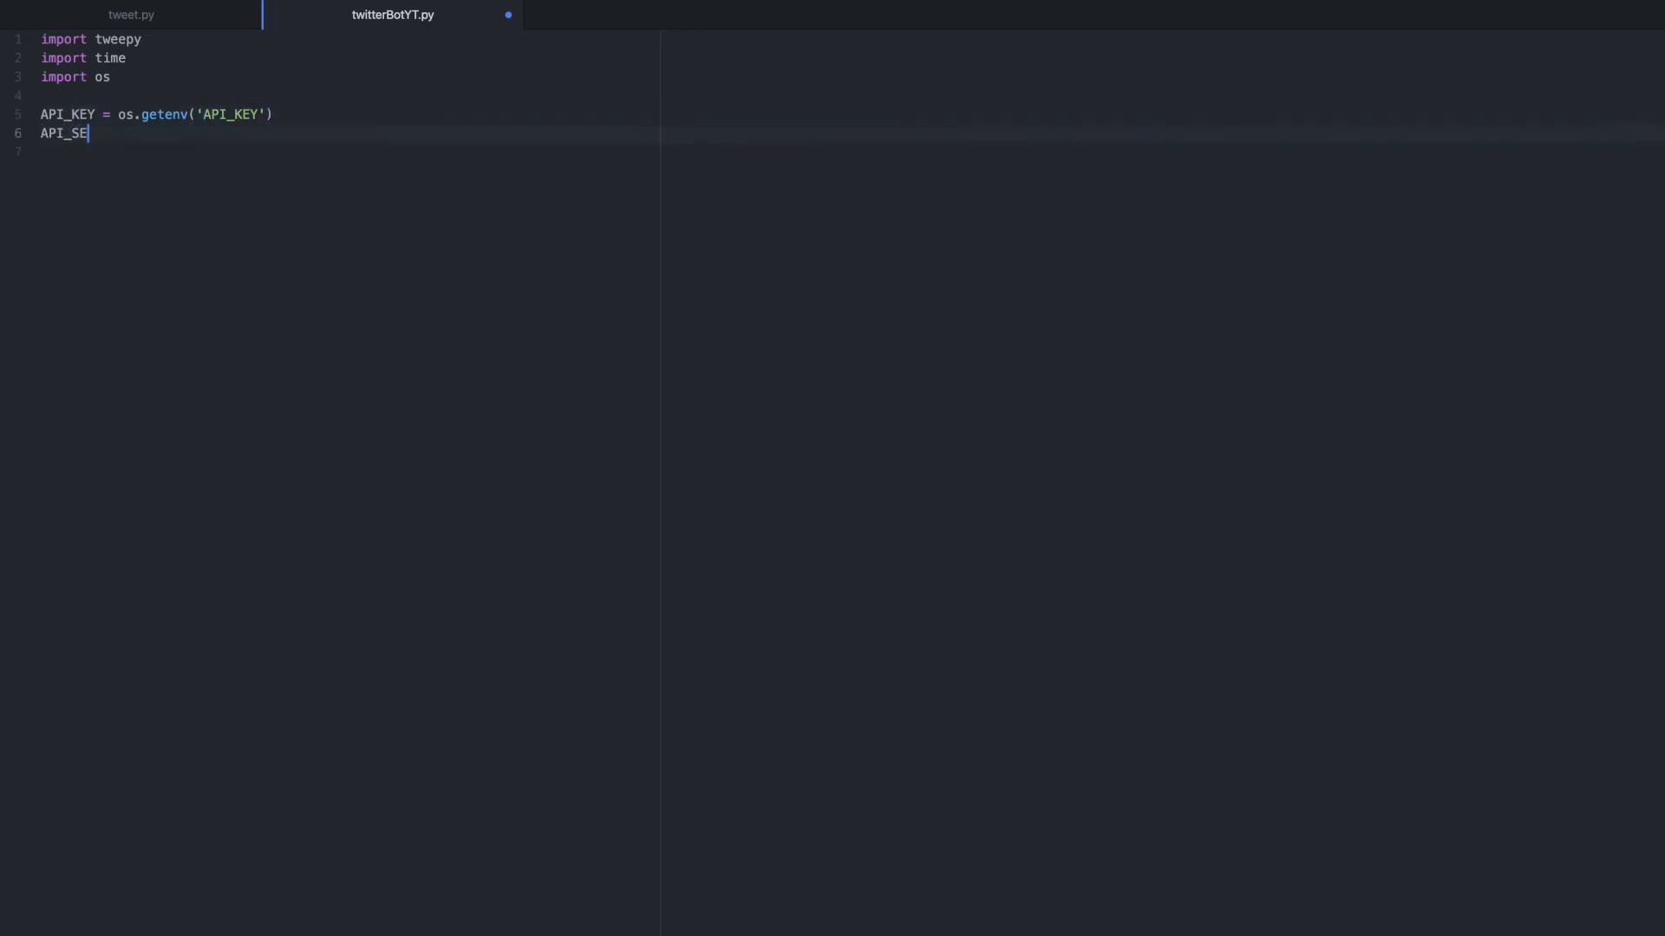
type("CRET =")
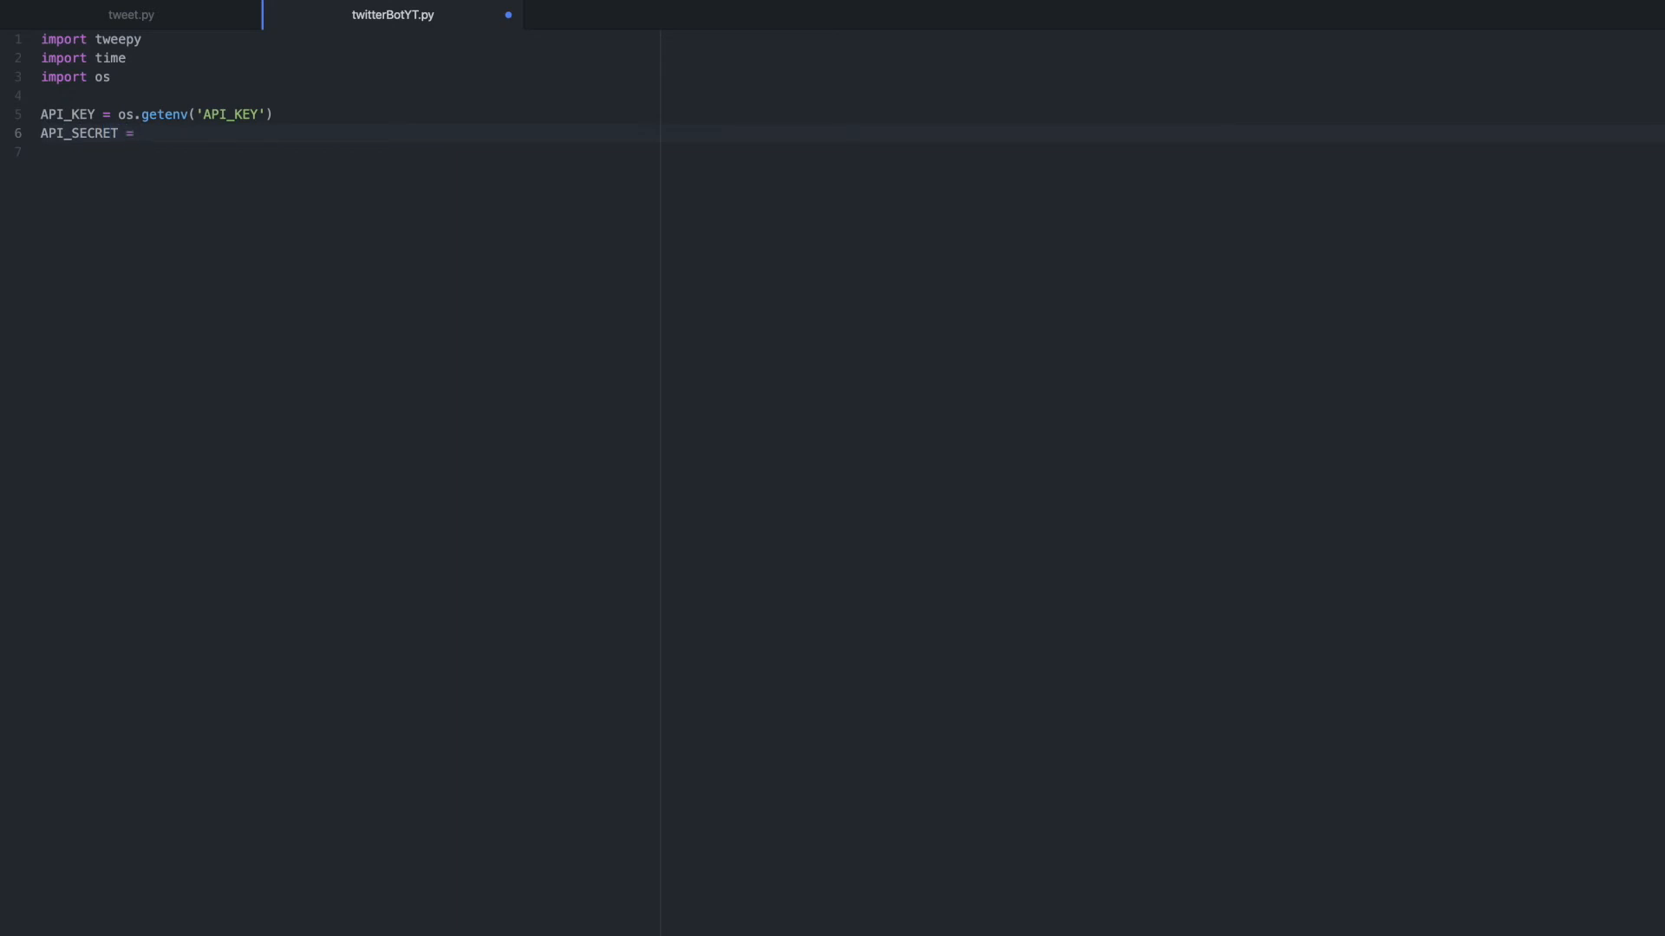
type("os.")
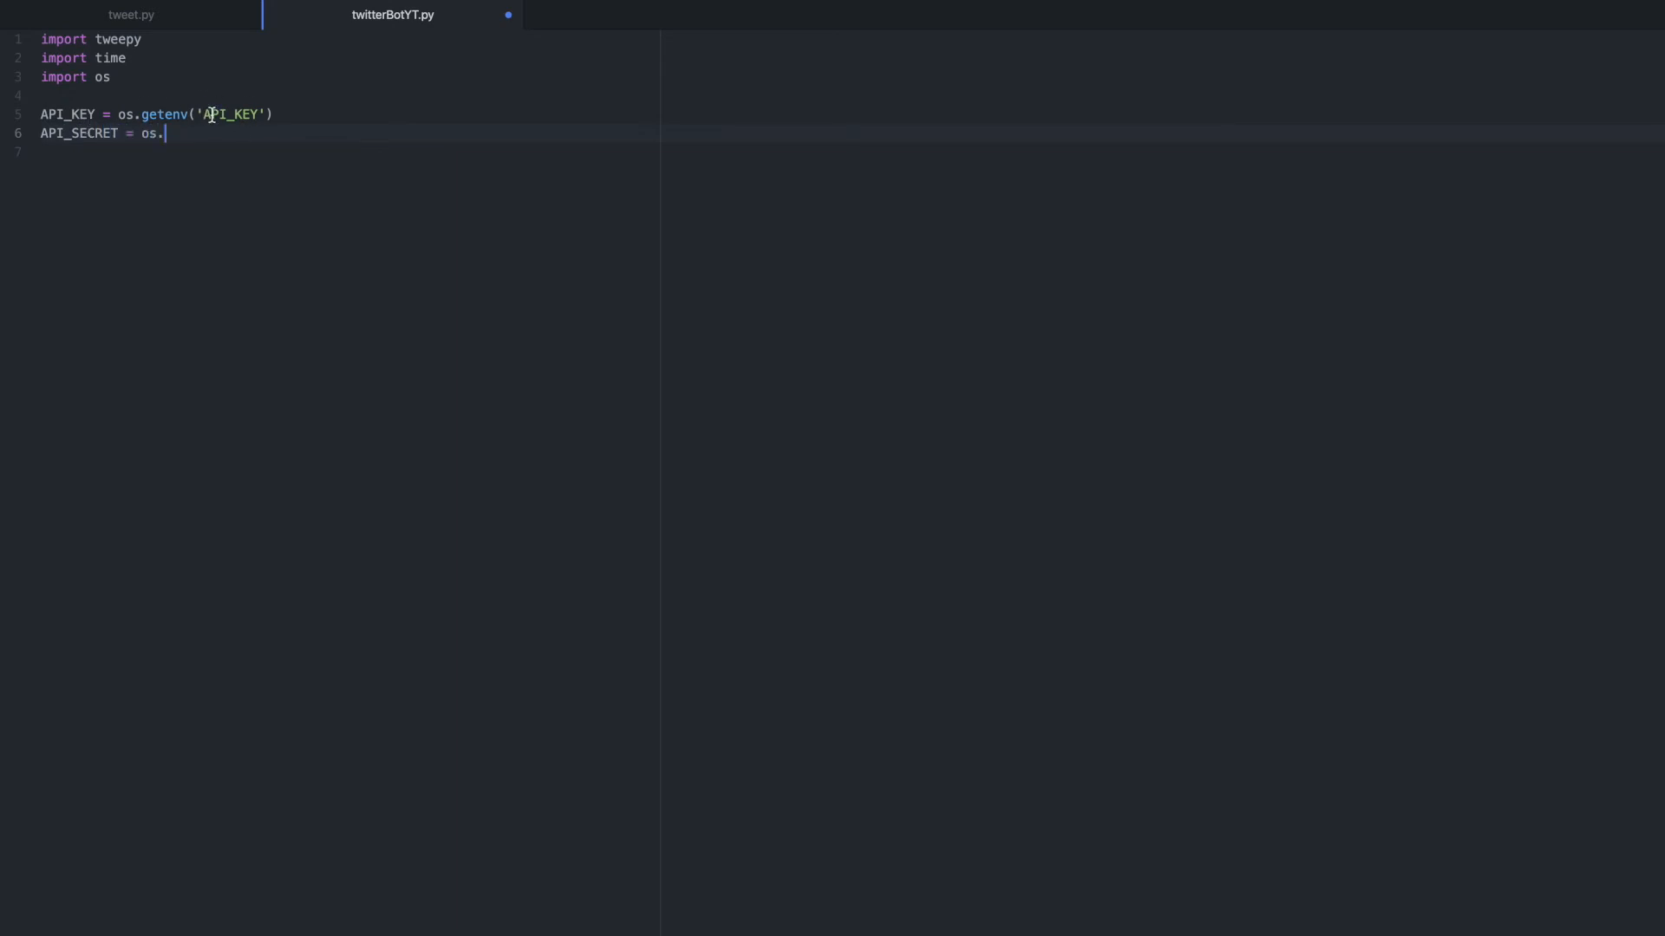
mouse_move(270, 127)
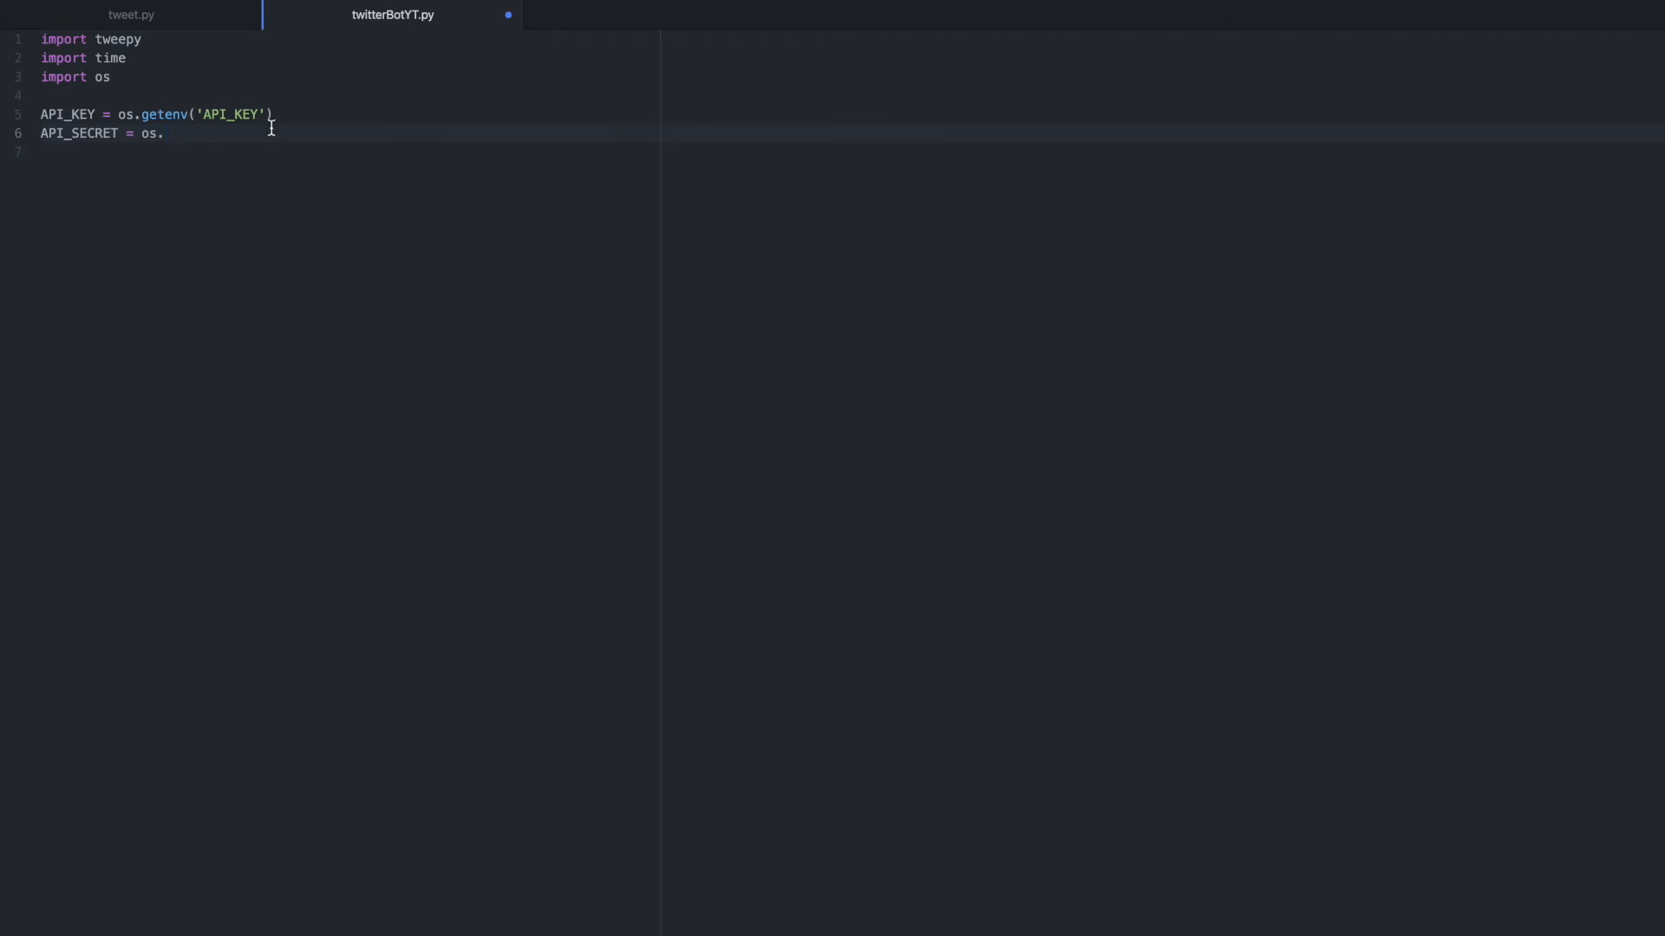
type("getenv('")
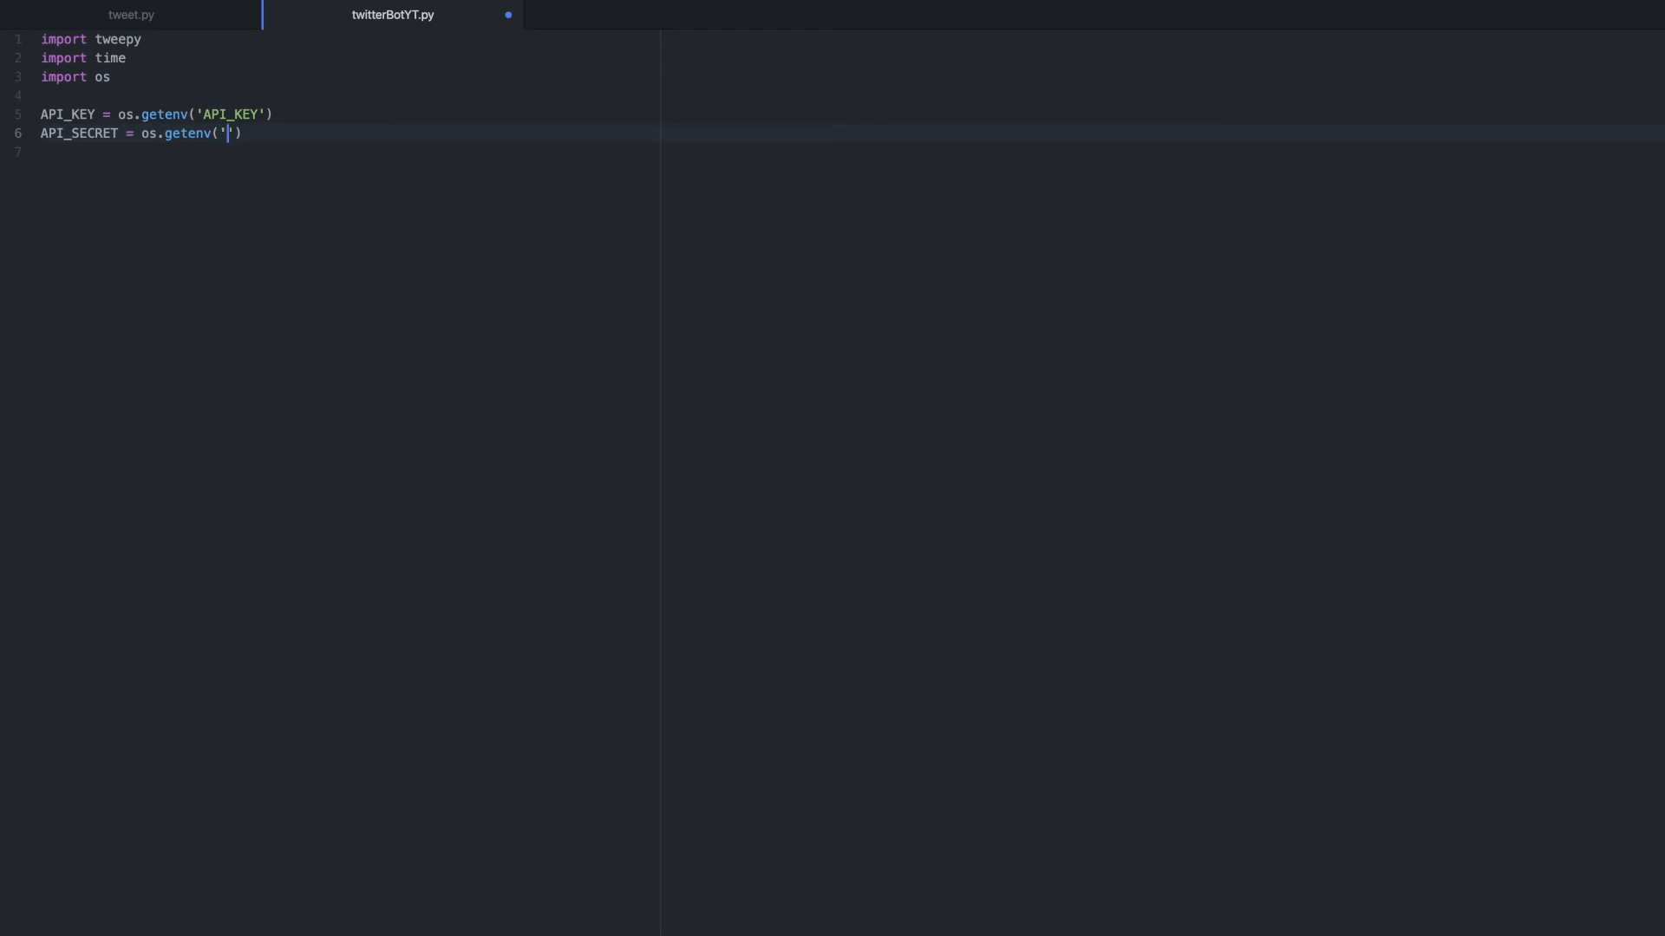
type("API_SECRET")
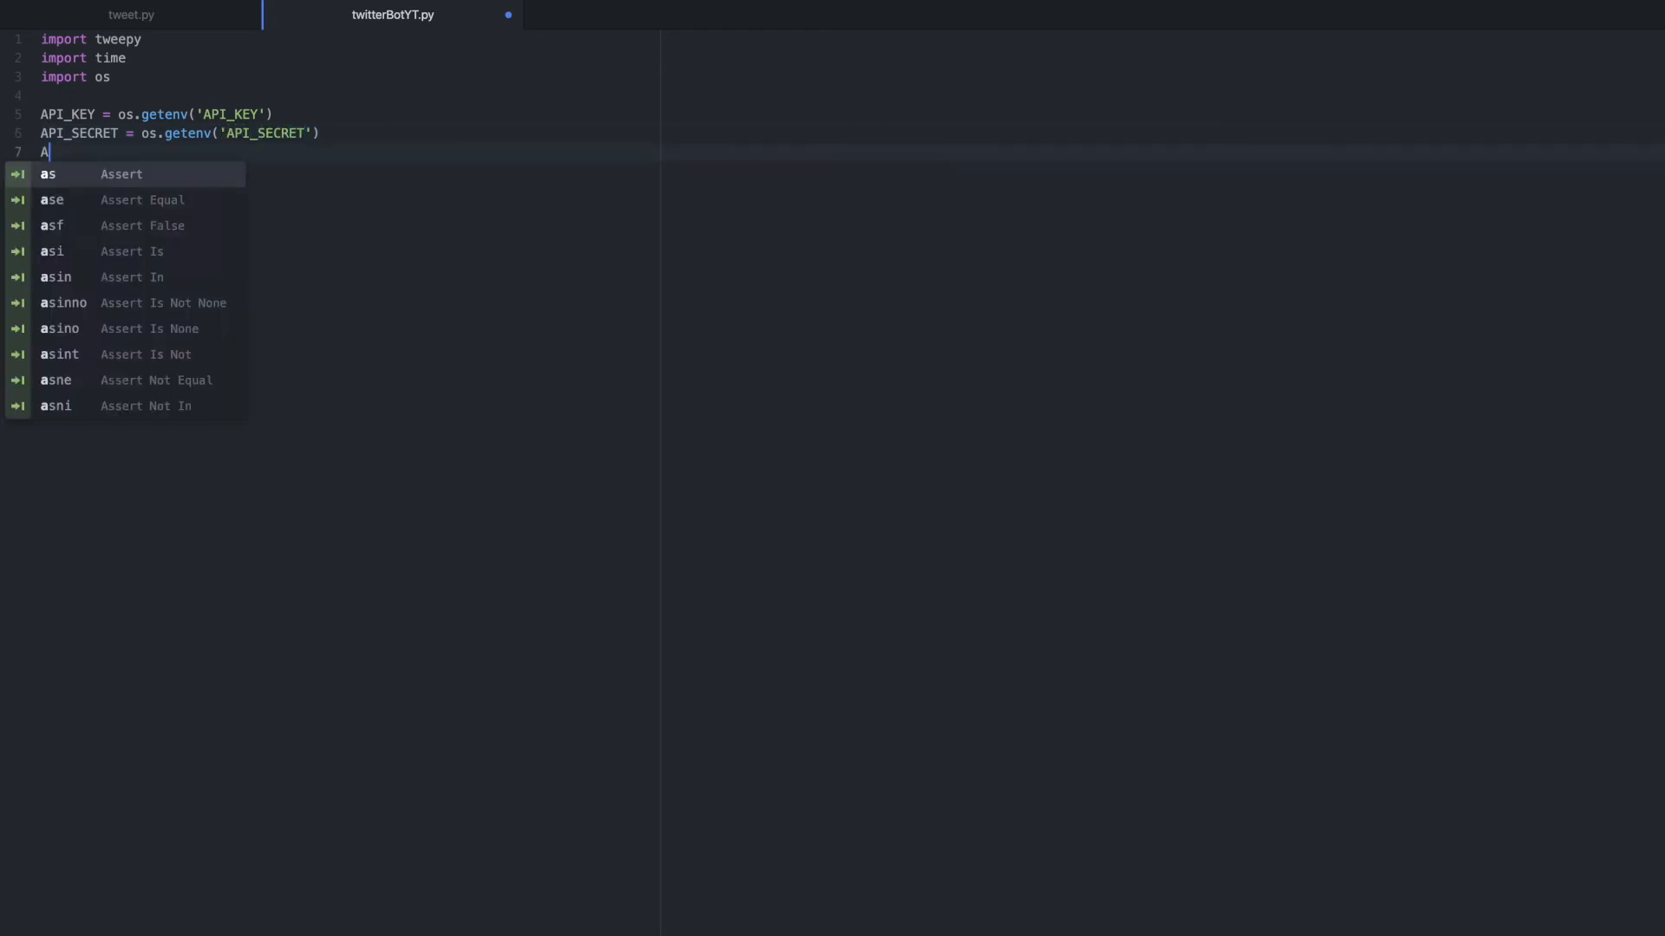
Step: Add ACCESS_TOKEN = os.getenv('ACCESS_TOKEN'), using autocomplete for the name
type("CC")
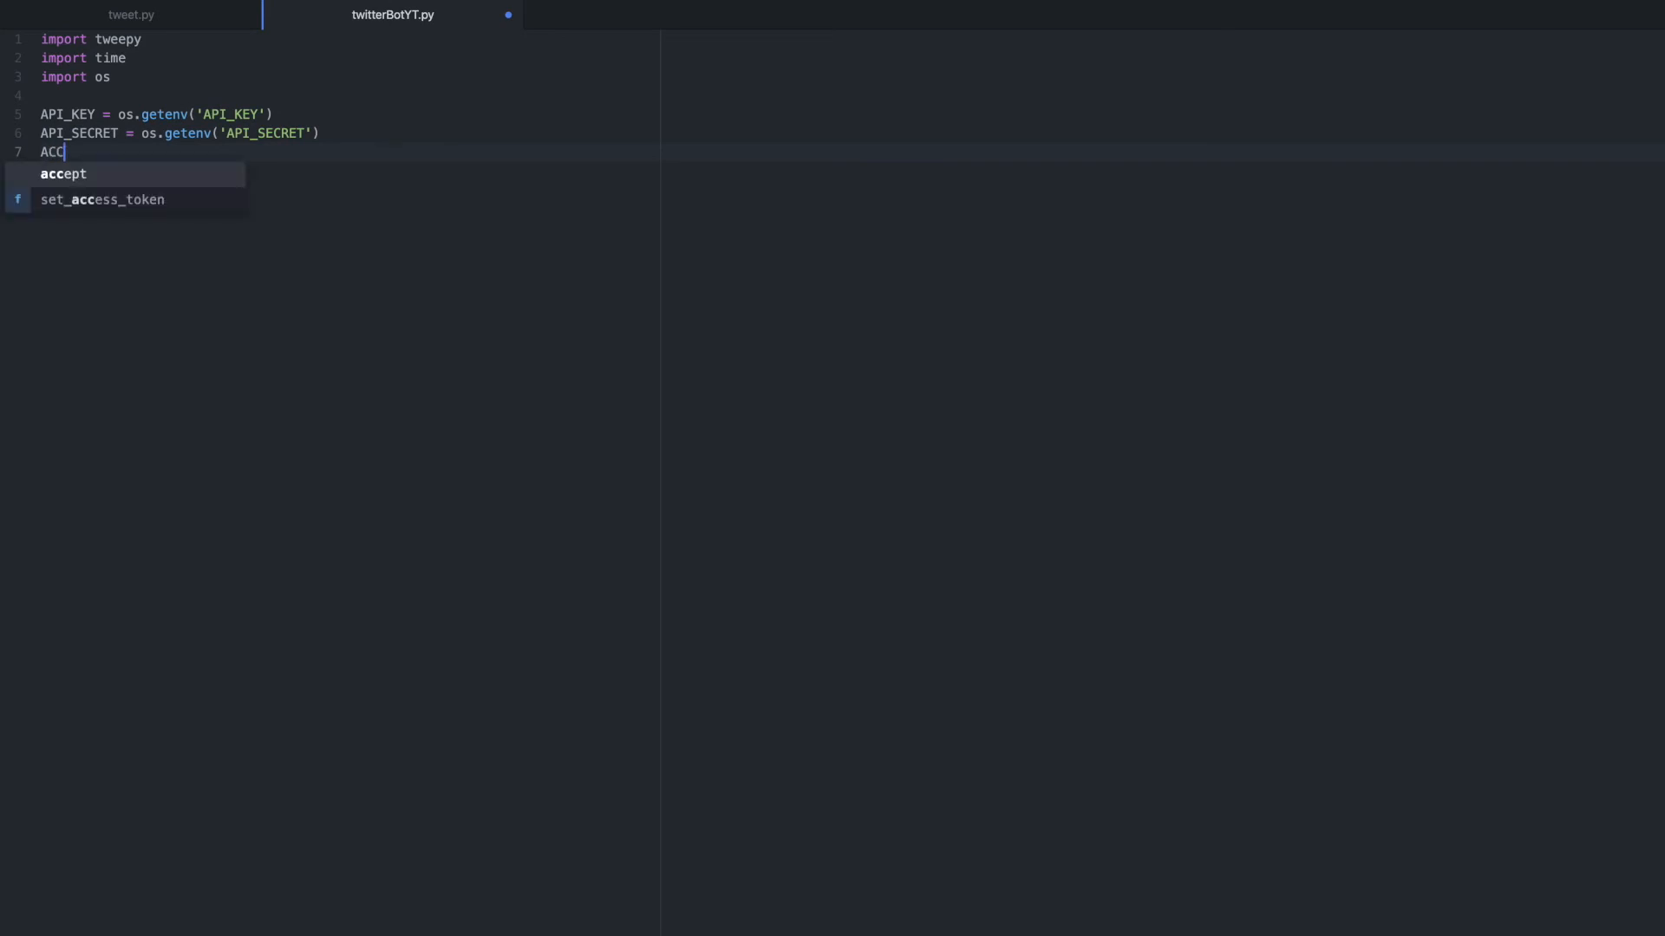
type("ESS")
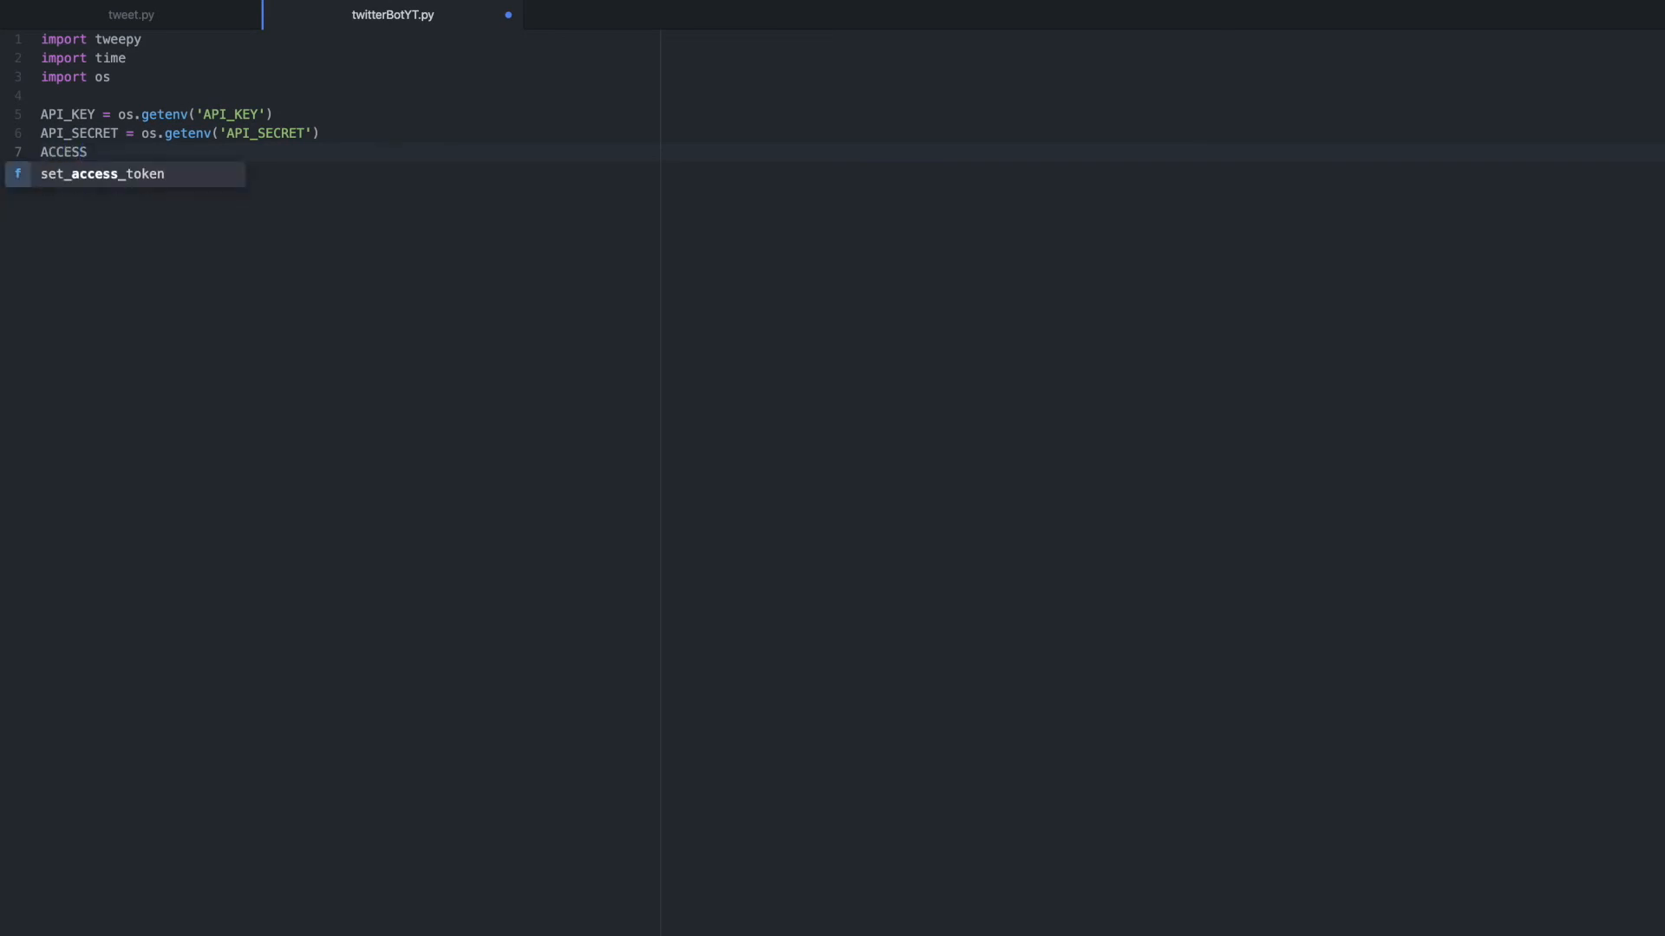
type("_TOKEN")
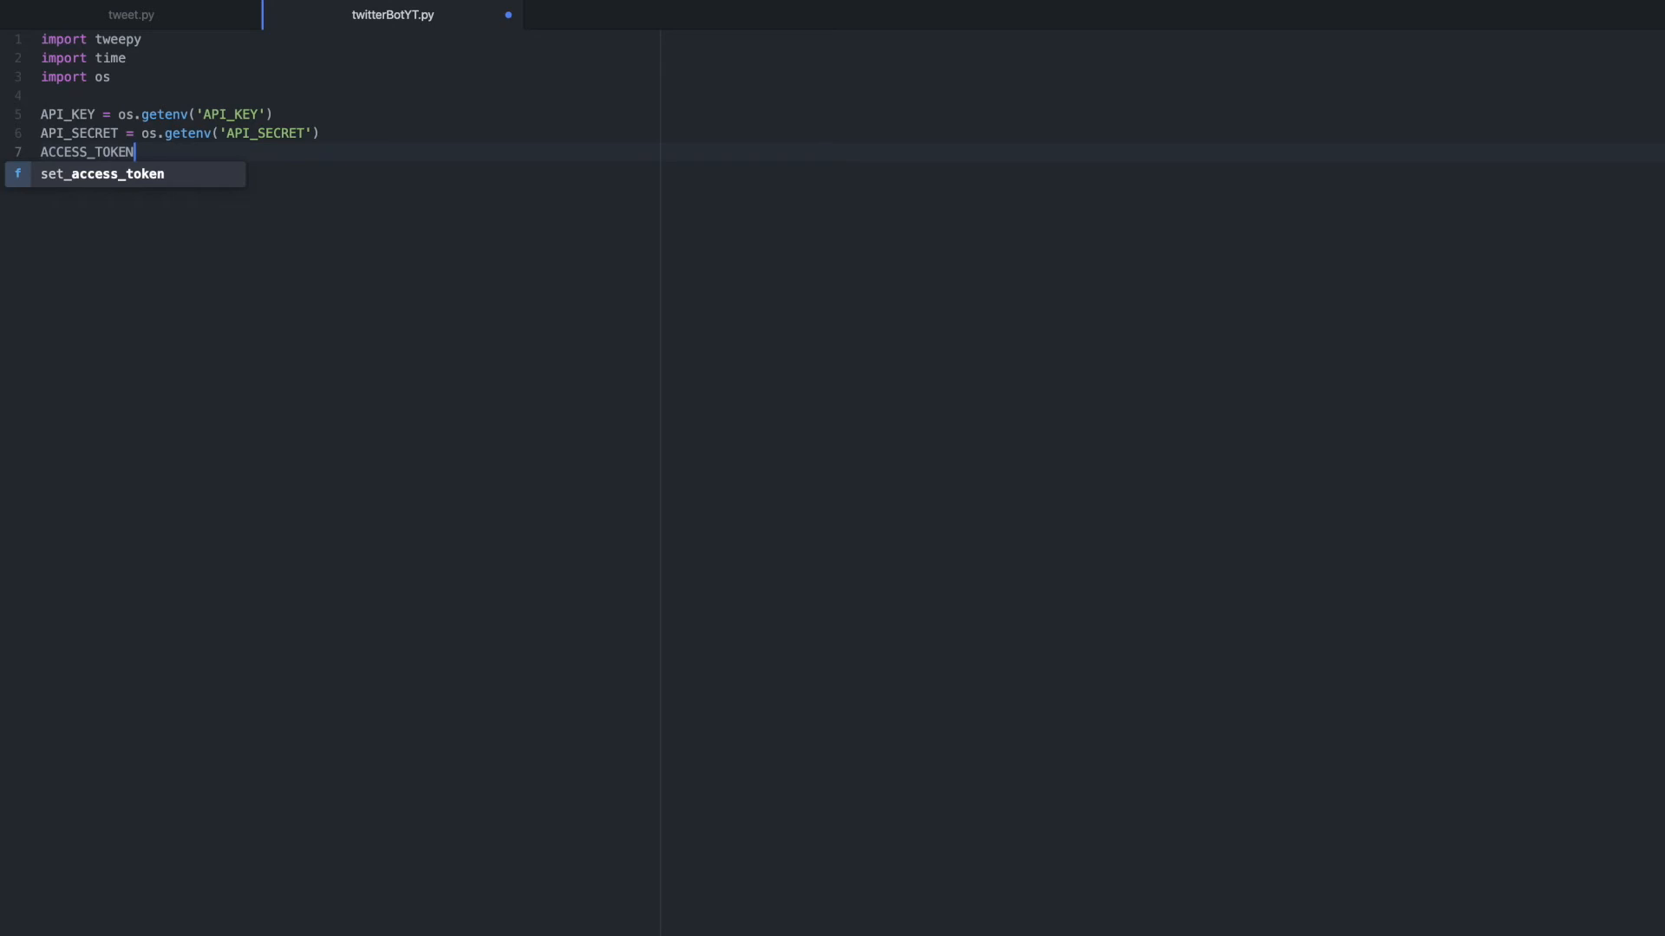
type("= o")
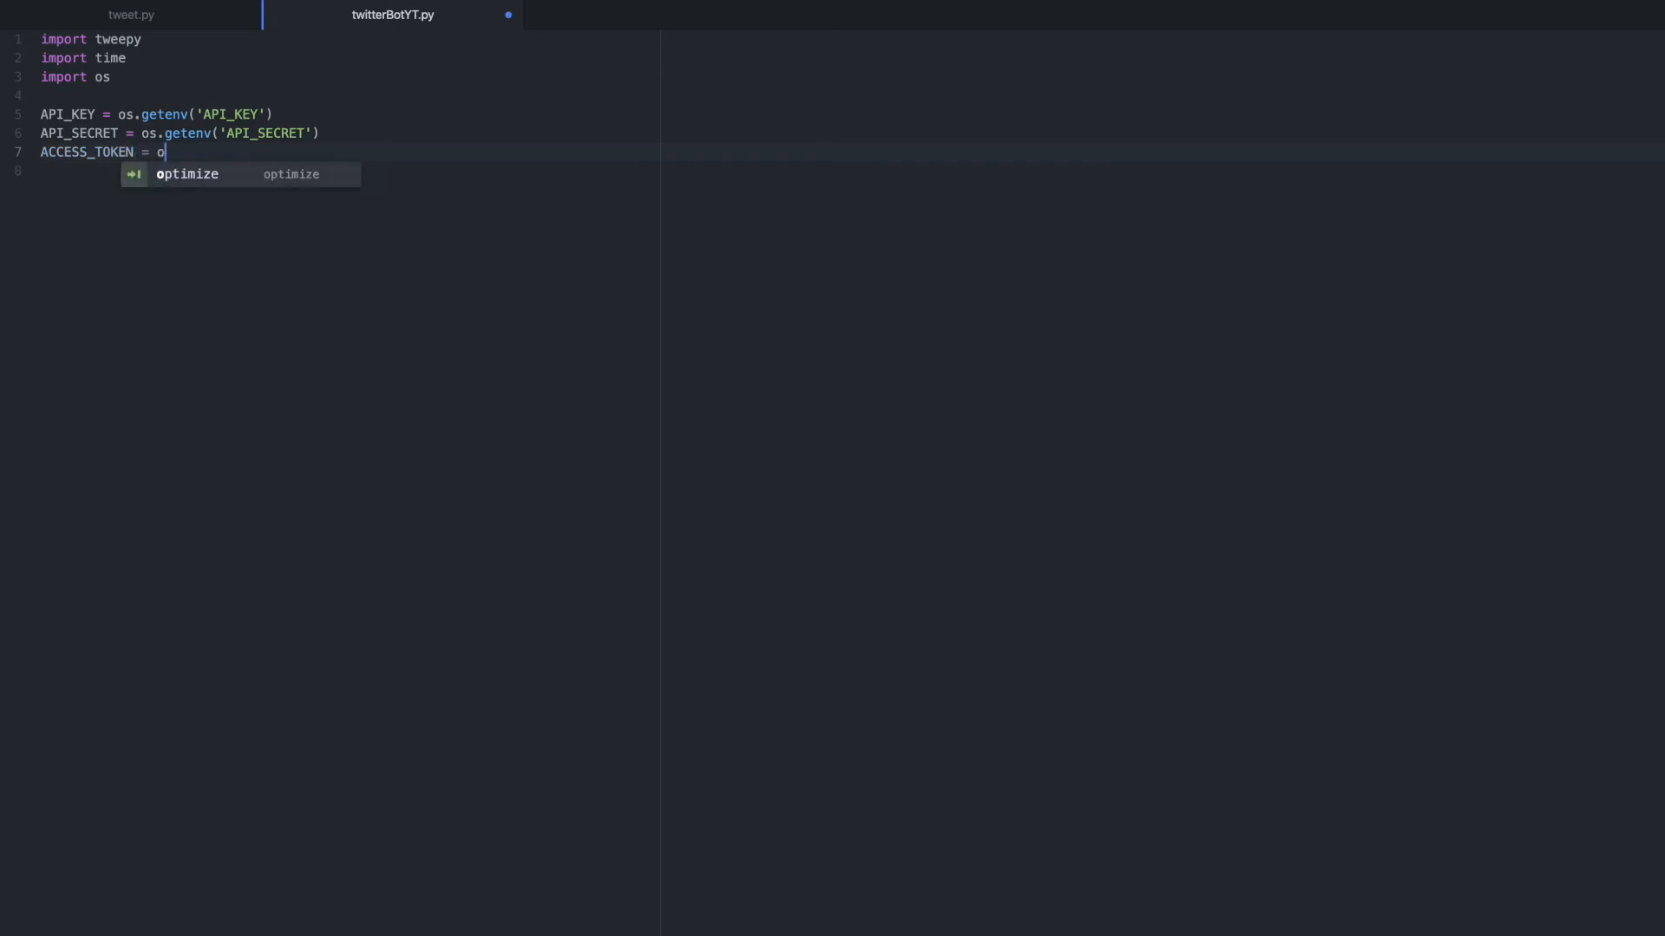
type("s.getenv(")
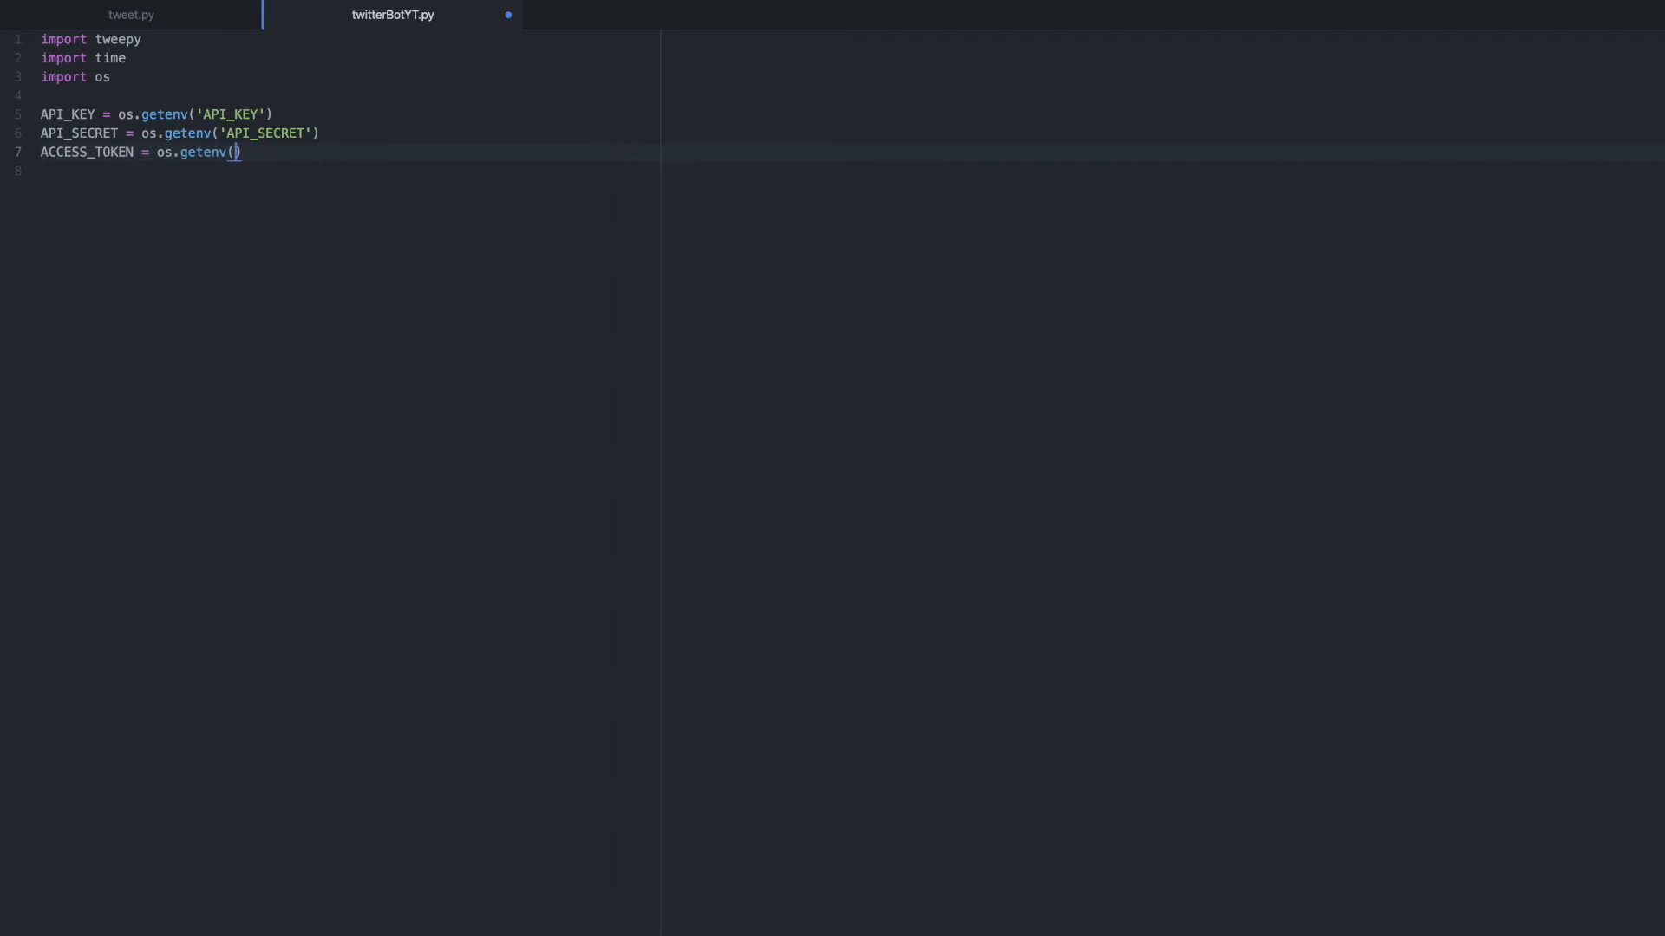
type("ACCES'")
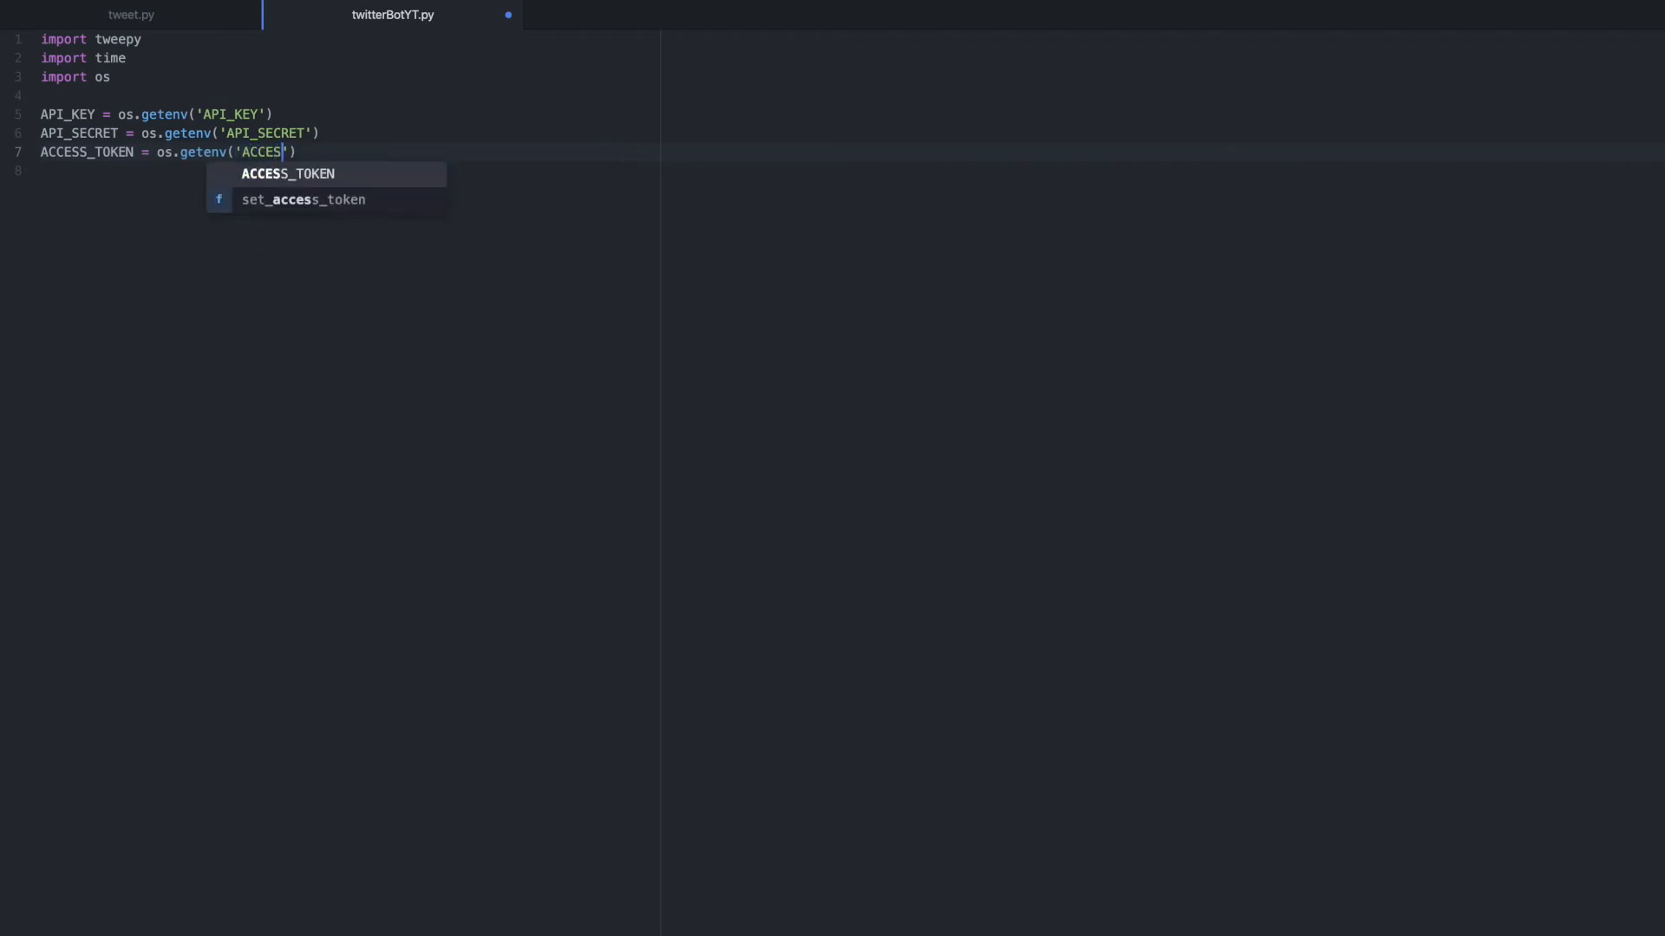
key("Tab")
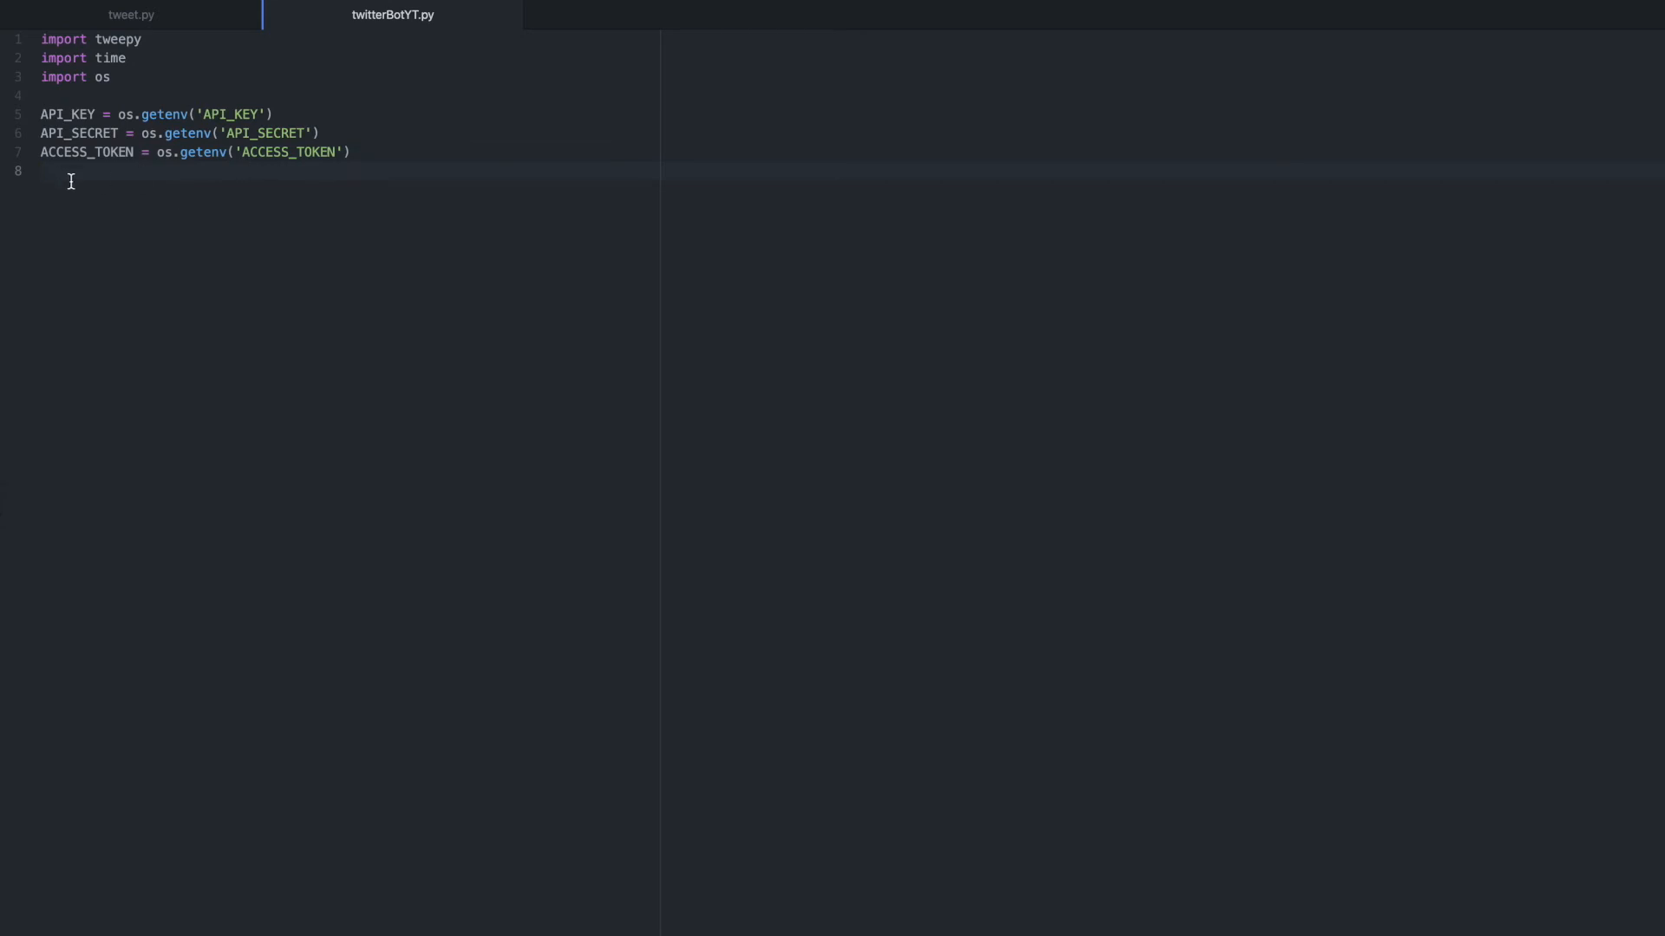
Step: Add ACCESS_TOKEN_SECRET = os.getenv('ACCESS_TOKEN_SECRET')
type("ACCESS_TOKEN")
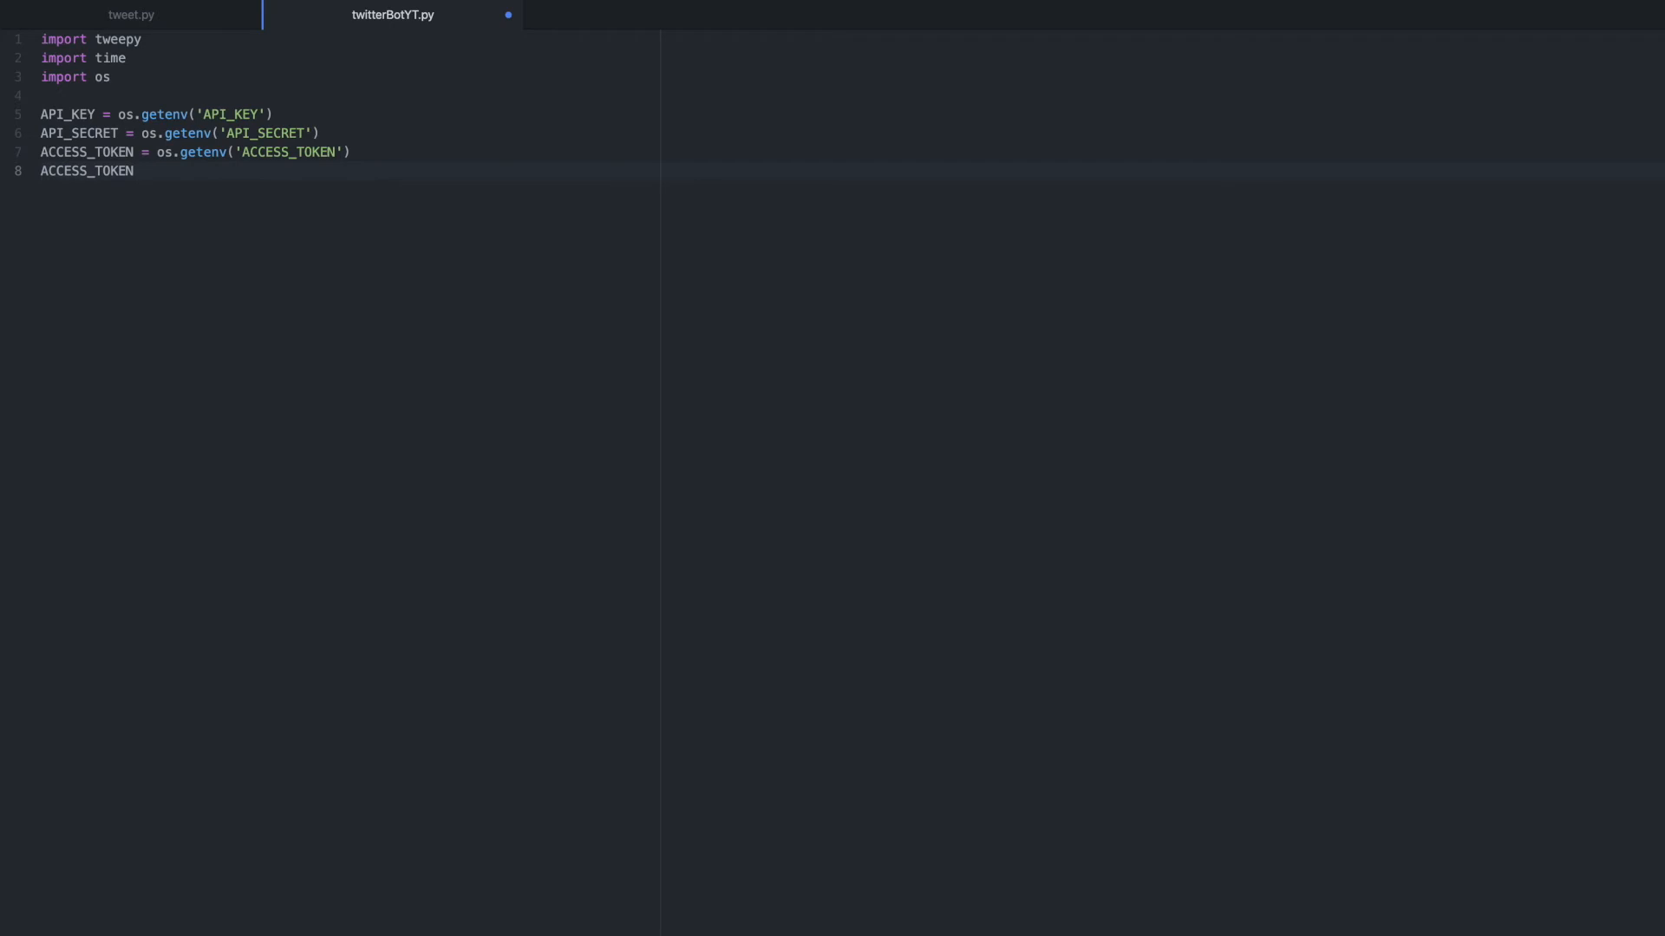
type("_SEC")
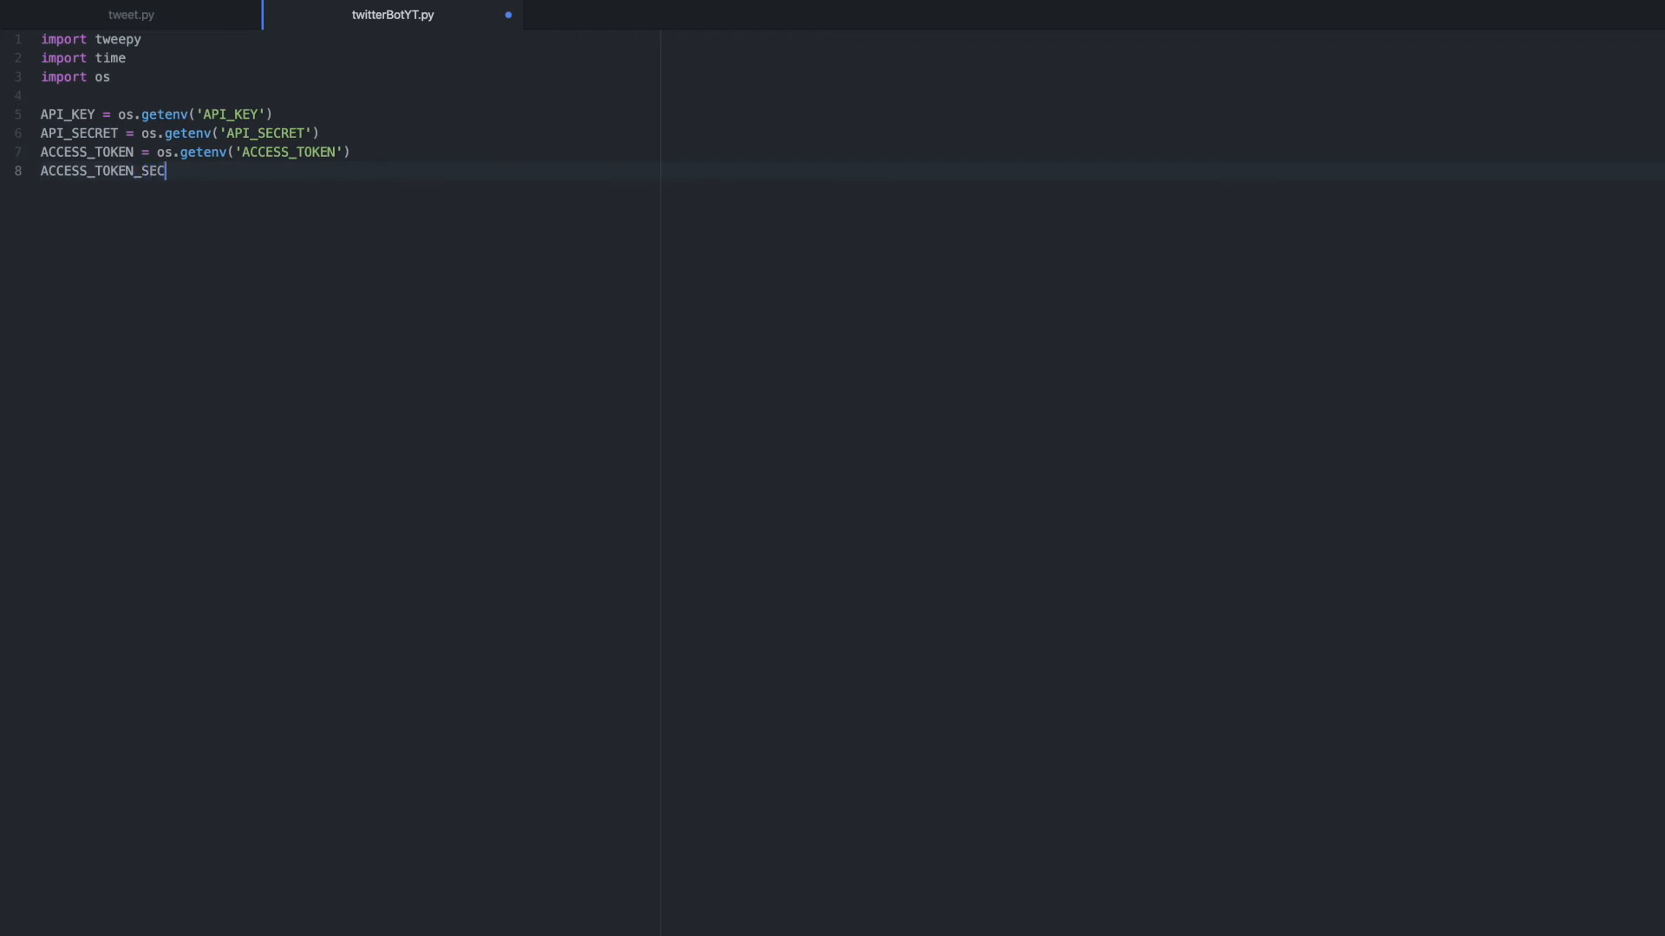
type("RET")
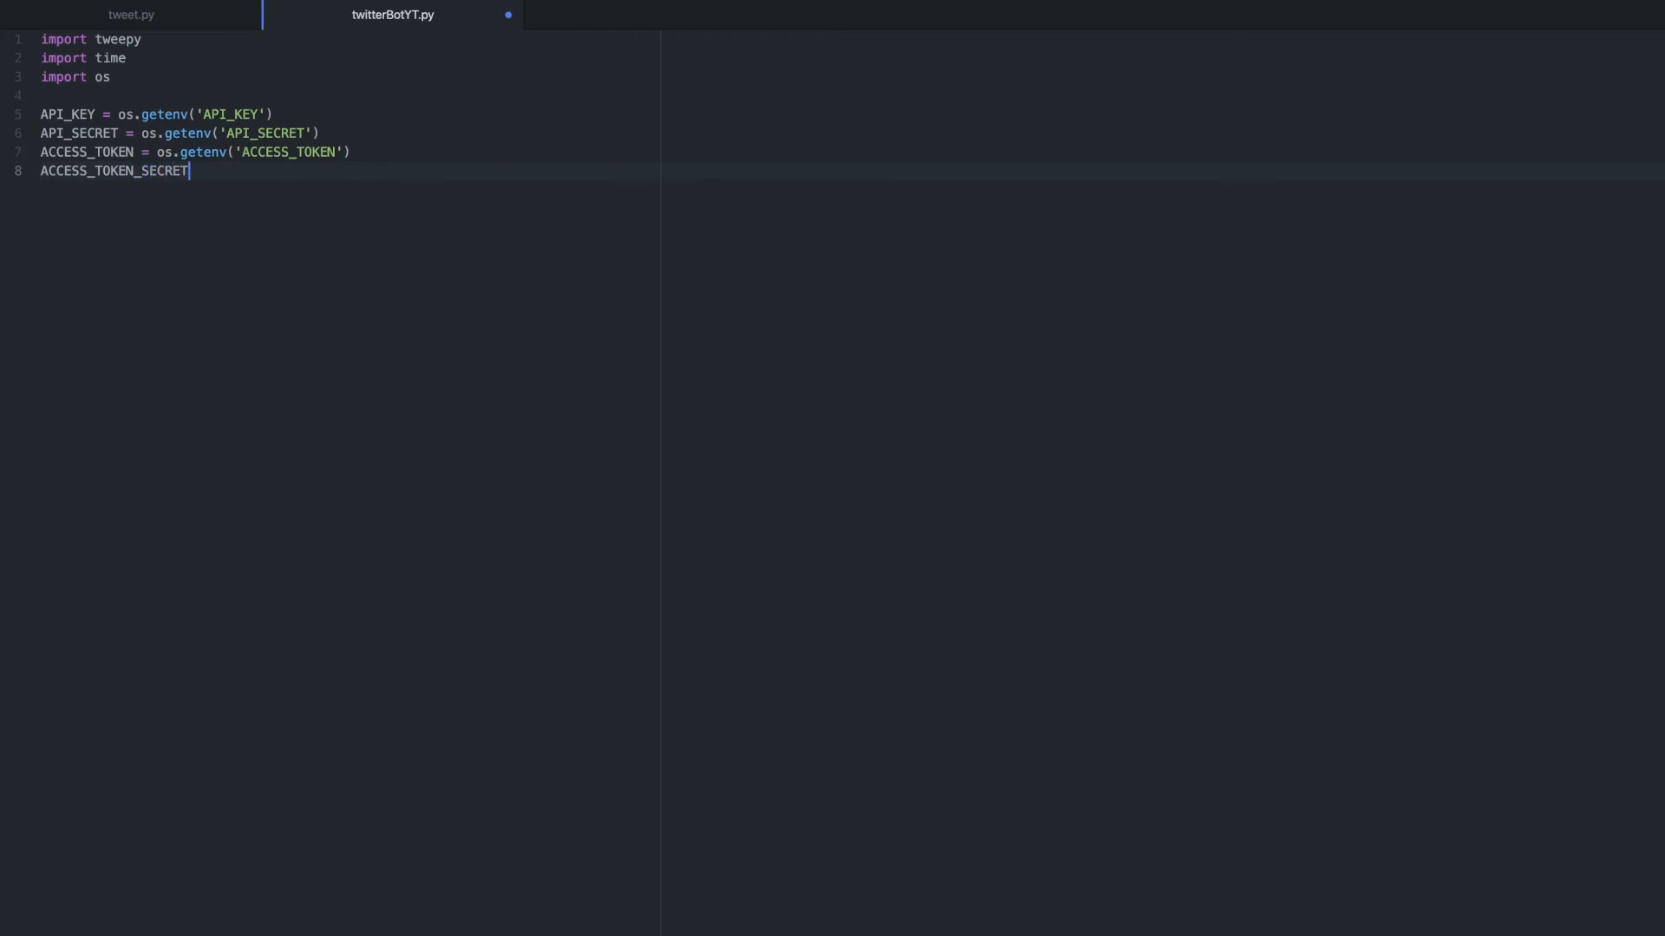
type("= os")
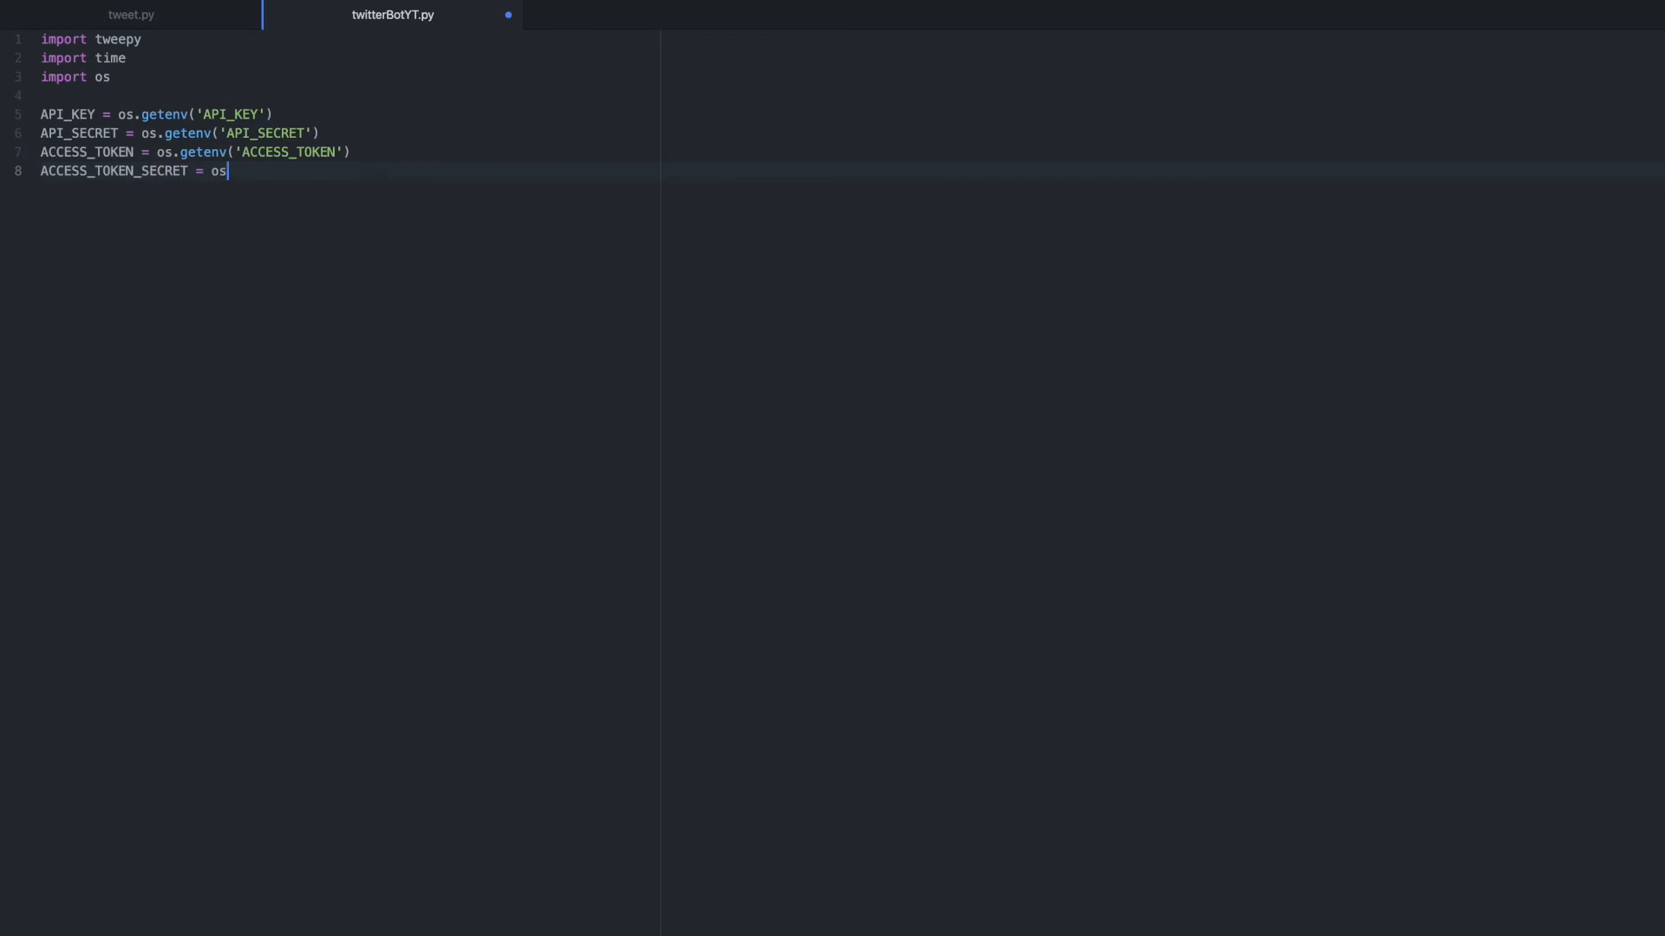
type(".getenv")
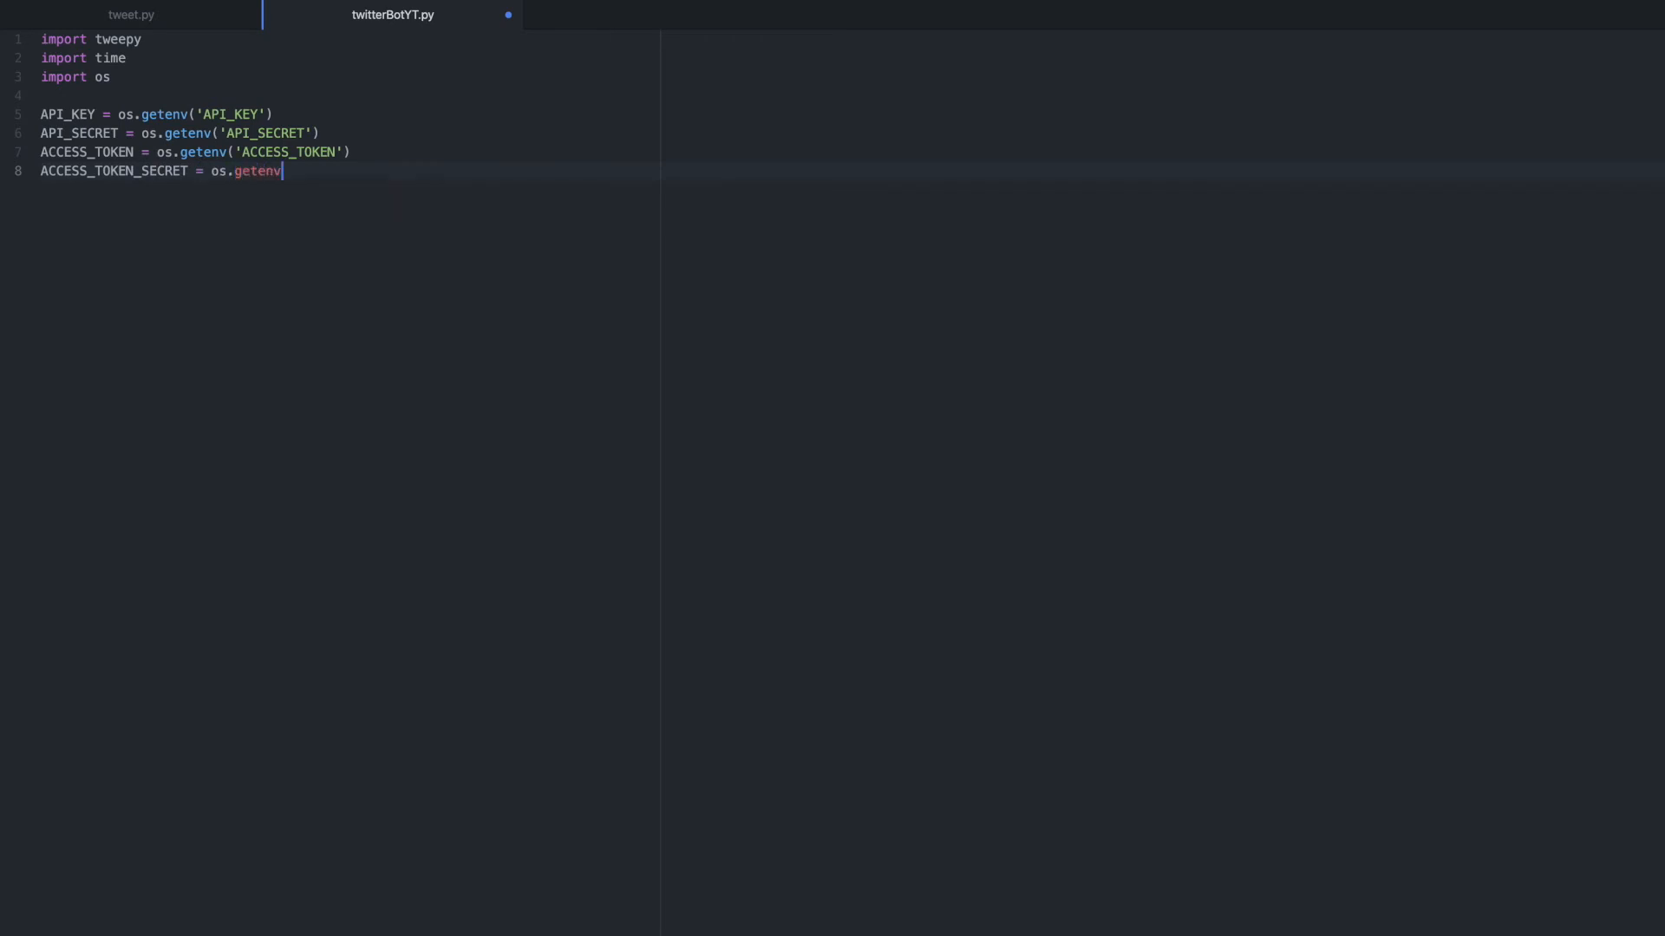
type("('')")
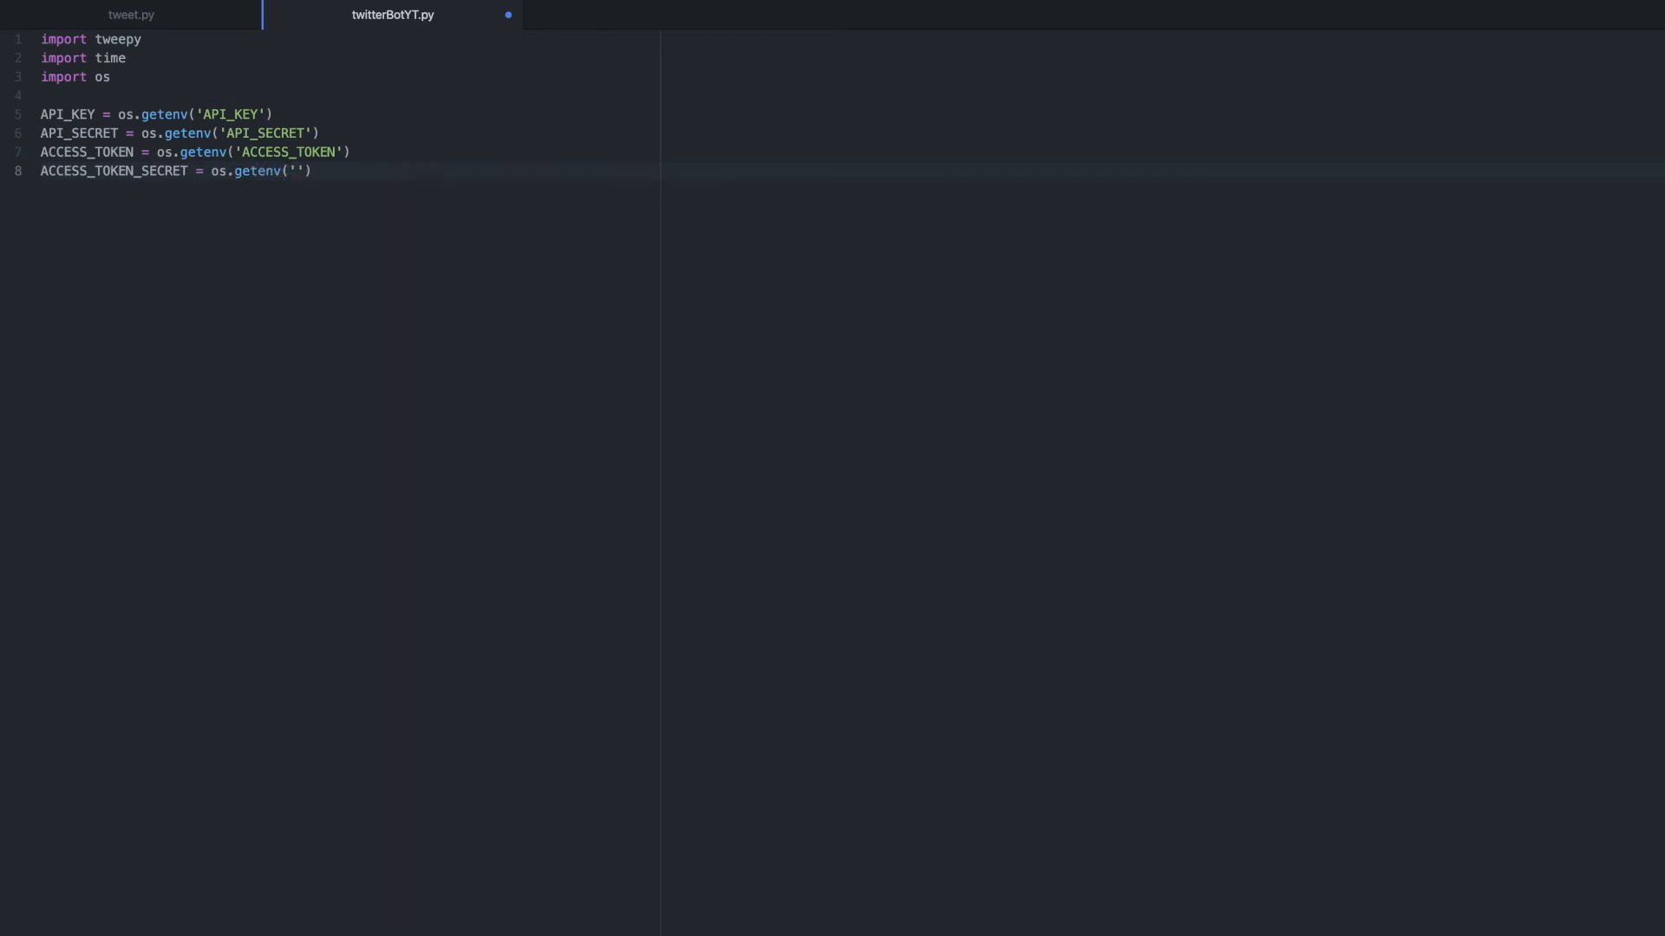
type("ACCESS_T")
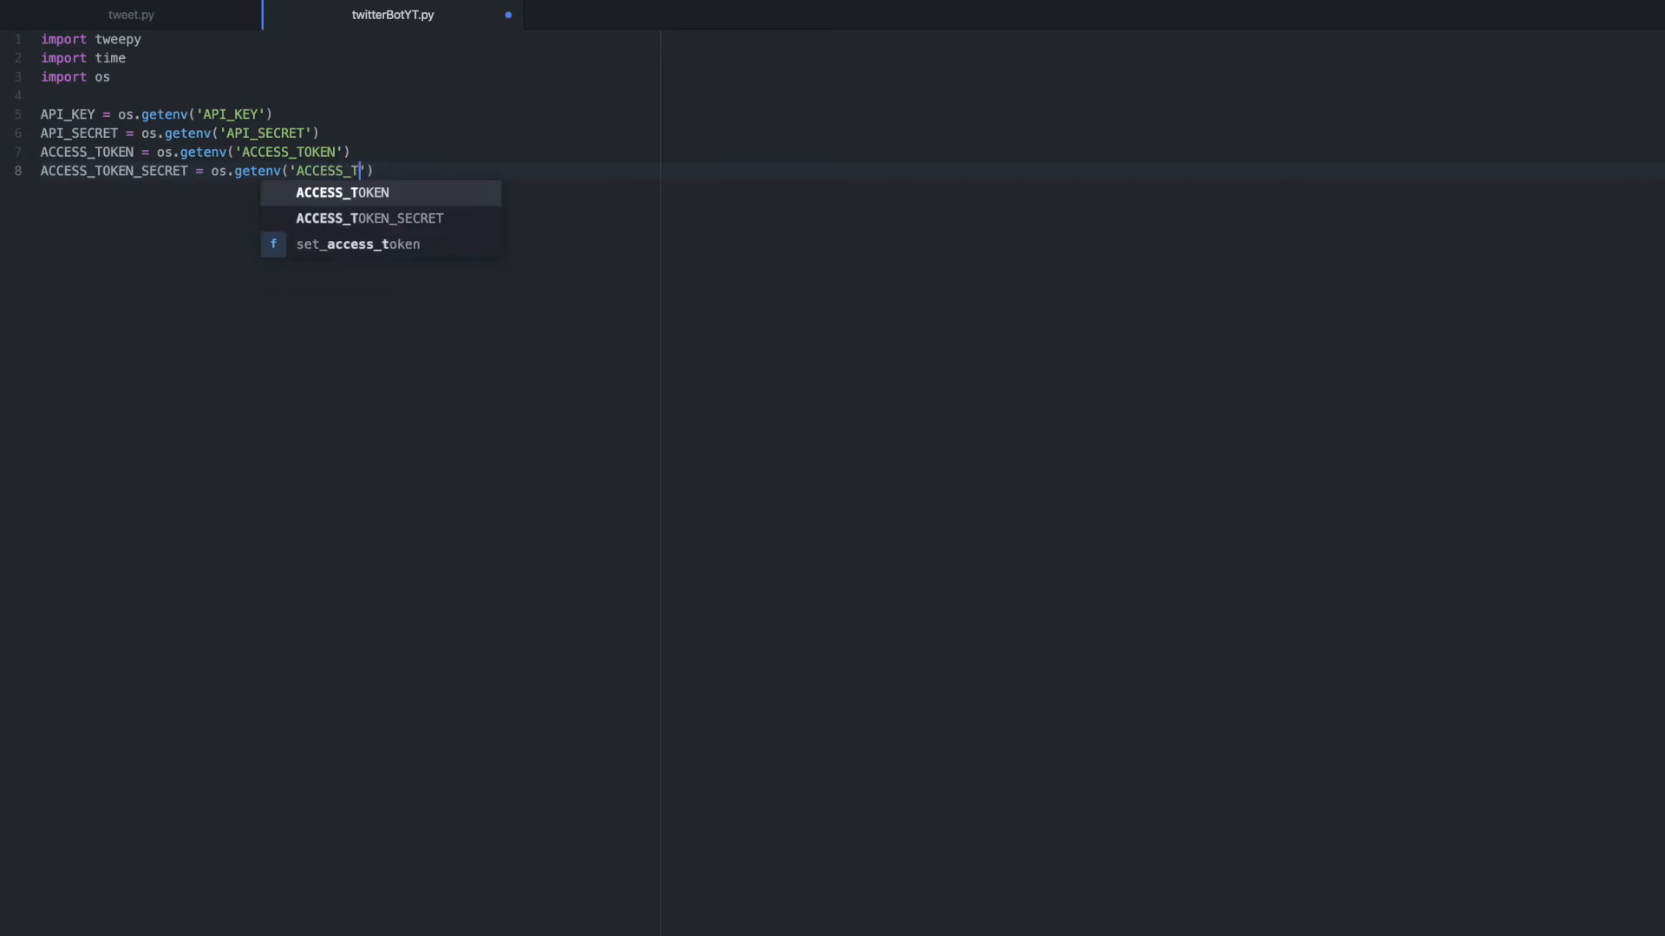
key("Tab")
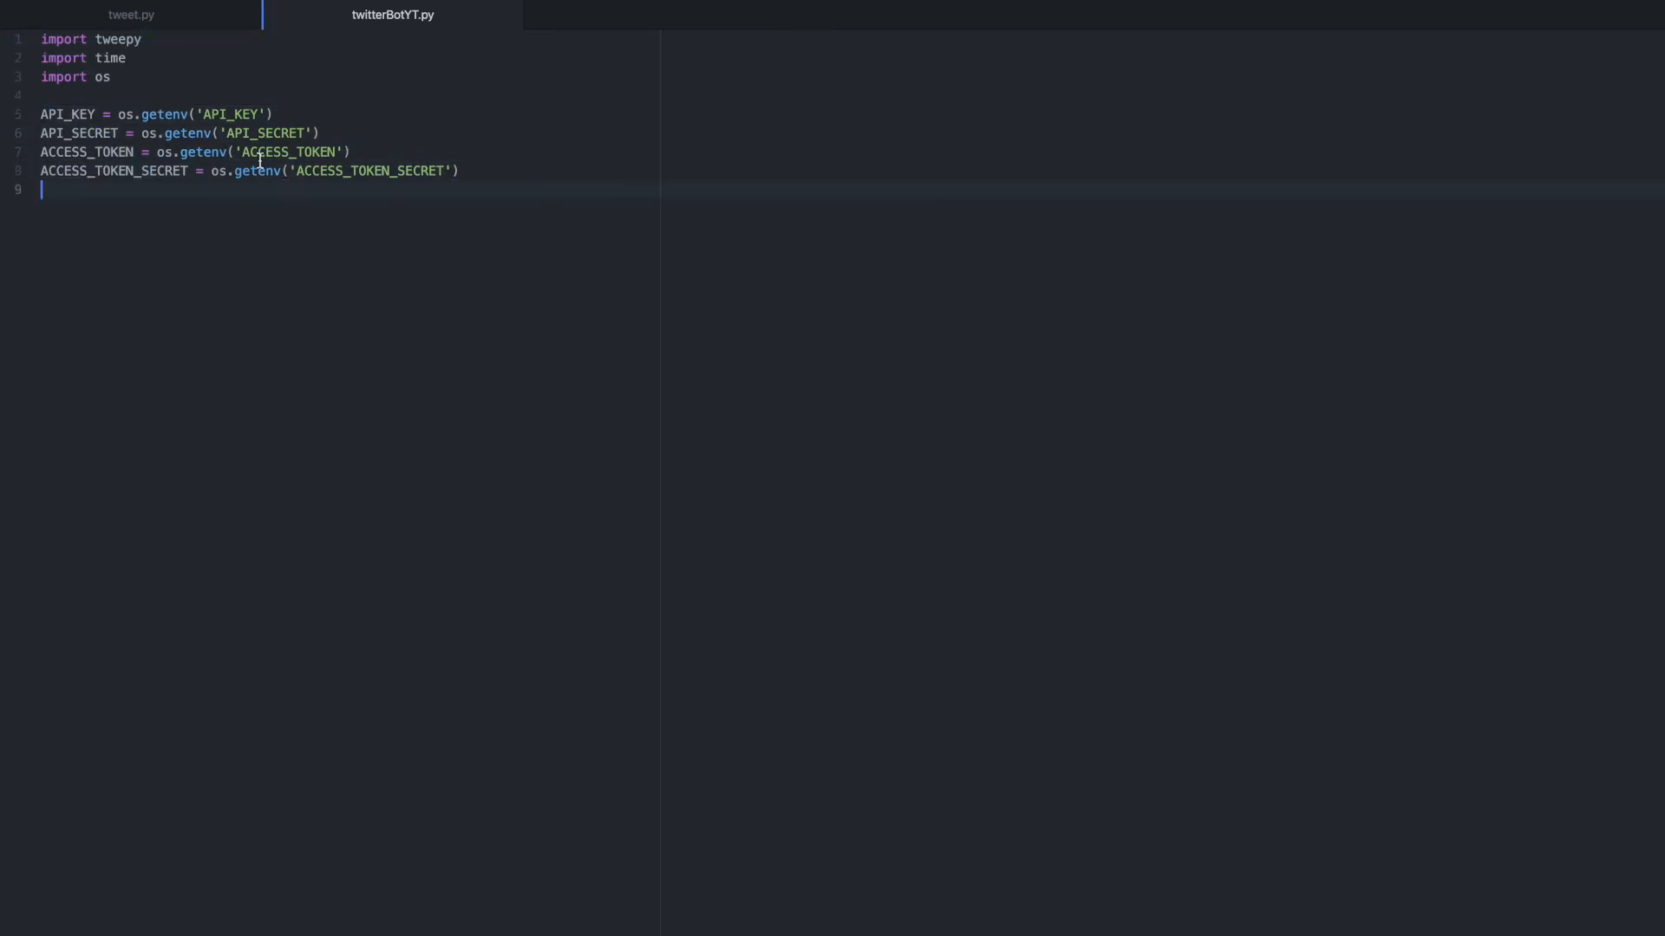
Step: Write auth = tweepy.OAuthHandler(API_KEY, API_SECRET), fixing the handler's capitalisation
key("enter")
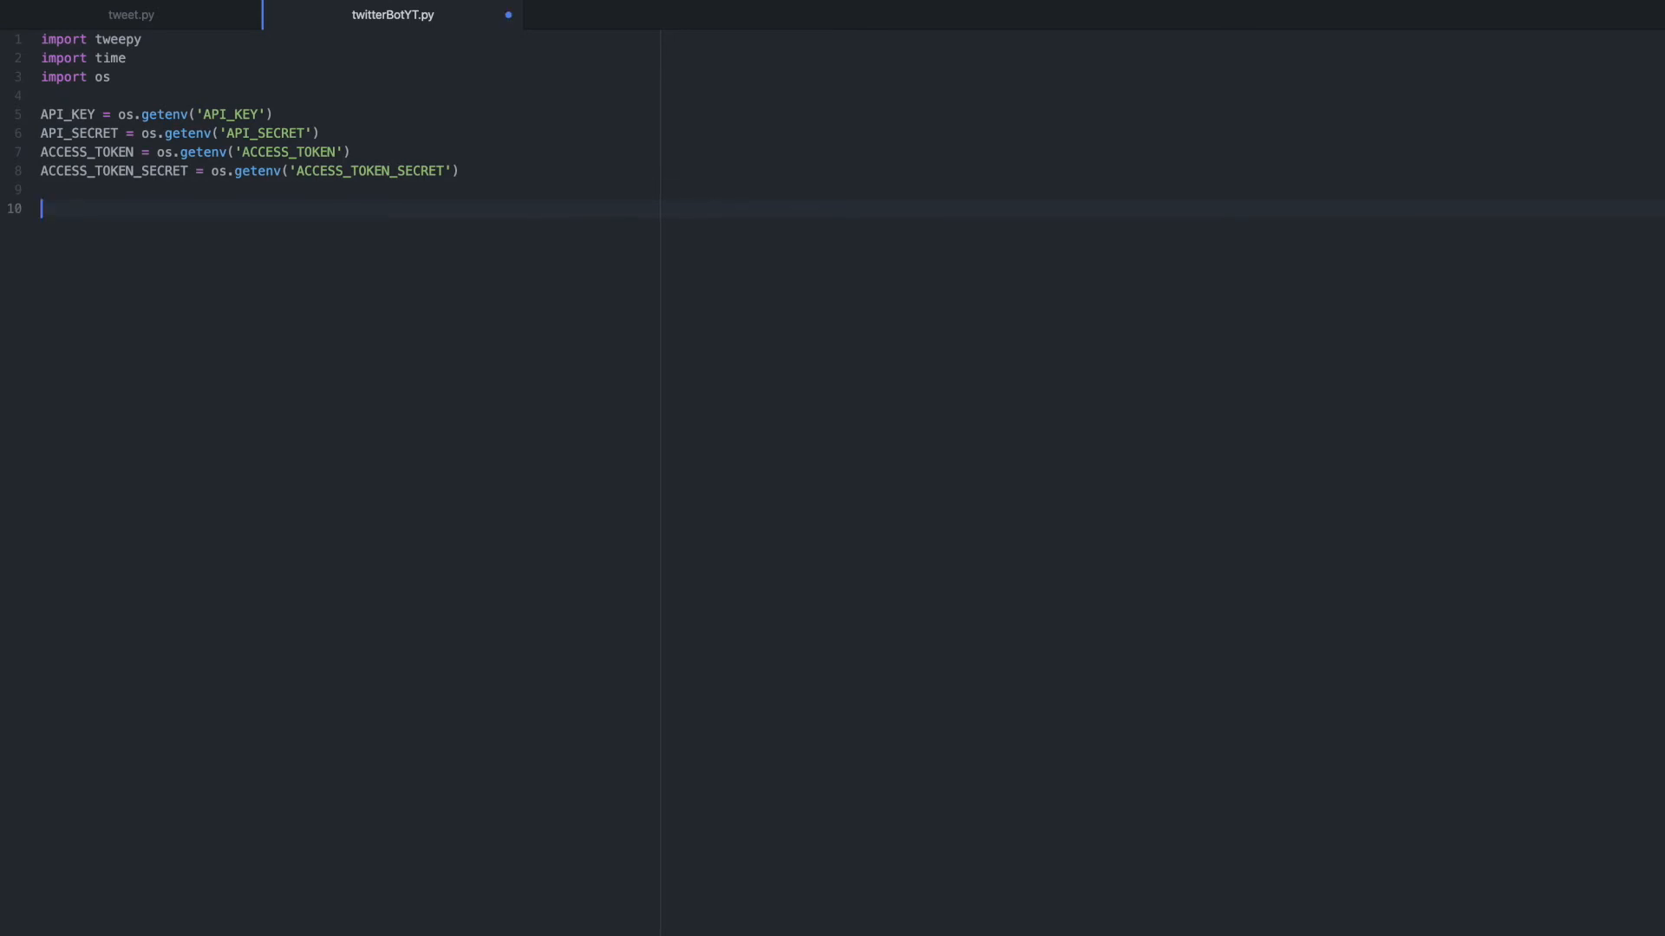
type("auth")
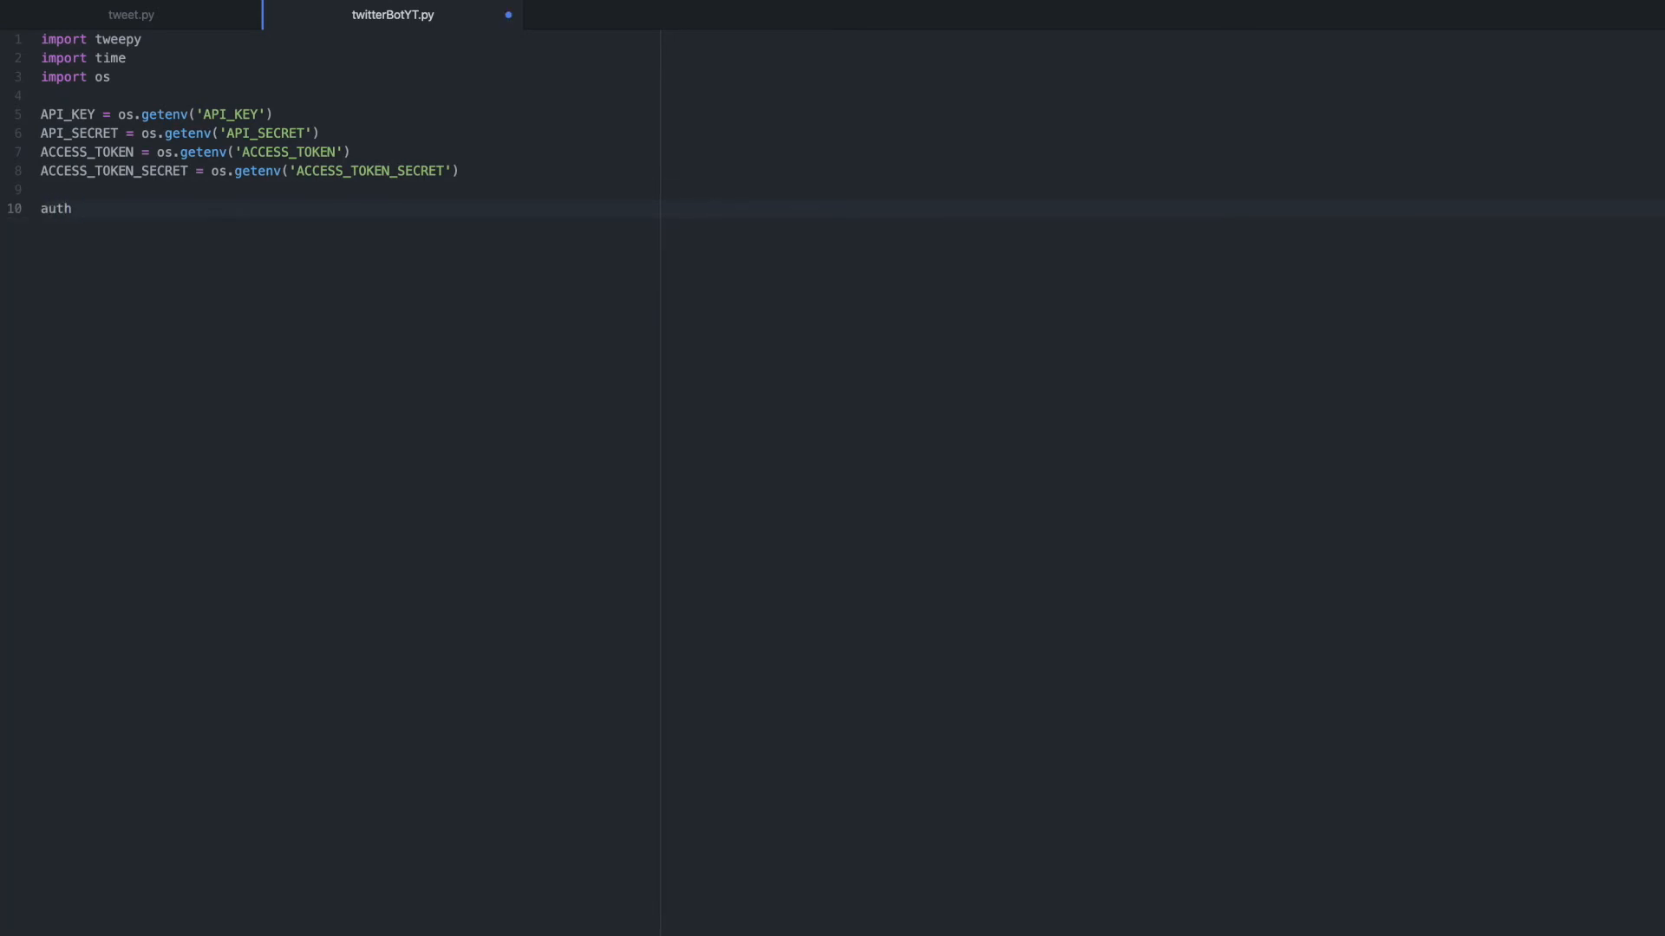
type("= tw")
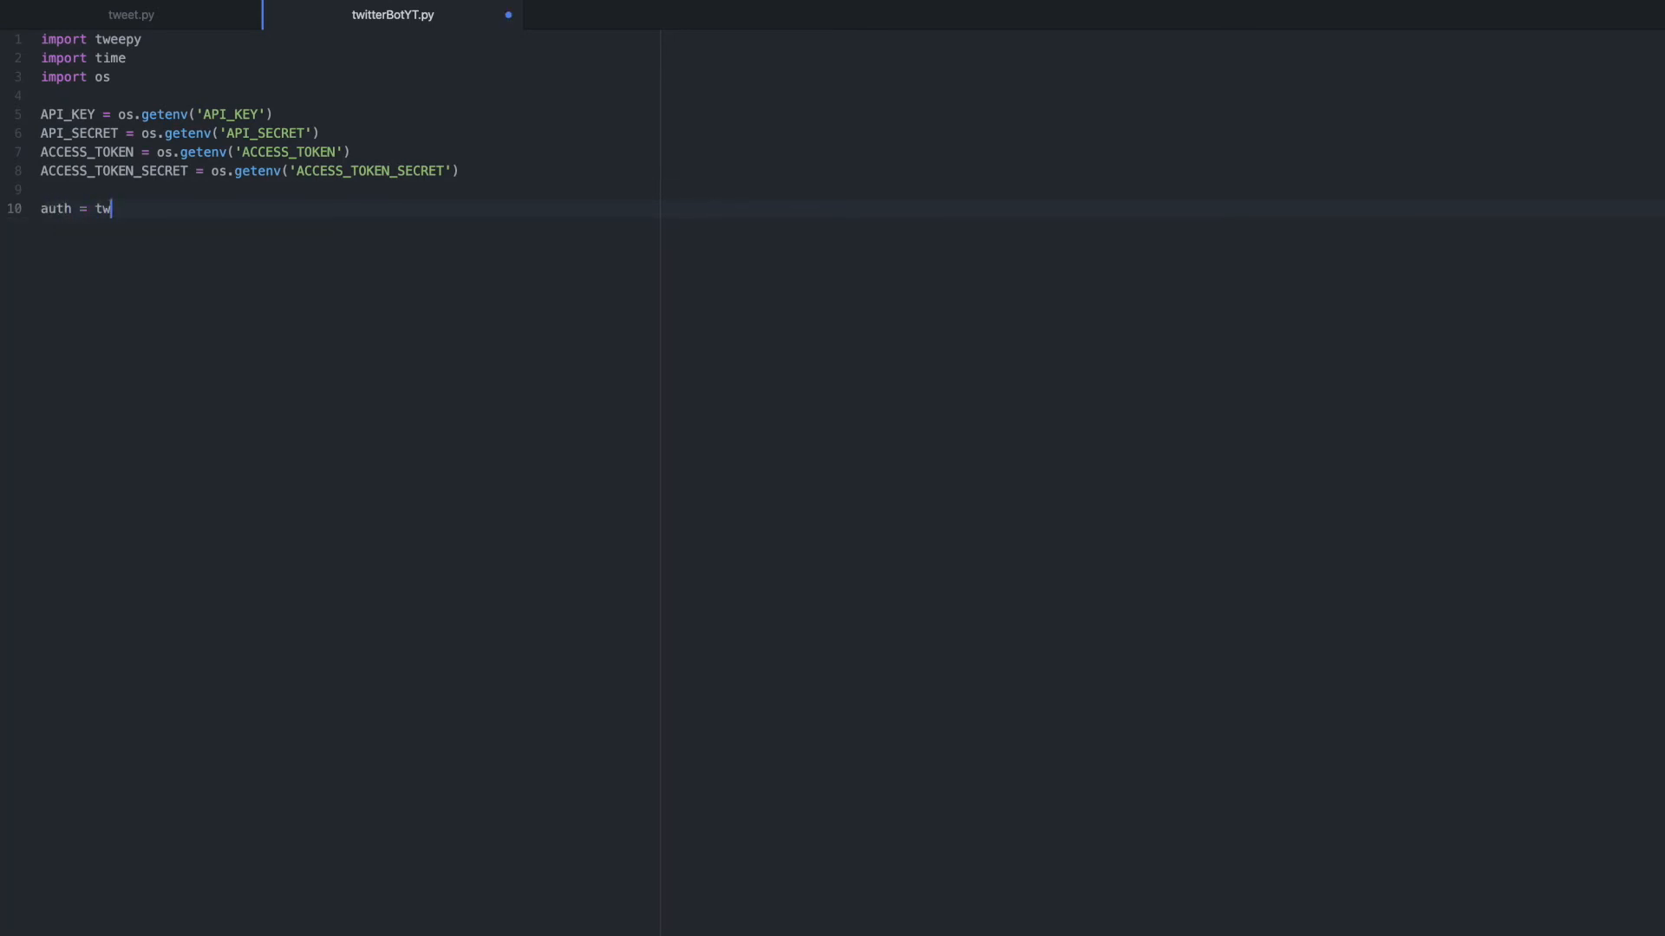
type("eepy")
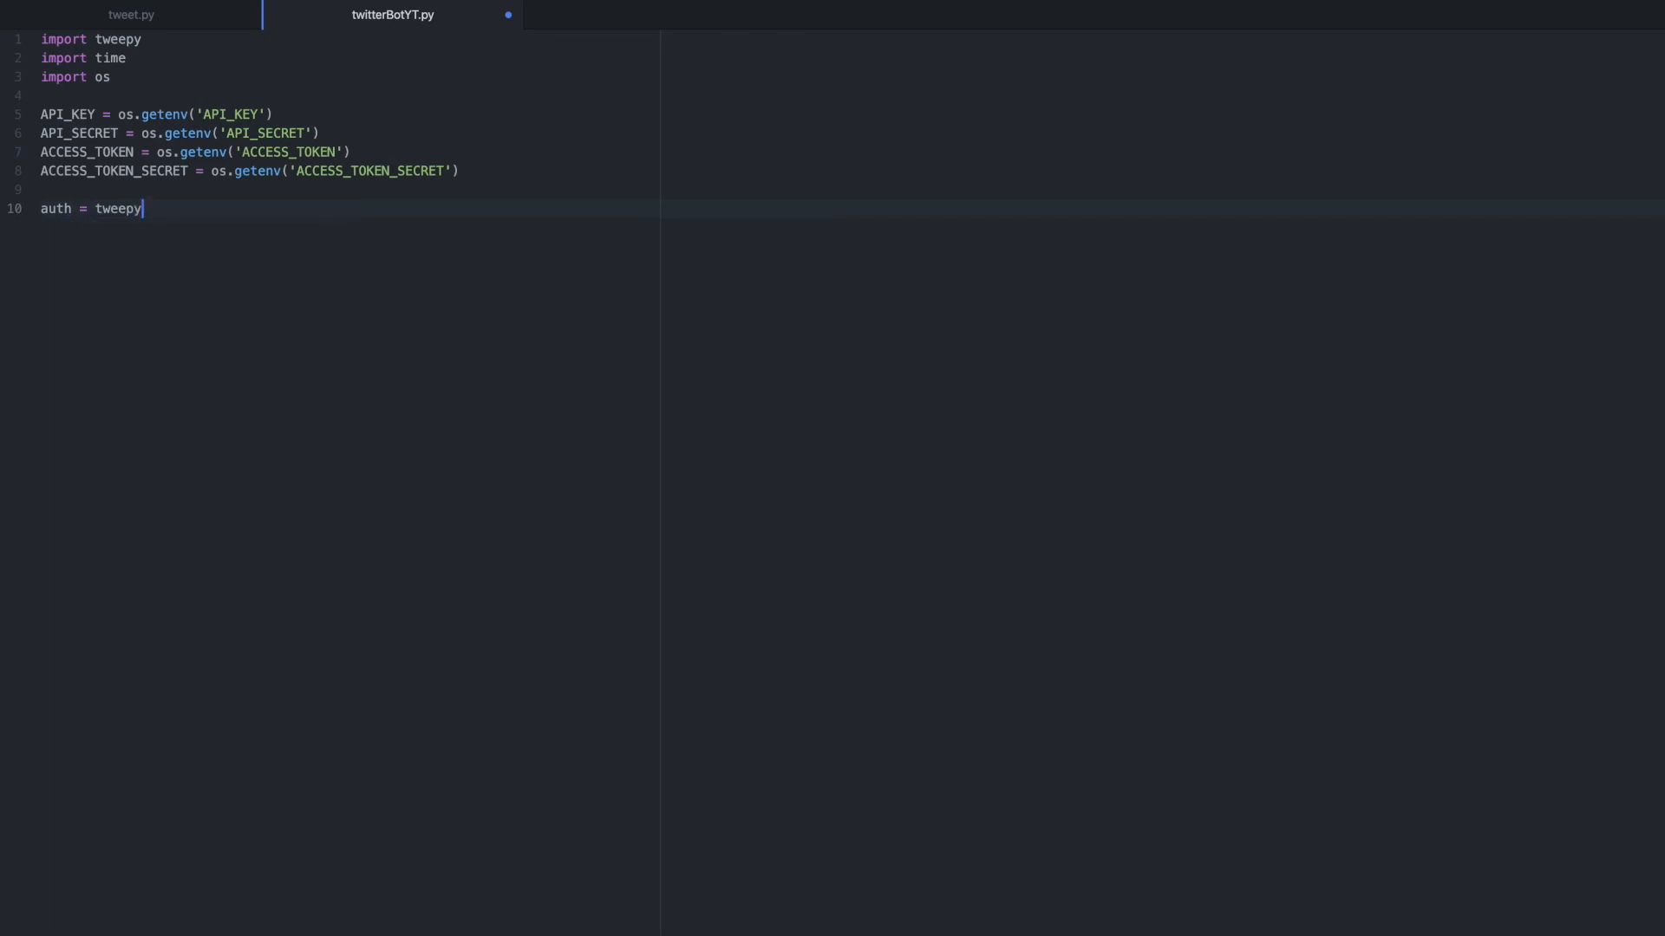
type(".OAU")
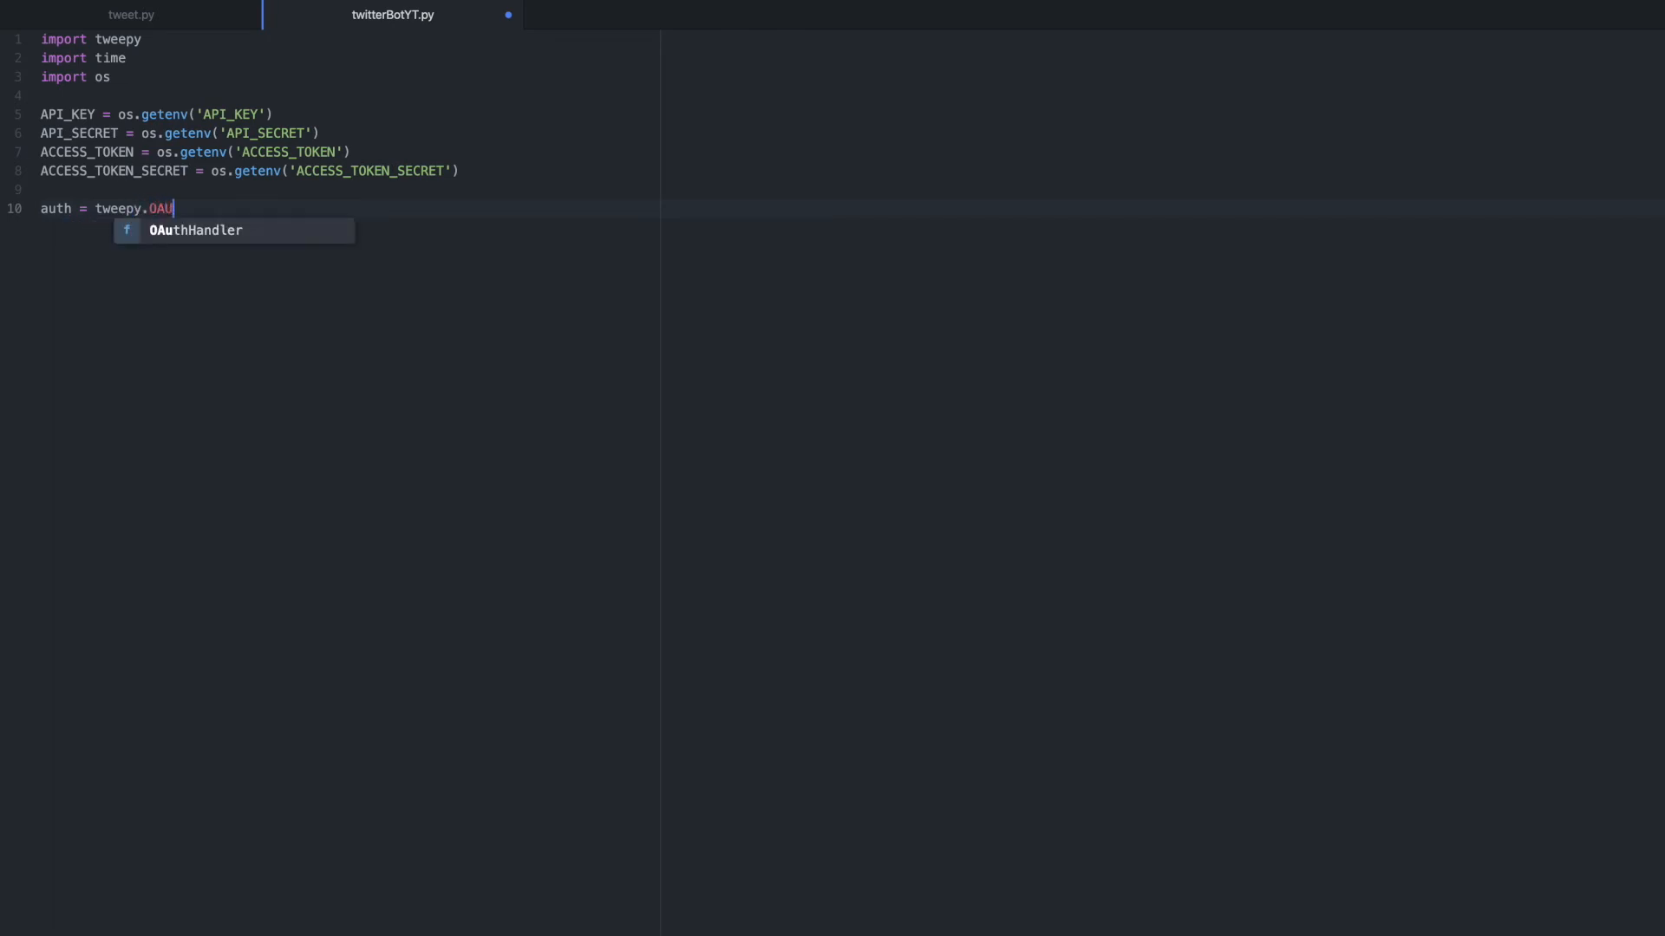
type("THH")
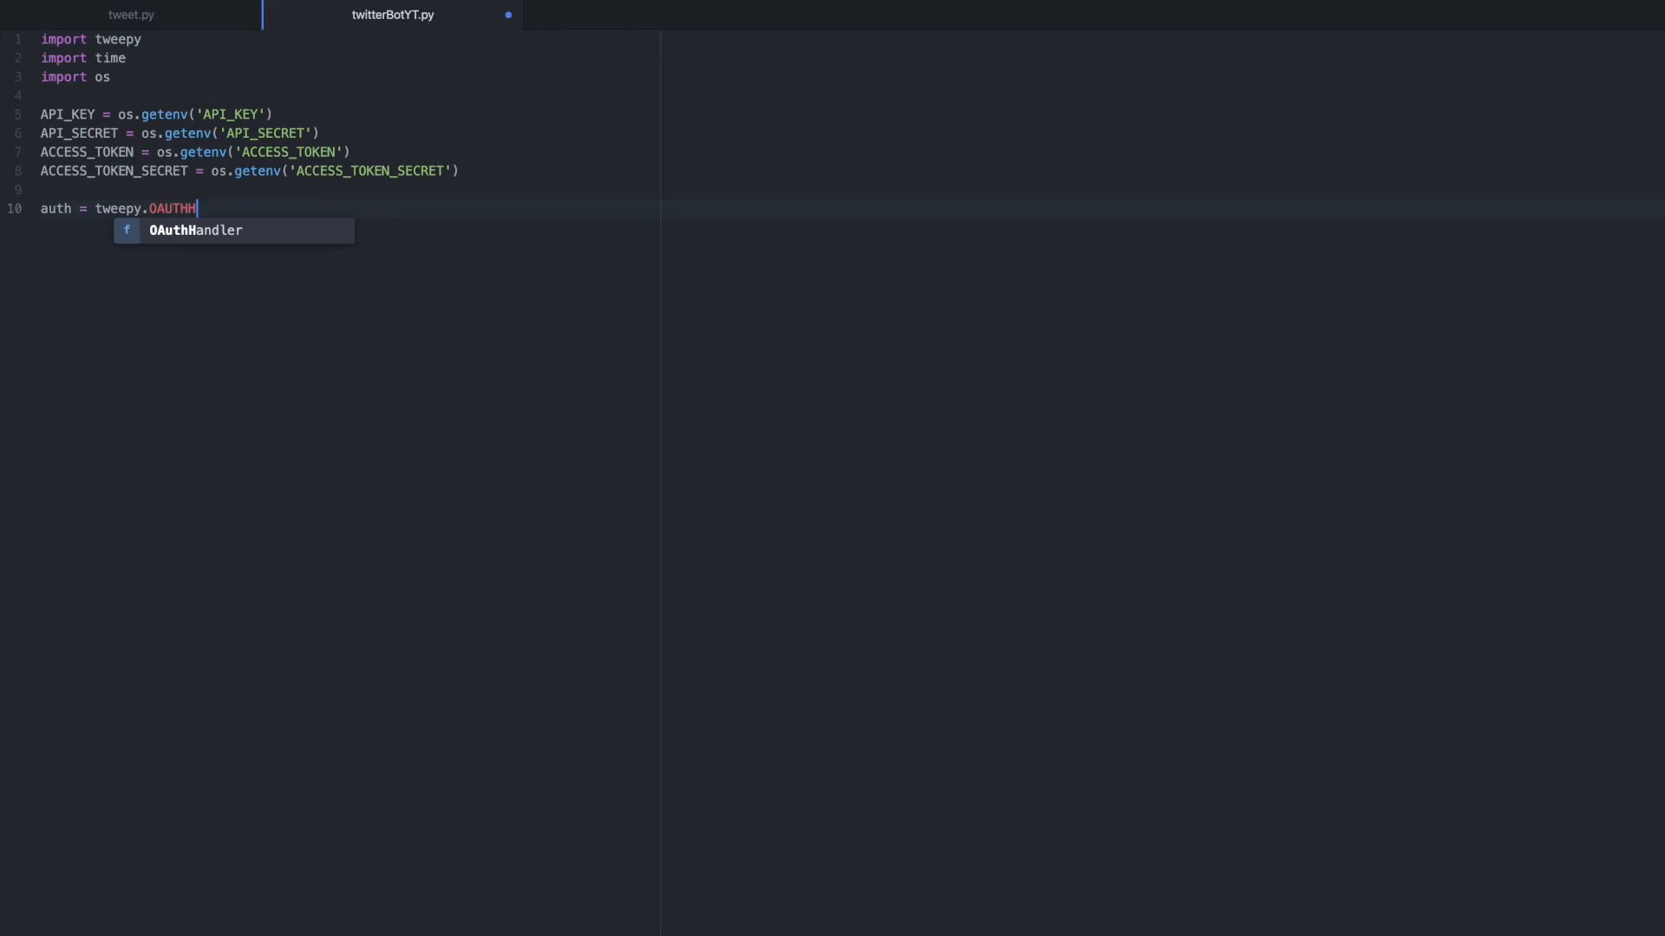
key("Backspace")
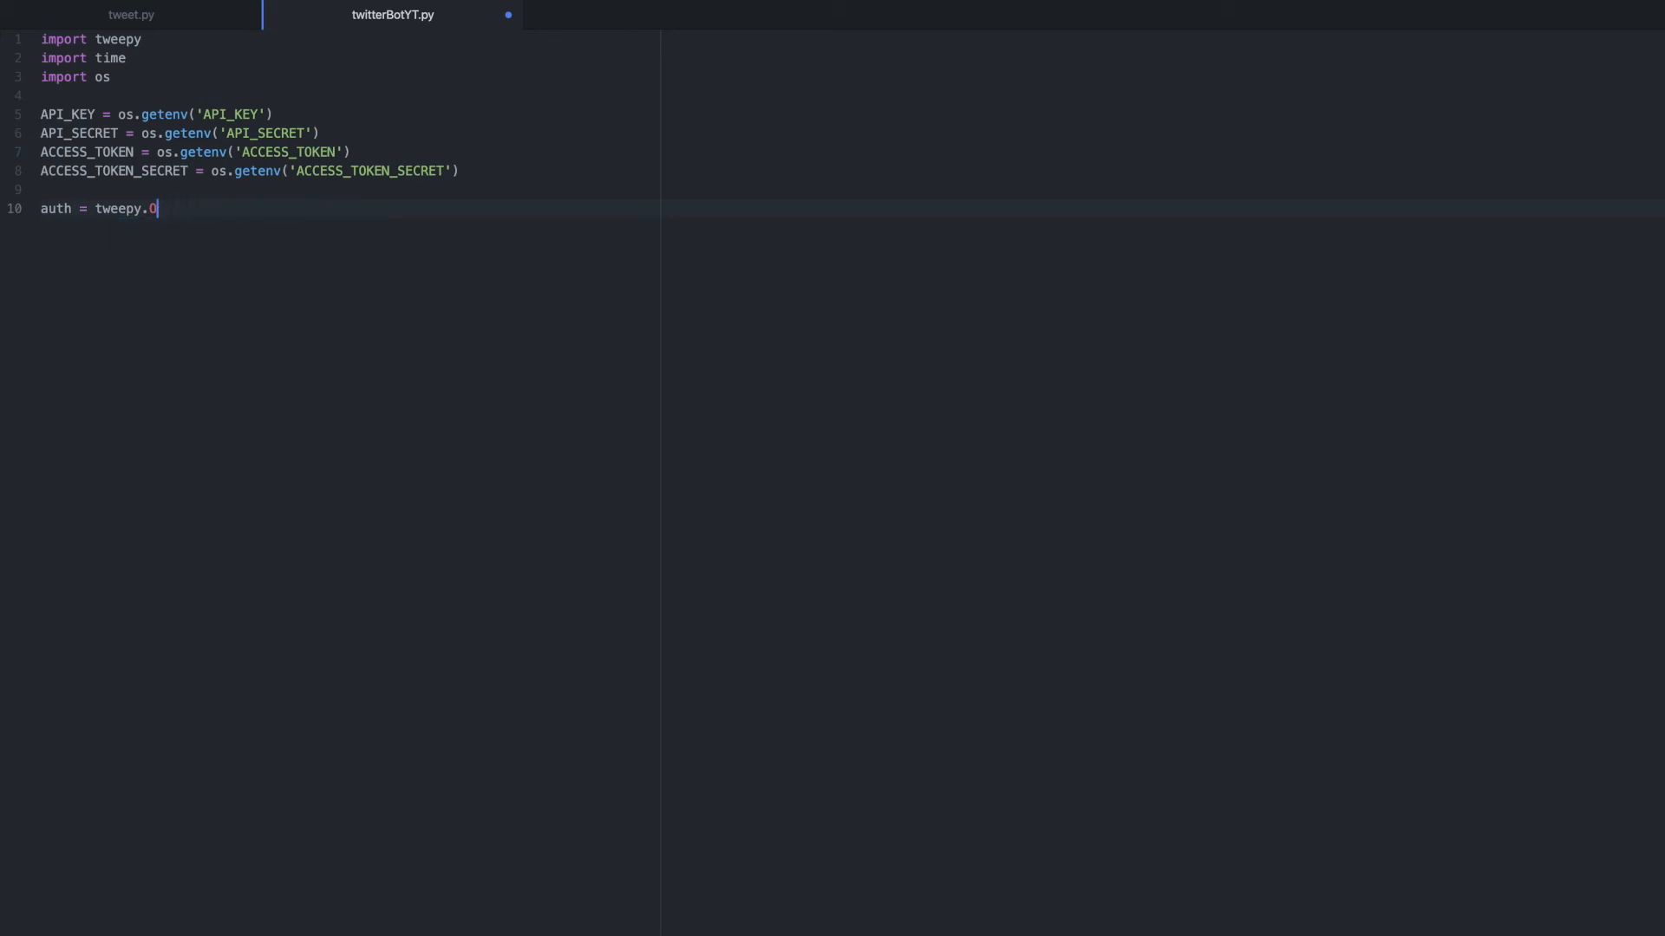
type("AuthH")
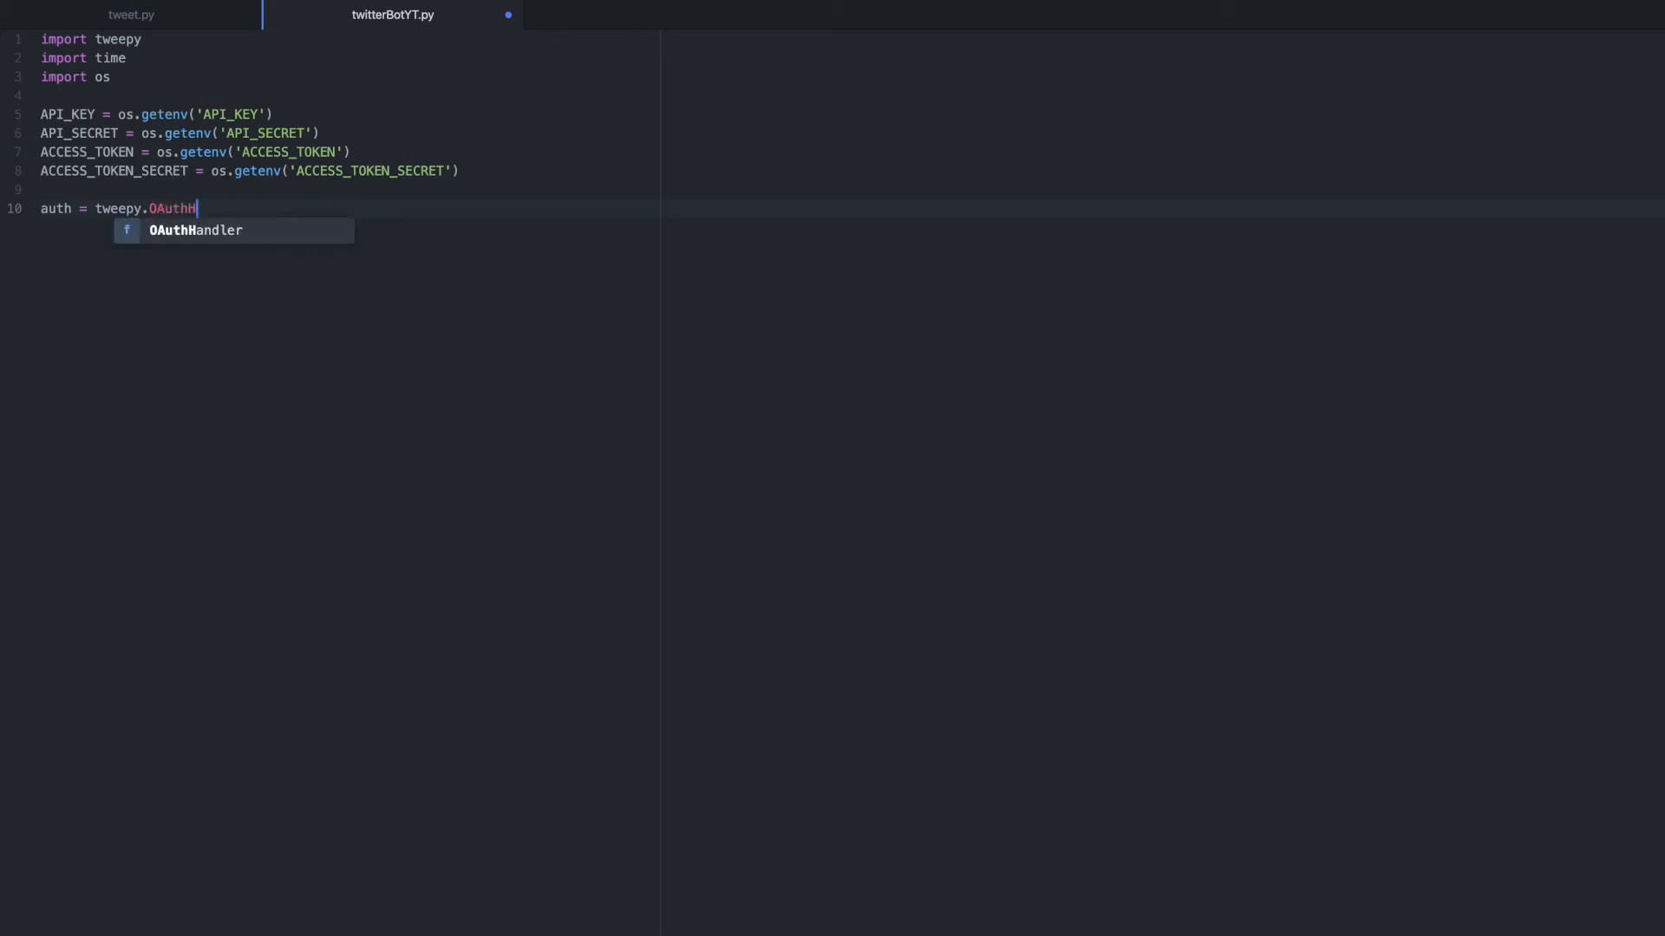
key("Tab")
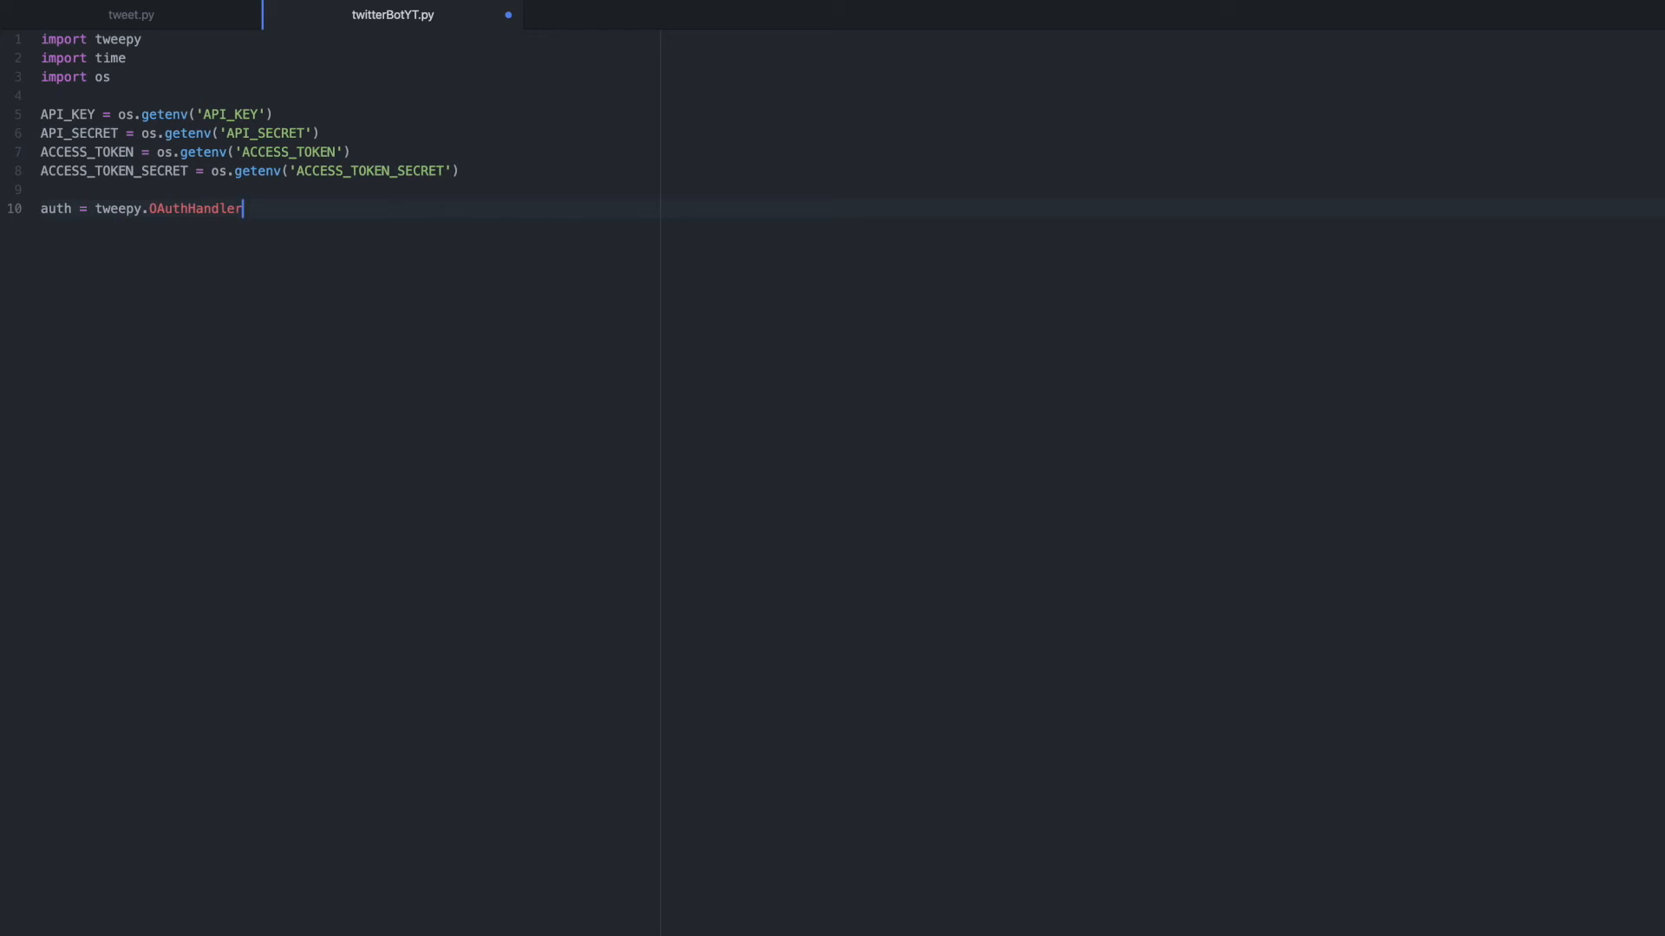
type("(API_KEY,")
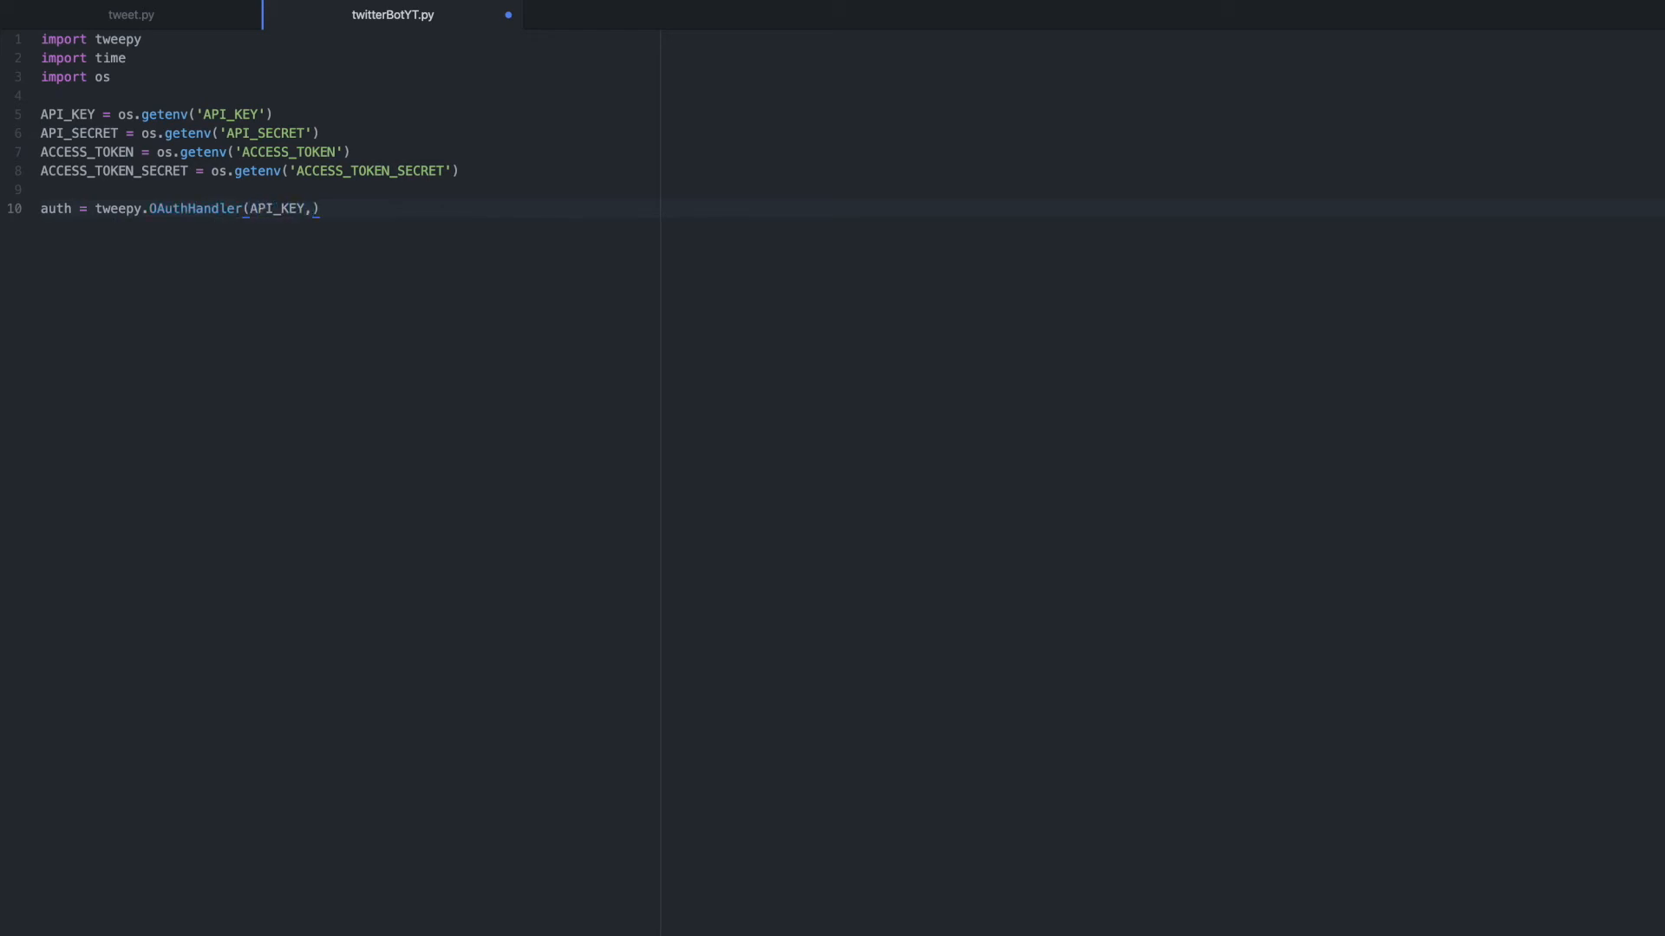
type("API_SECRET")
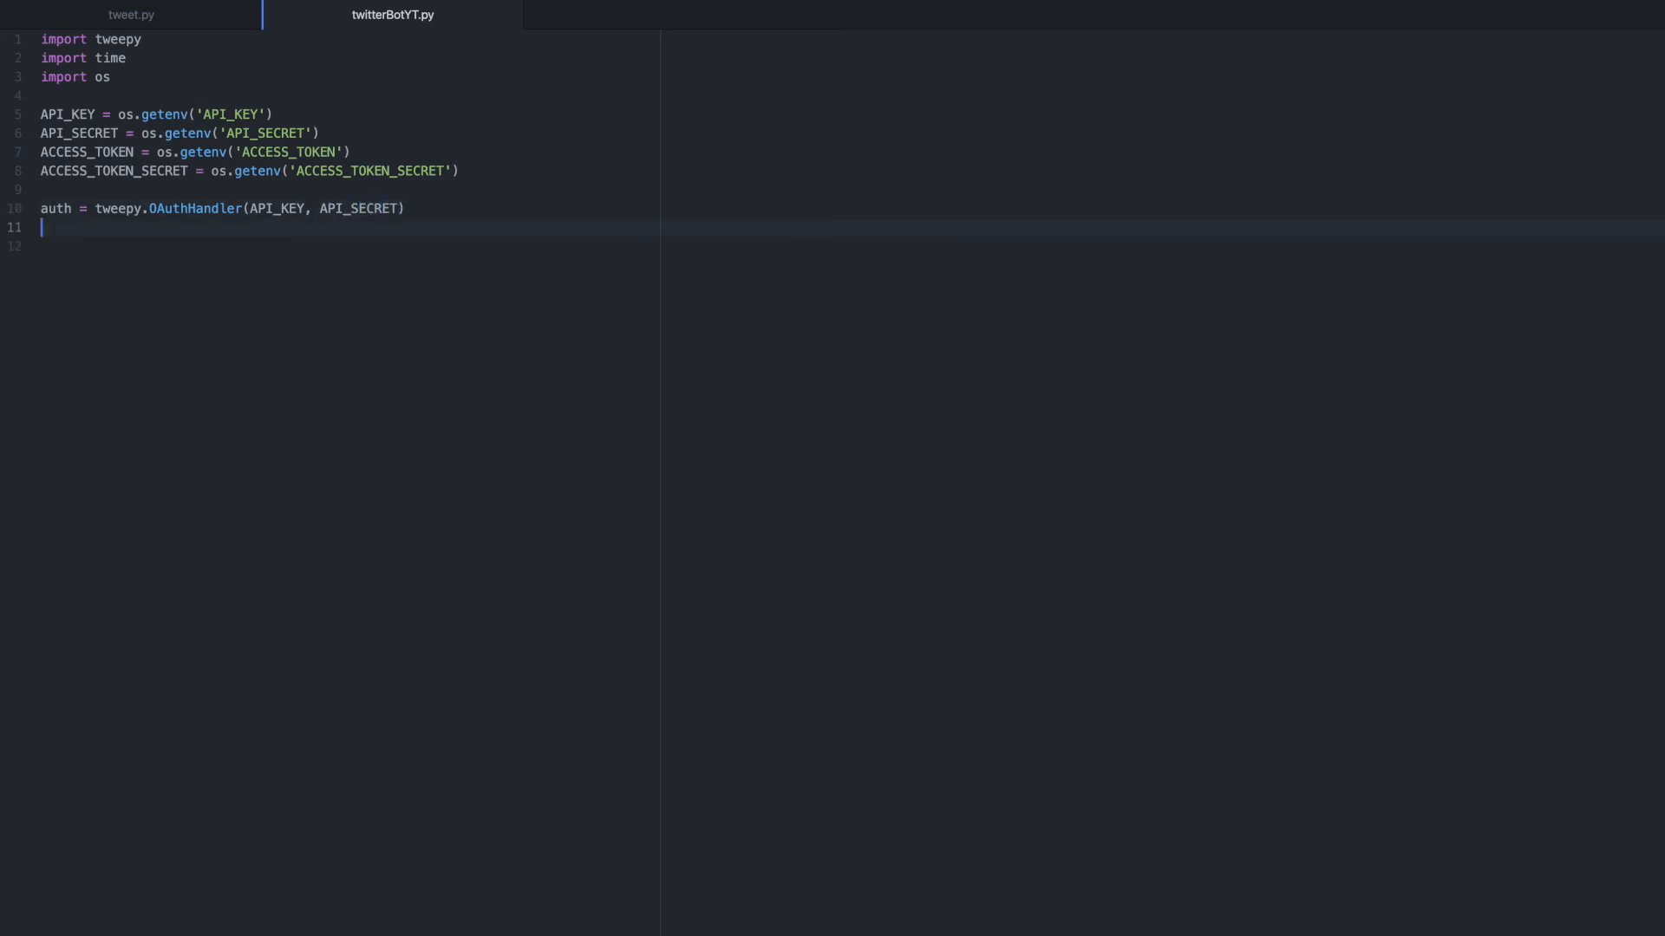
Step: Write auth.set_access_token(ACCESS_TOKEN, ACCESS_TOKEN_SECRET) and leave blank lines after it
type("auth")
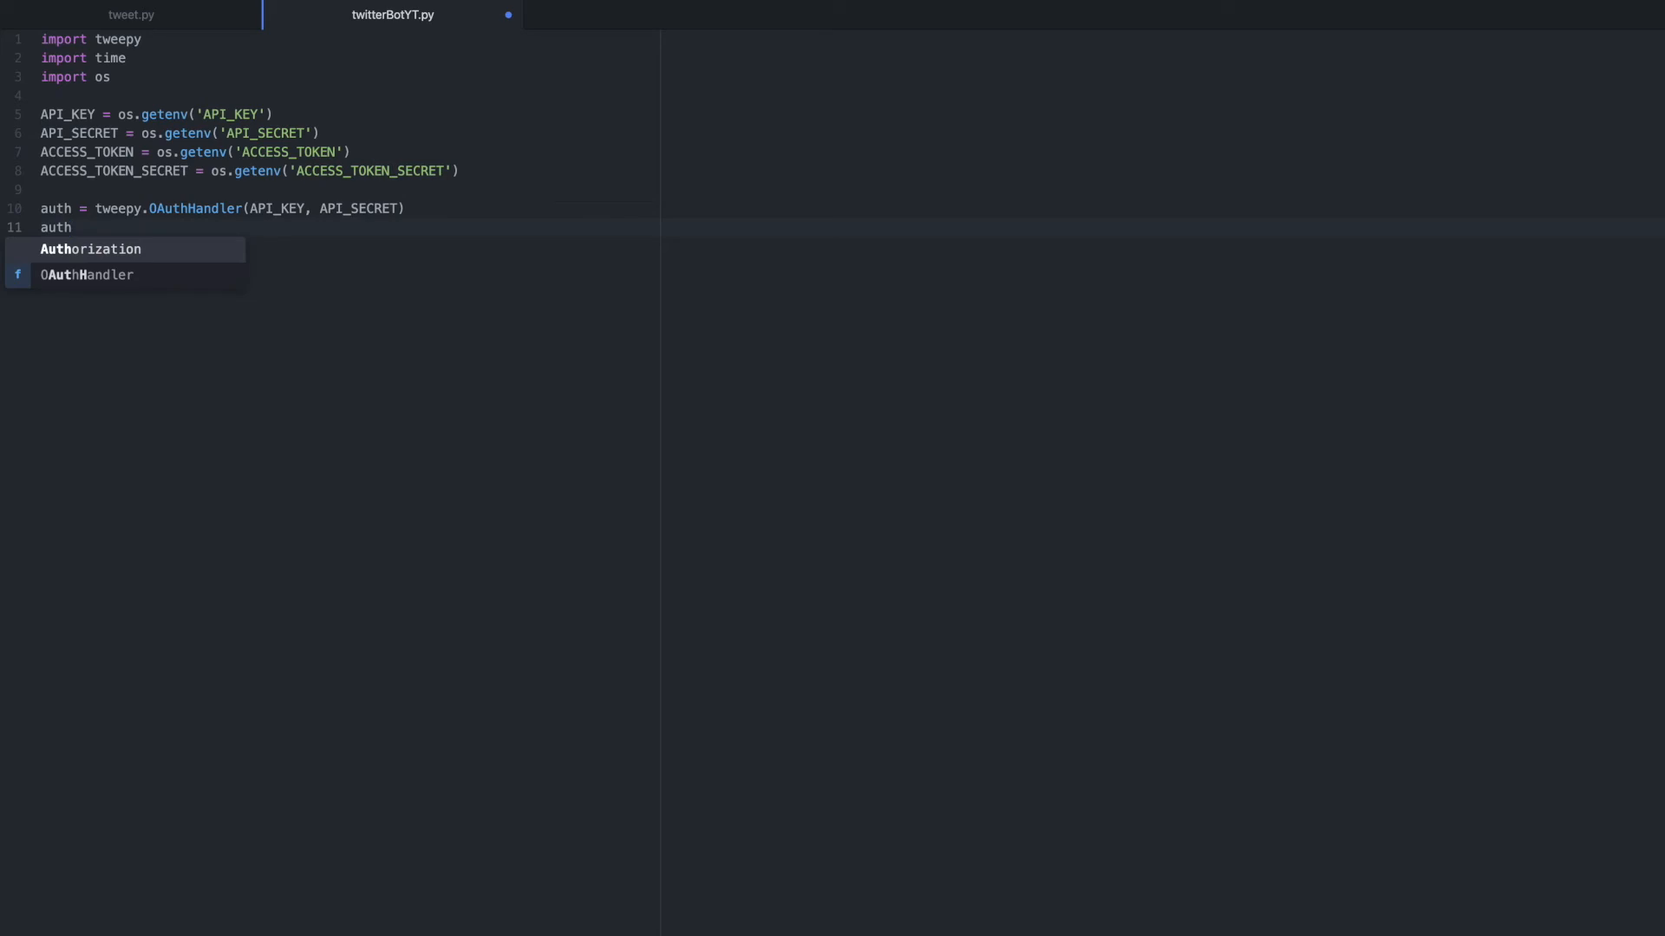
type(".set_ac")
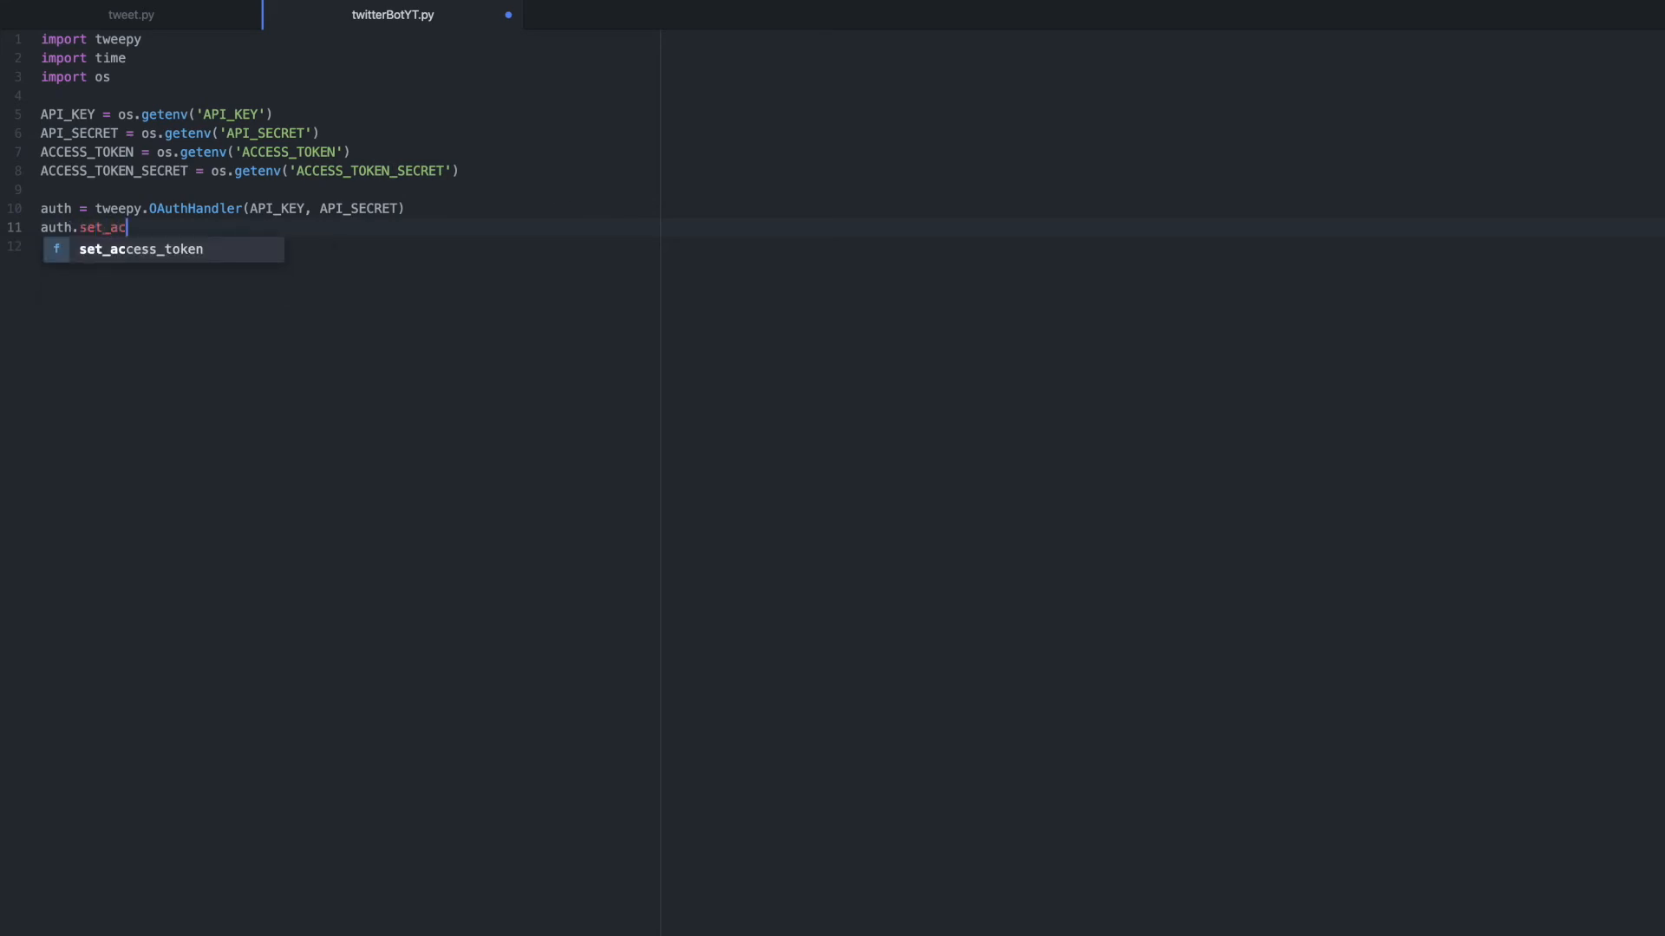
key("Tab")
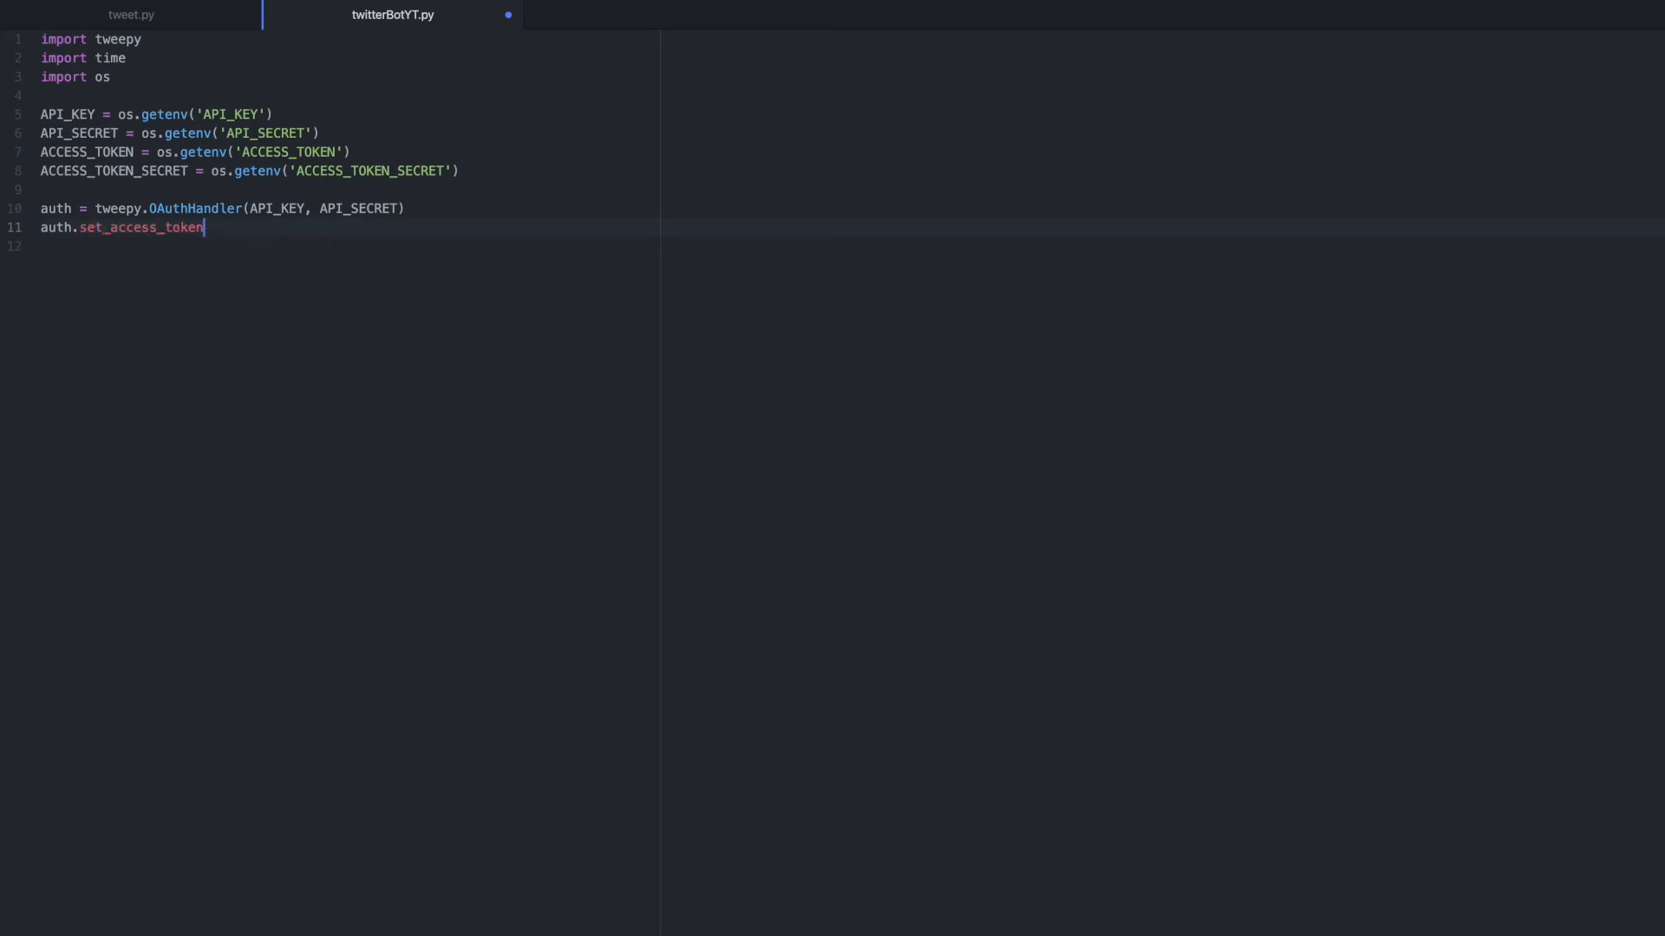
type("(A")
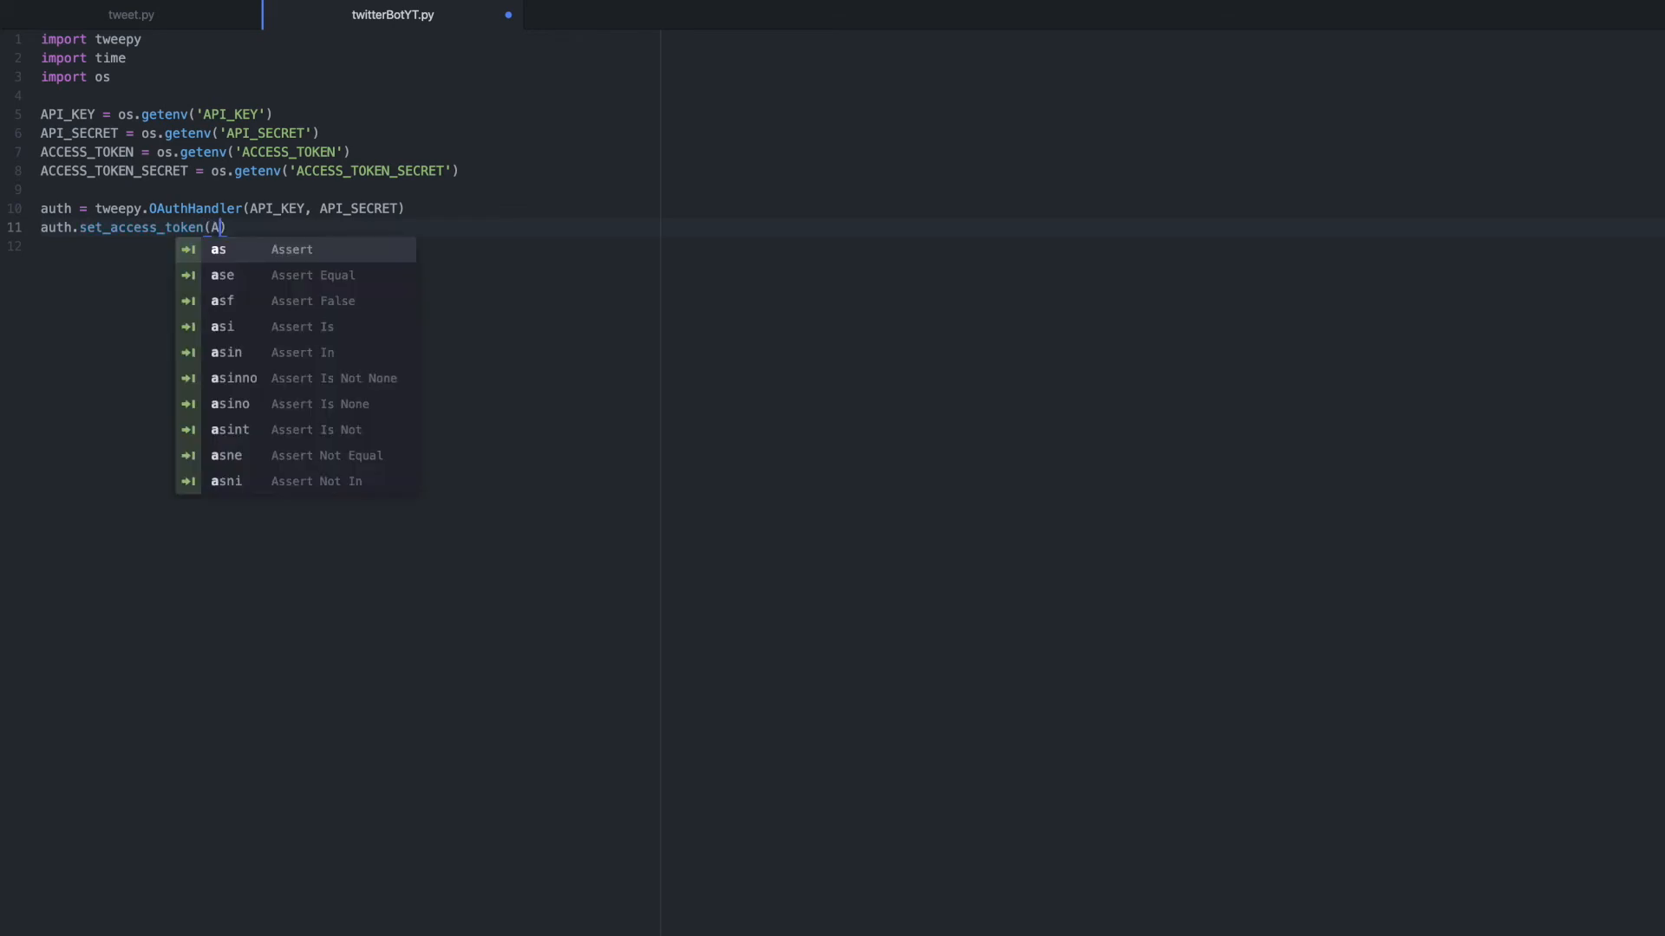
type("CCESS_TOKEN)")
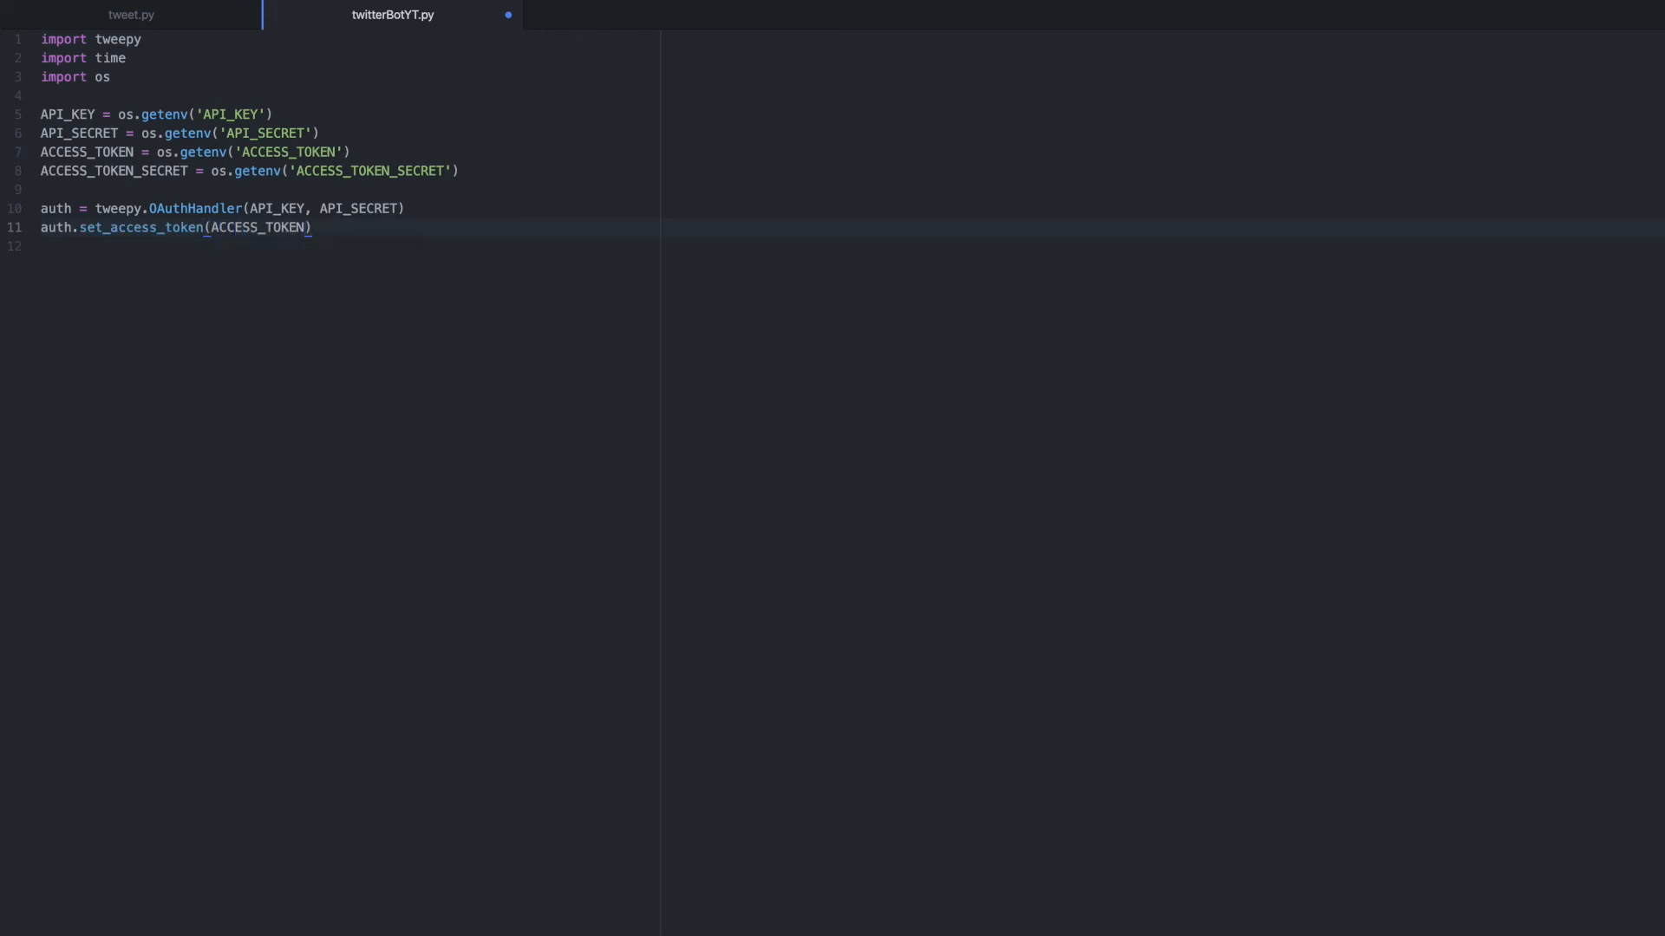
type(", ACCESS_TOKEN_SECRET")
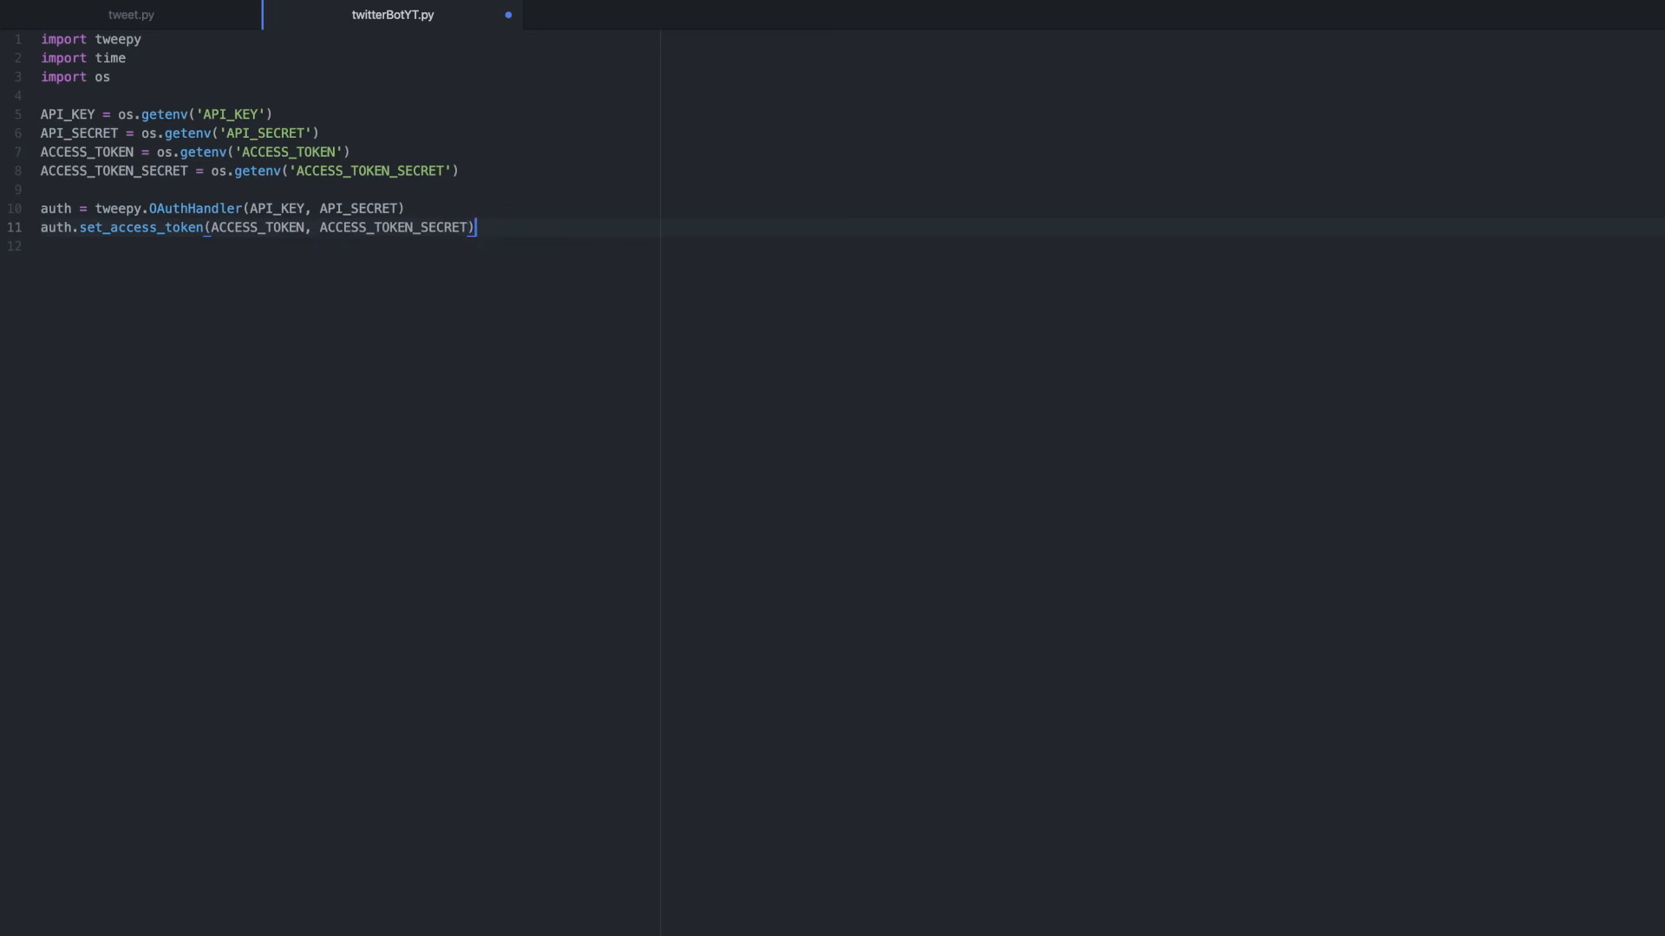
key("Enter")
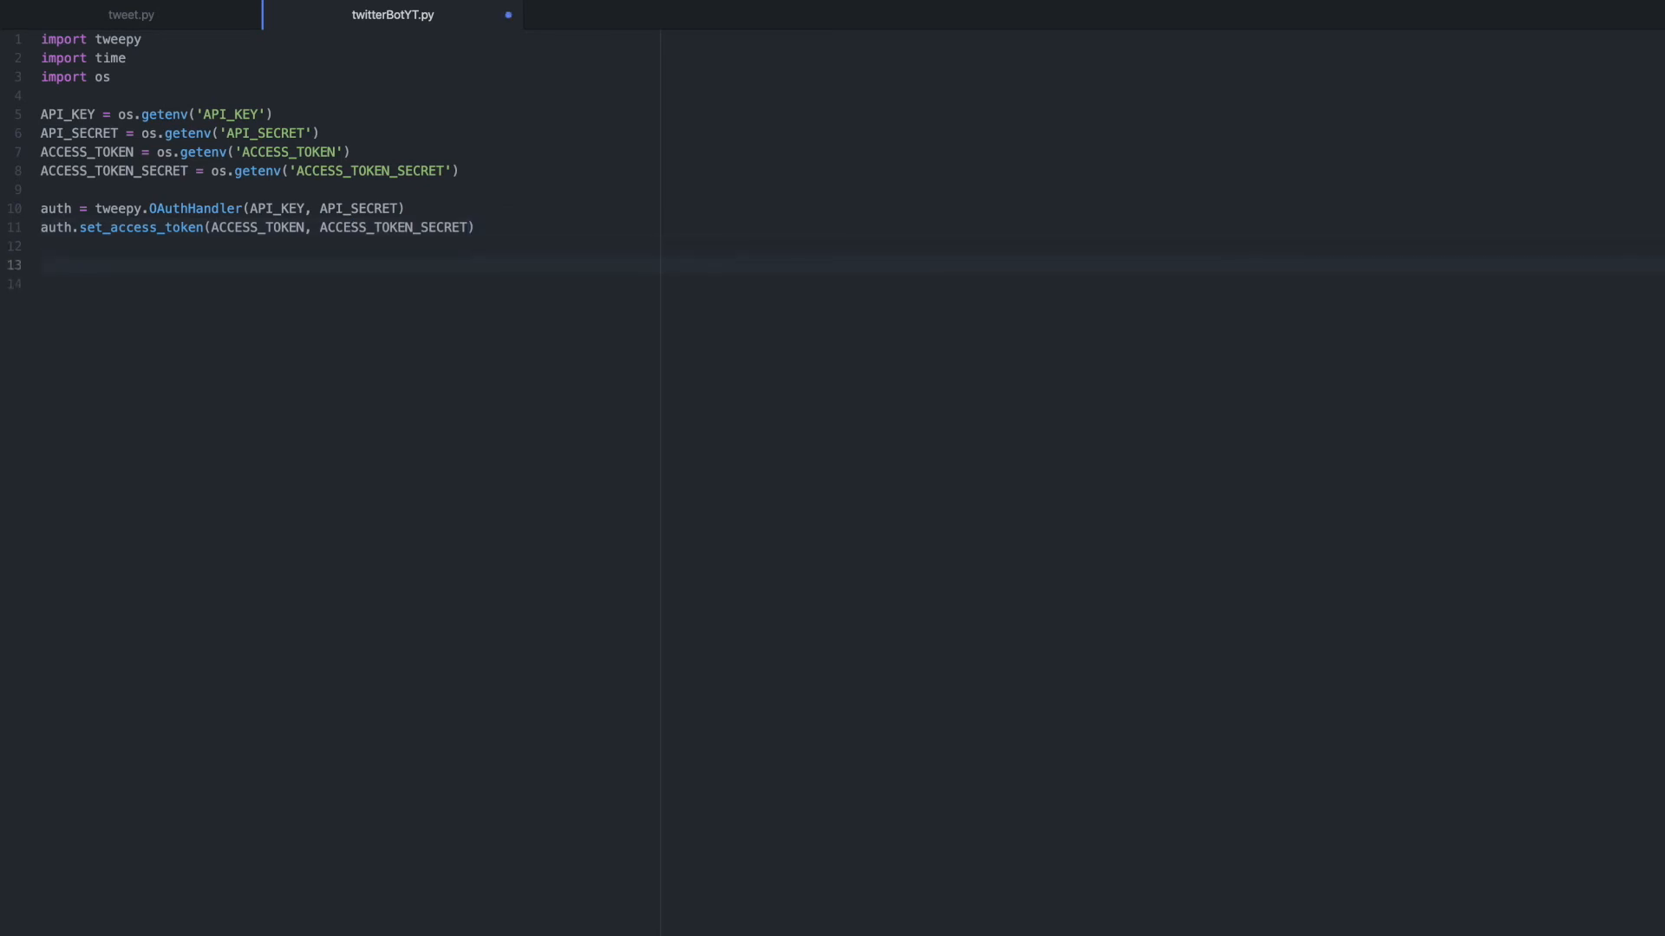
Step: Write api = tweepy.API(auth) and leave blank lines below it for the loop
type("api =")
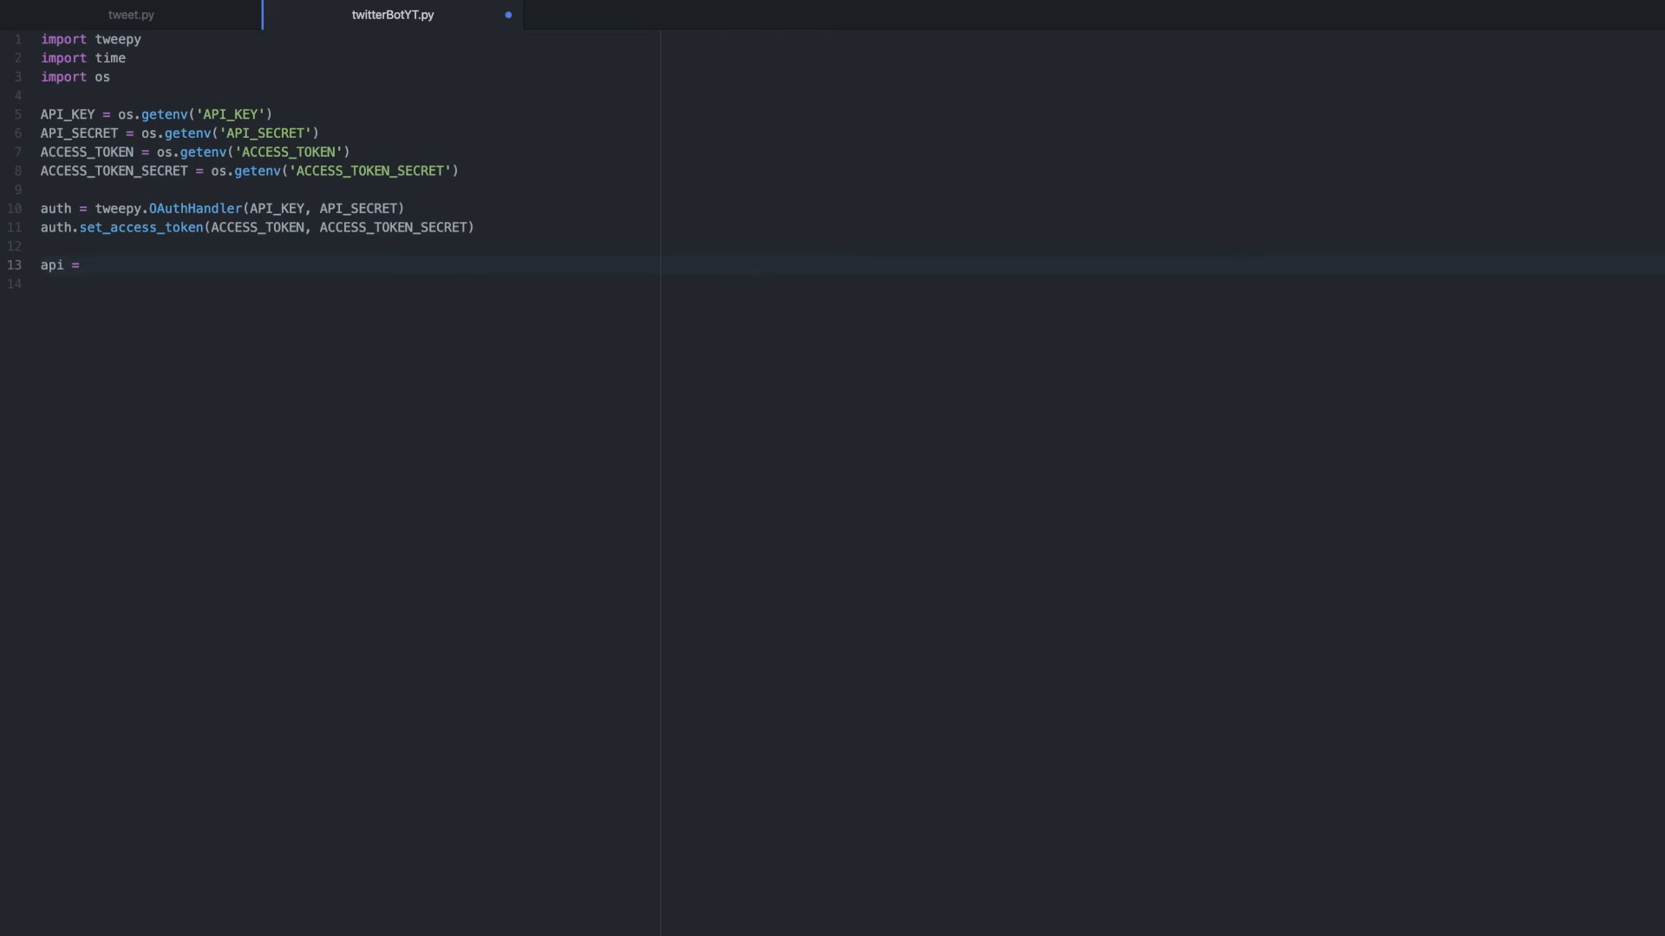
type("tweet")
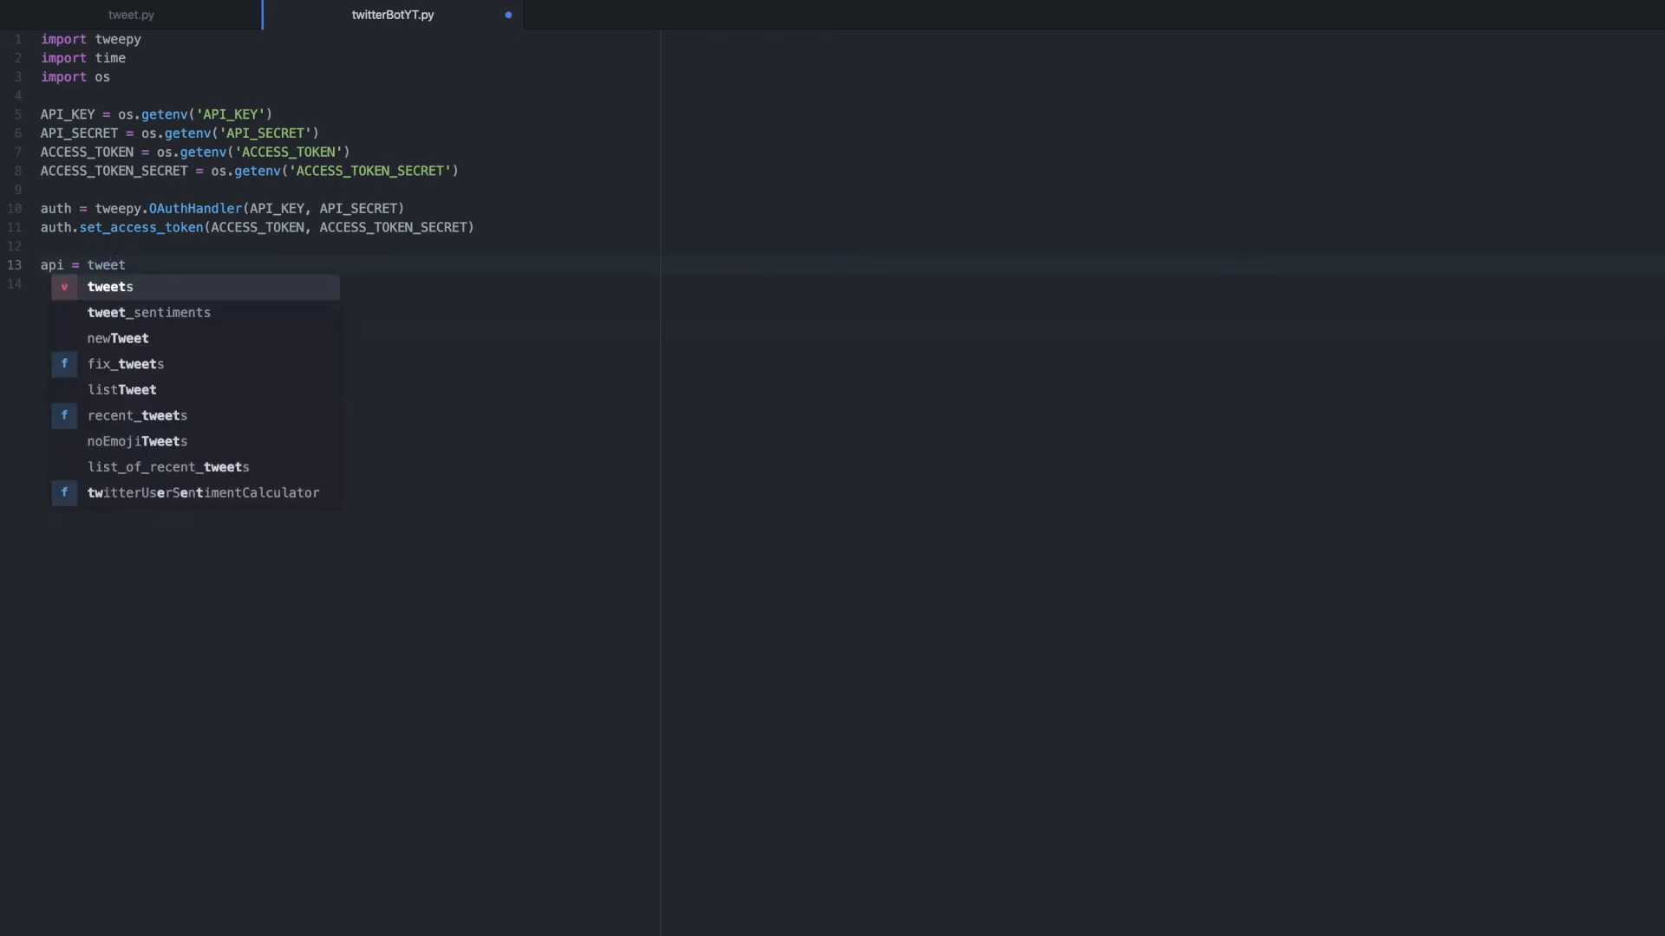
key("Backspace")
type("py.API(")
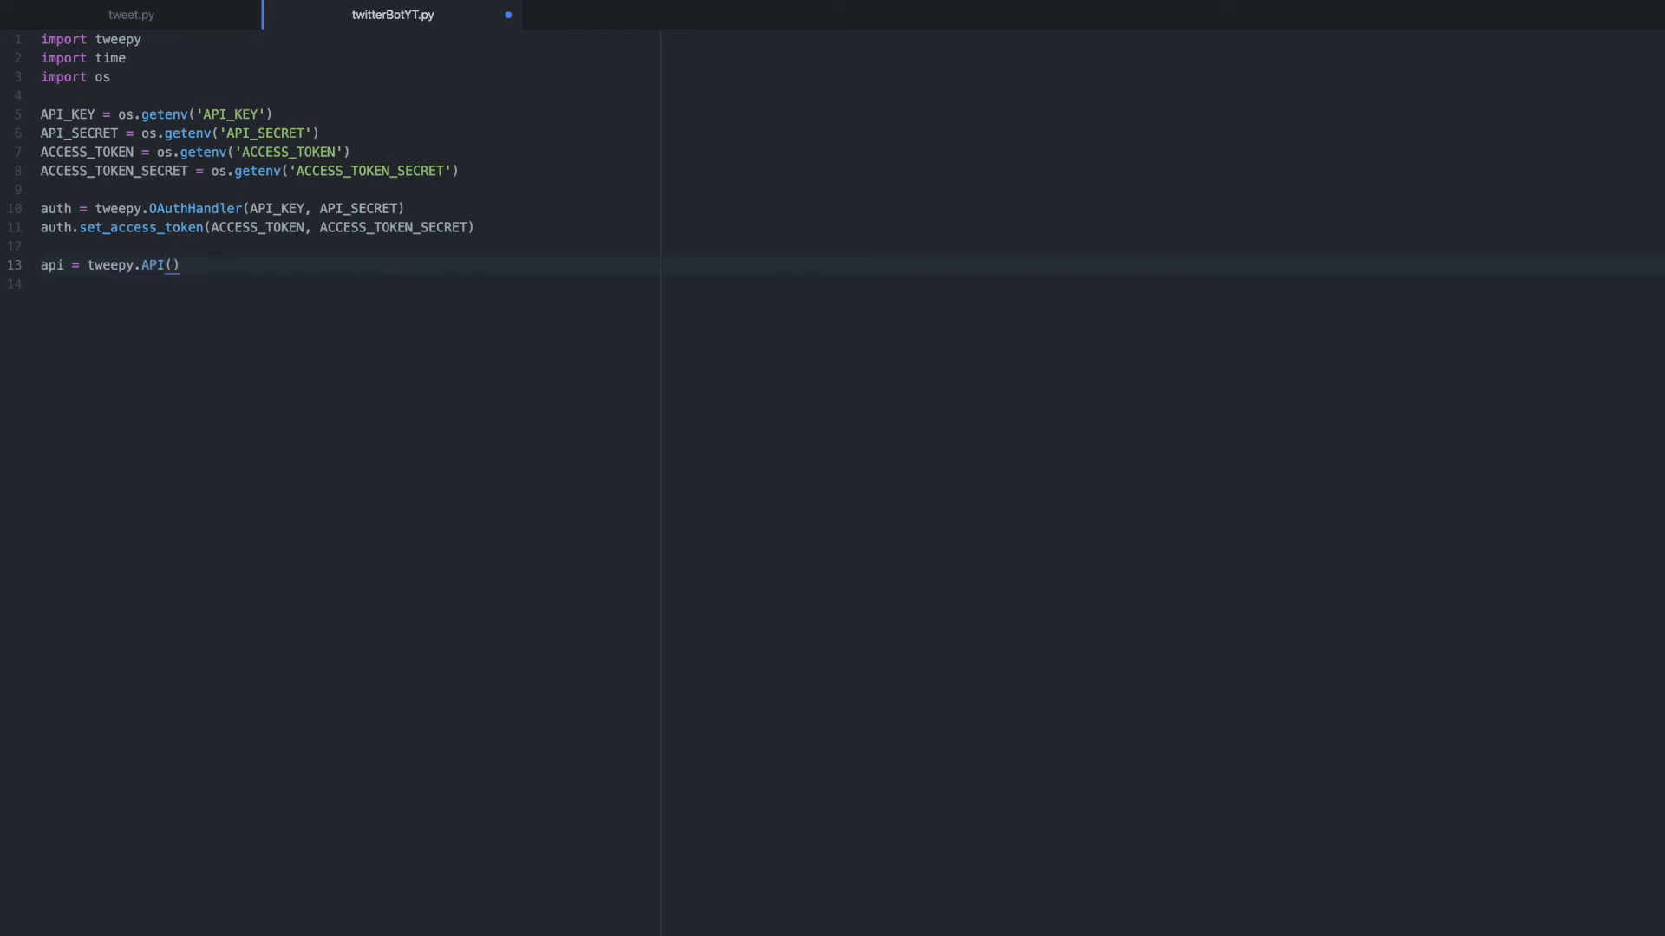
type("auth")
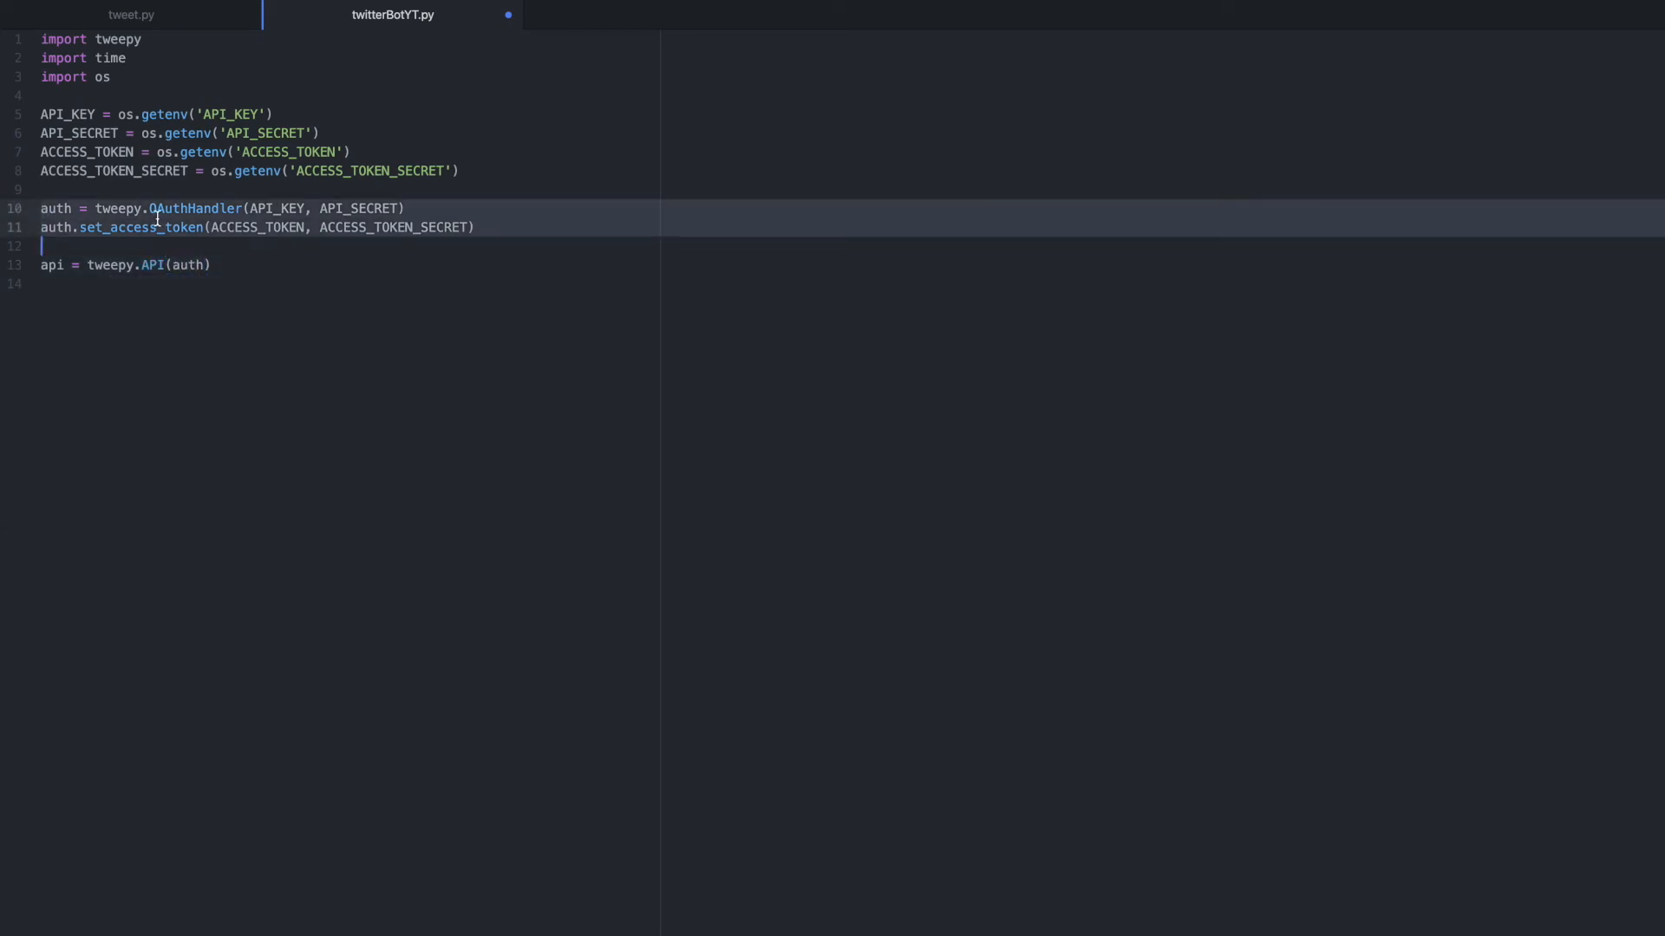
key("Enter")
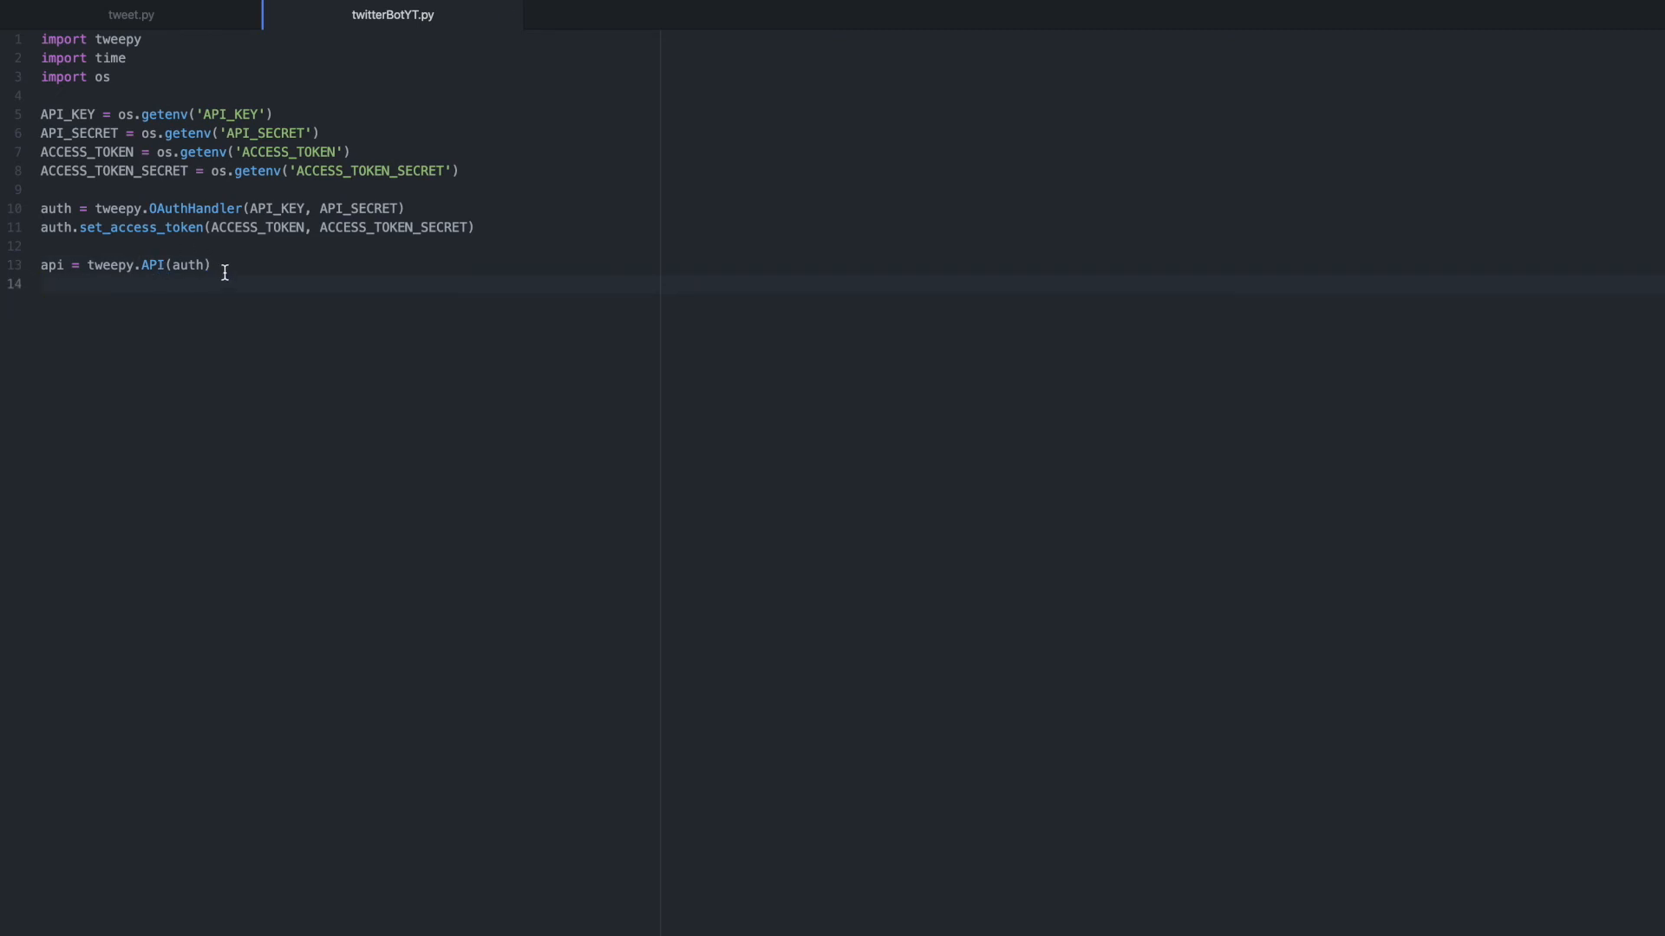
key("enter")
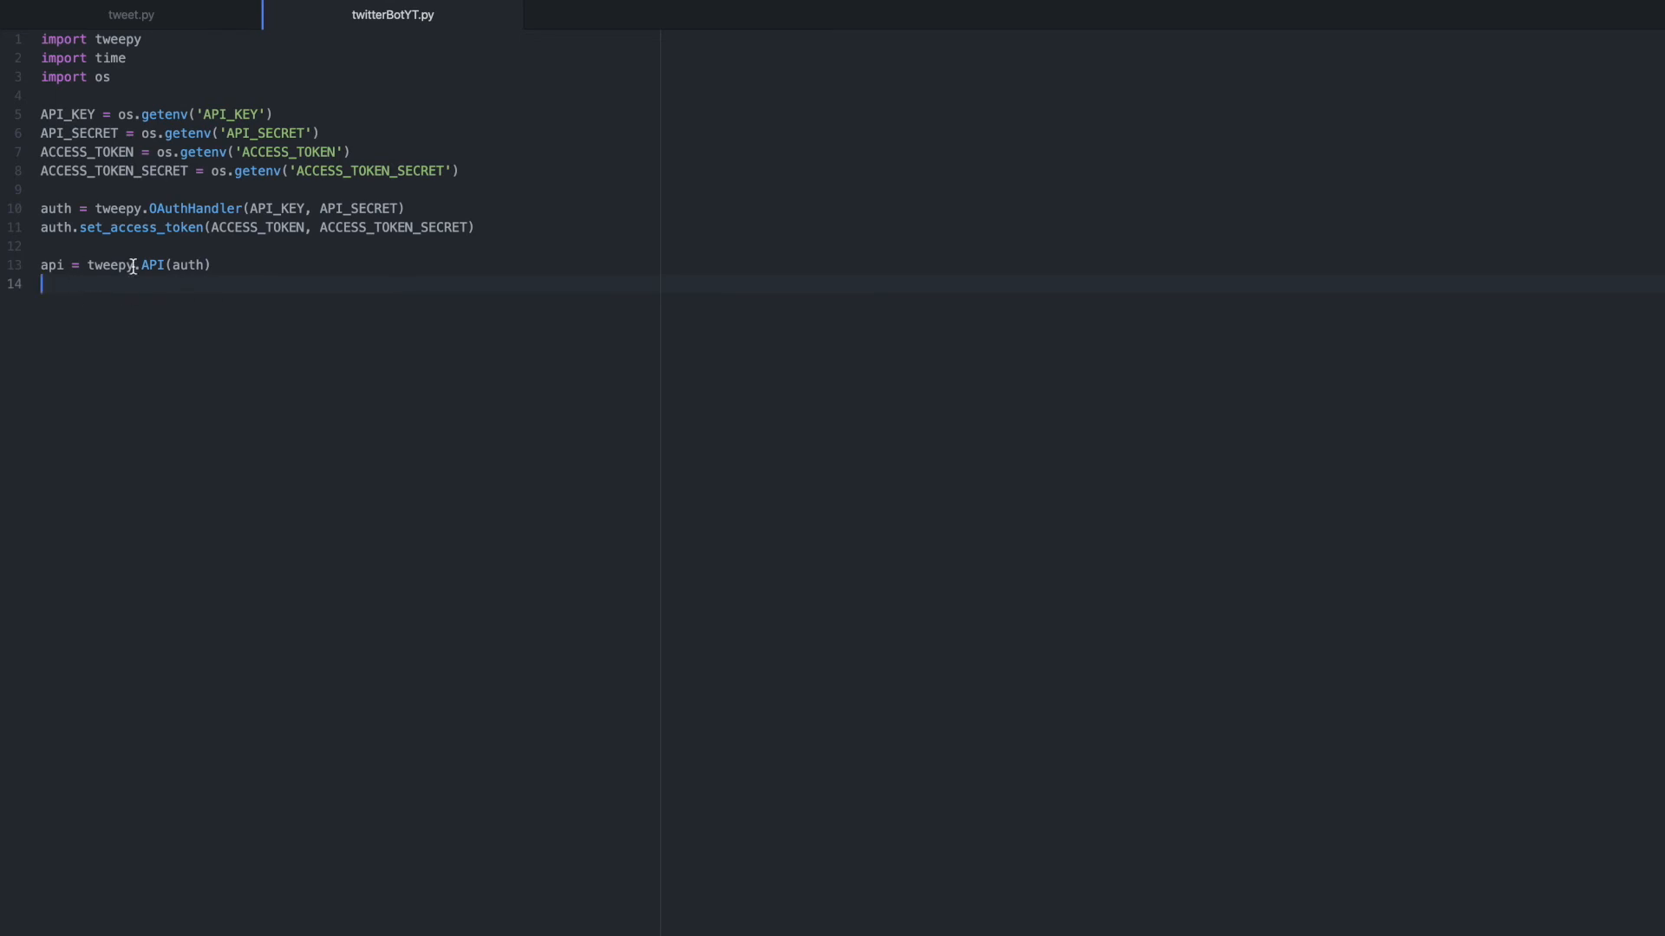
key("enter")
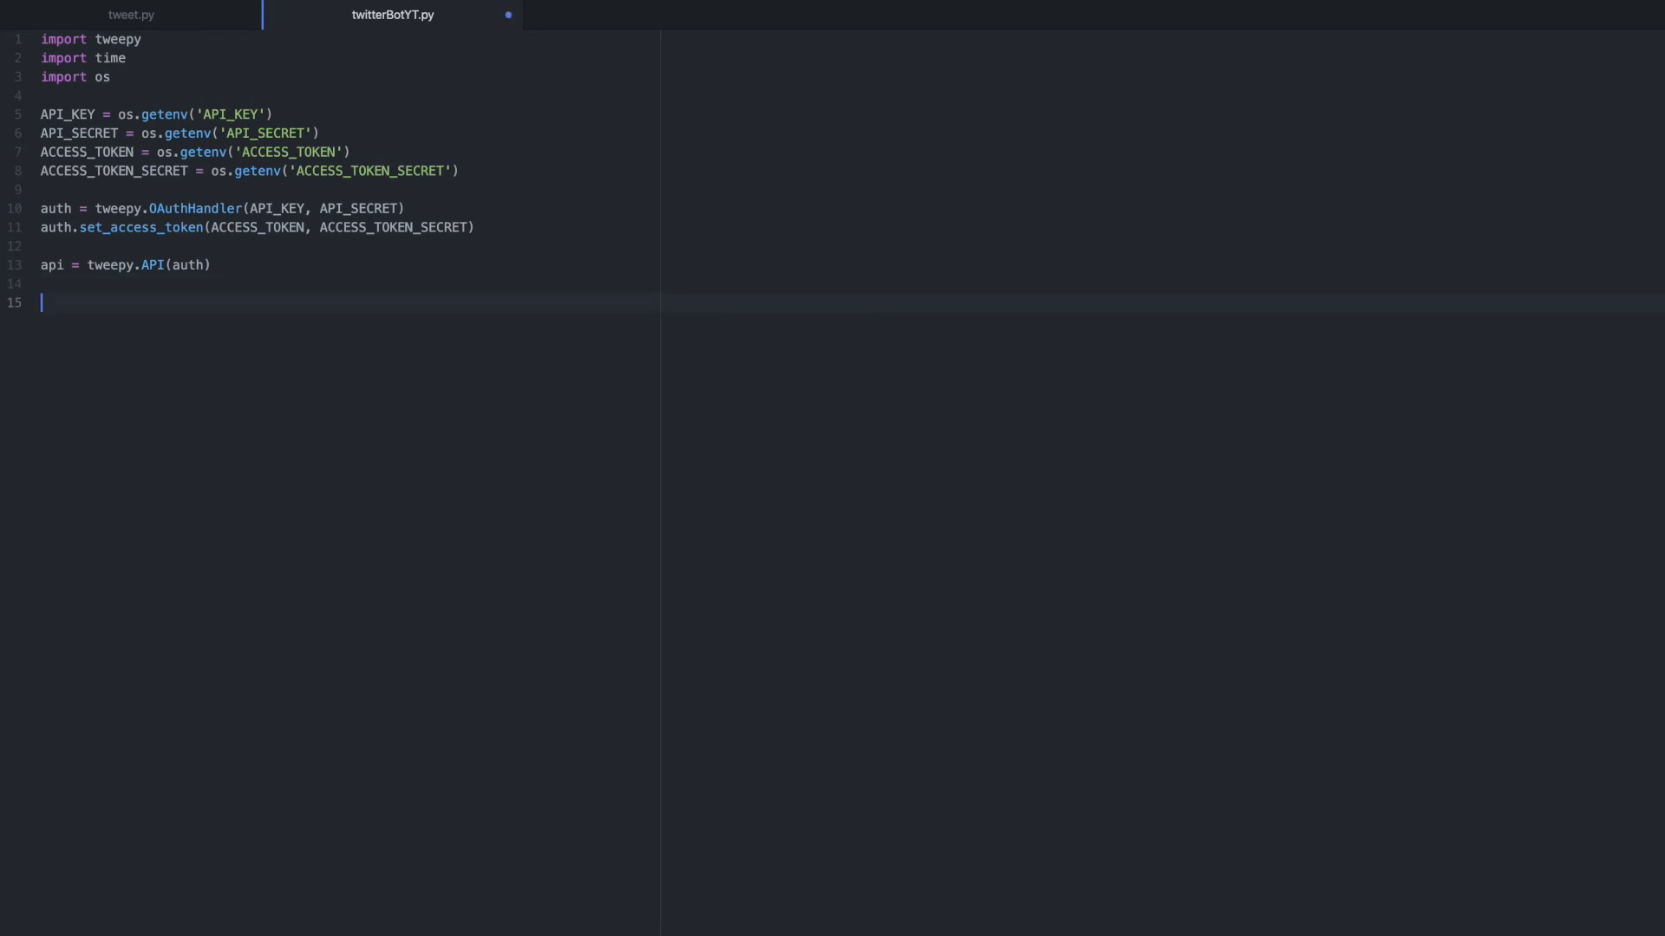
Step: Start a while True loop that builds hello = 'hello' + str(x)
type("ap")
type("while")
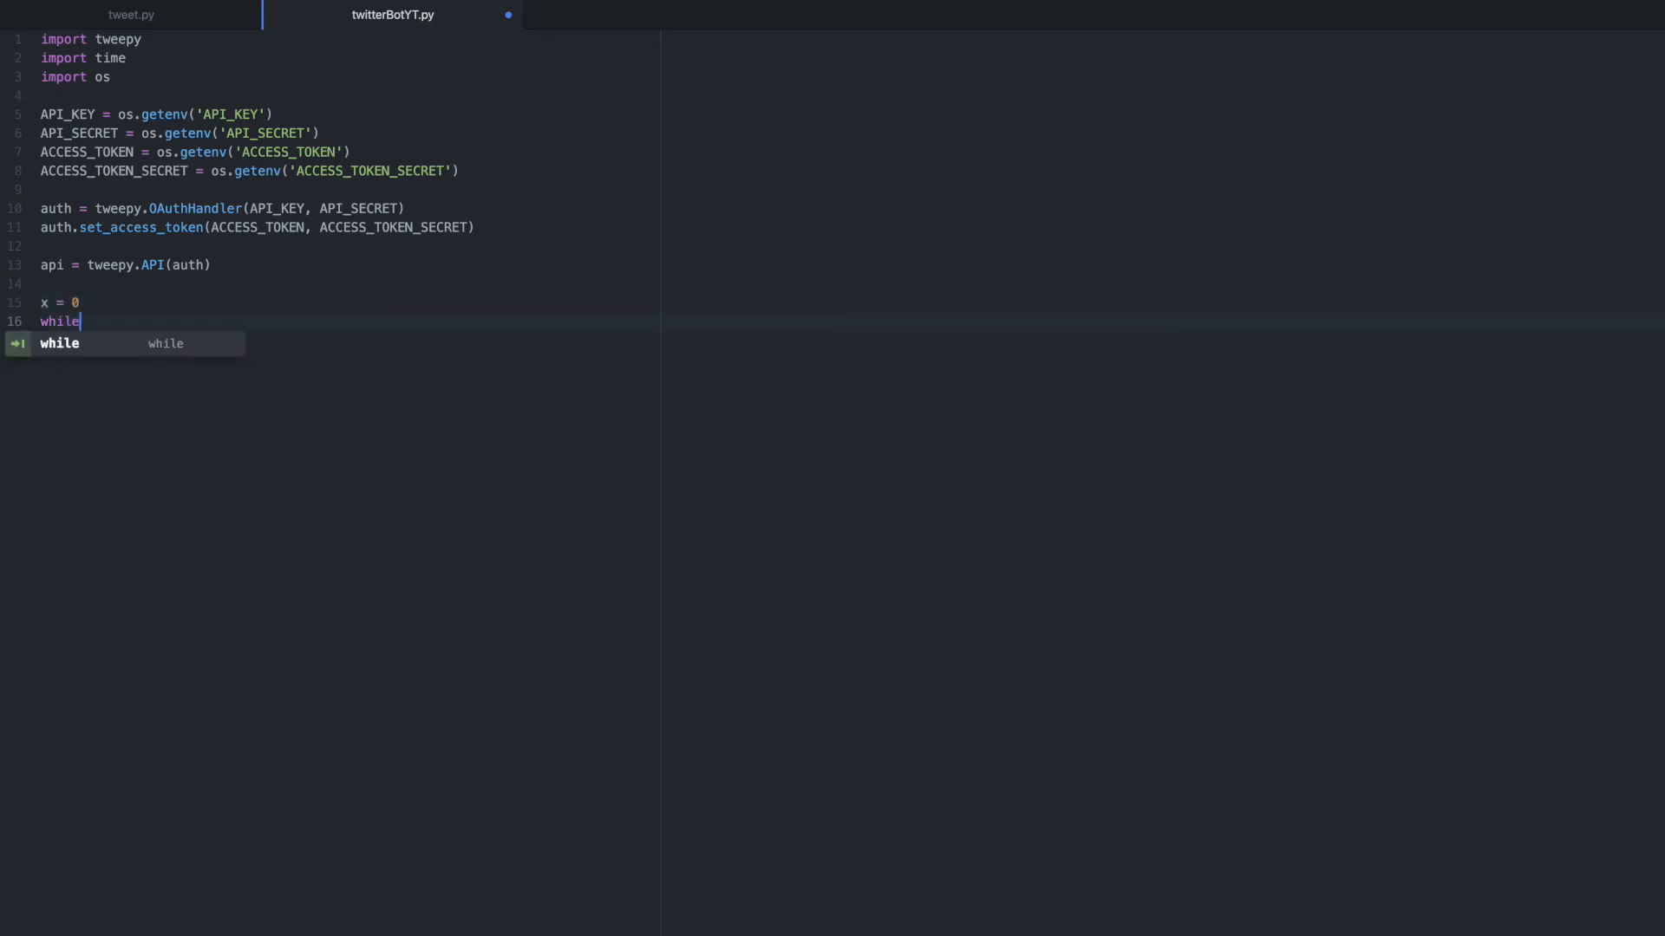
type("True:")
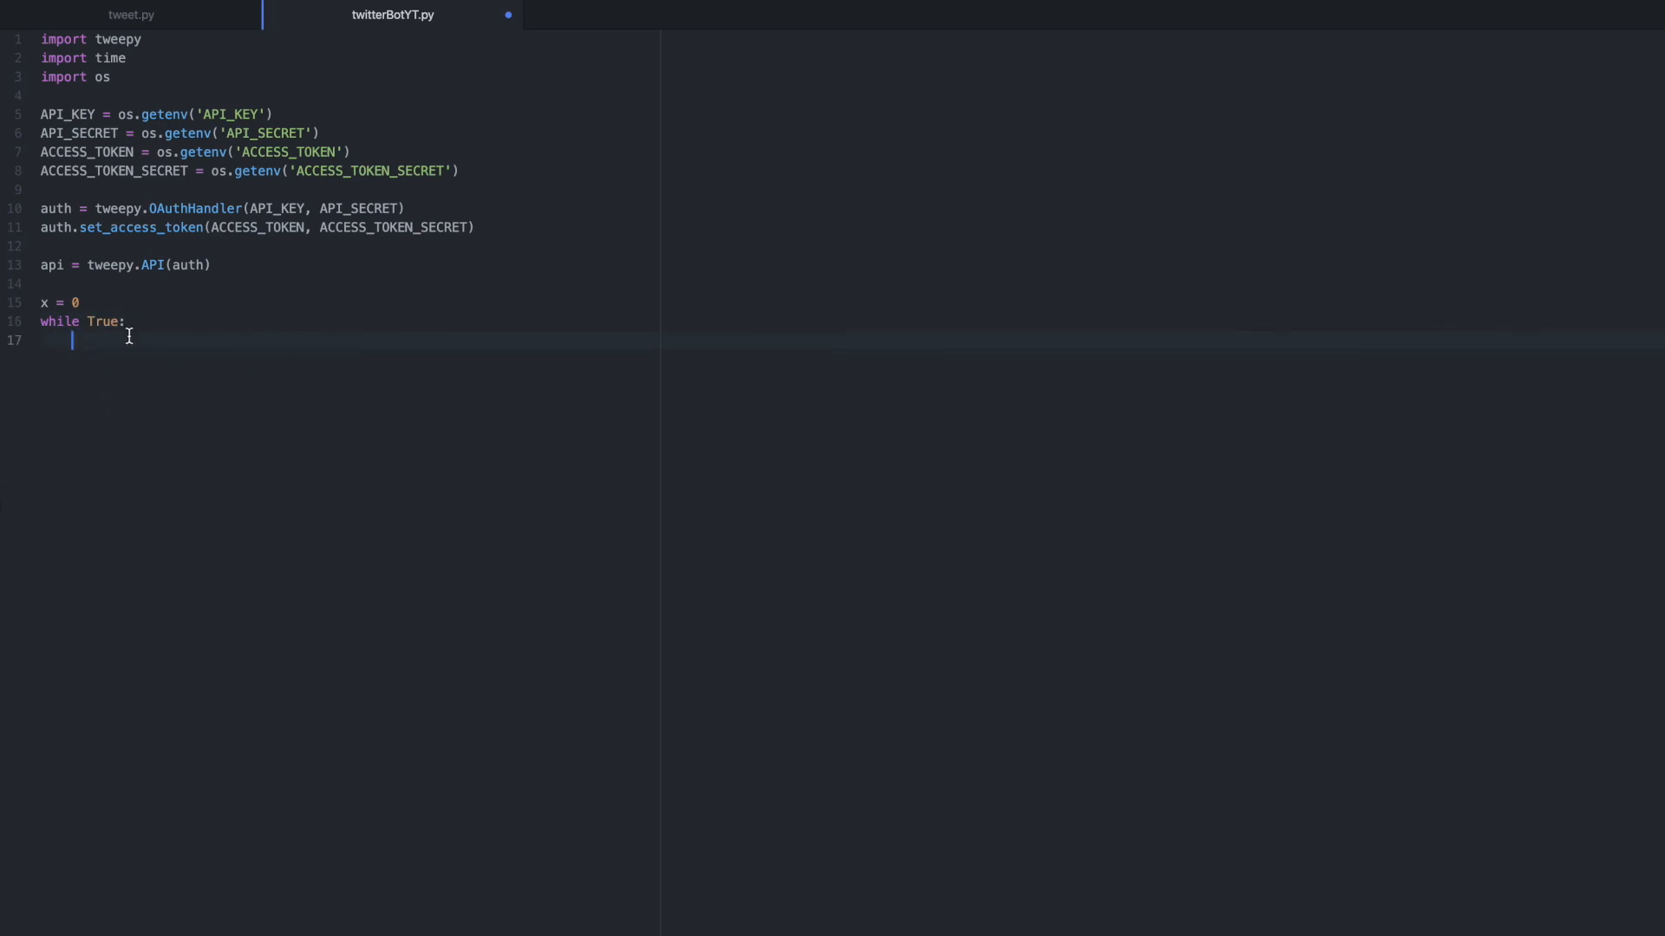
type("hell")
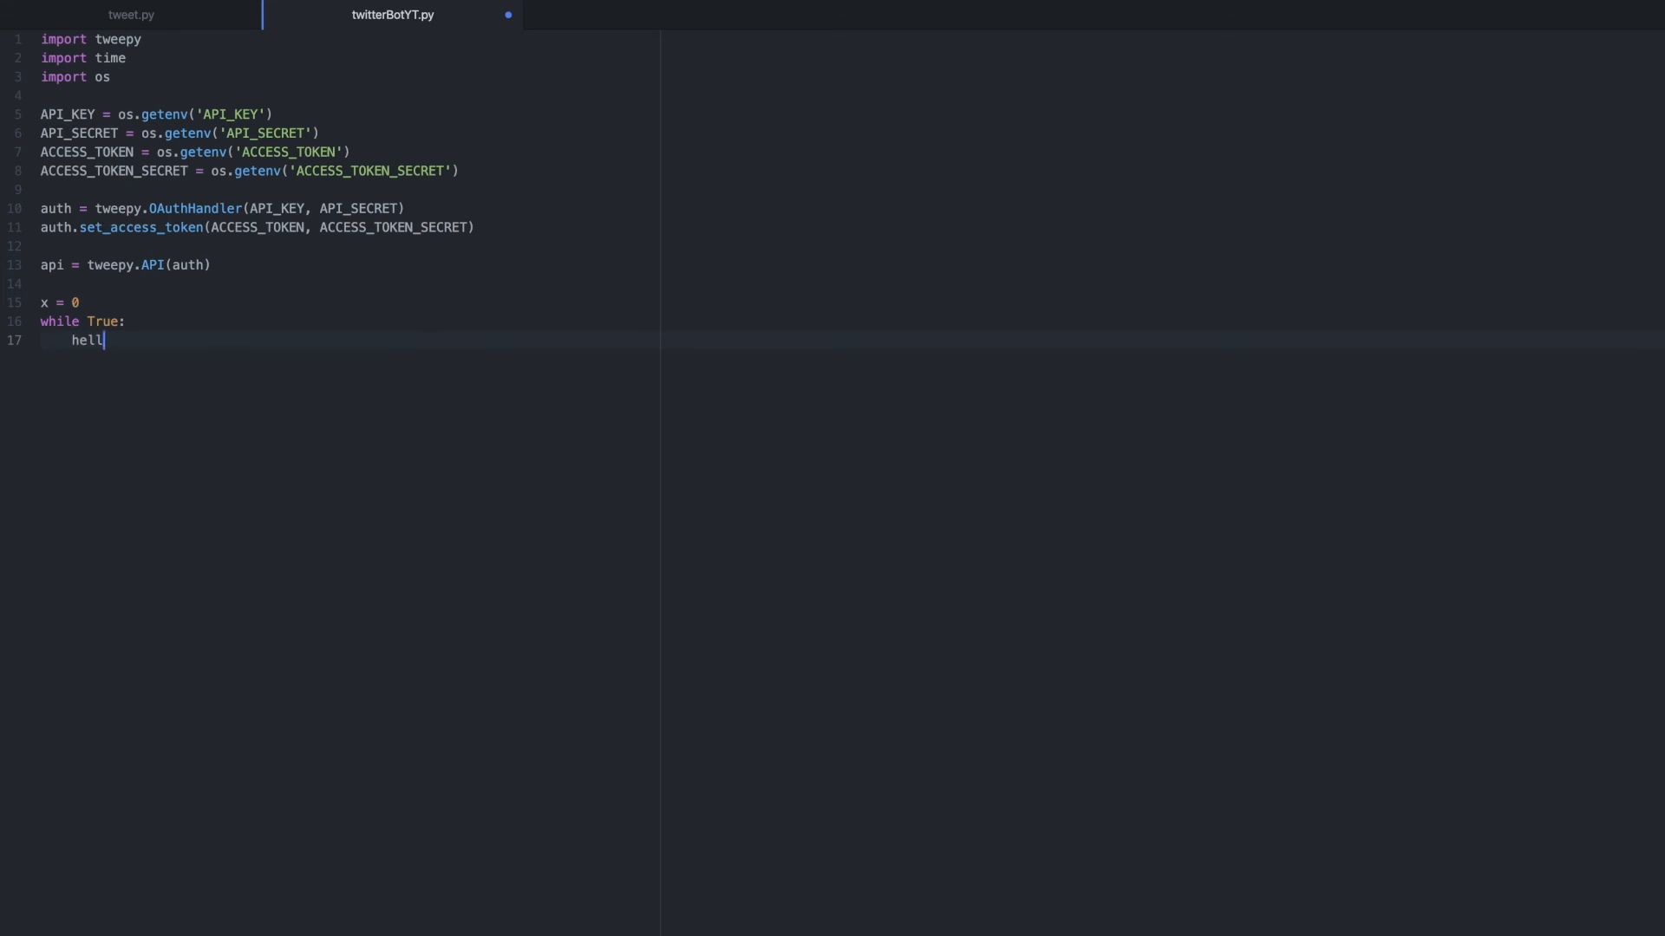
type("o = 'hel'")
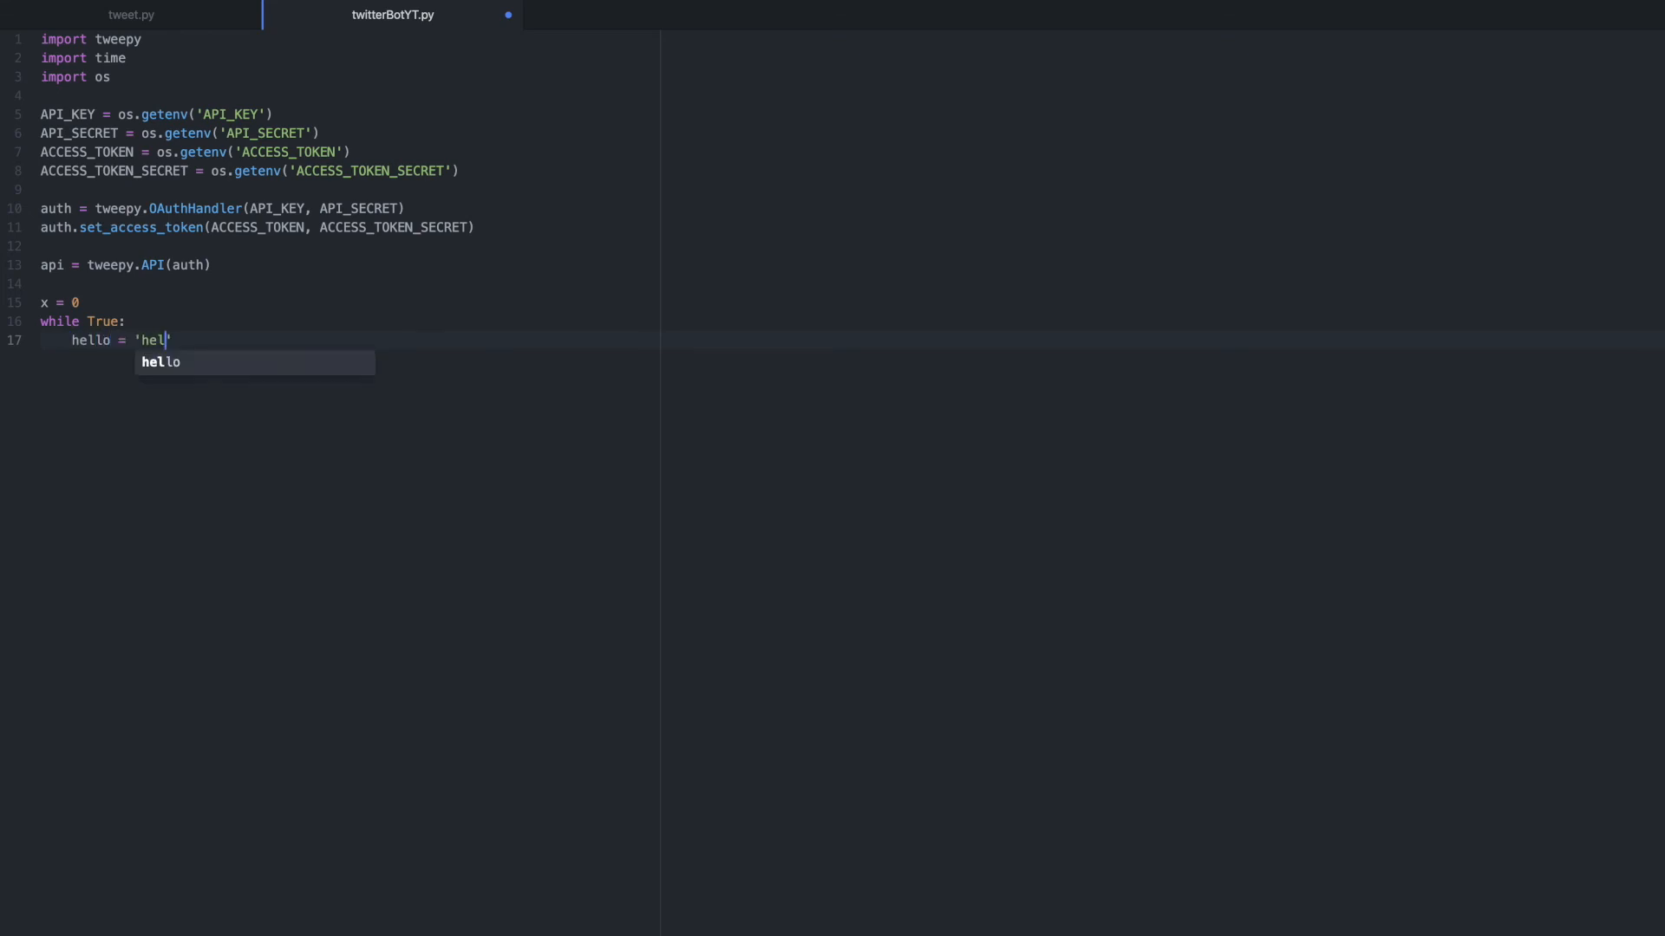
type("lo")
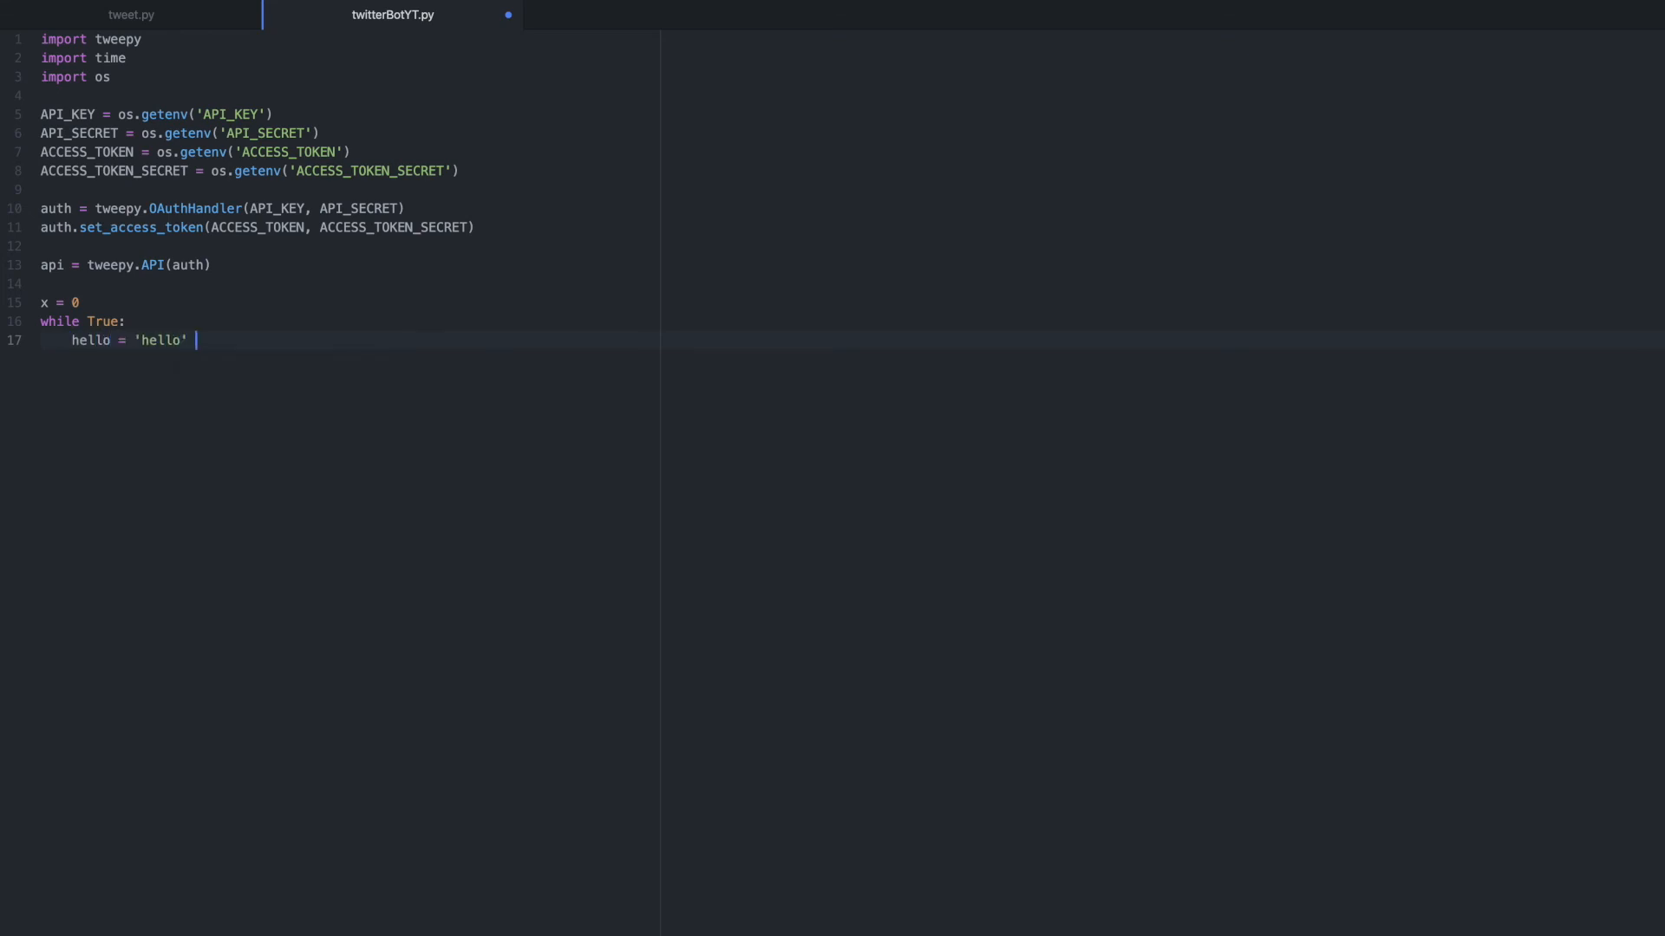
type("+ str(x)")
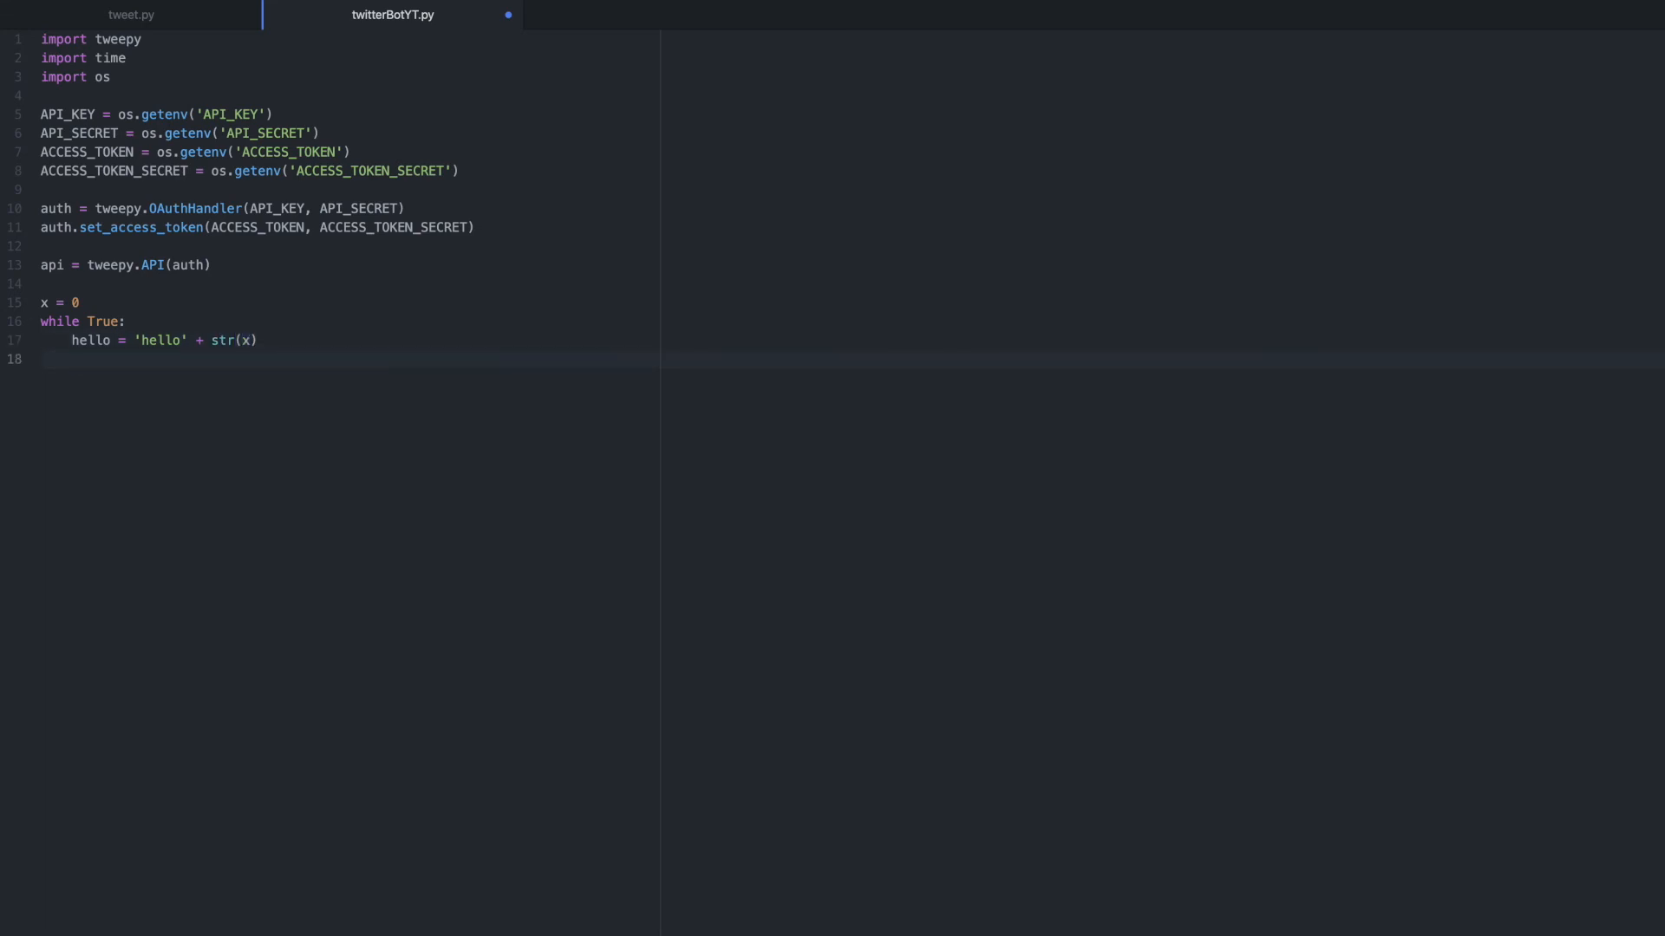
Step: Post the message with api.update_status(hello) and increment the counter with x+=1
type("api.")
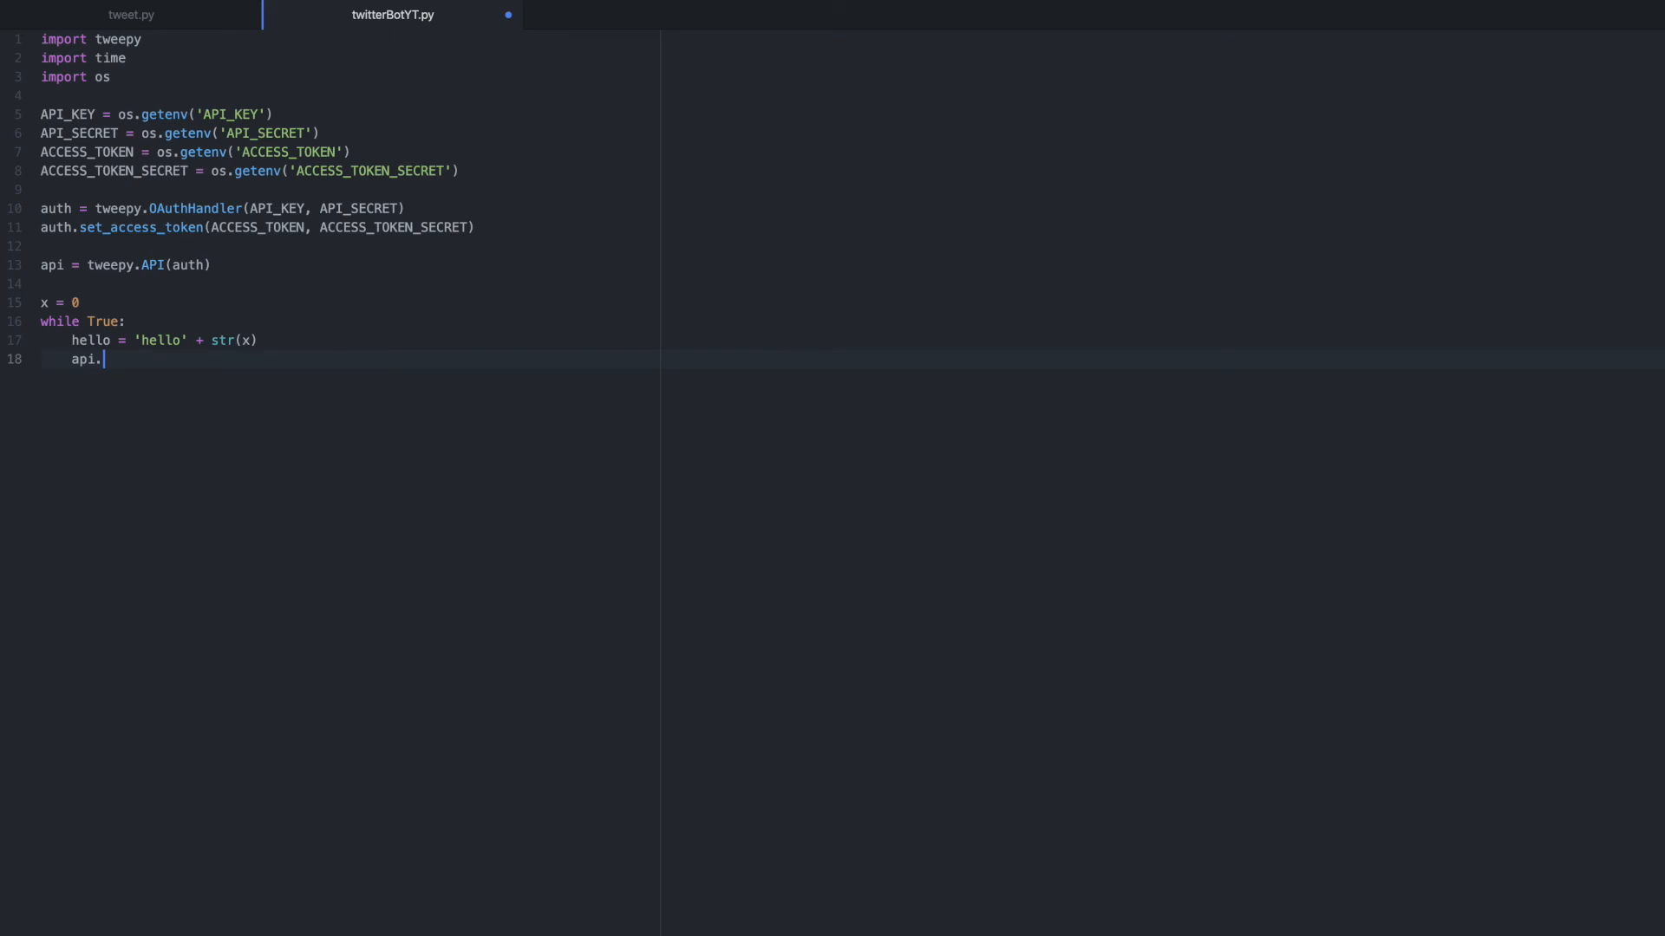
type("update_status()")
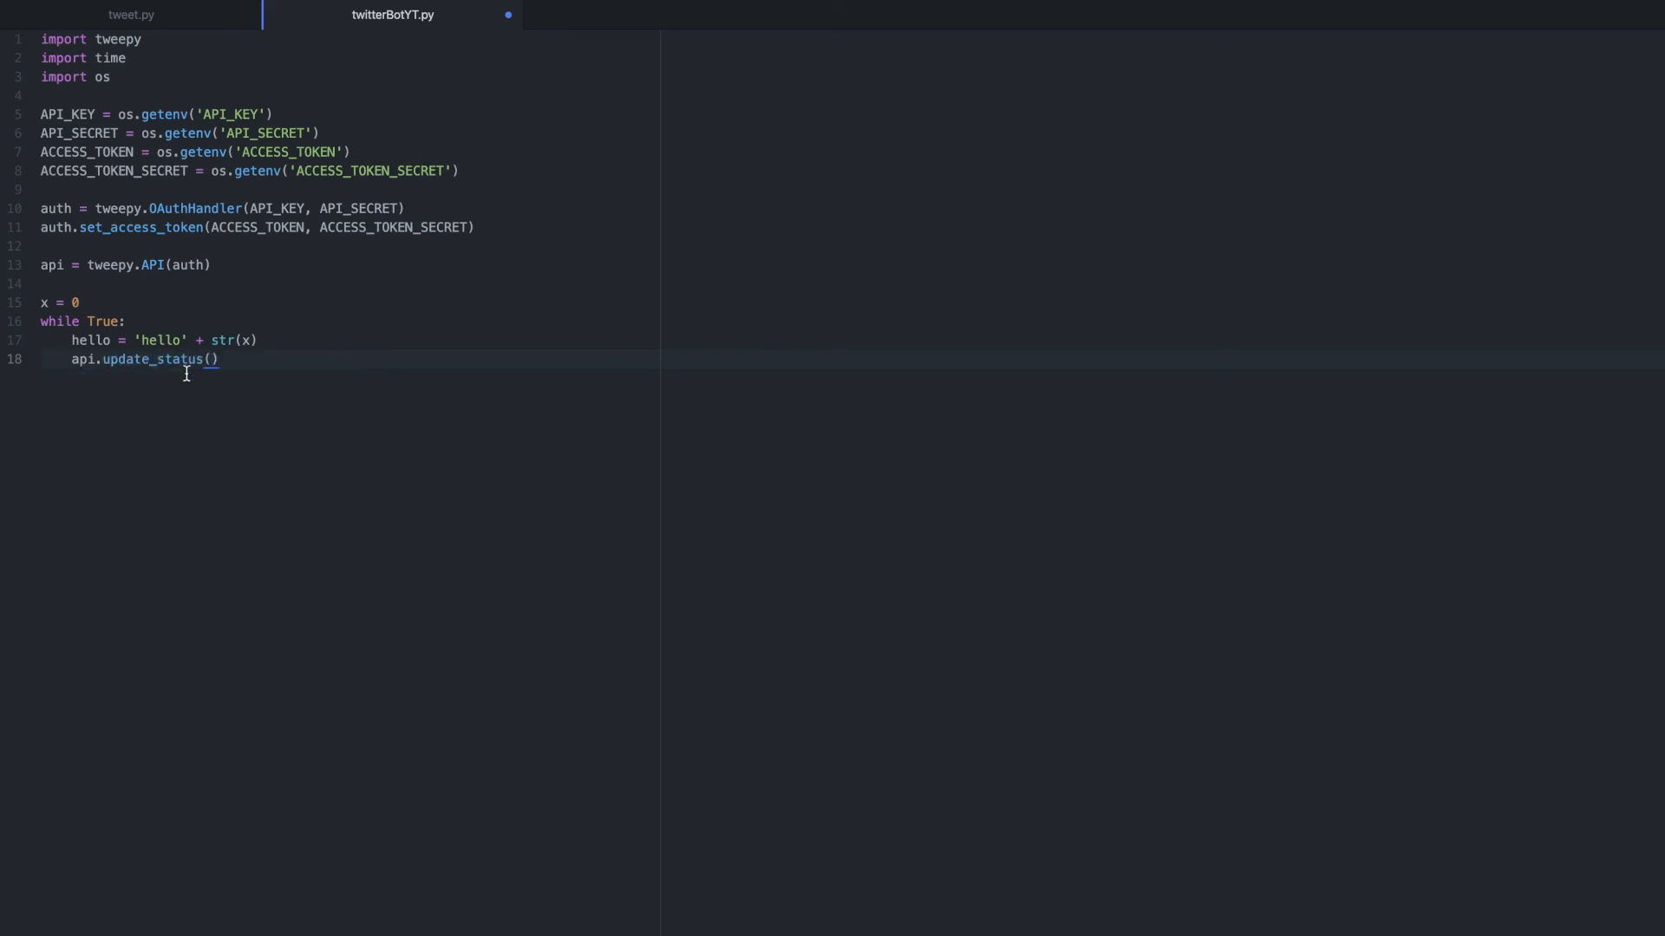
type("hello")
type("x")
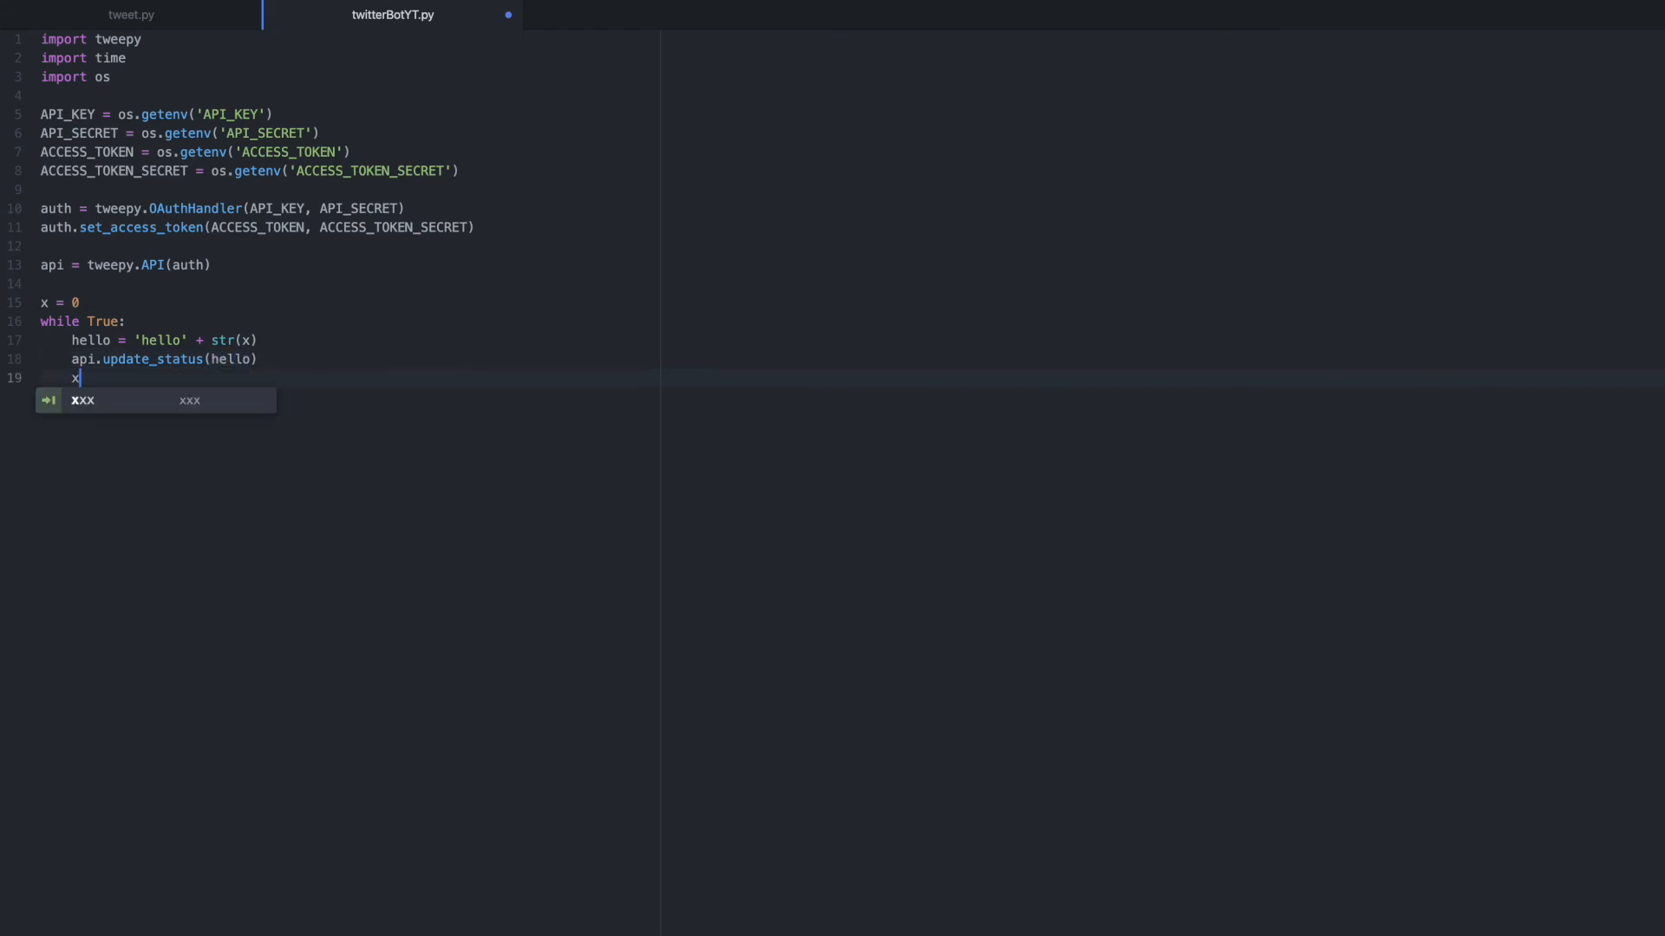
type("+=1")
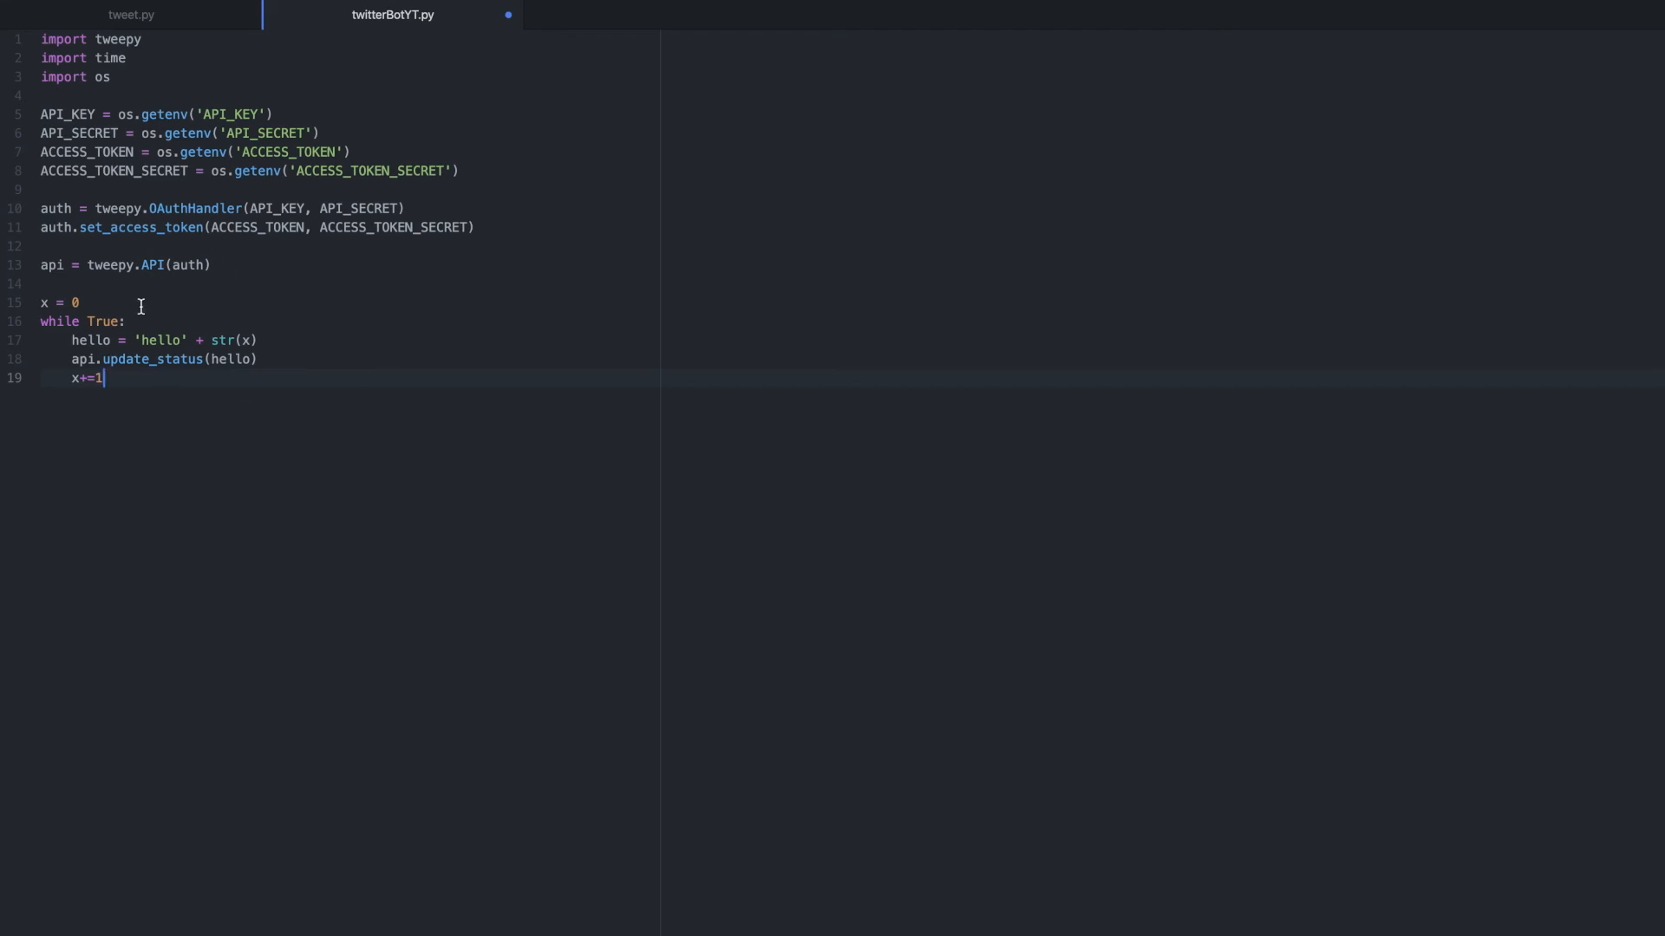
mouse_move(260, 321)
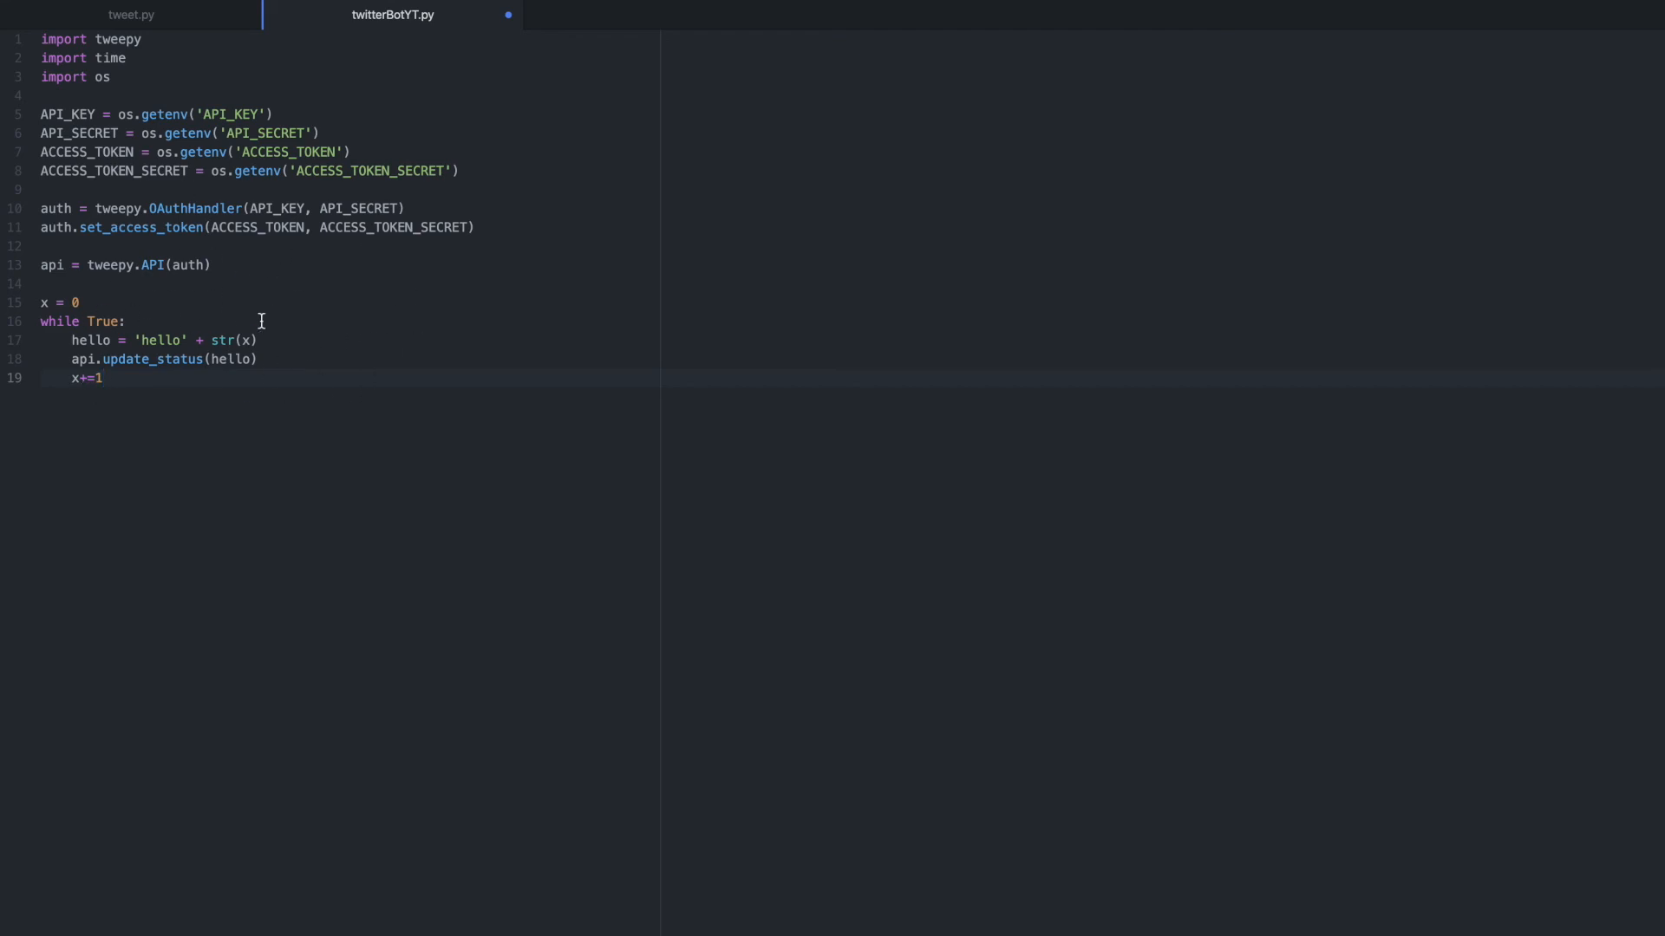
Step: Pause each iteration with time.sleep(10.0)
type("time.s;eep(")
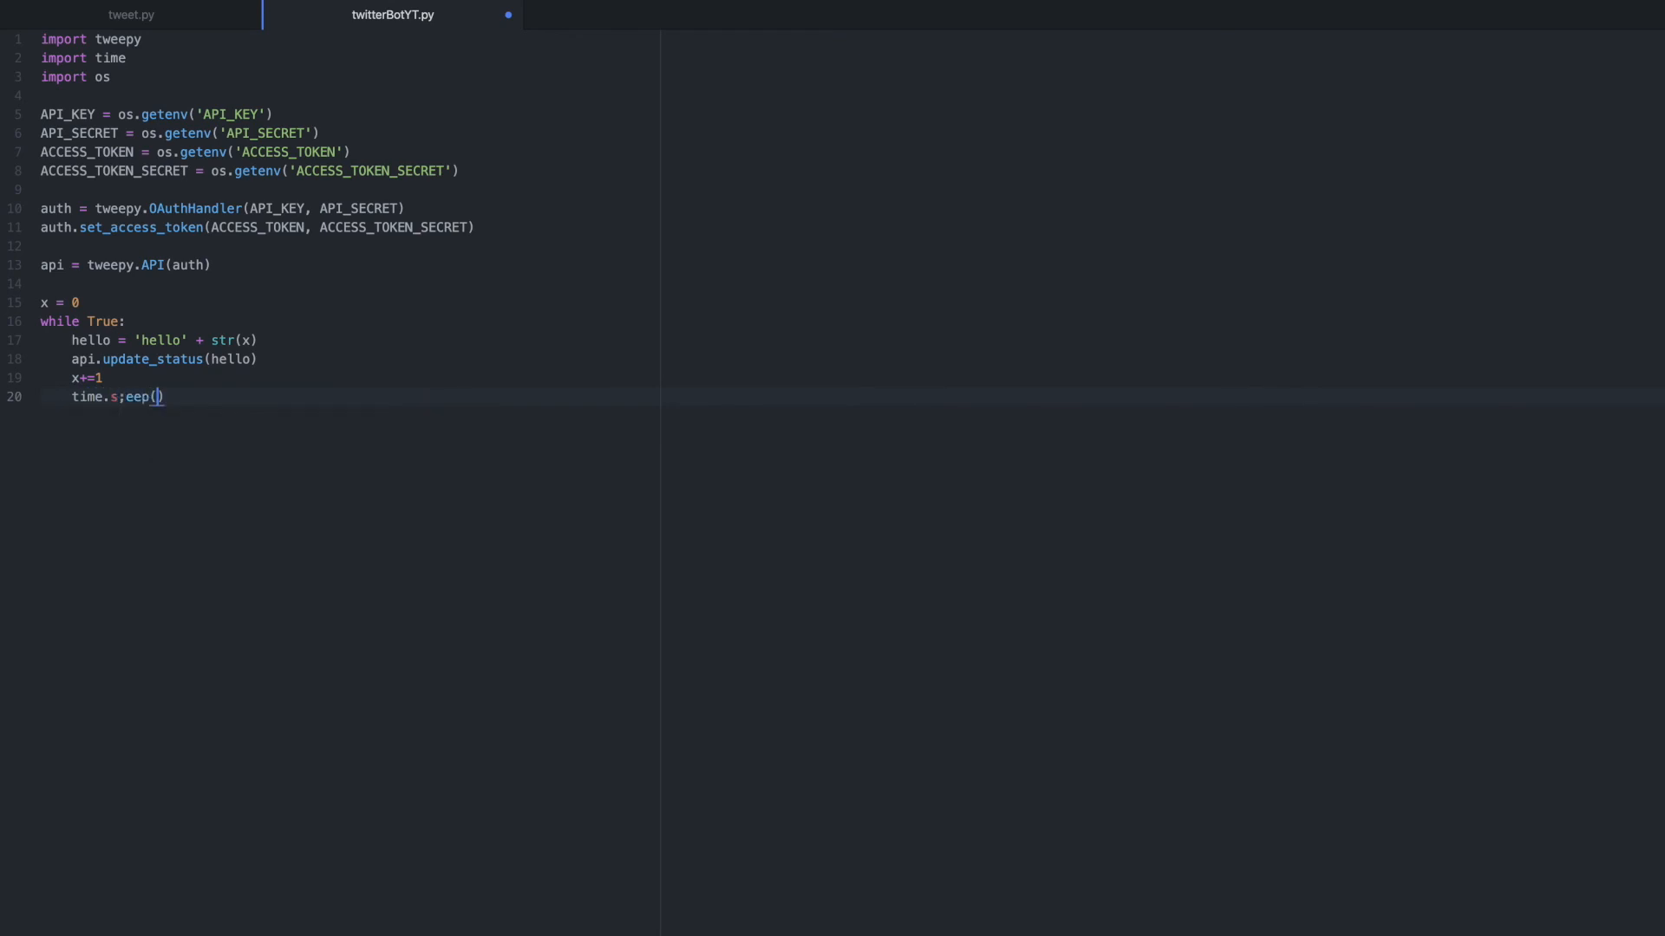
type("le")
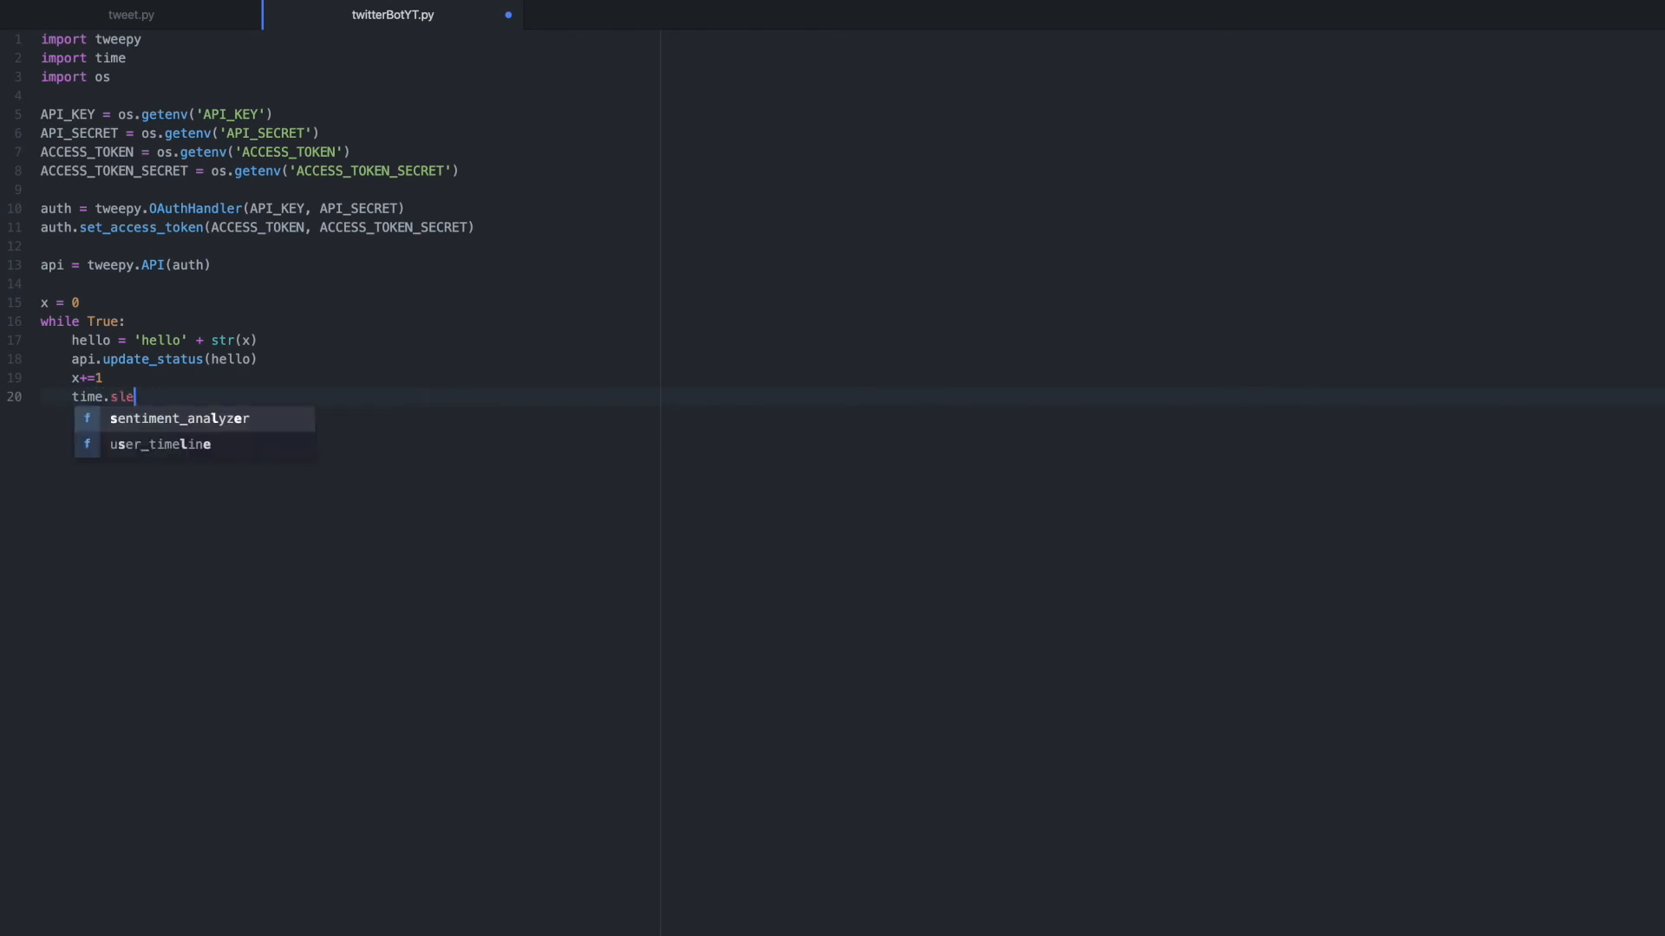
type("ep()")
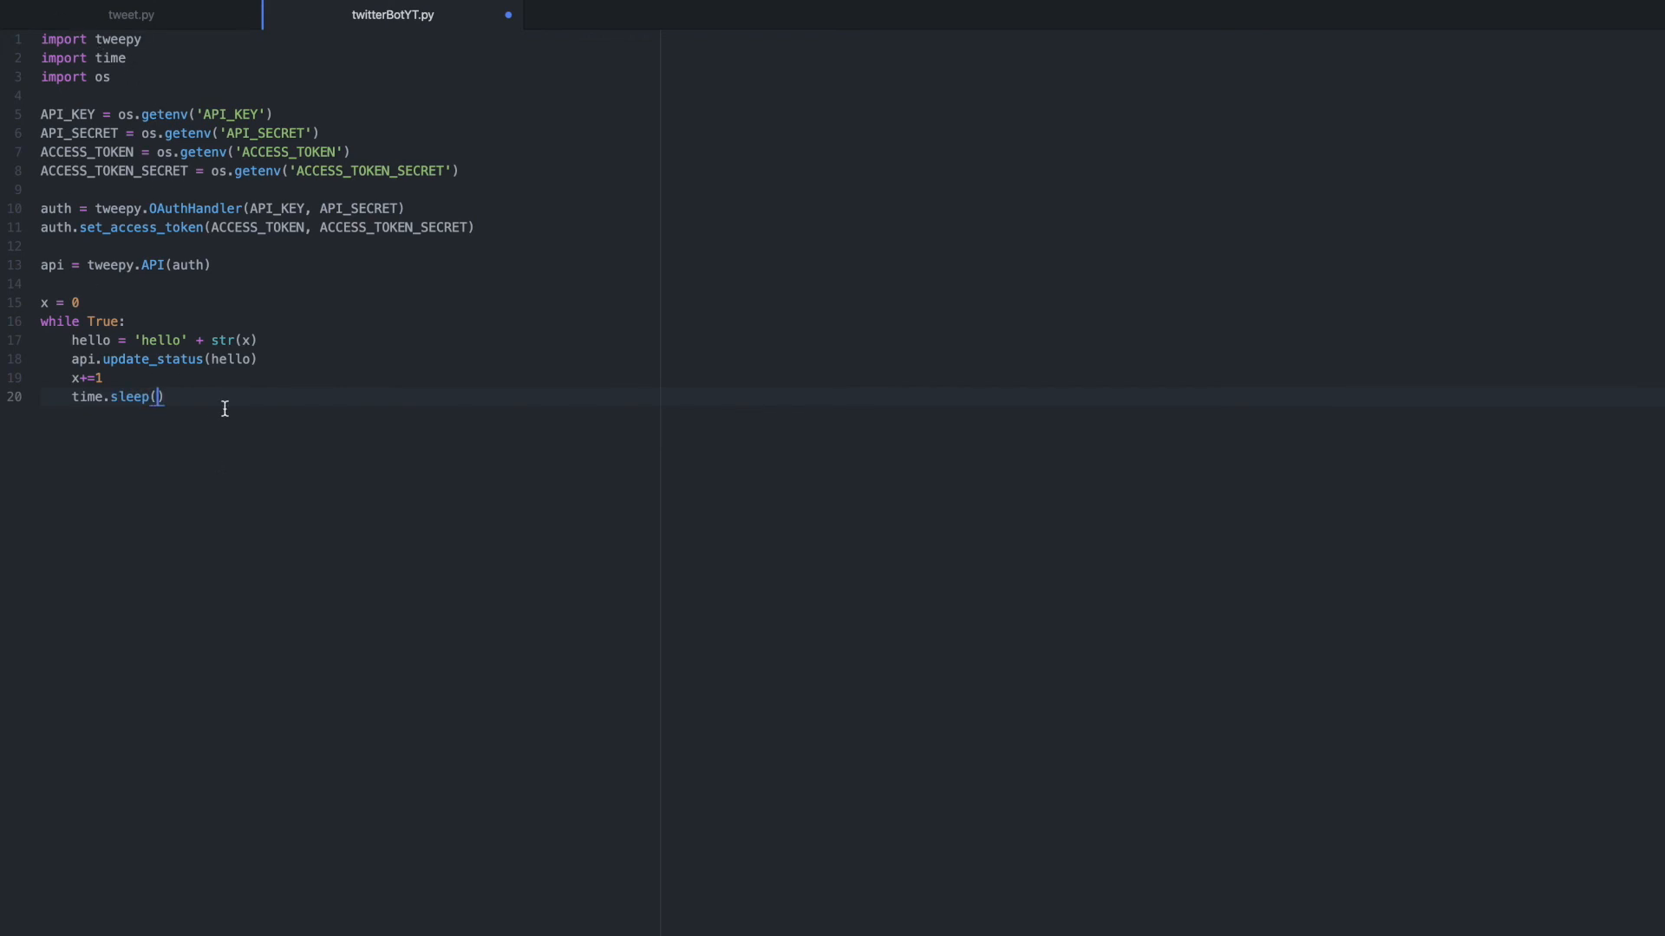
type("10.0")
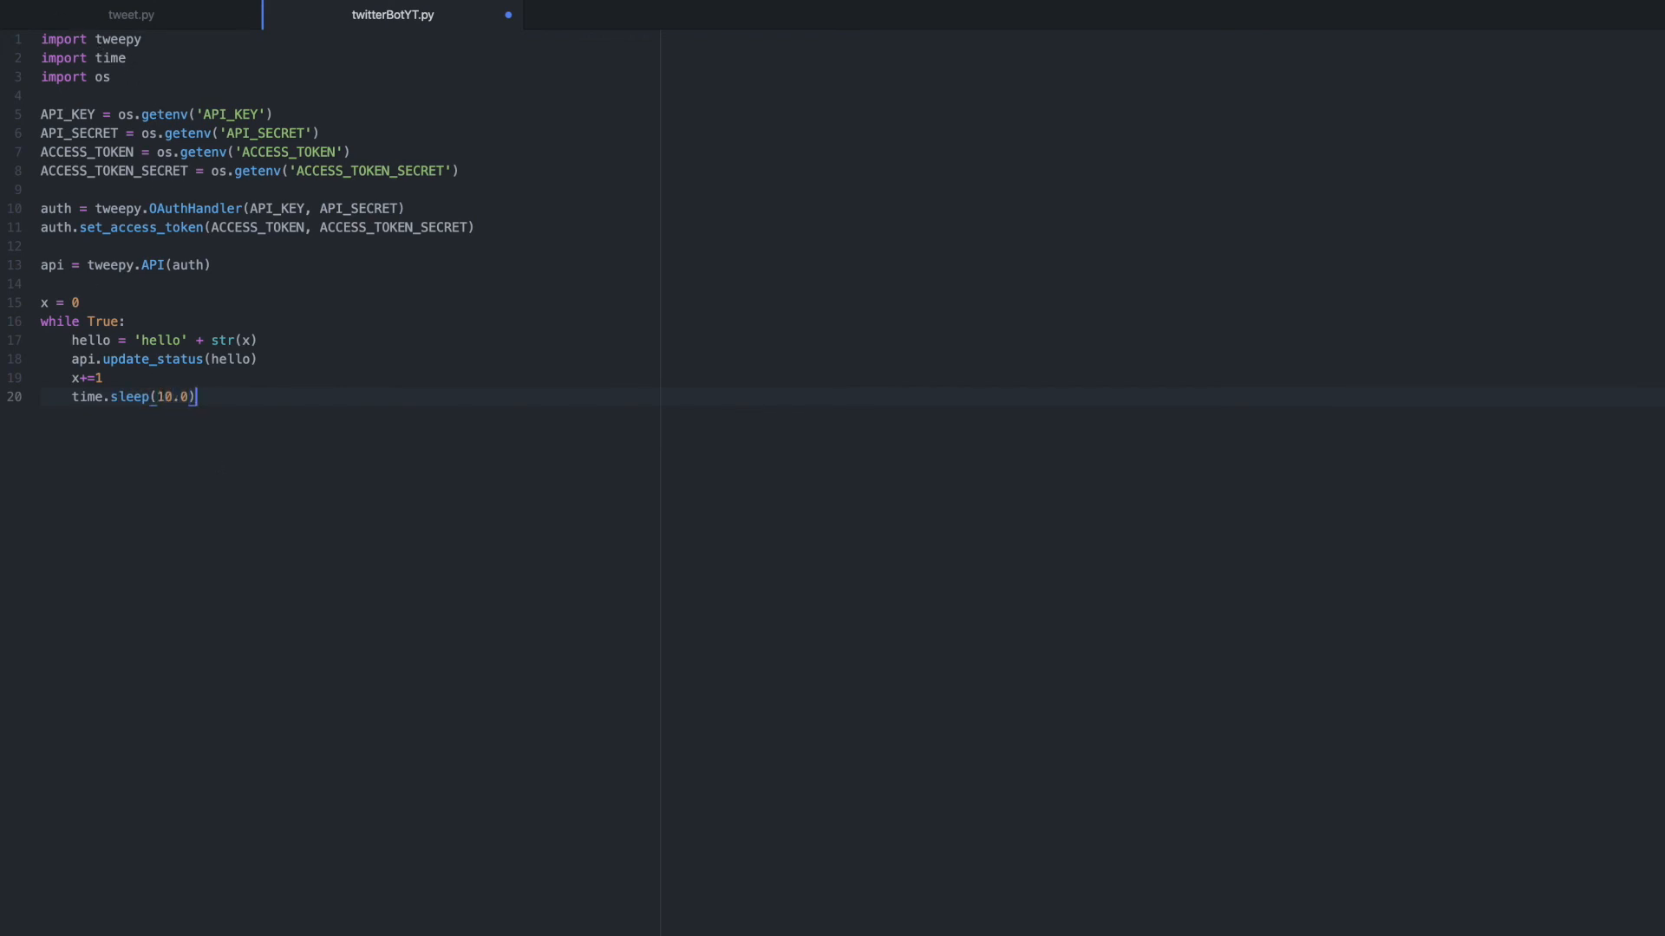
key("enter")
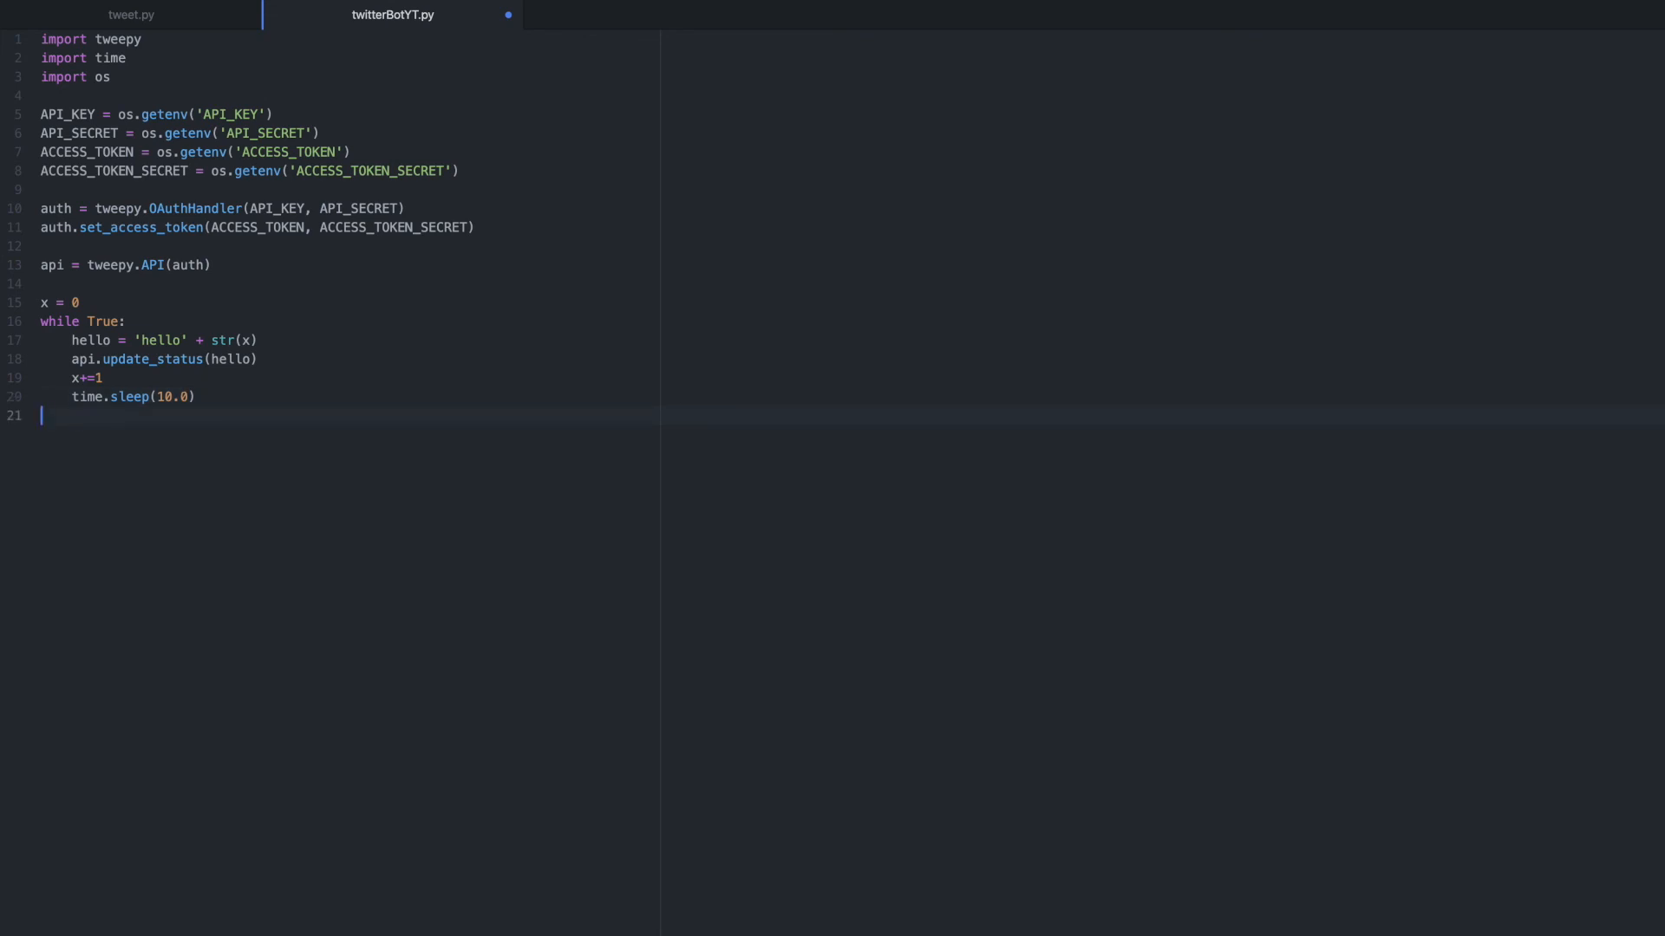
mouse_move(277, 296)
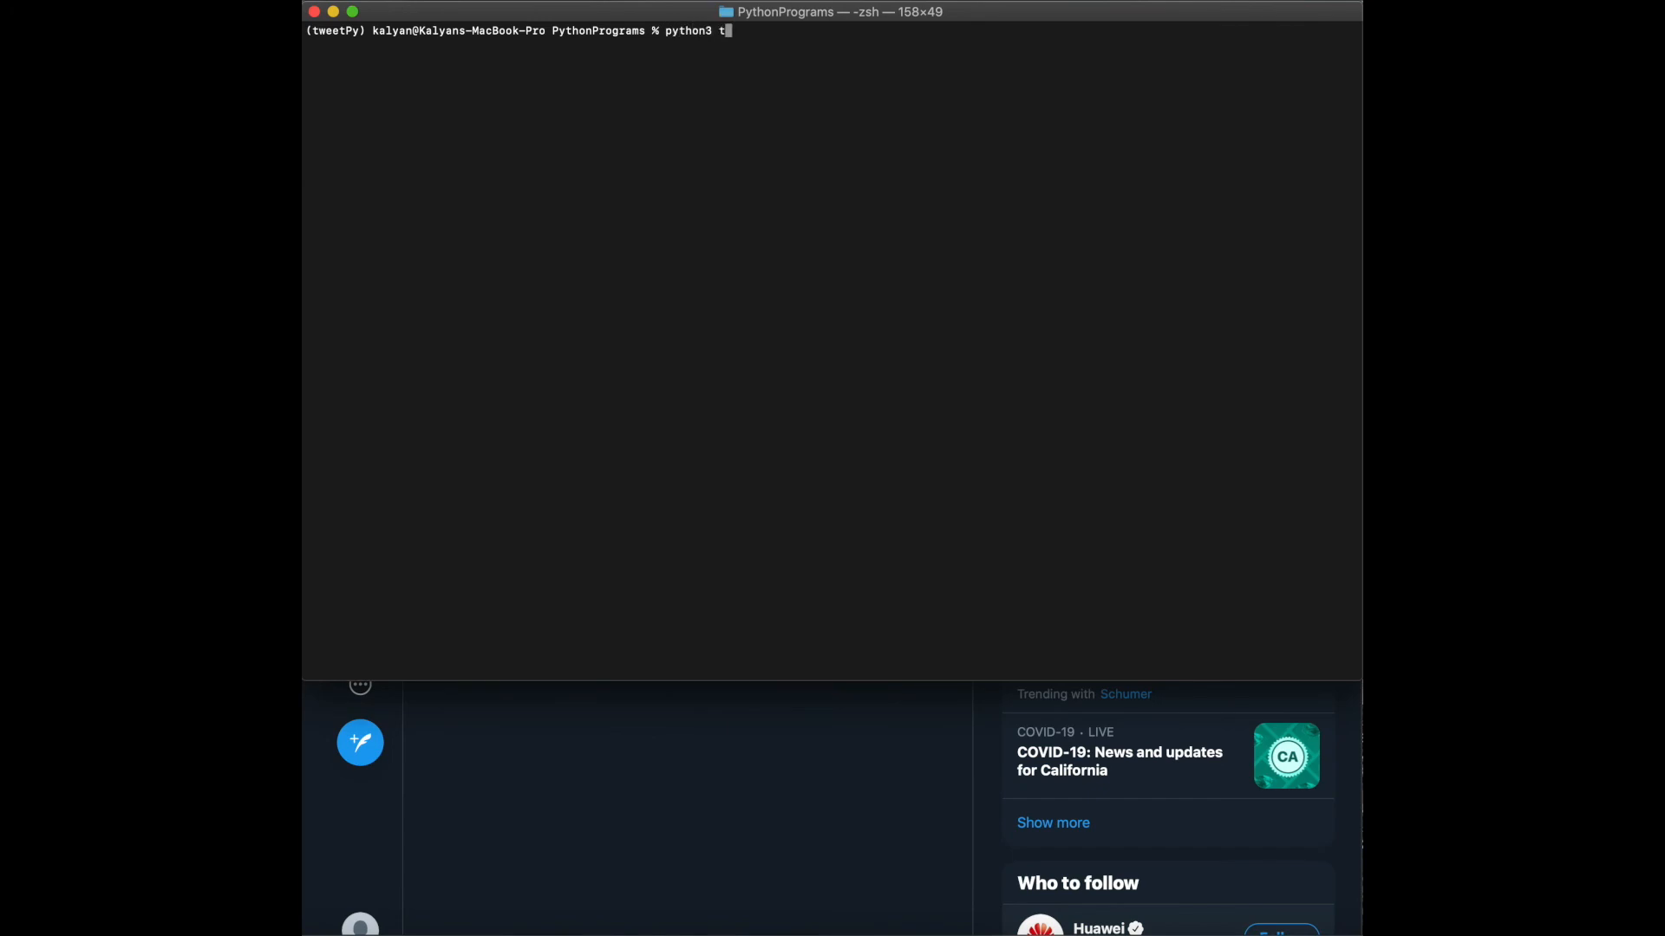
Step: Run python3 twitterBotYT.py in Terminal, correcting the file-name typo
type("witterBotY")
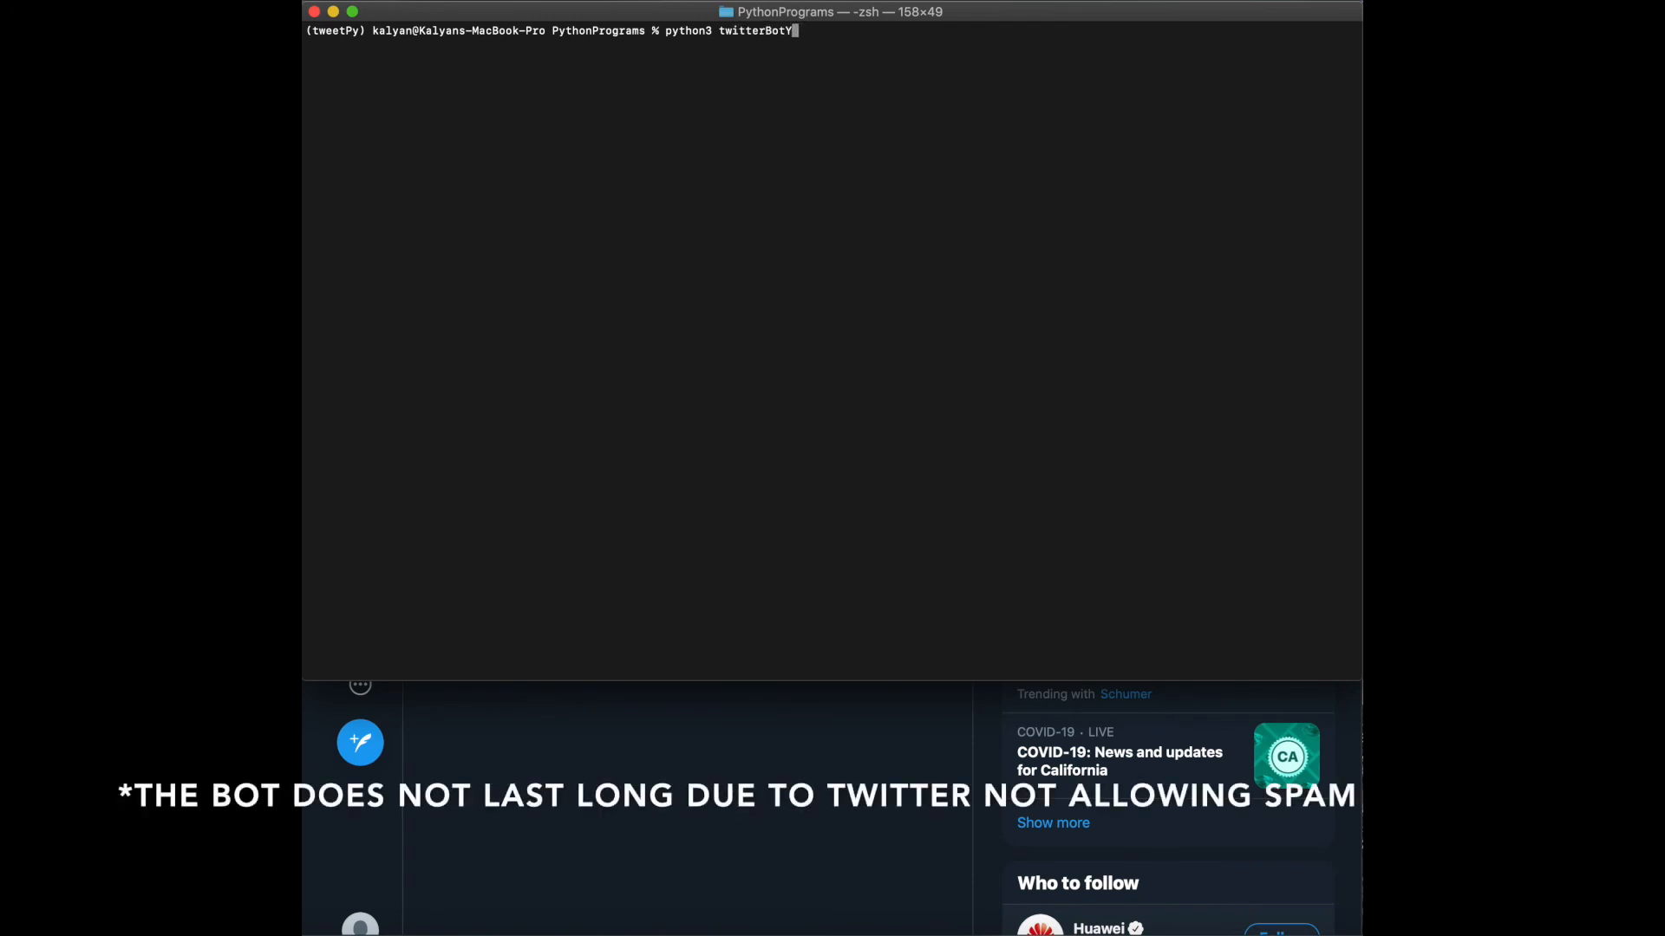
key("Backspace")
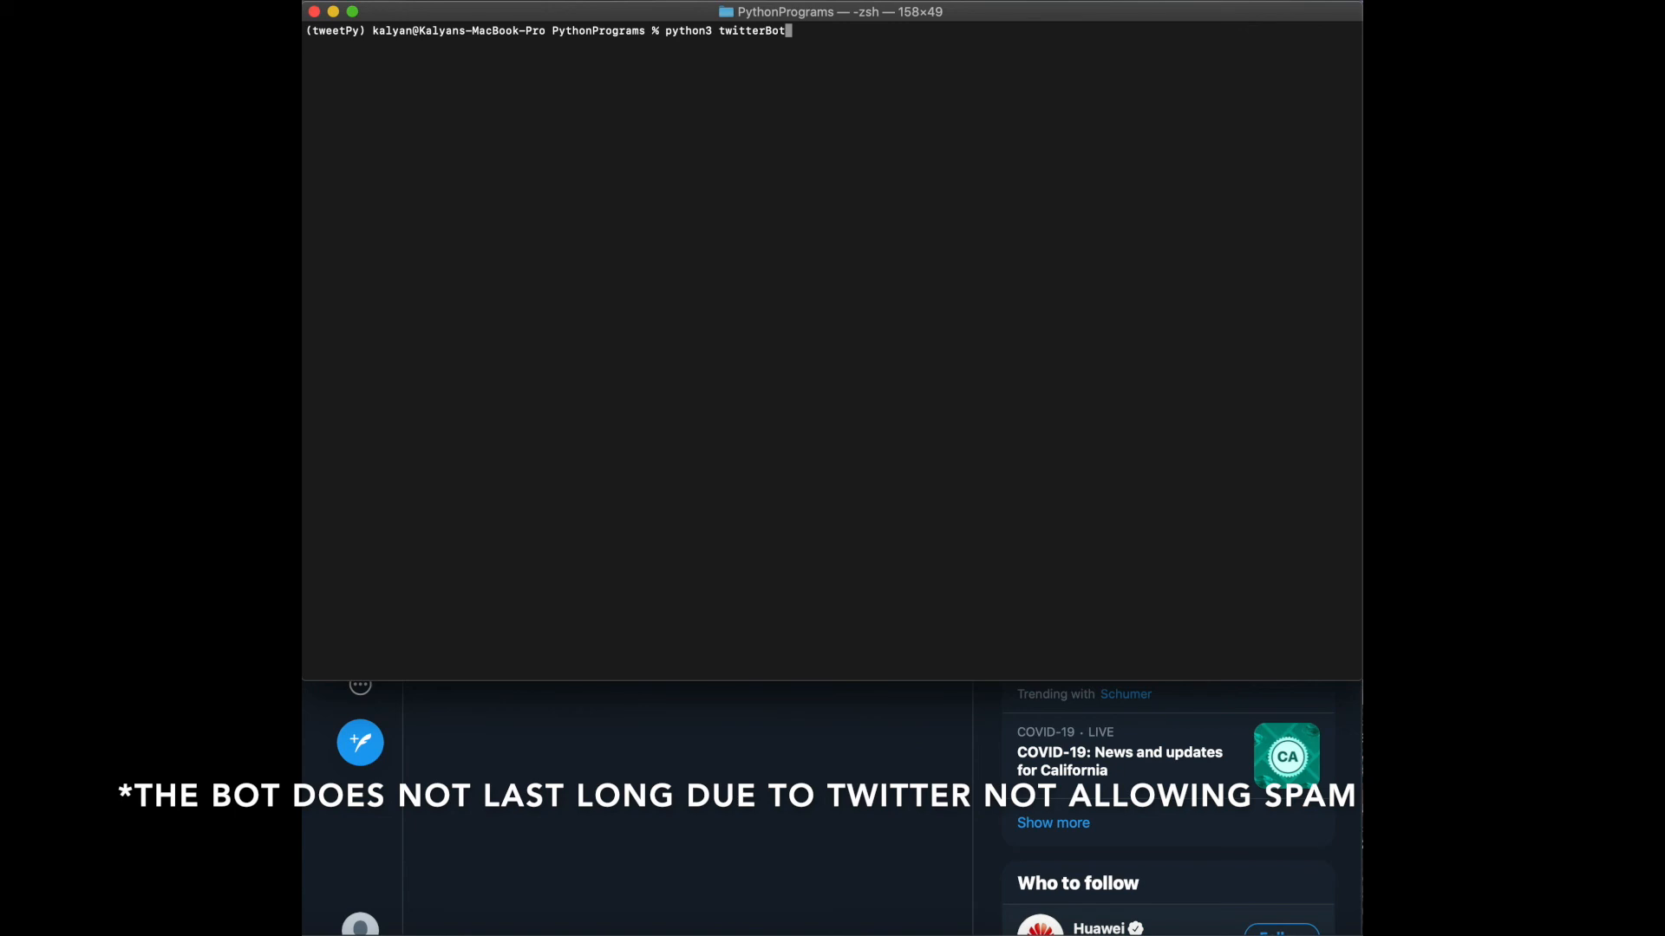
type("YT.py")
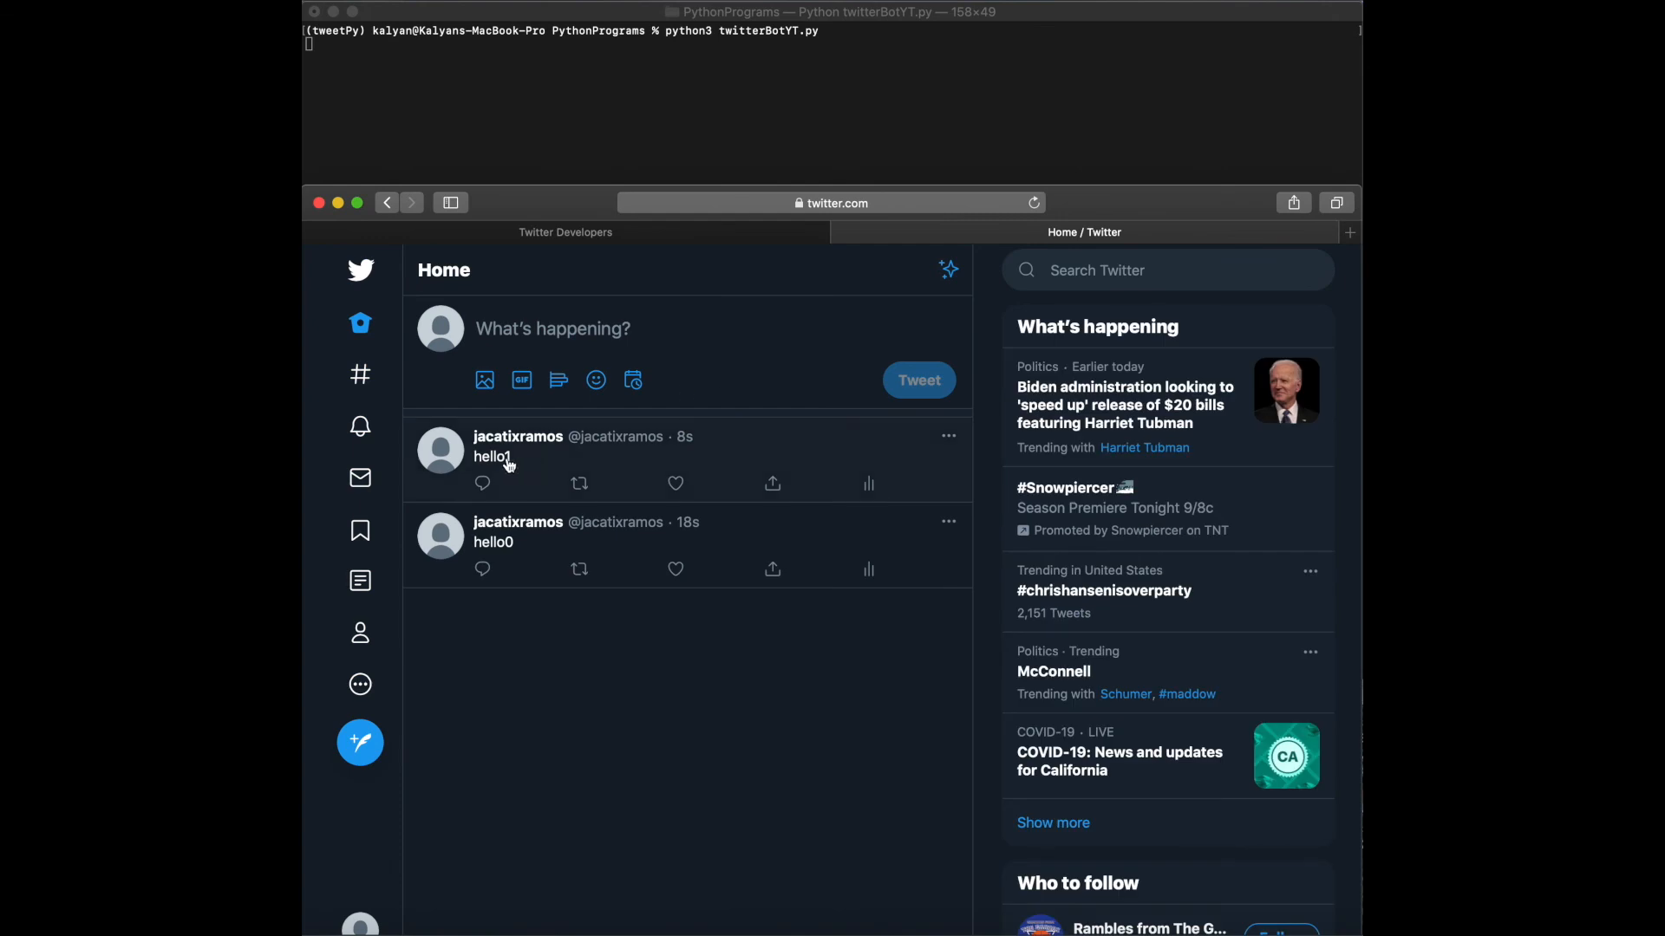
mouse_move(690, 461)
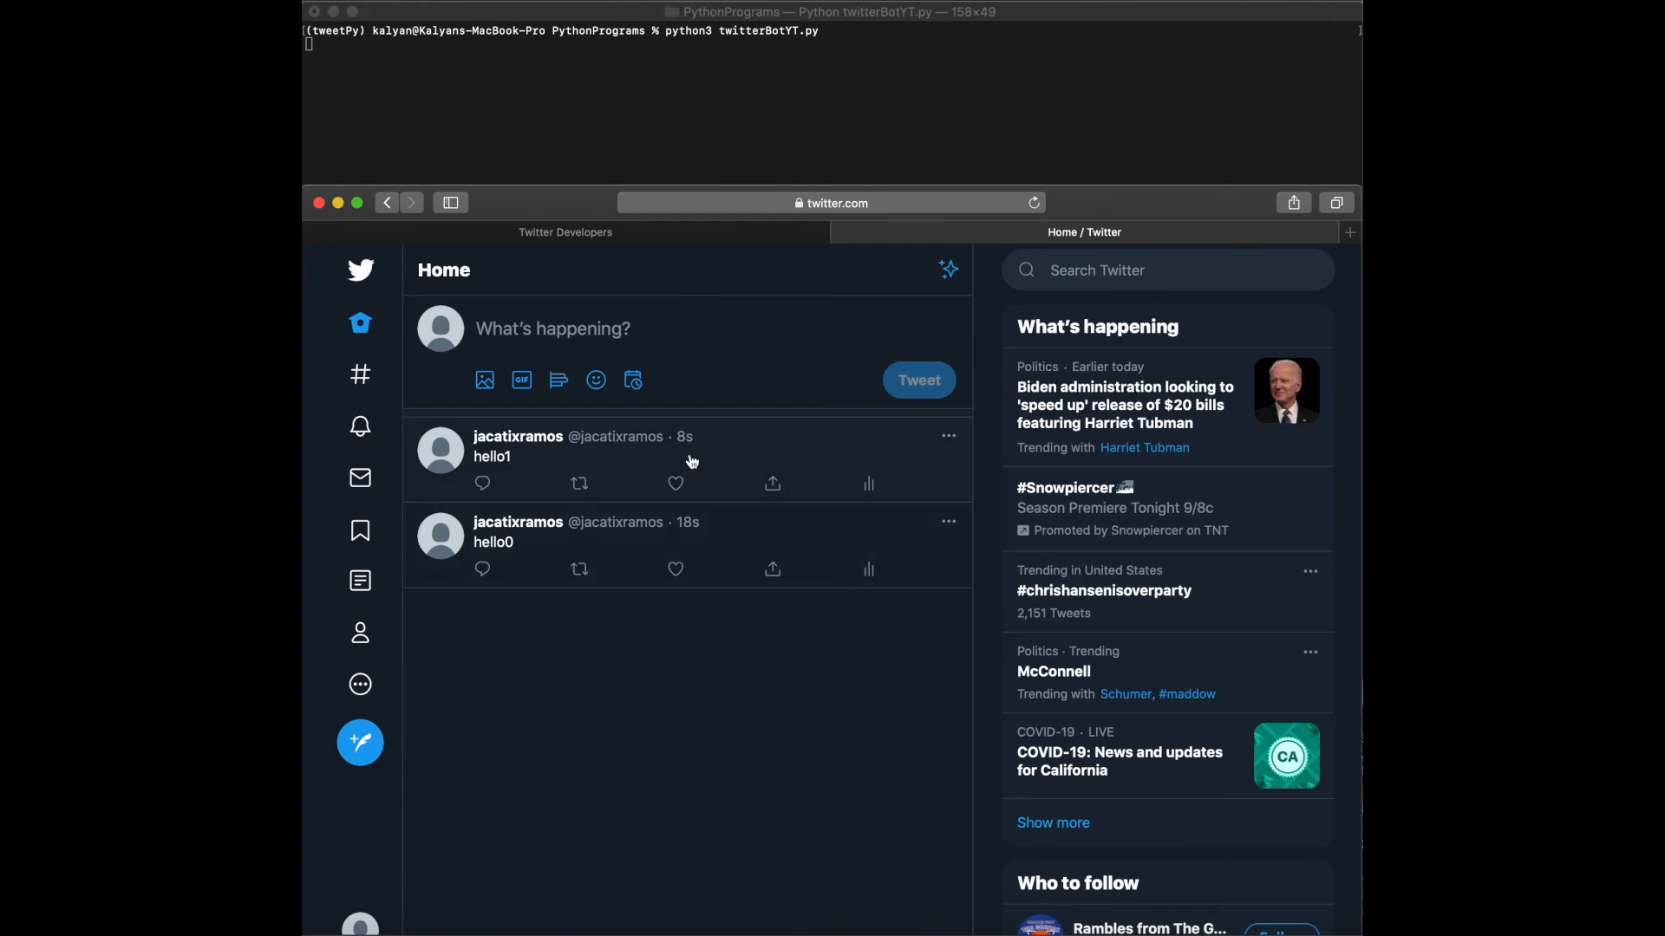
mouse_move(371, 219)
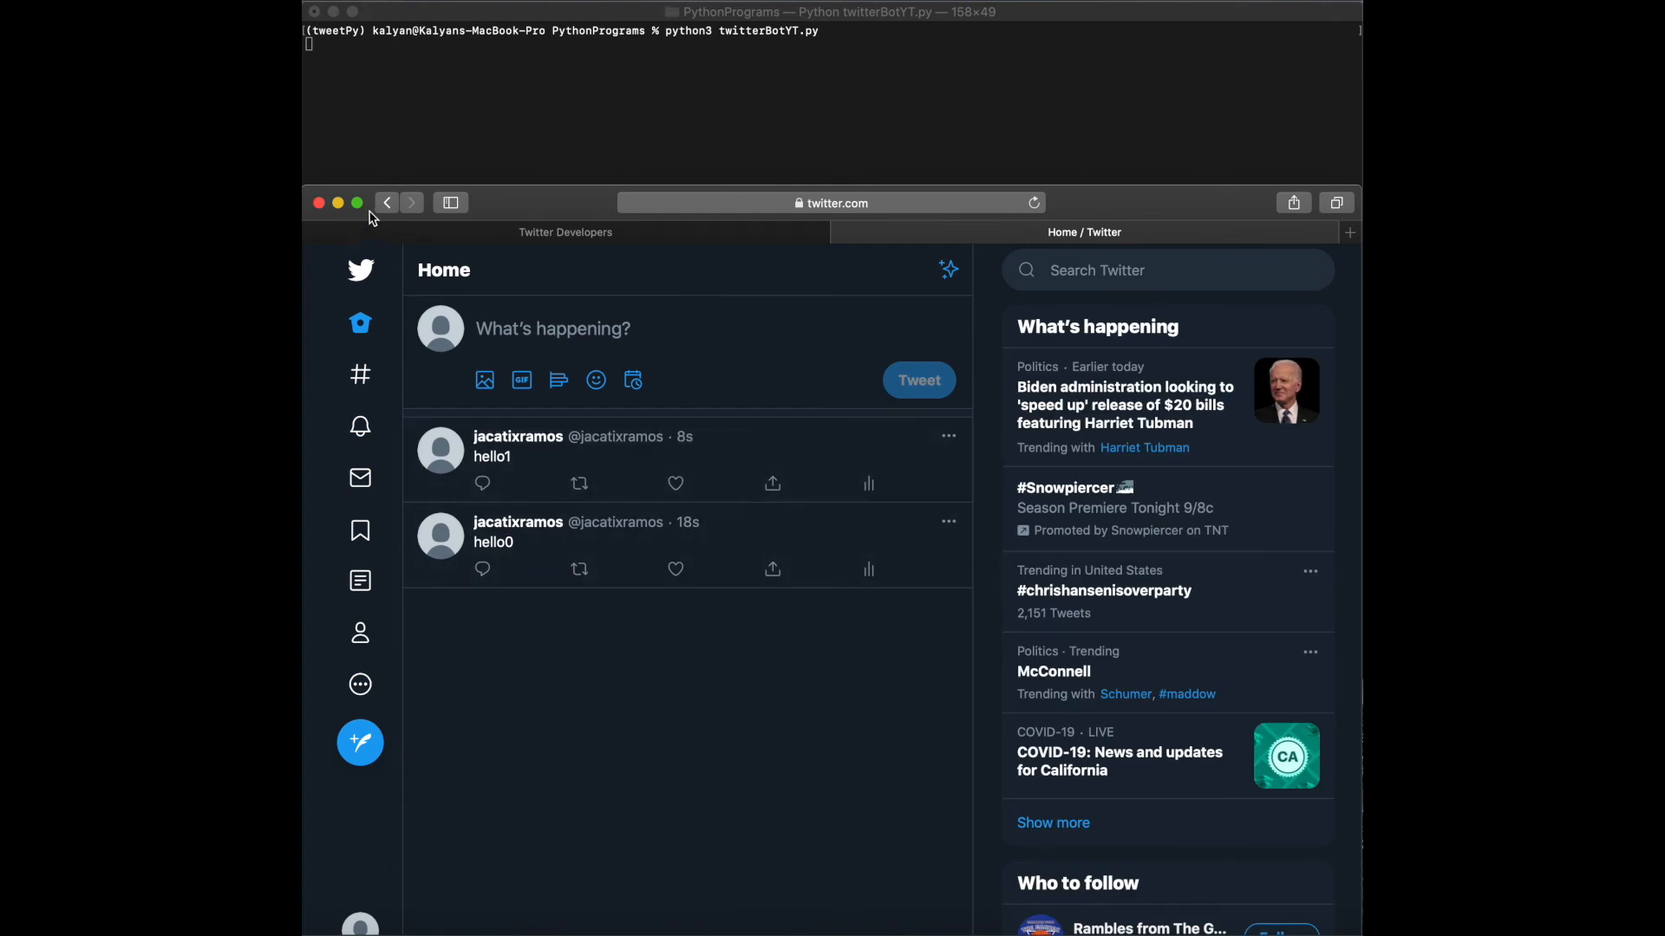
Step: Interrupt the running bot in Terminal with Ctrl+C
left_click(1032, 203)
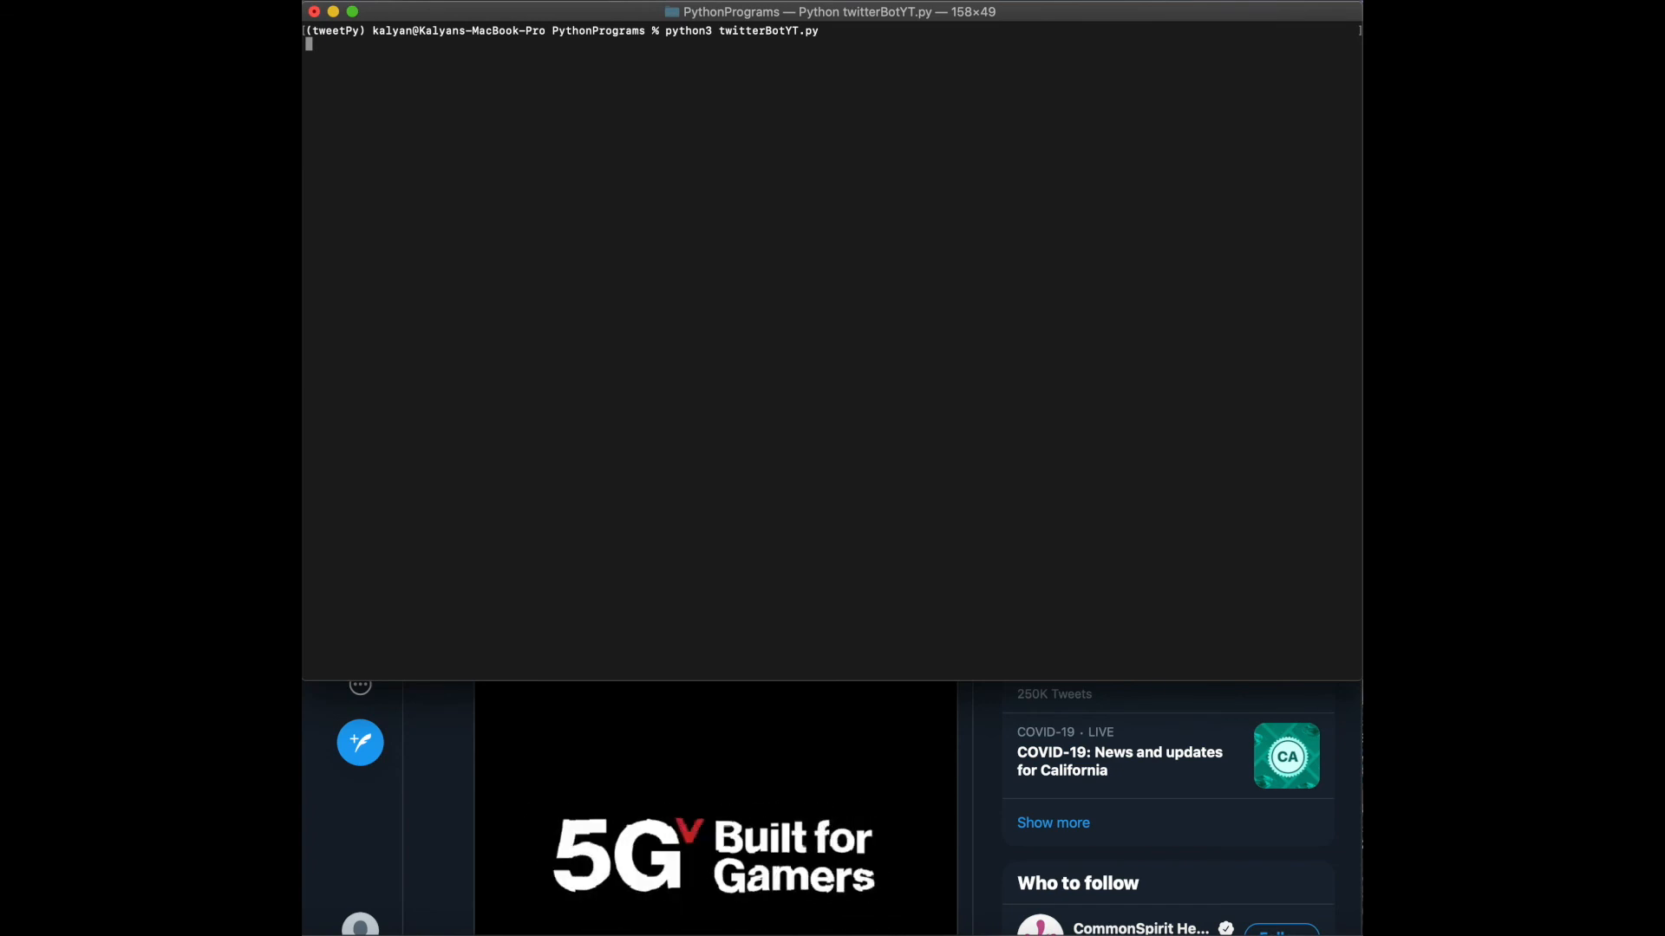
key("ctrl+c")
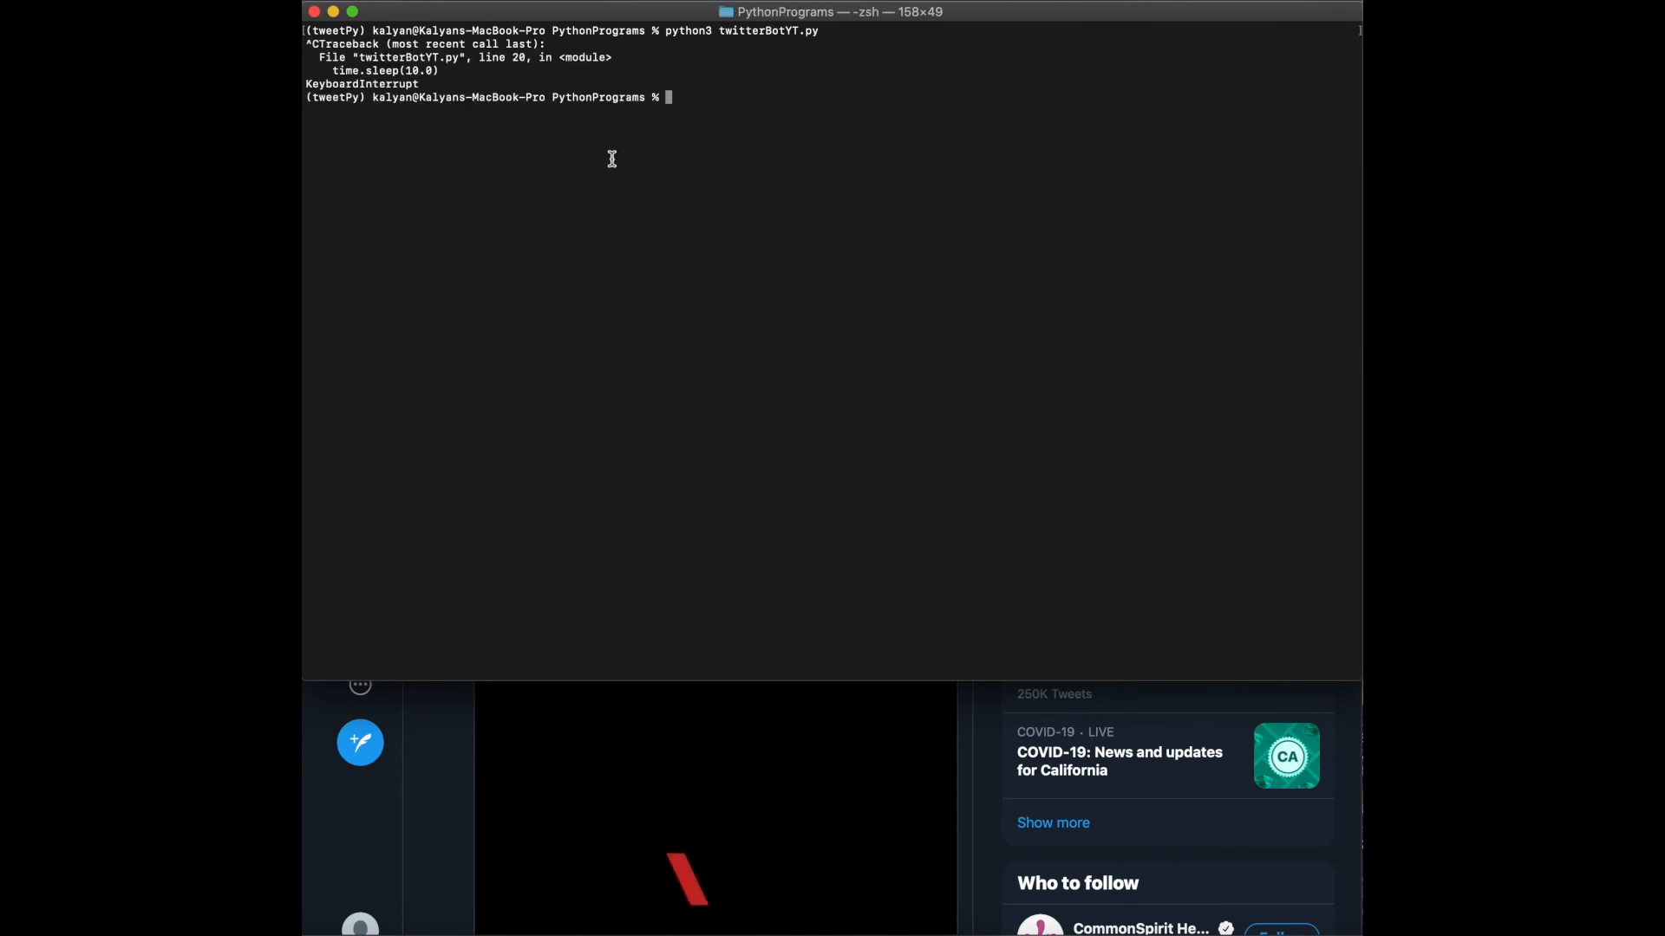